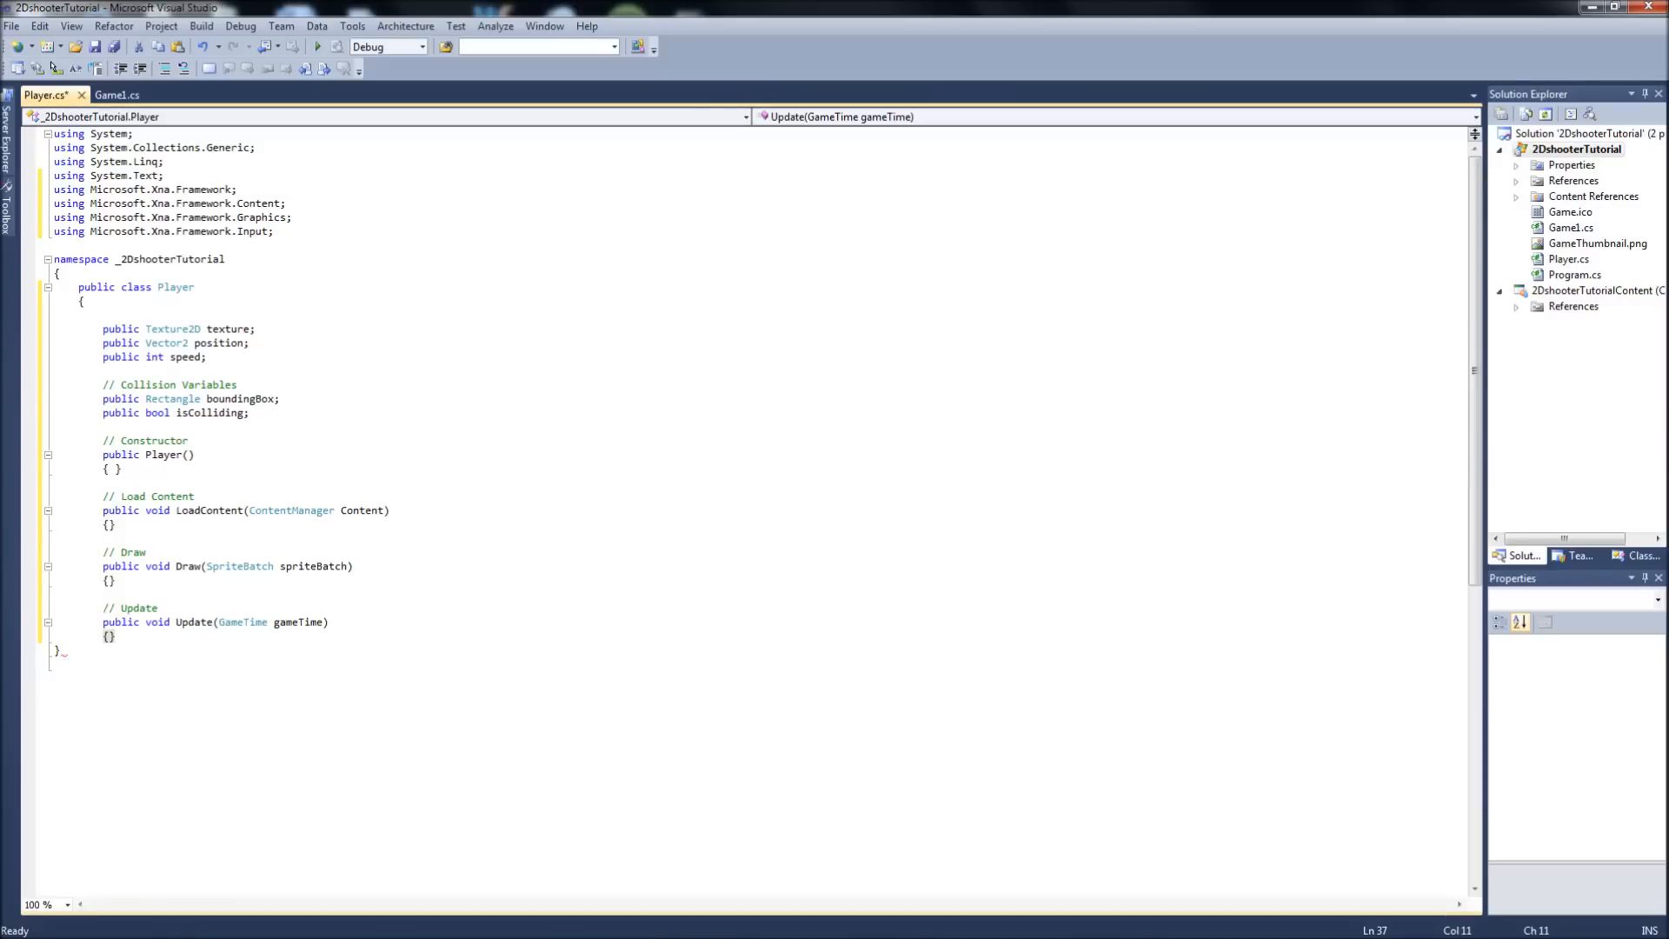
mouse_move(292, 510)
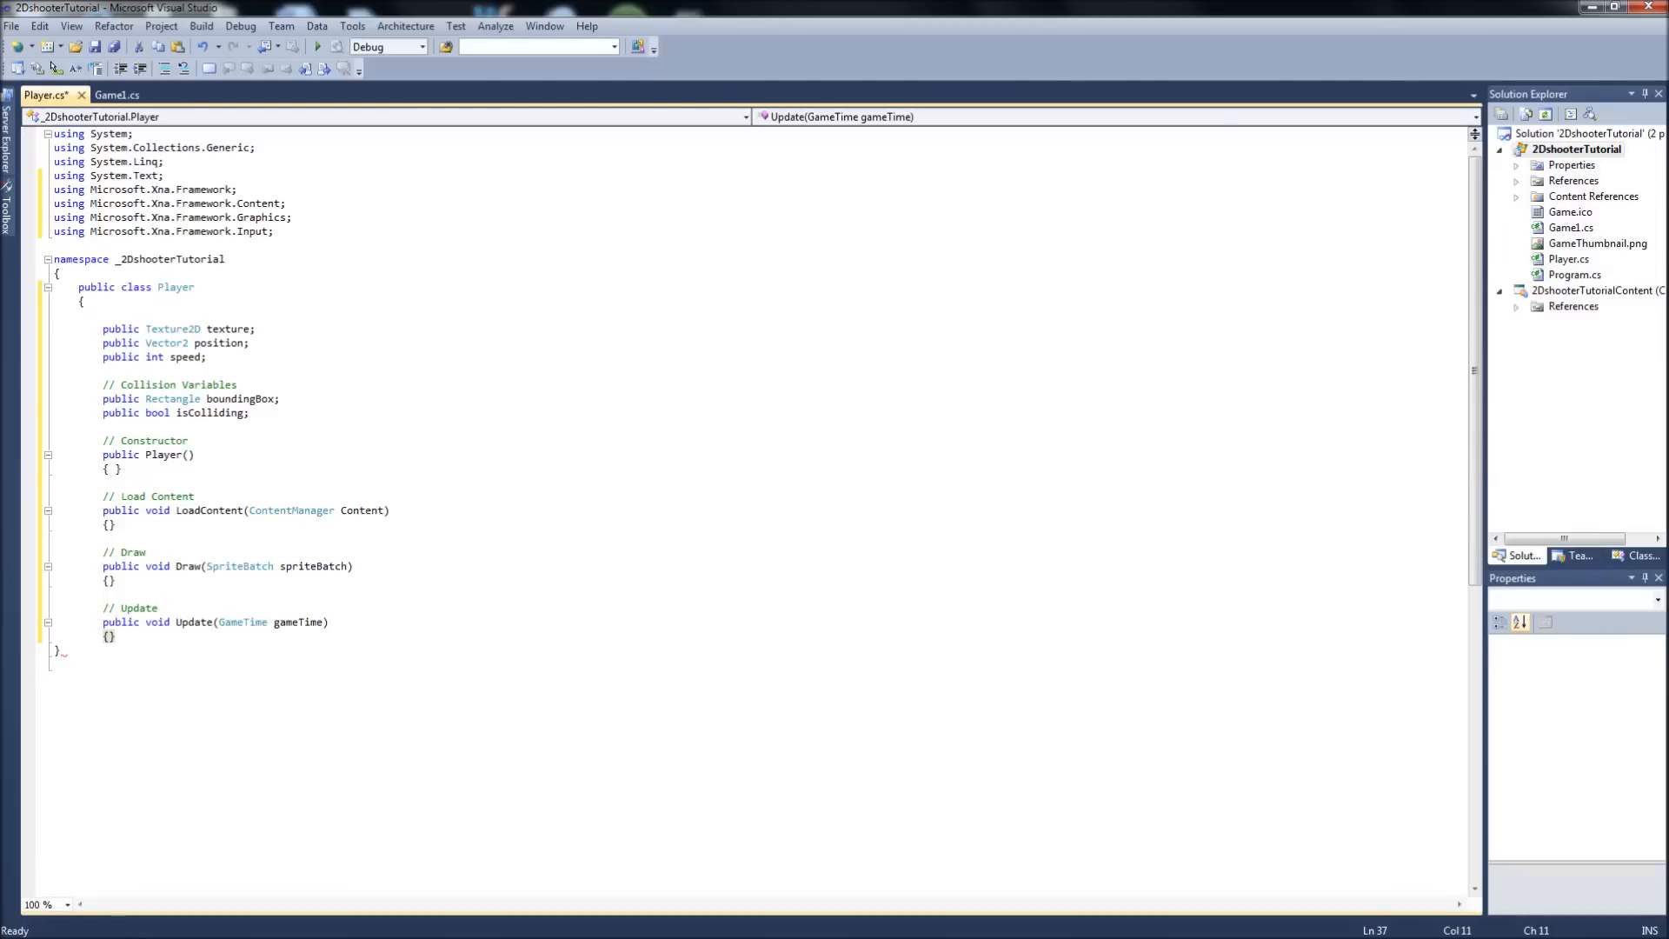
- Expand the empty Player constructor body onto separate lines ready for code
left_click(113, 470)
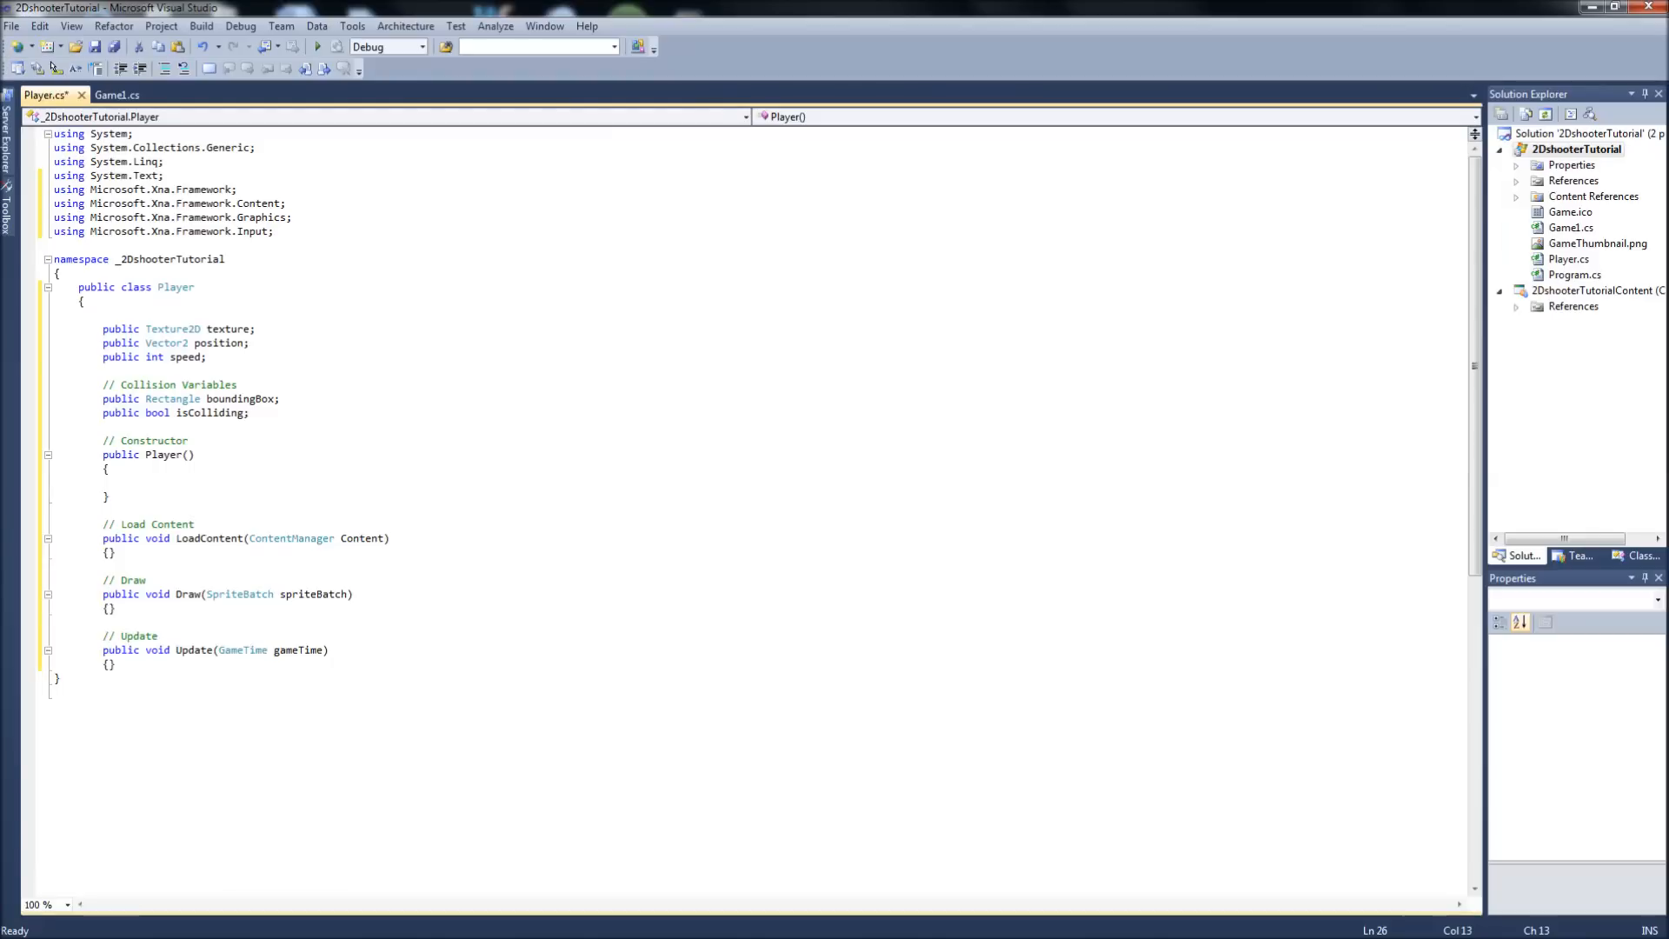
- Set texture = null and position = new Vector2(300, 300) in Player(), then save the file
type("texture")
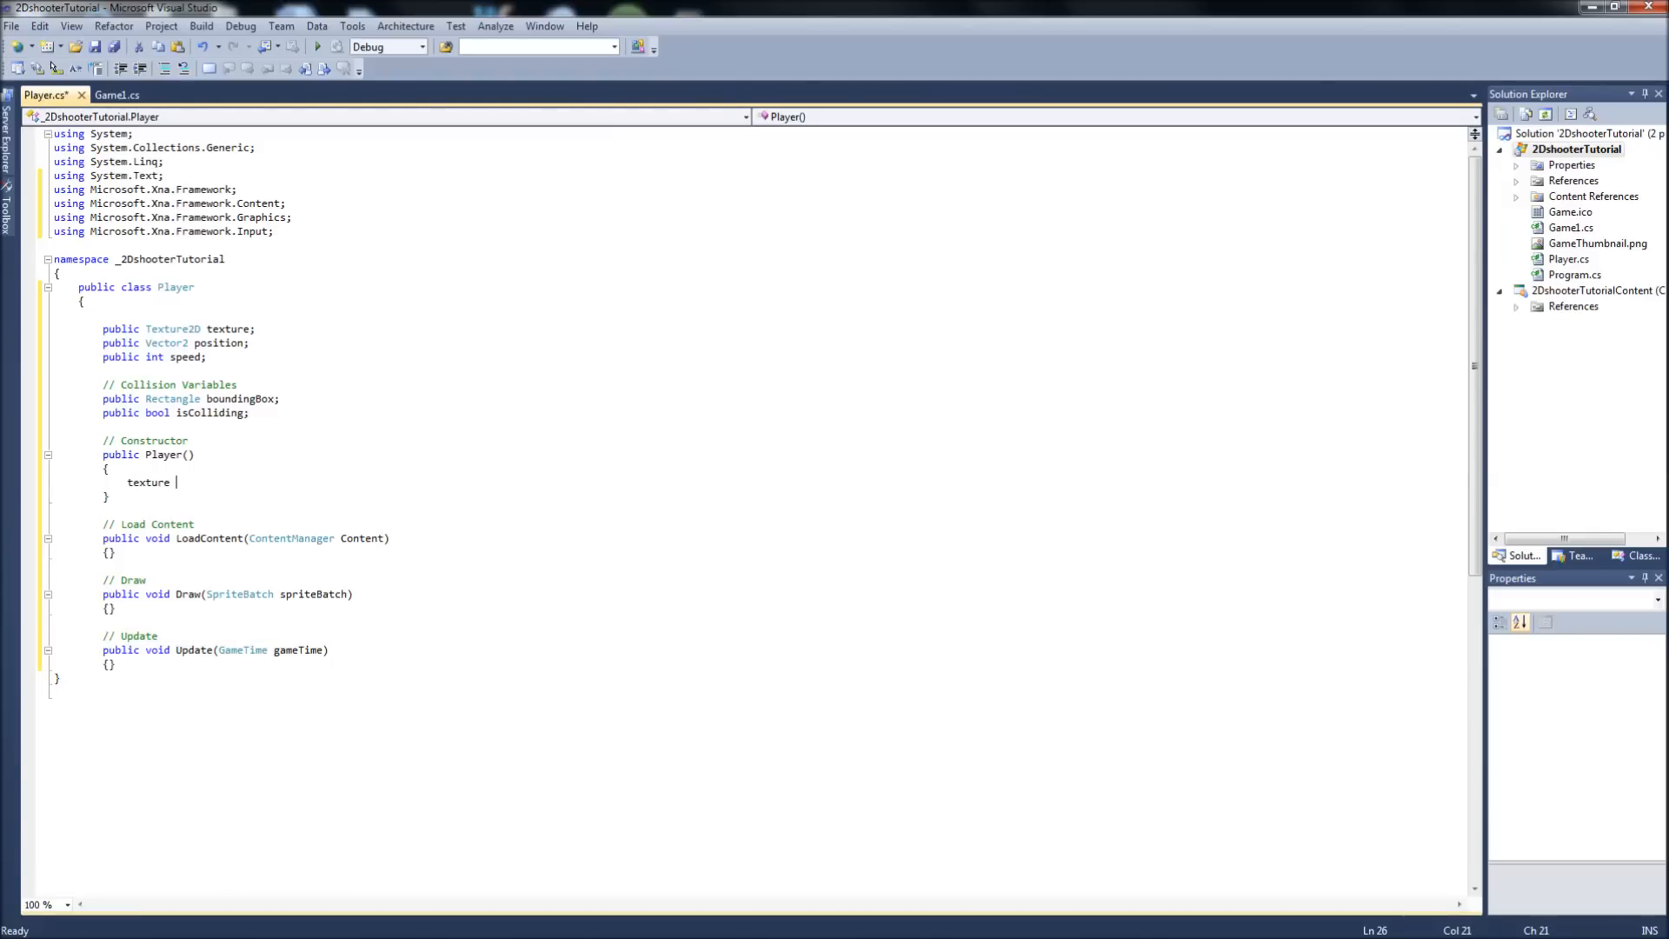
type("= null;")
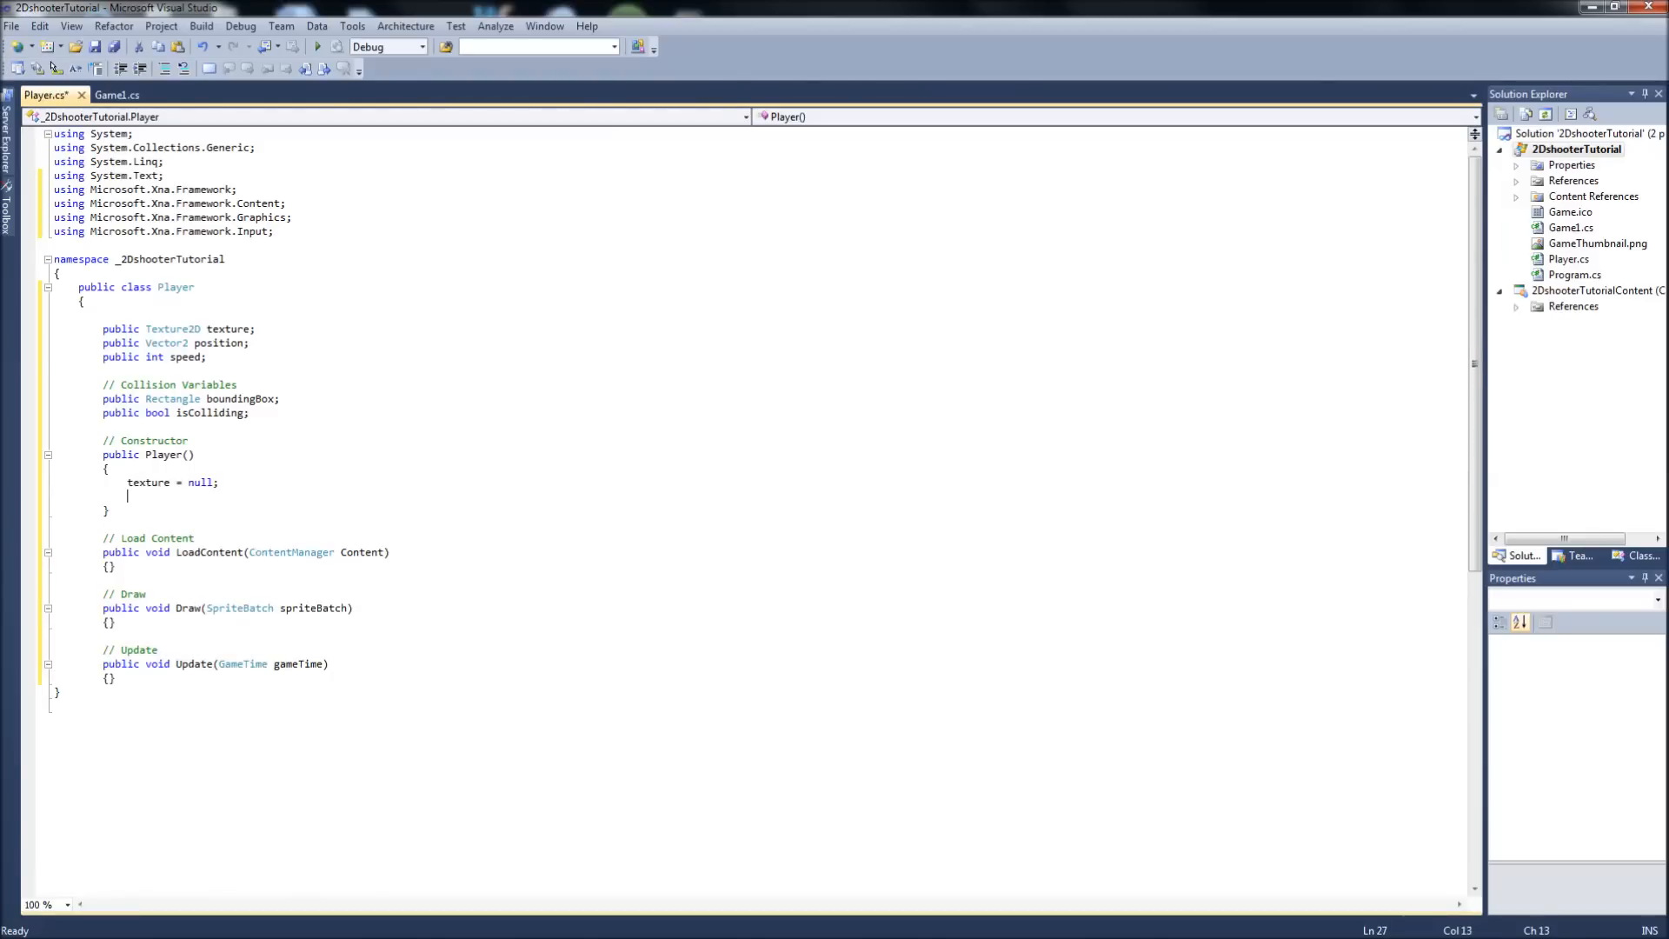
type("position =")
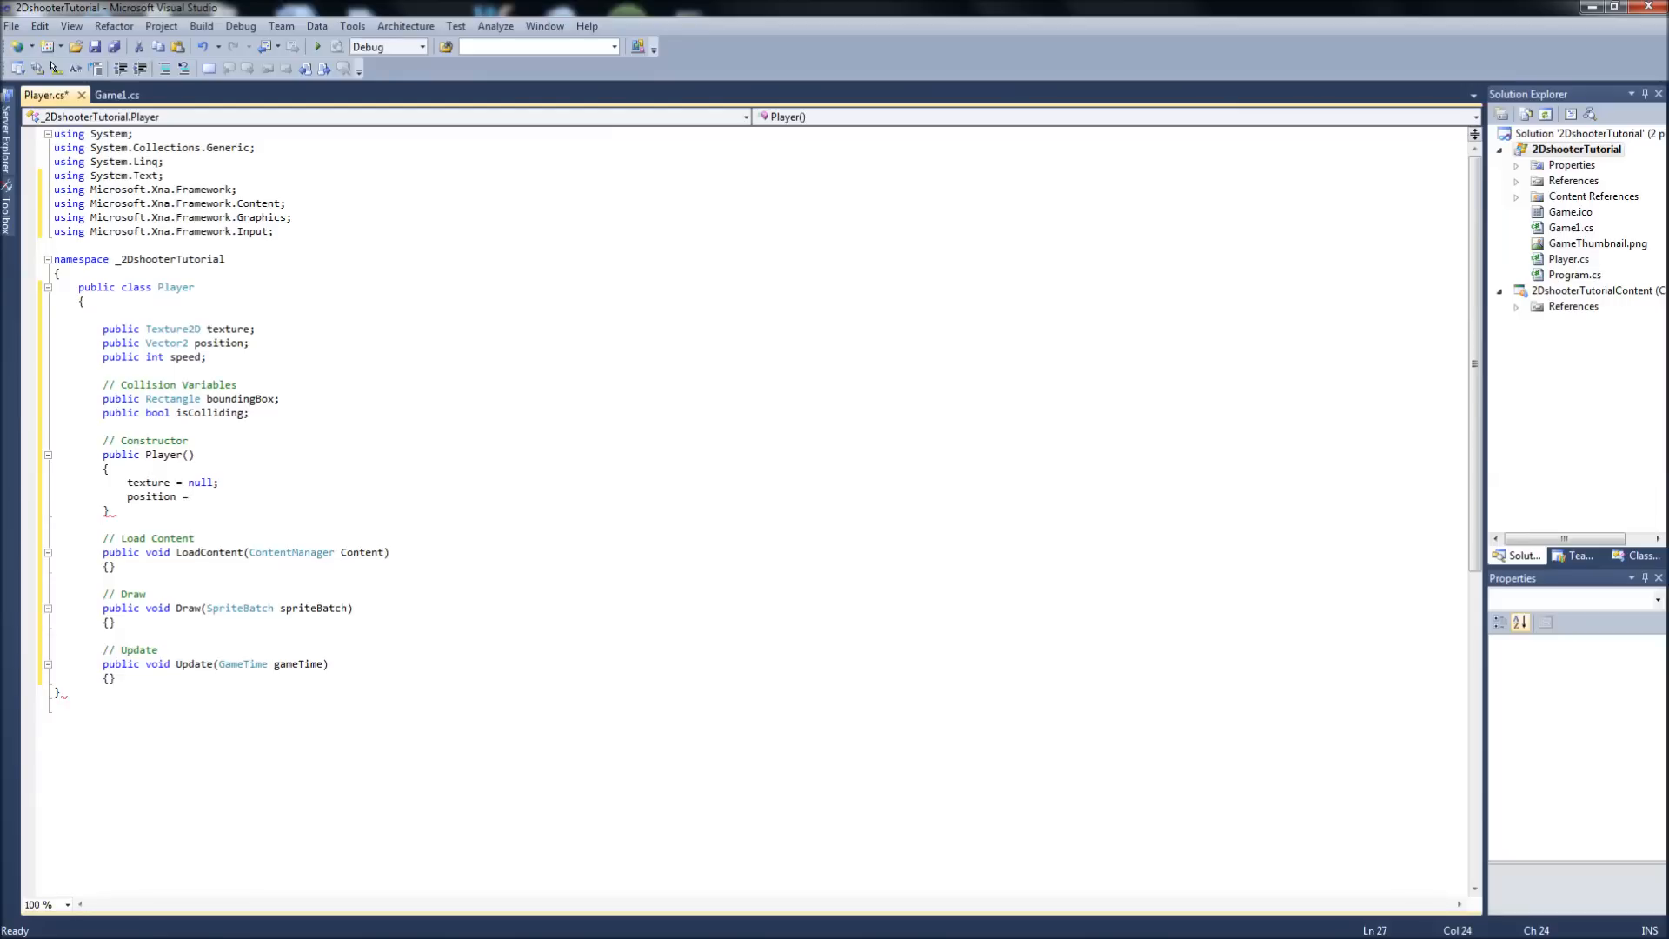
left_click(193, 497)
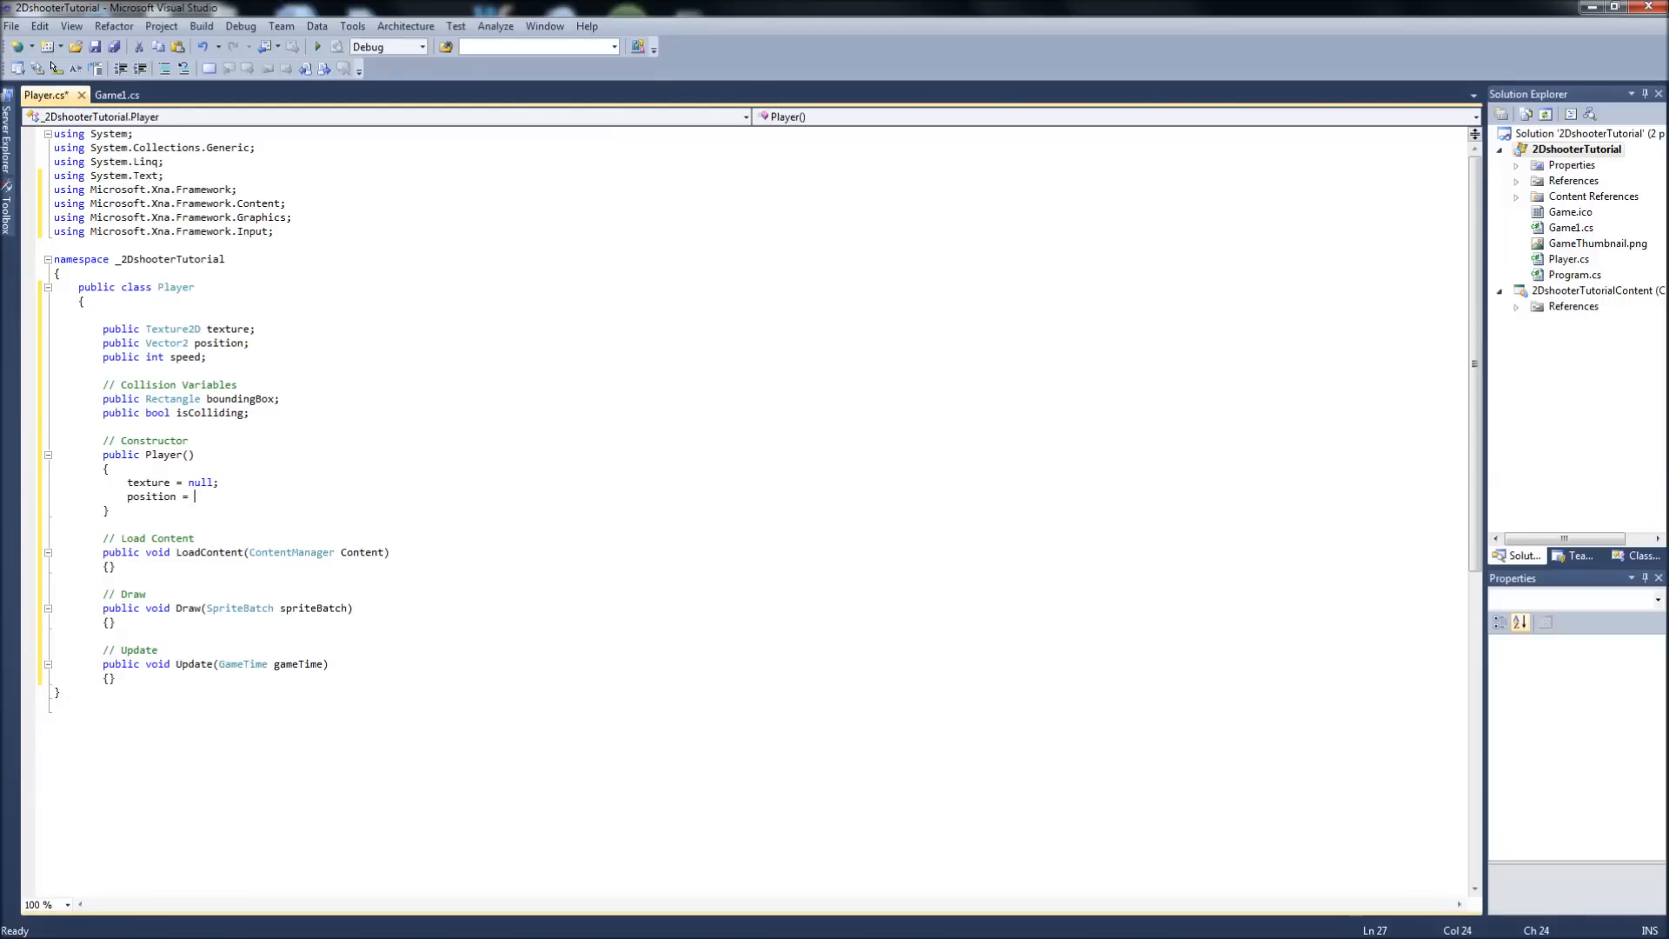
type("new Vector2(")
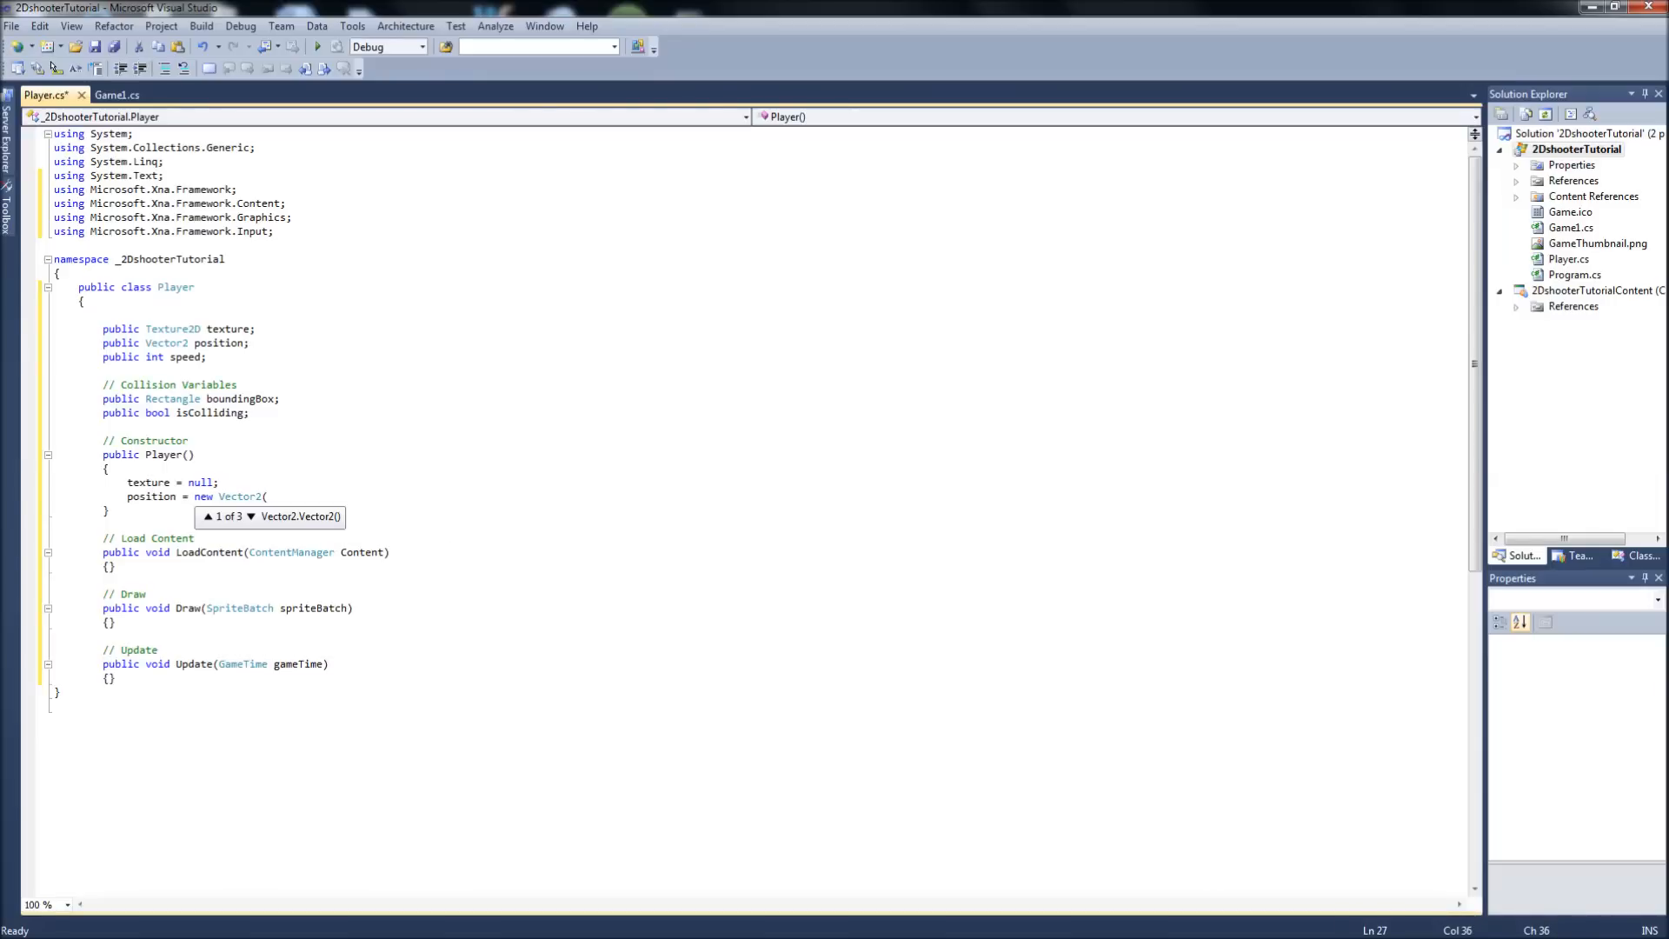
type("300,")
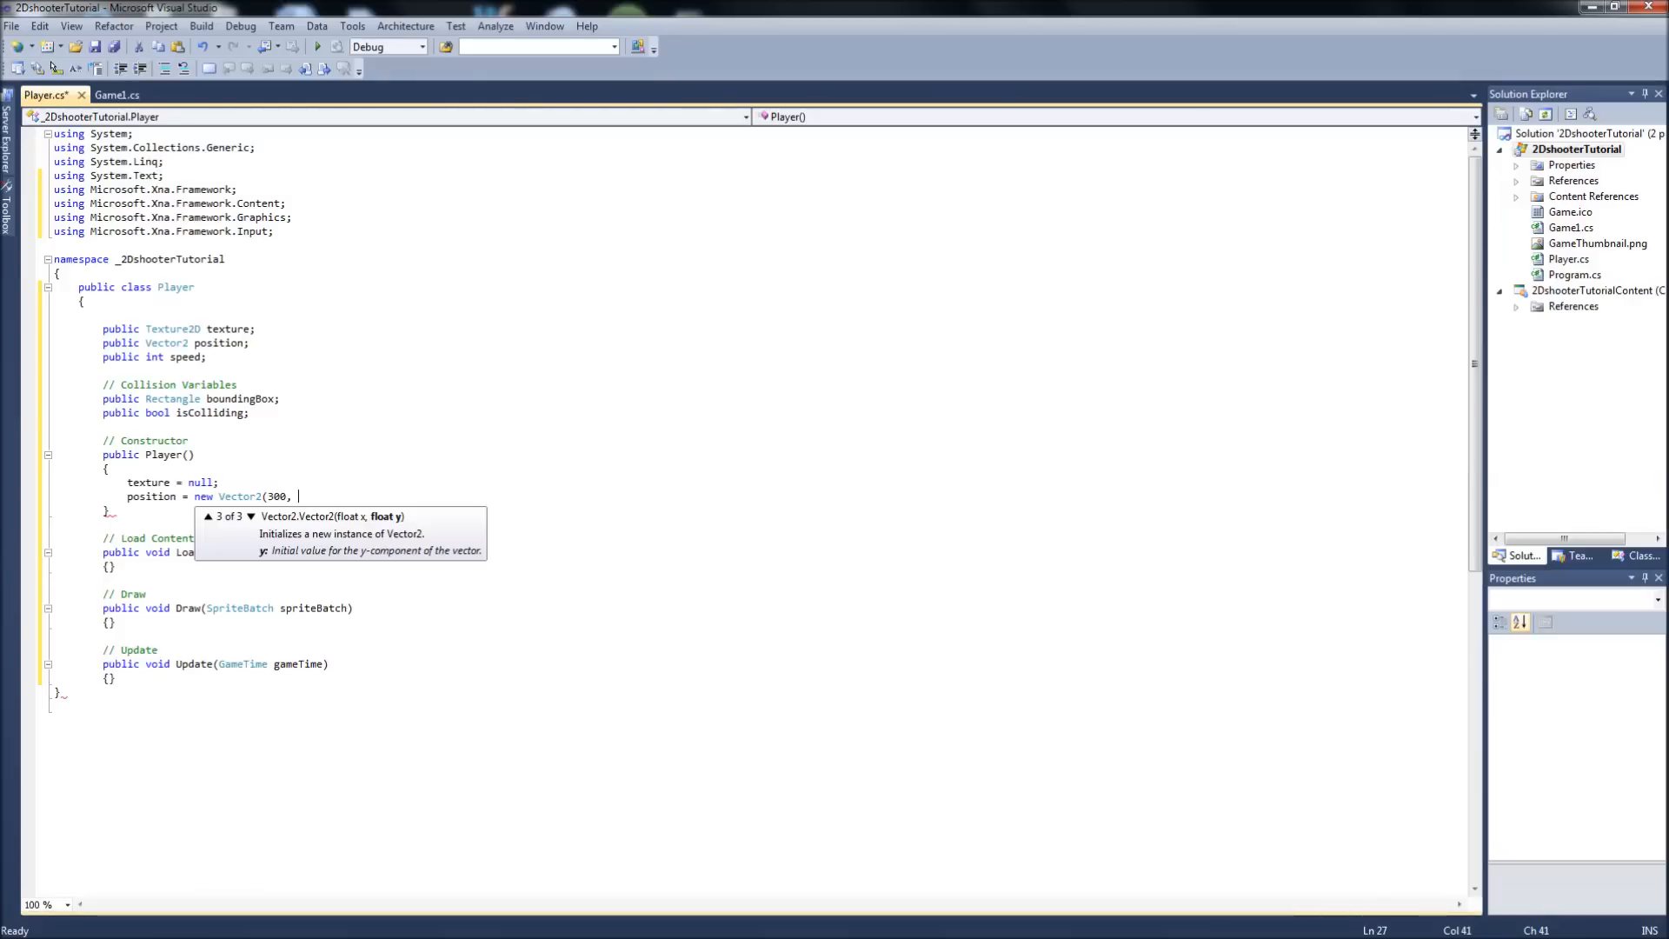
type("300)")
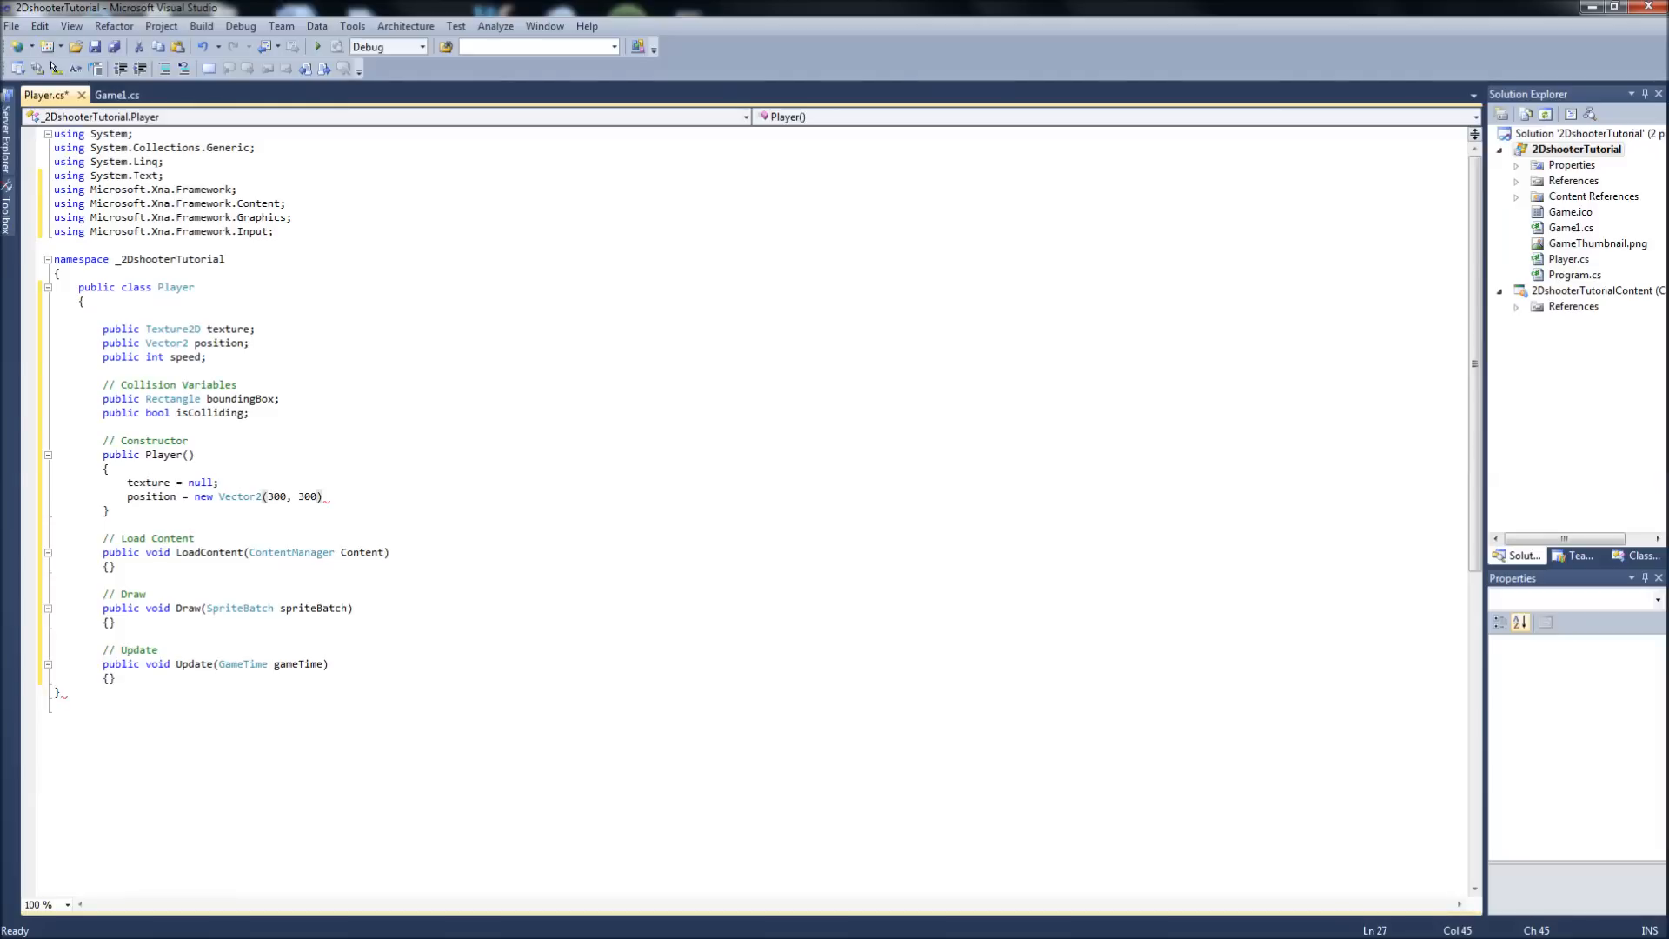
key("ctrl+s")
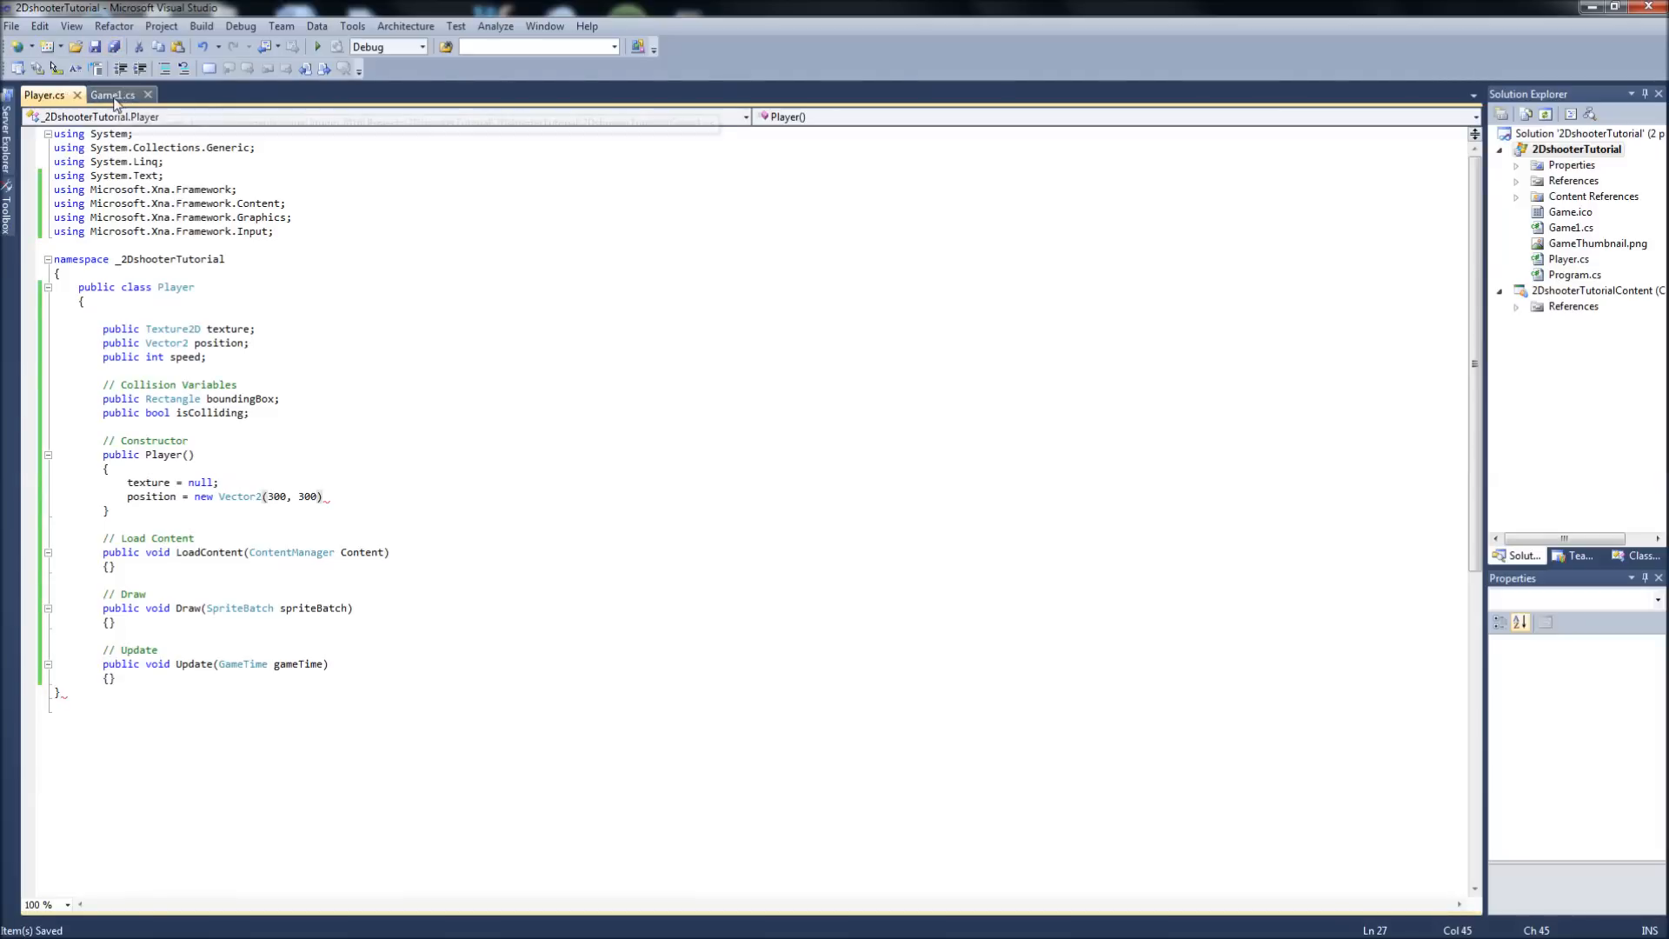
- In Game1's constructor set graphics.IsFullScreen = false
left_click(112, 94)
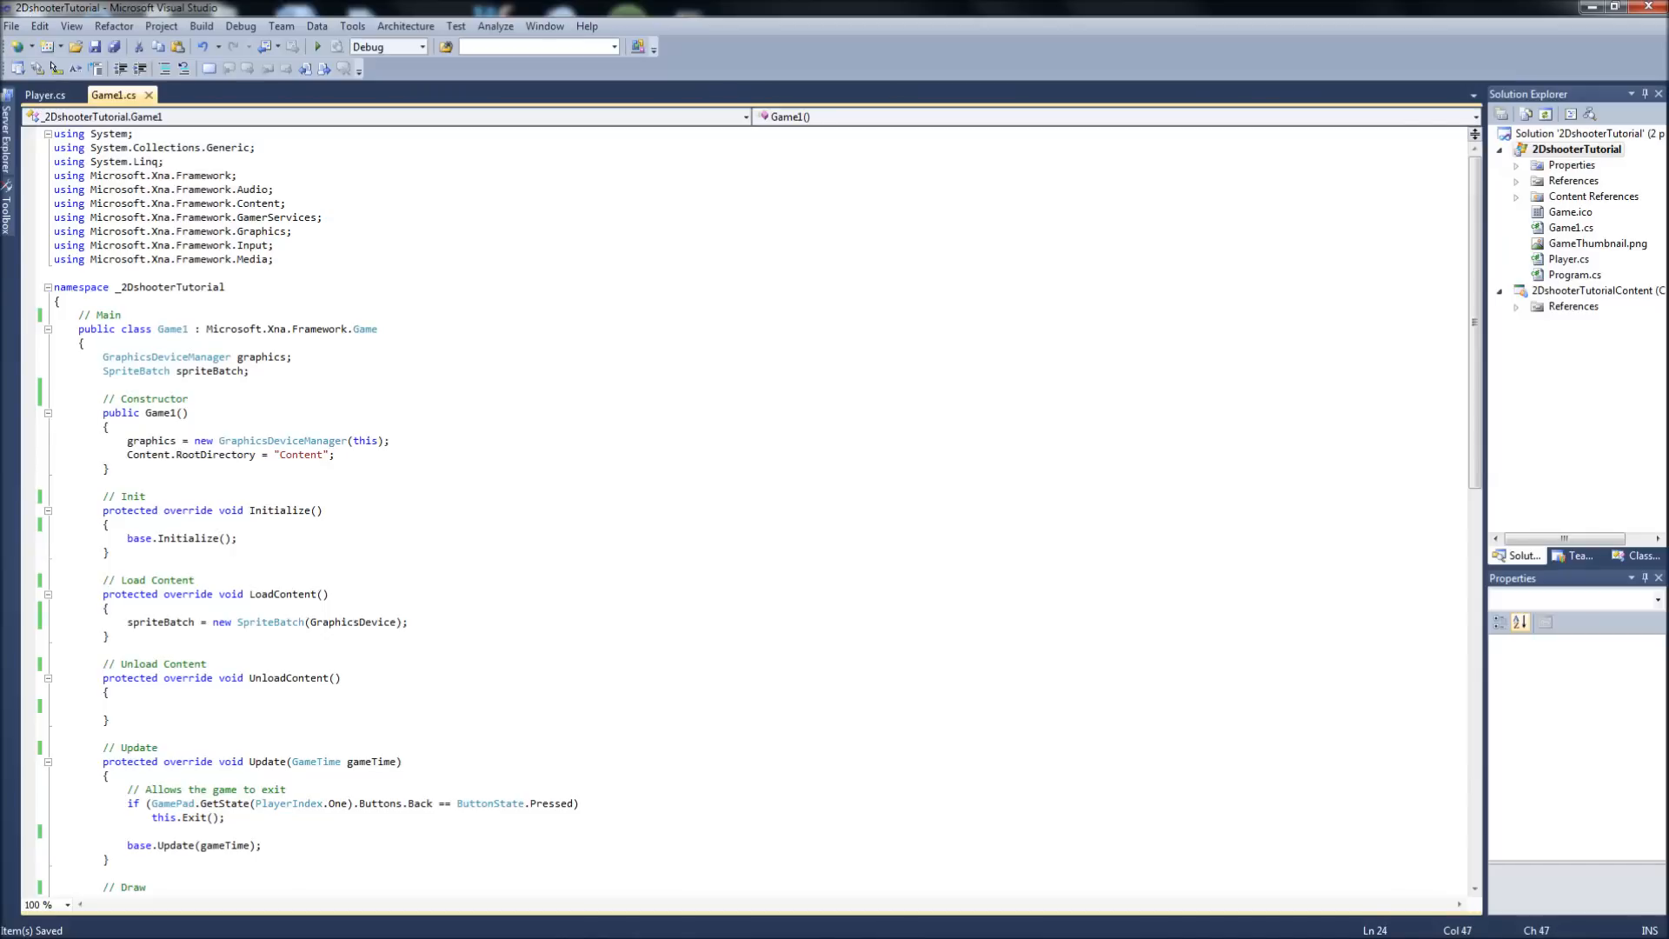
key("enter")
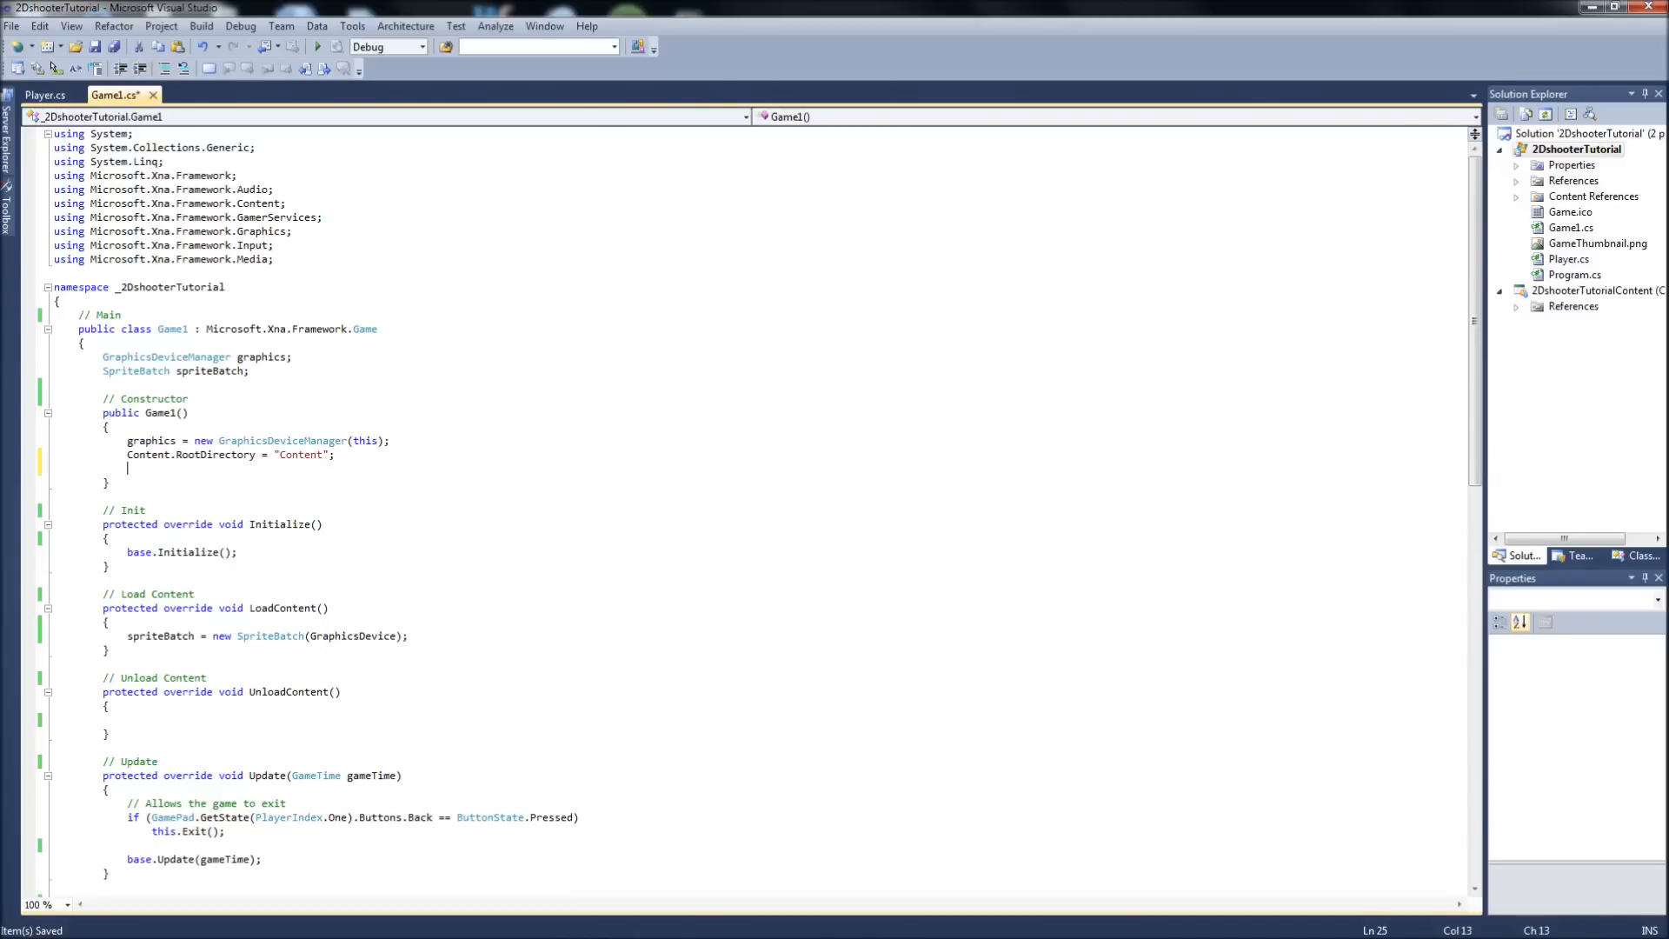
type("graphics.")
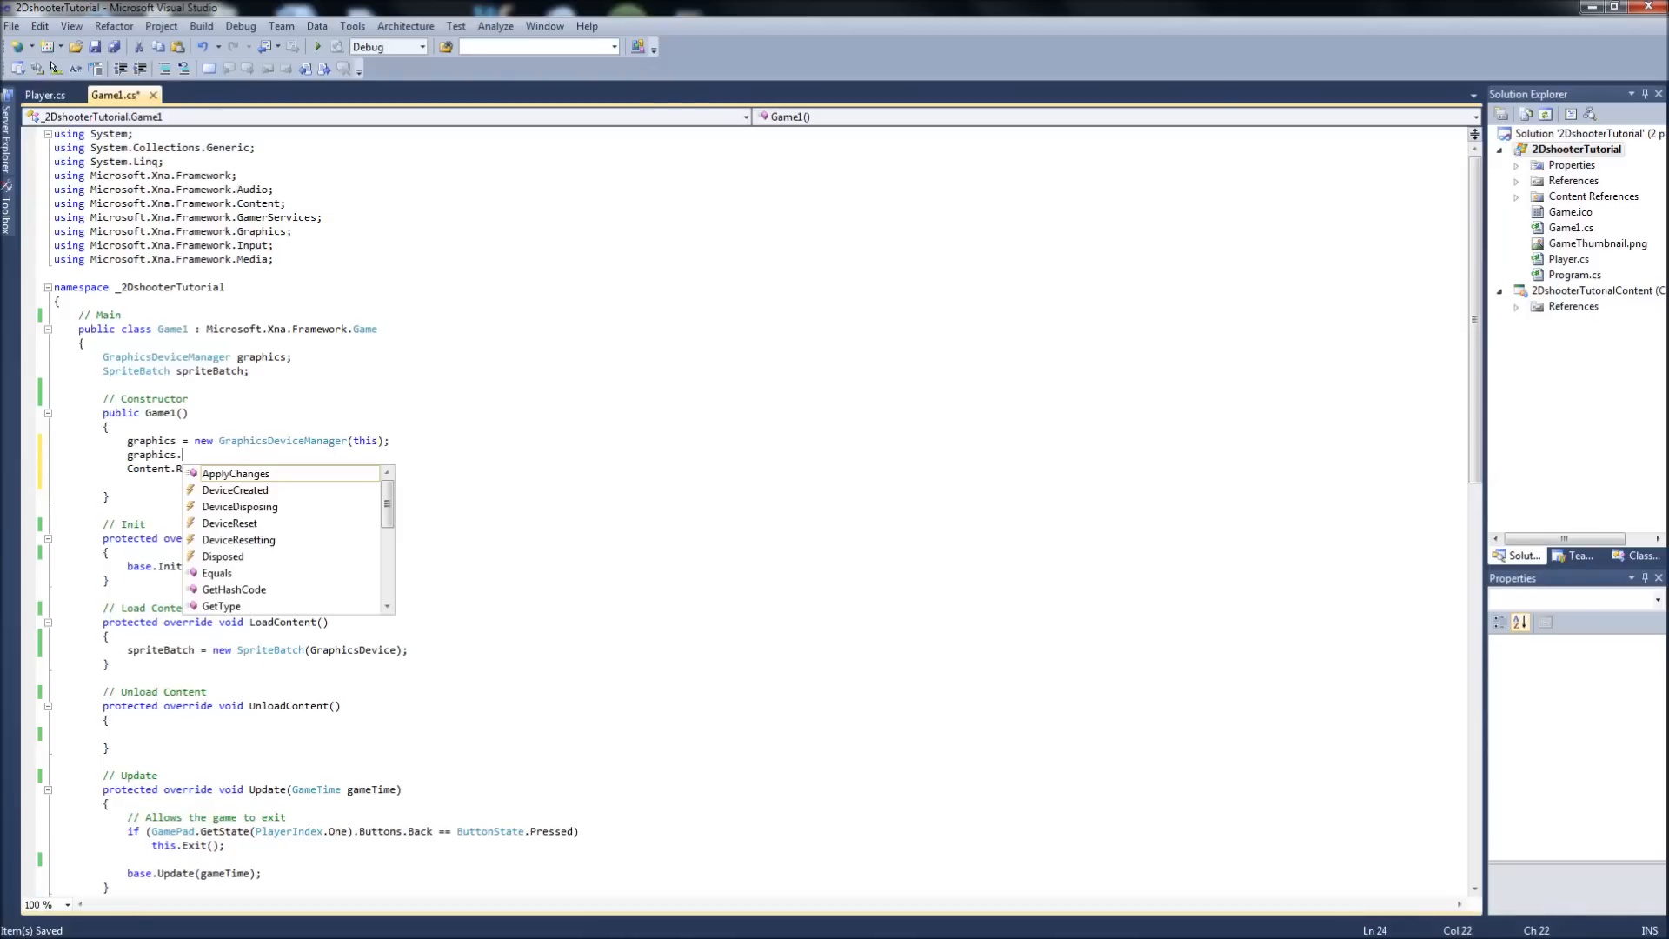
type("IsFullScreen")
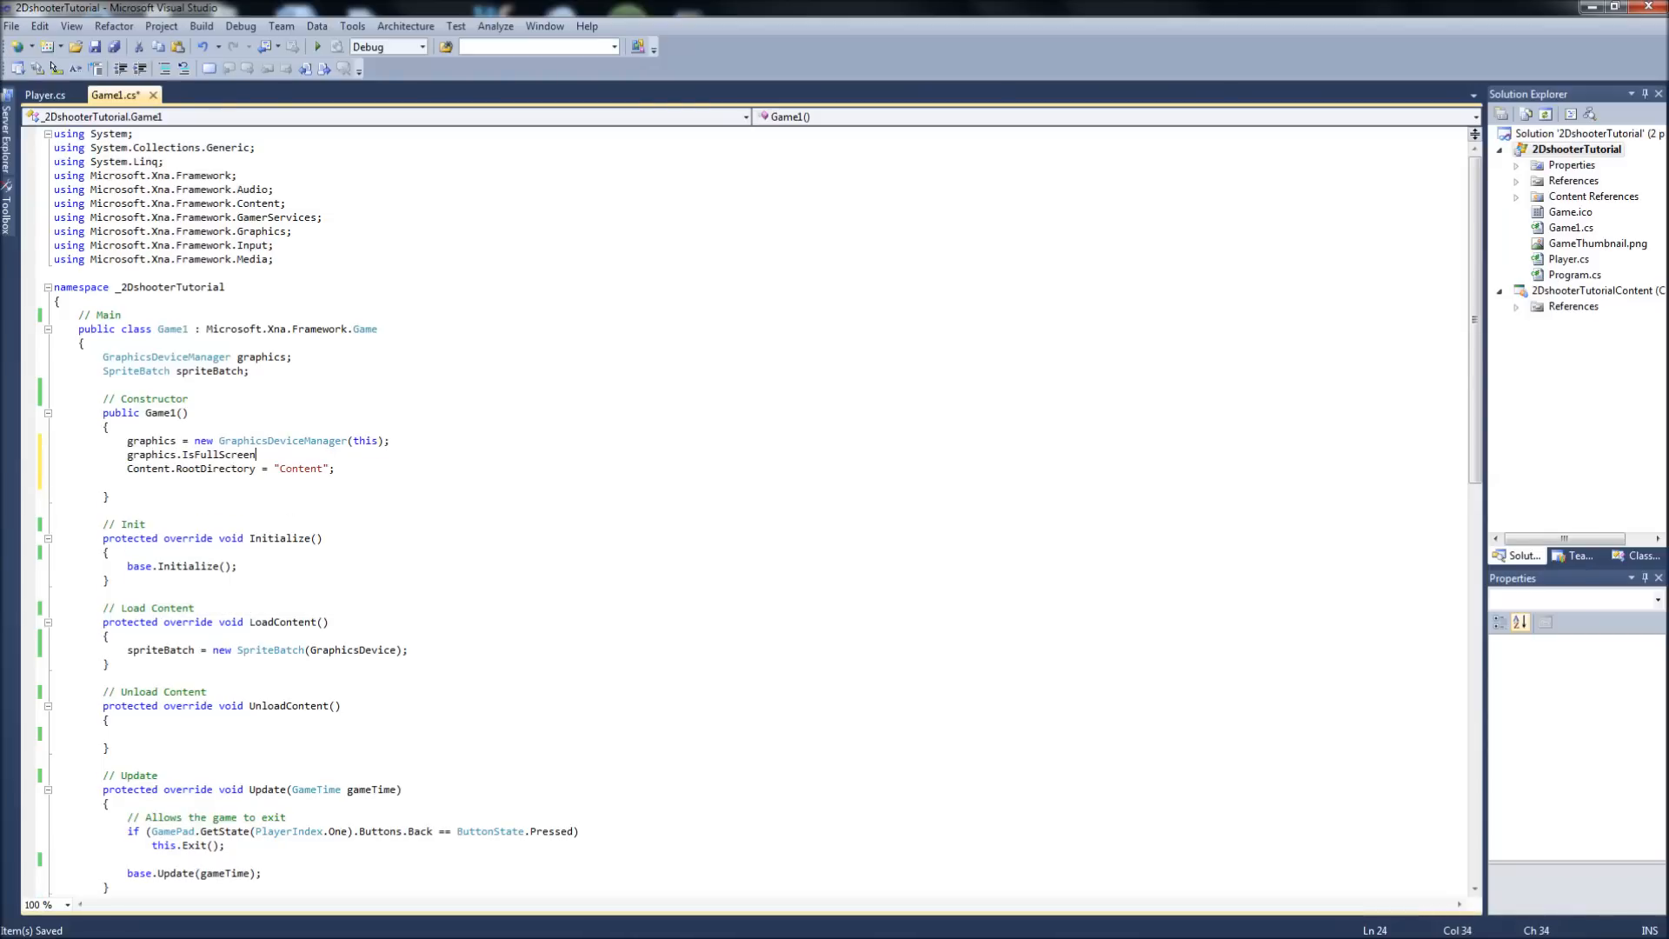
type("= false;")
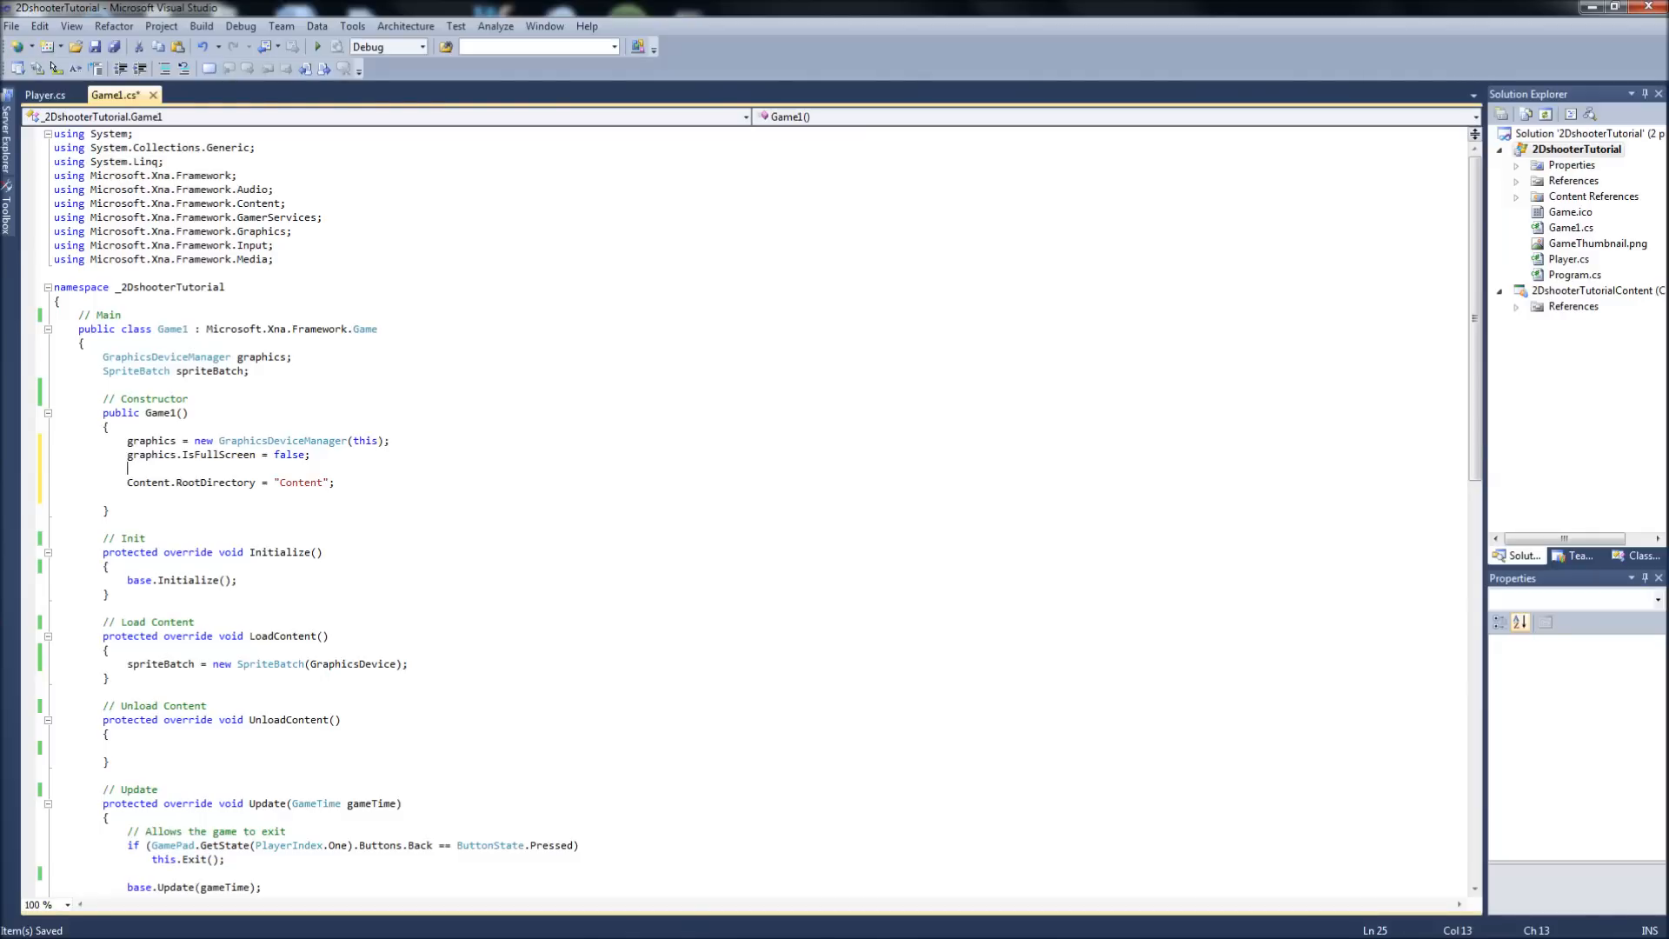
- Set PreferredBackBufferWidth to 800 and PreferredBackBufferHeight to 950
type("graphics.")
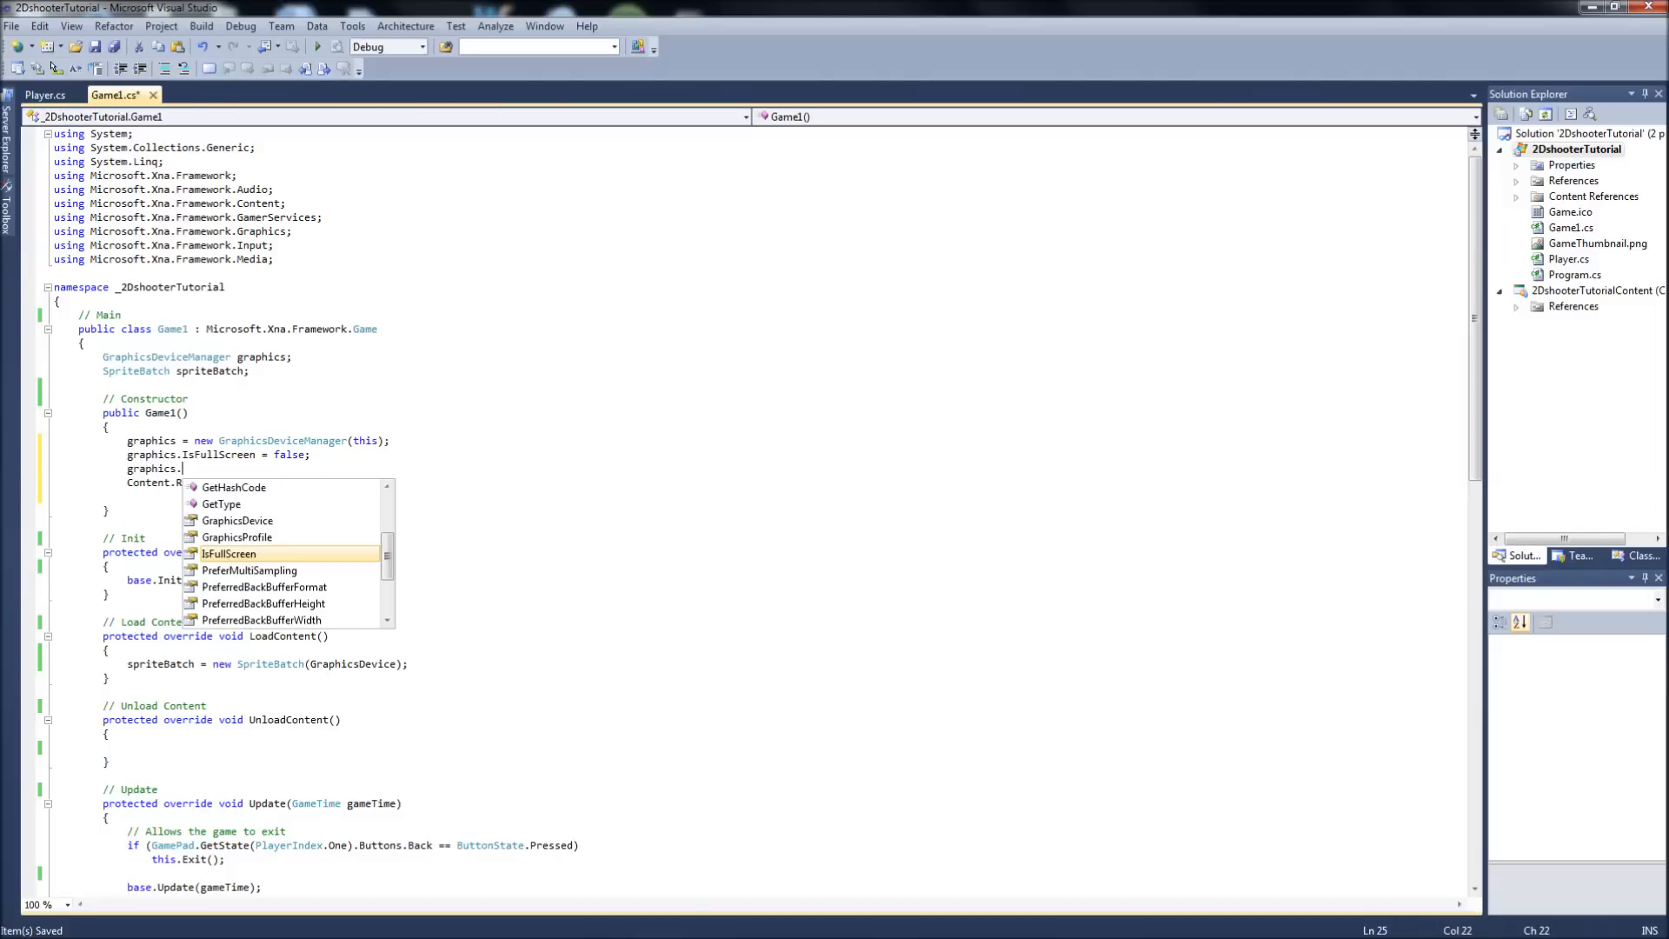
type("pre")
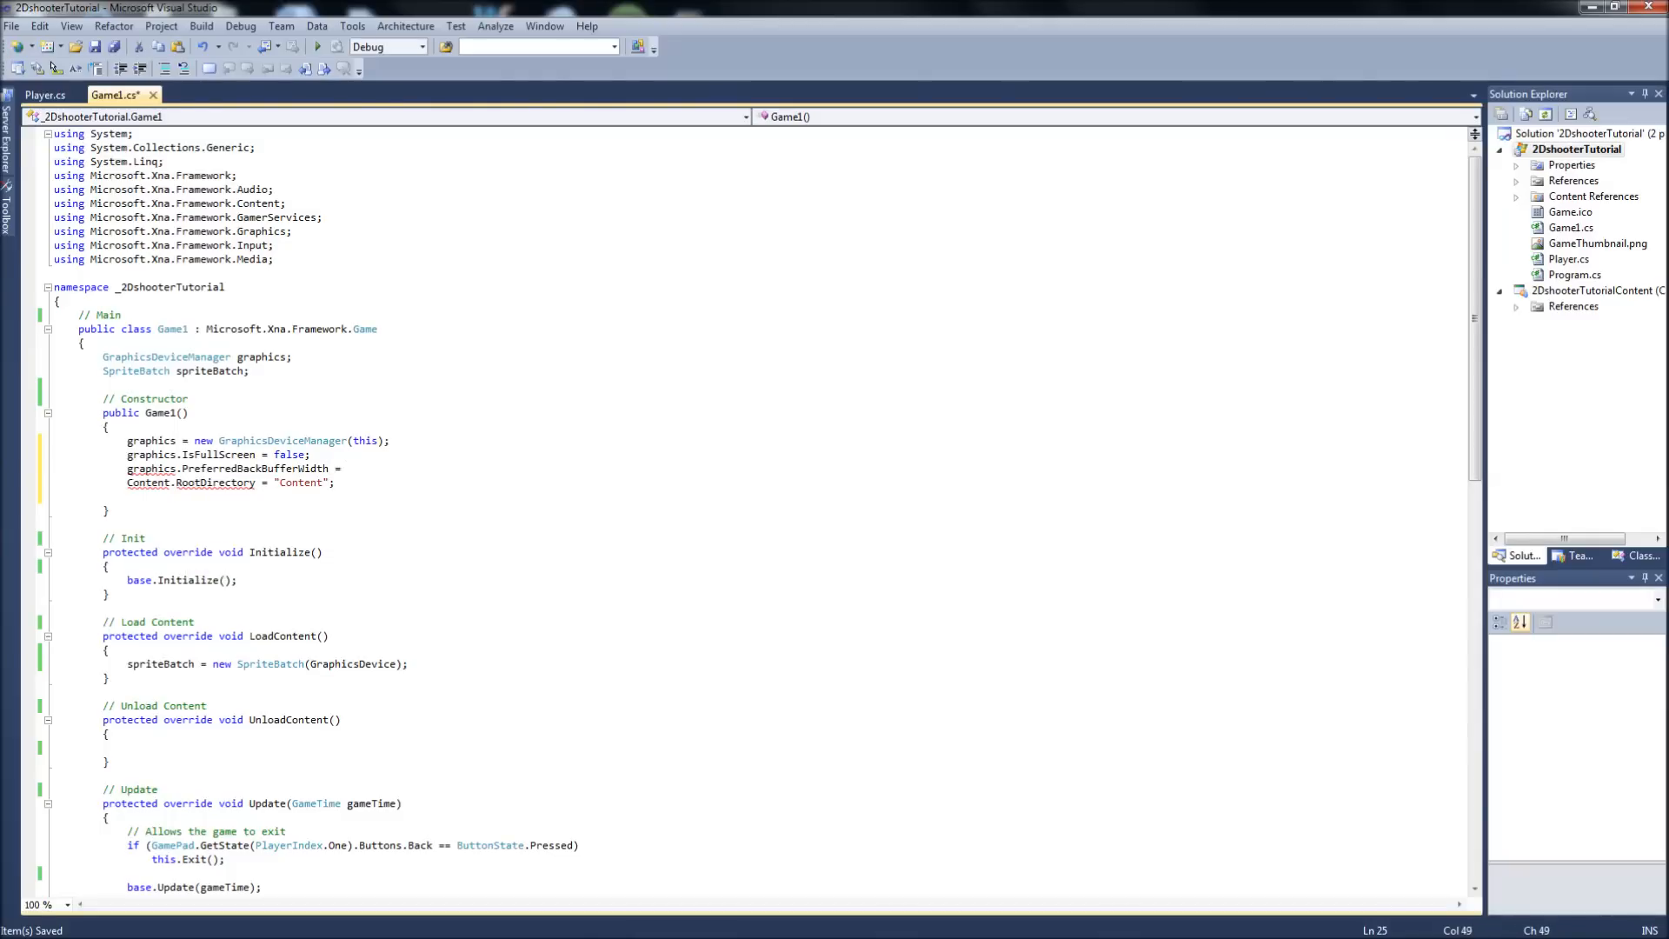
type("800;")
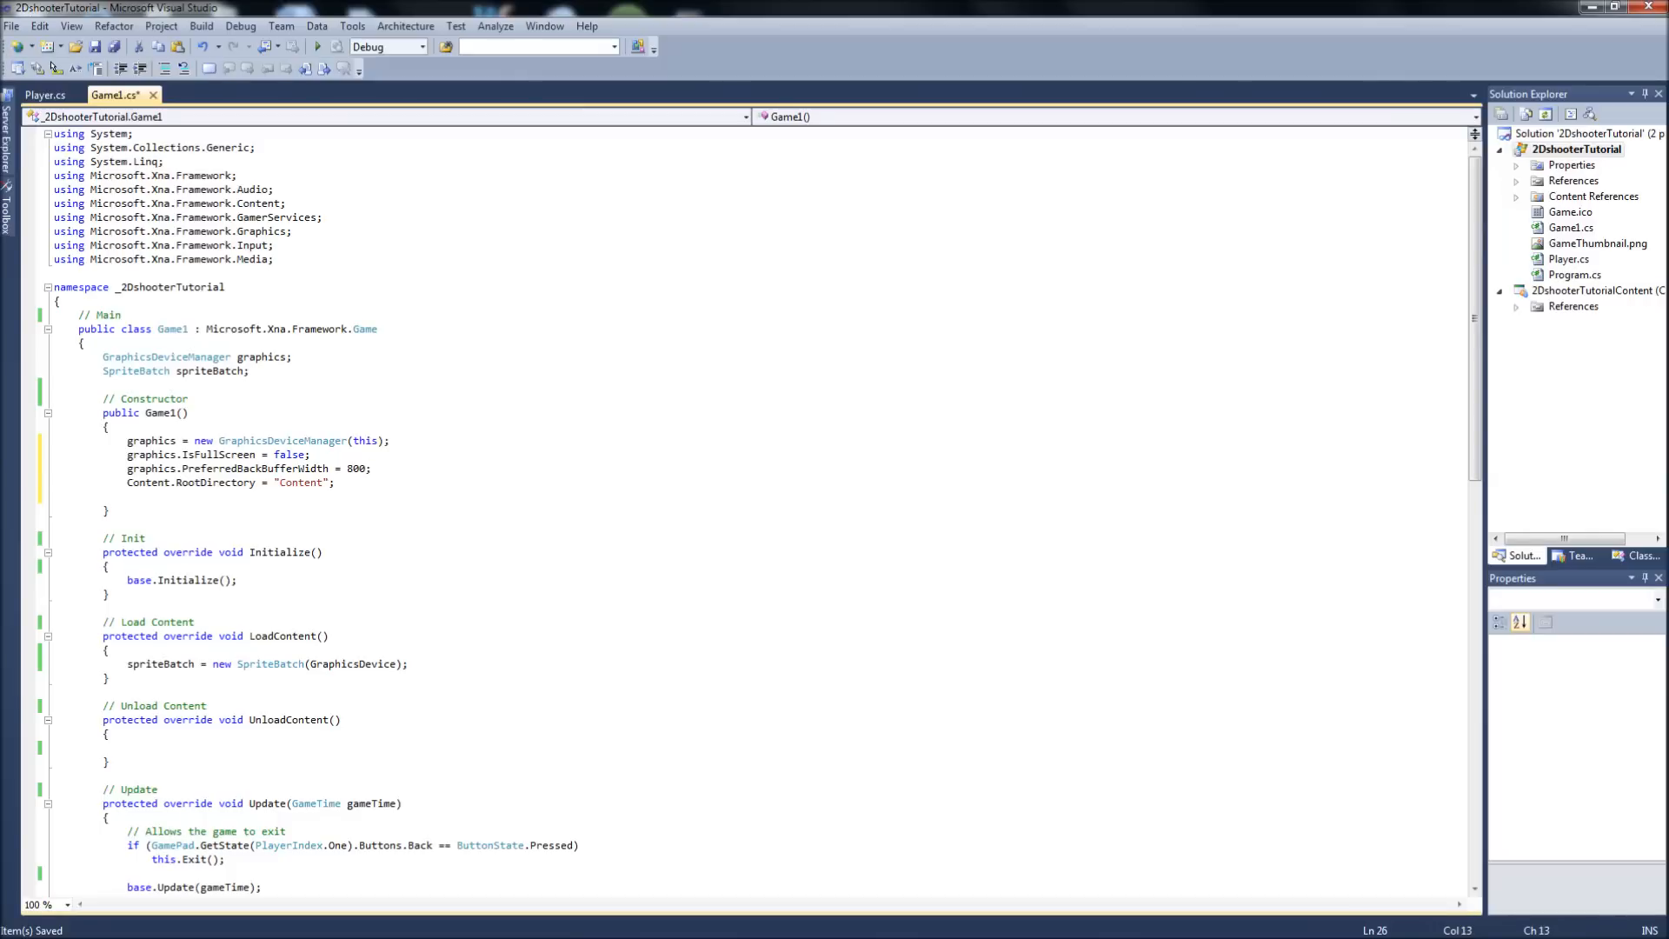
type("graphics.")
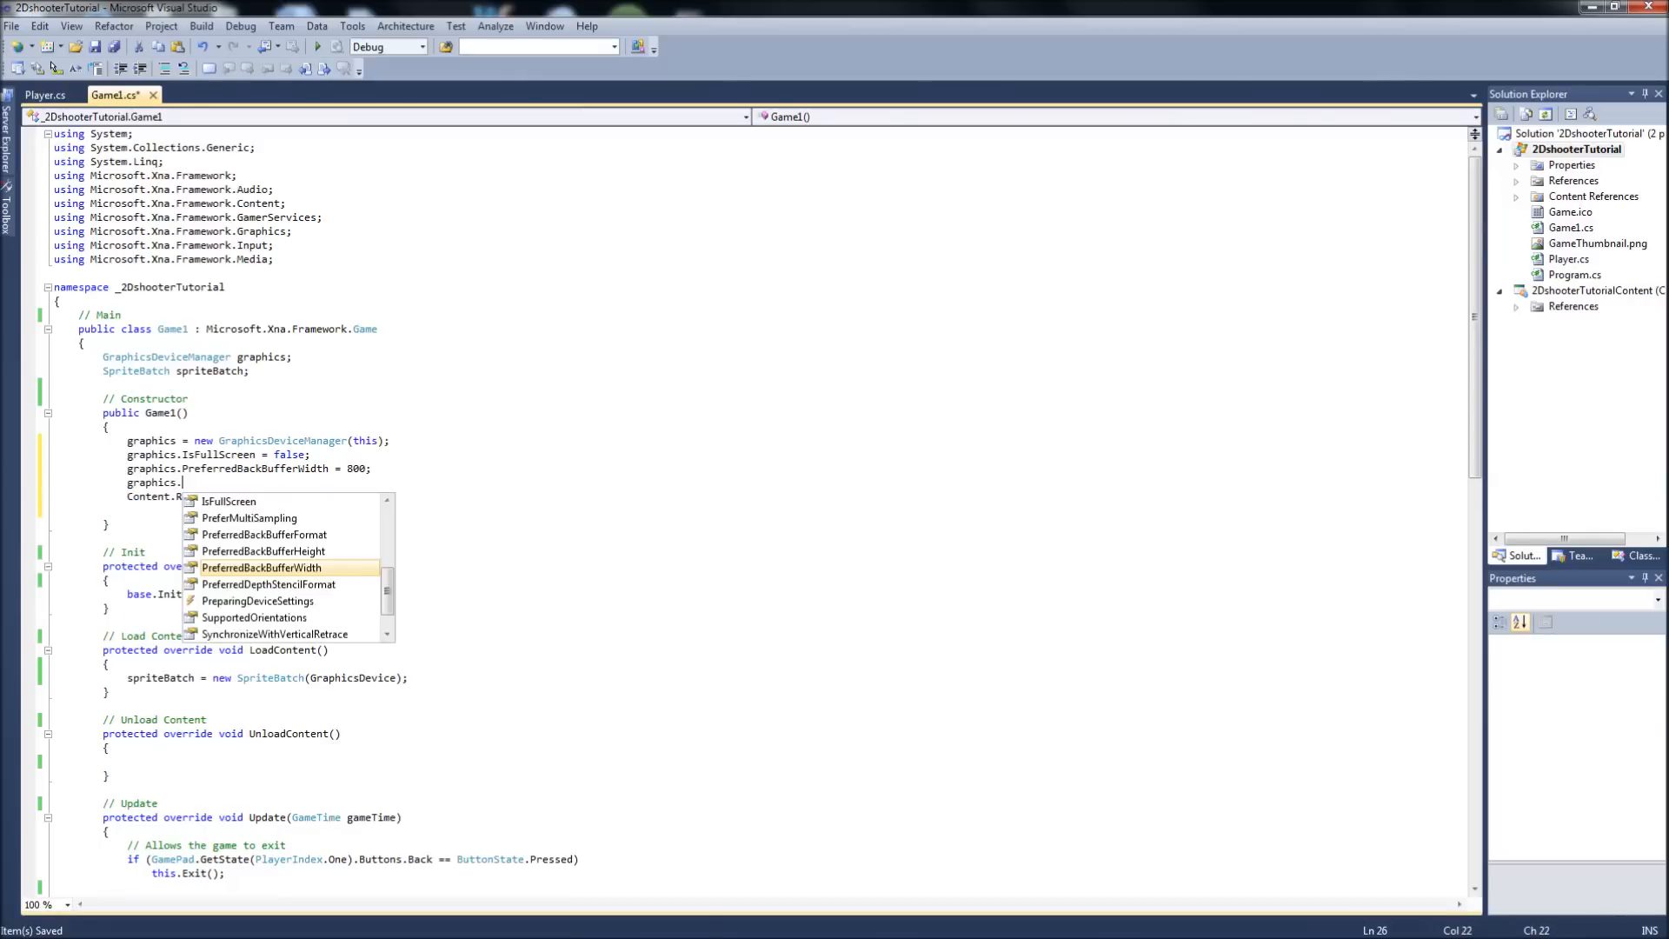
type("pre")
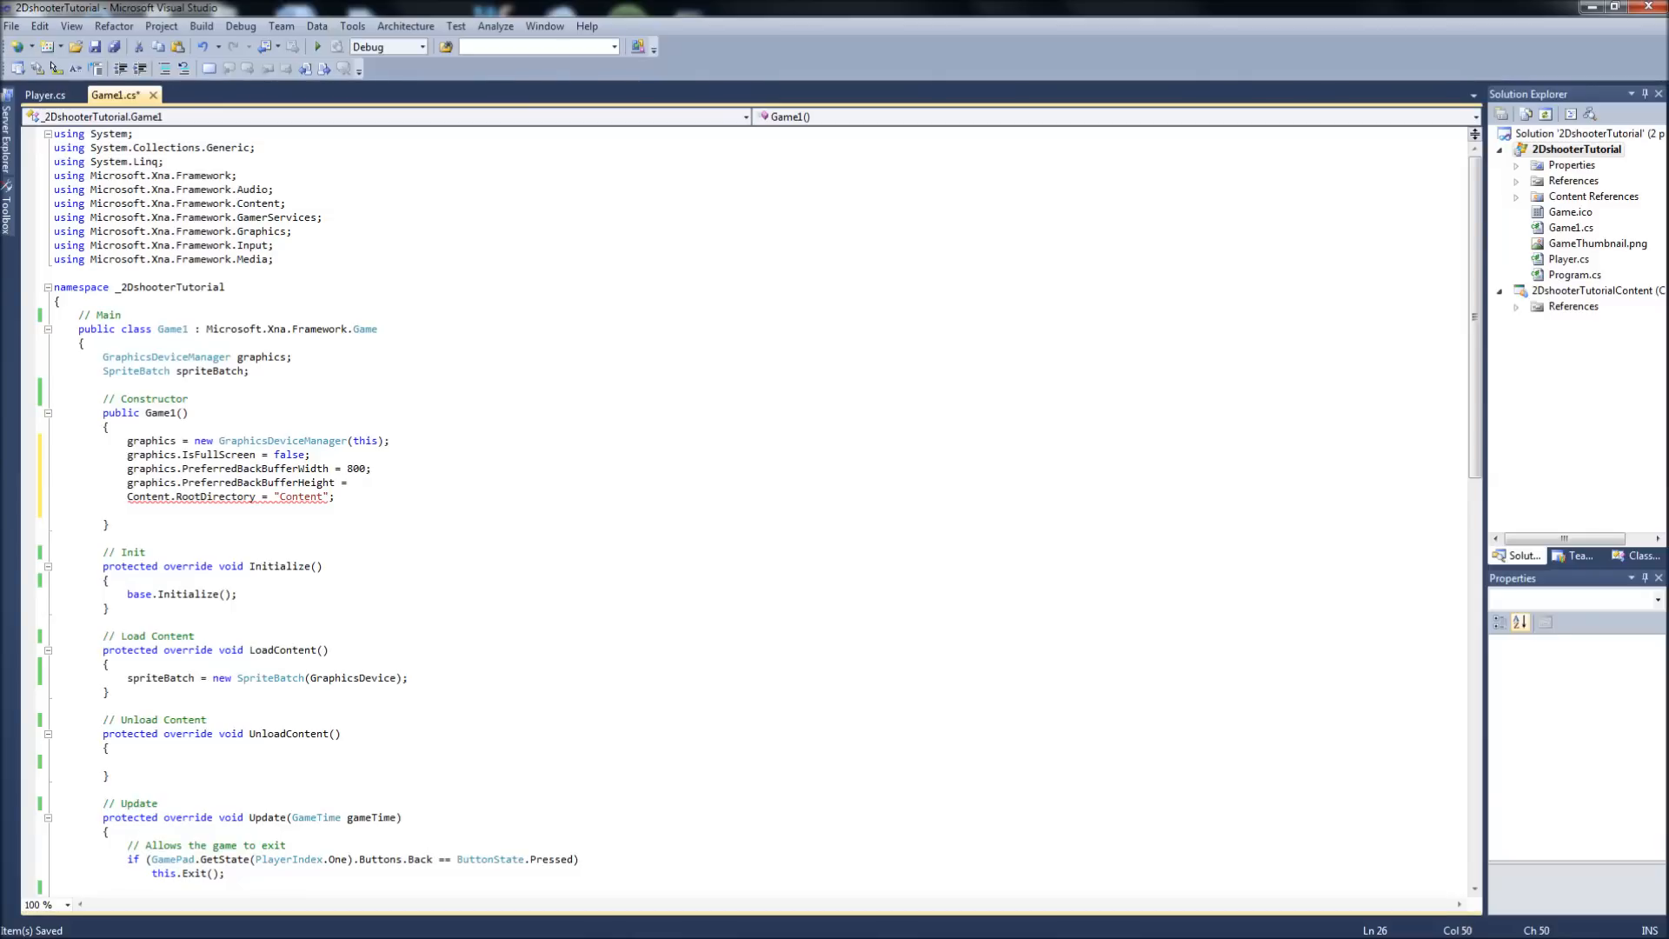
type("950")
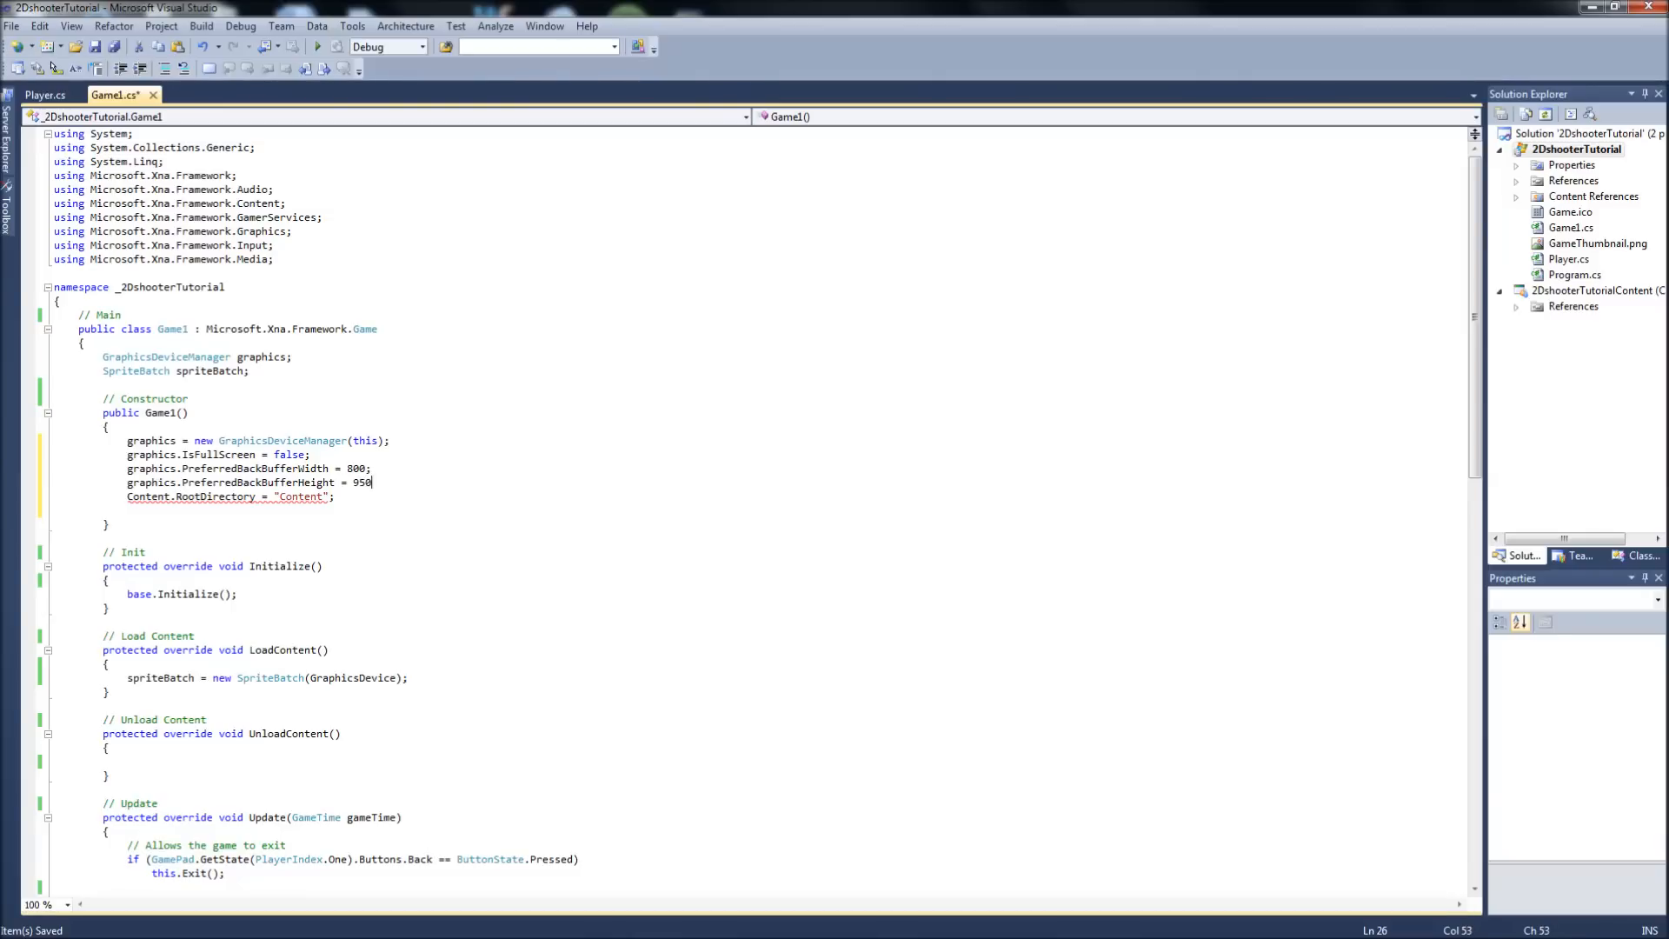
type(";")
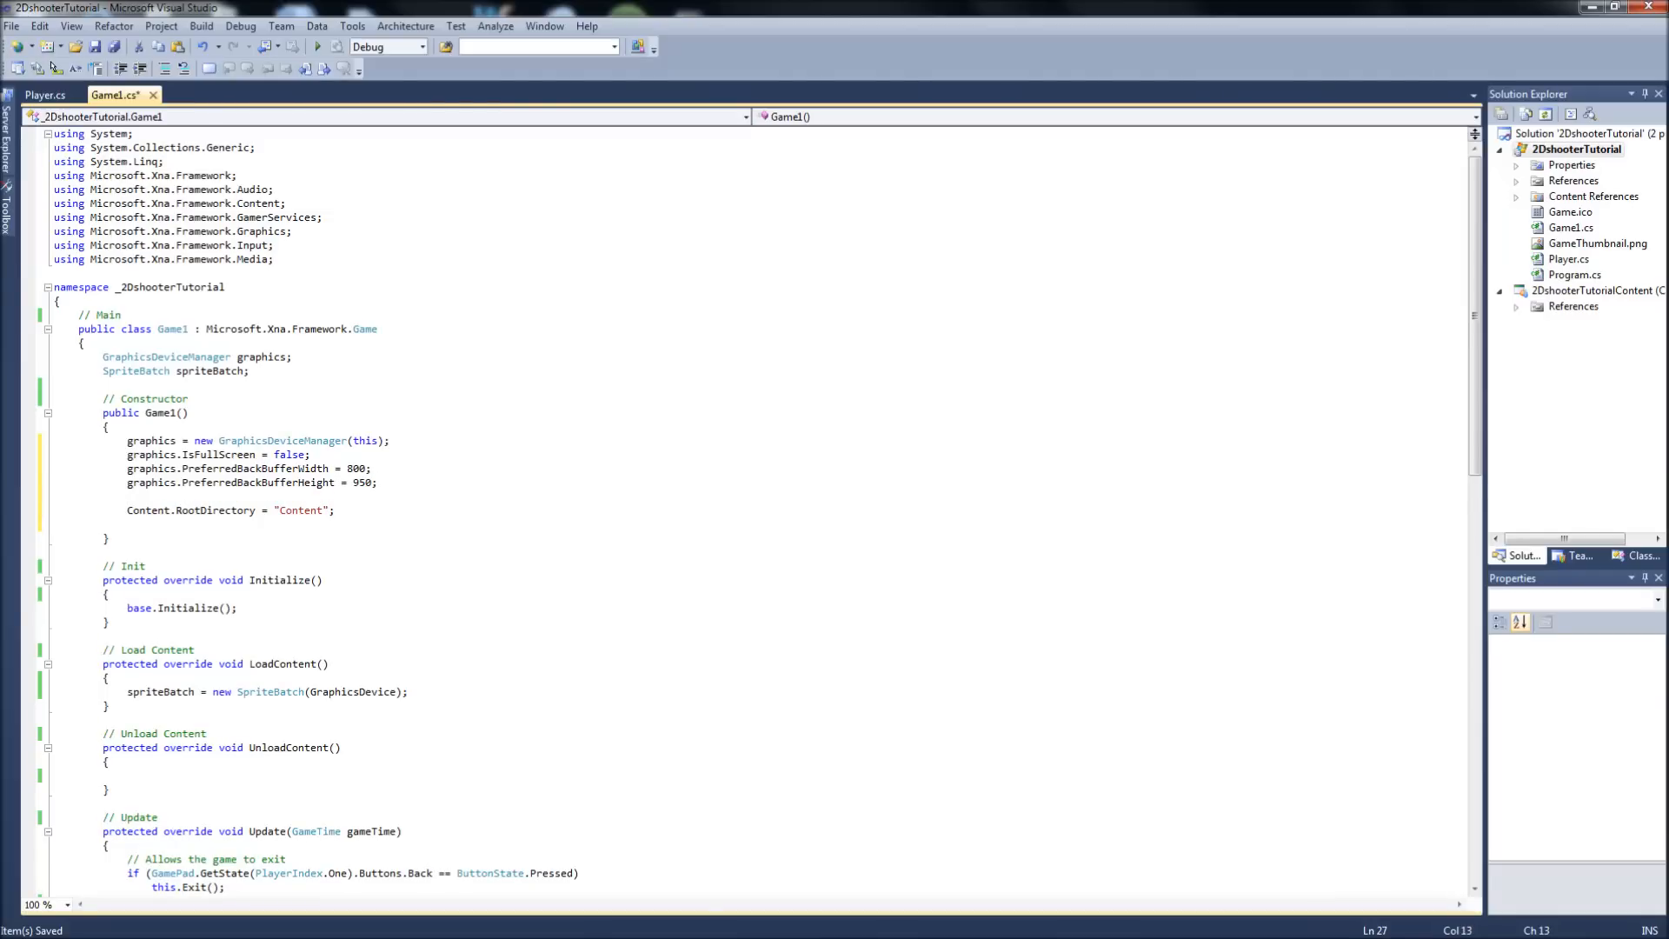
- Set this.Window.Title to "XNA - 2D Space Shooter Tutorial" in Game1's constructor
type("this.window.Title = \"XN")
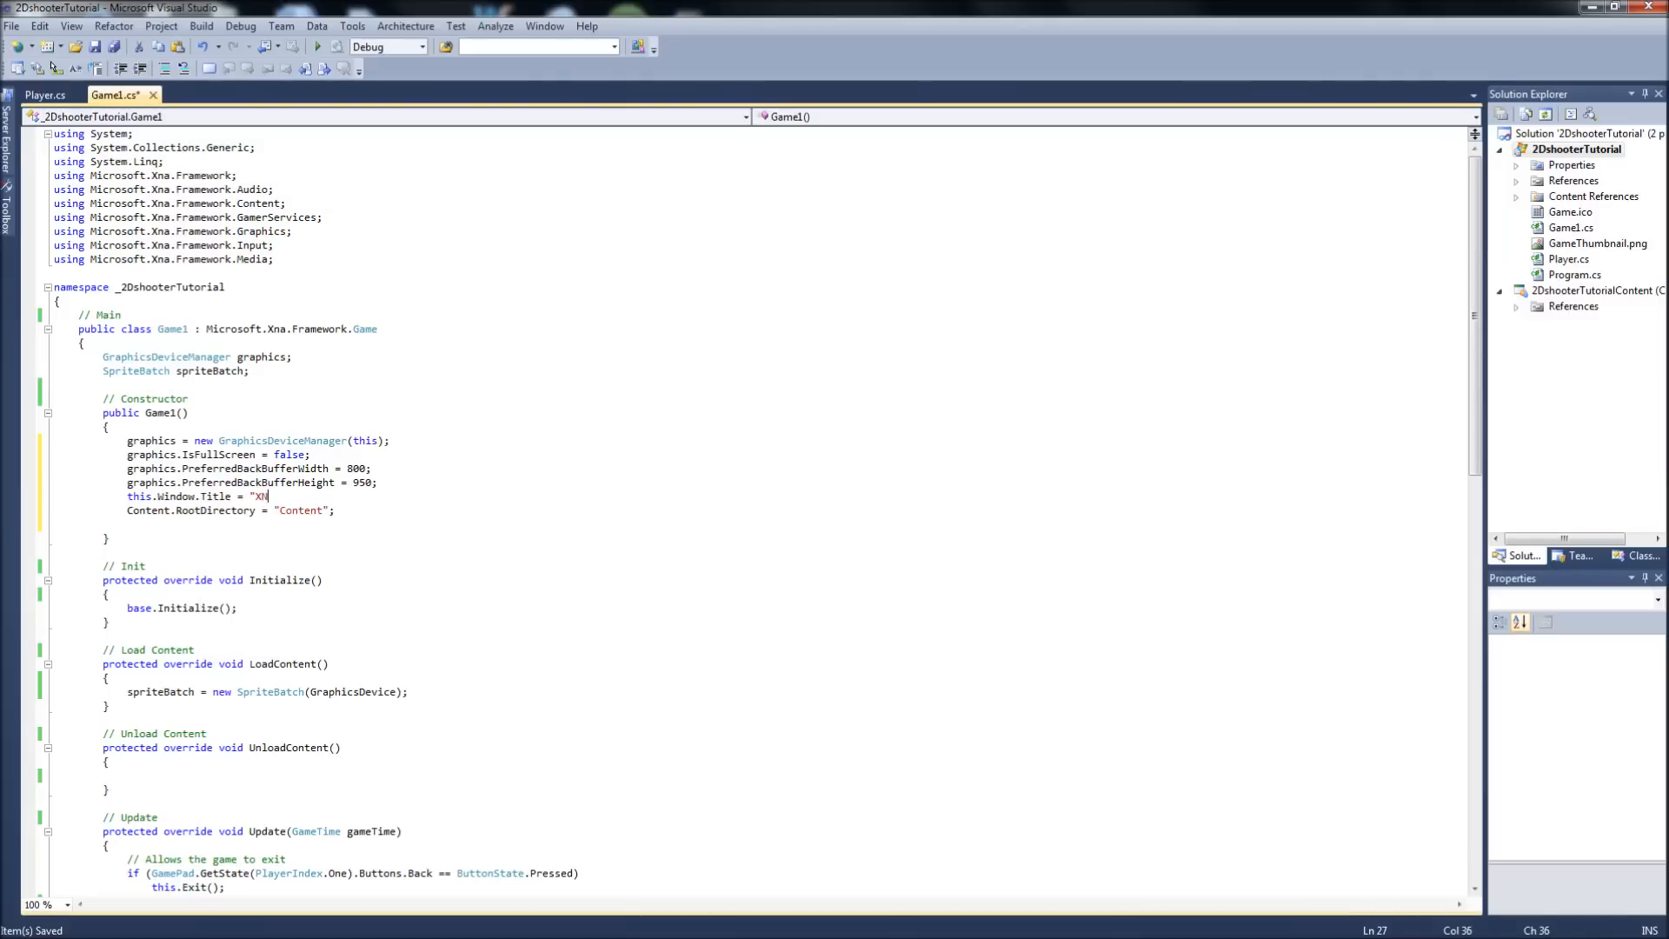
type("- 2D")
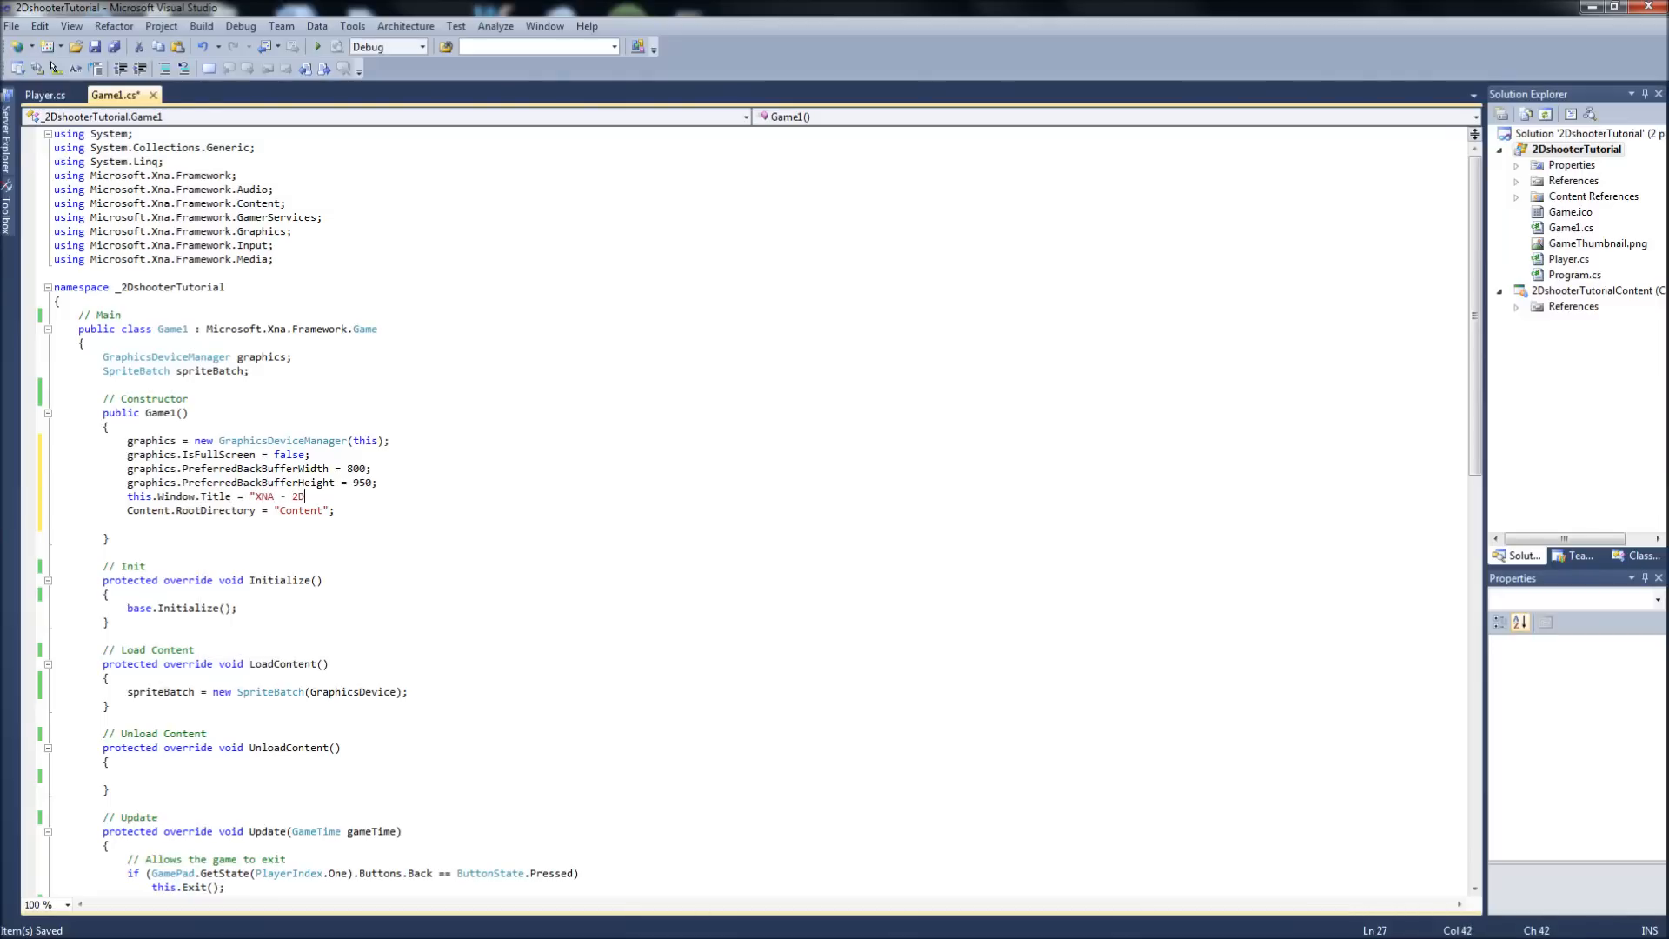
type("Space S")
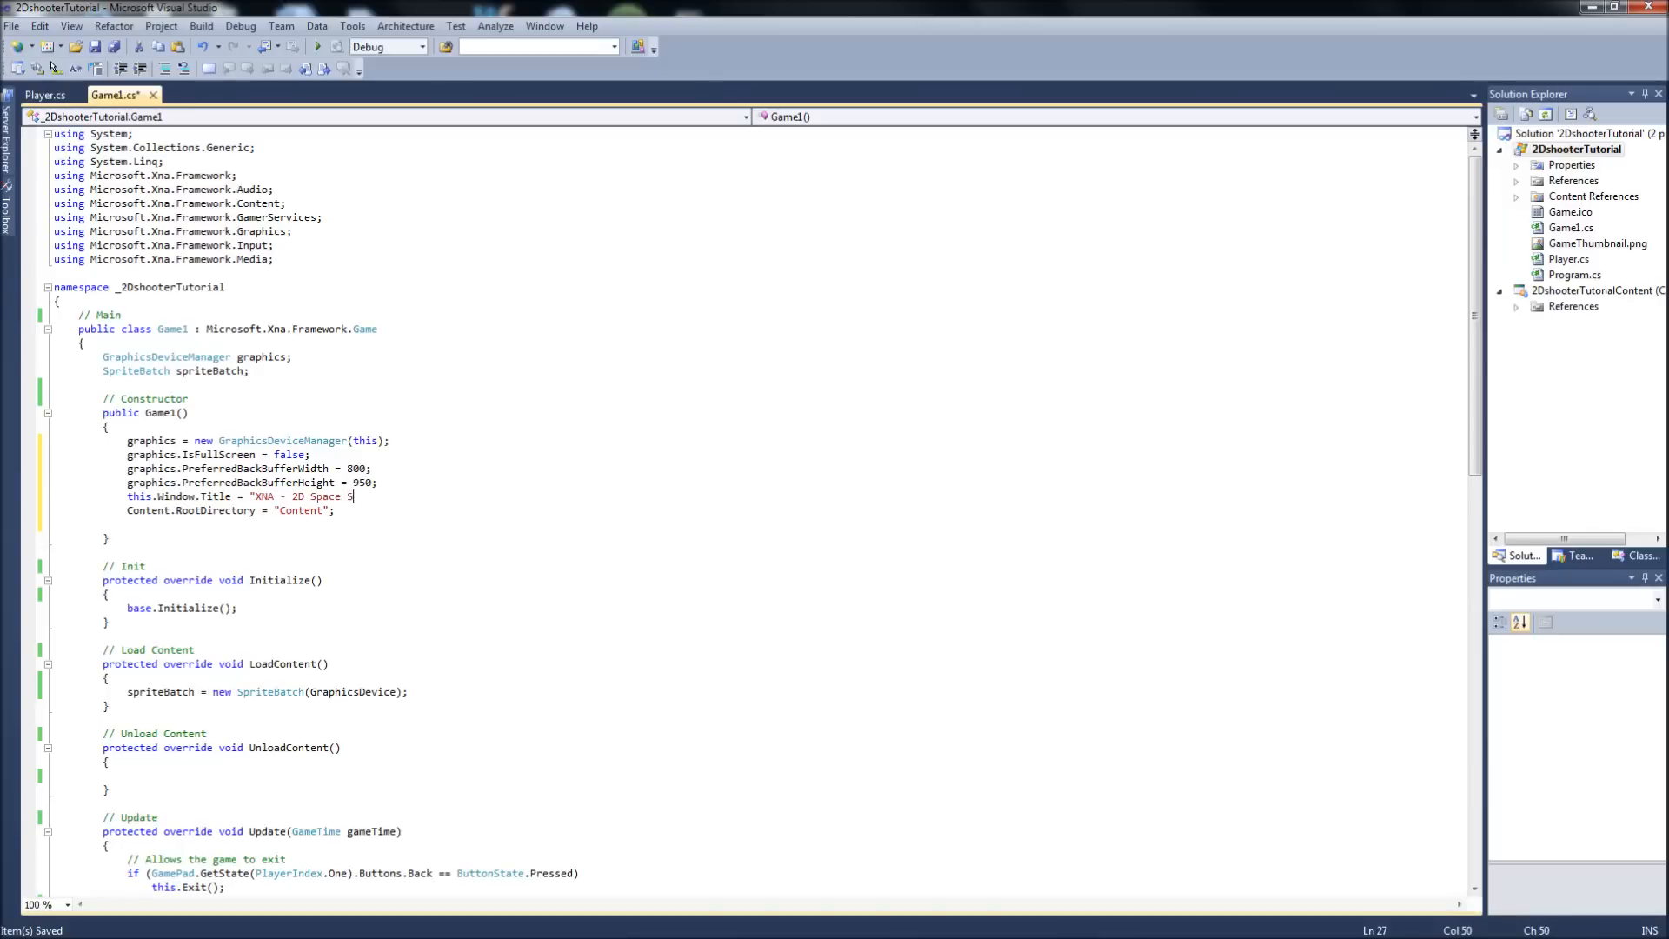
type("hooter Tutorial\";")
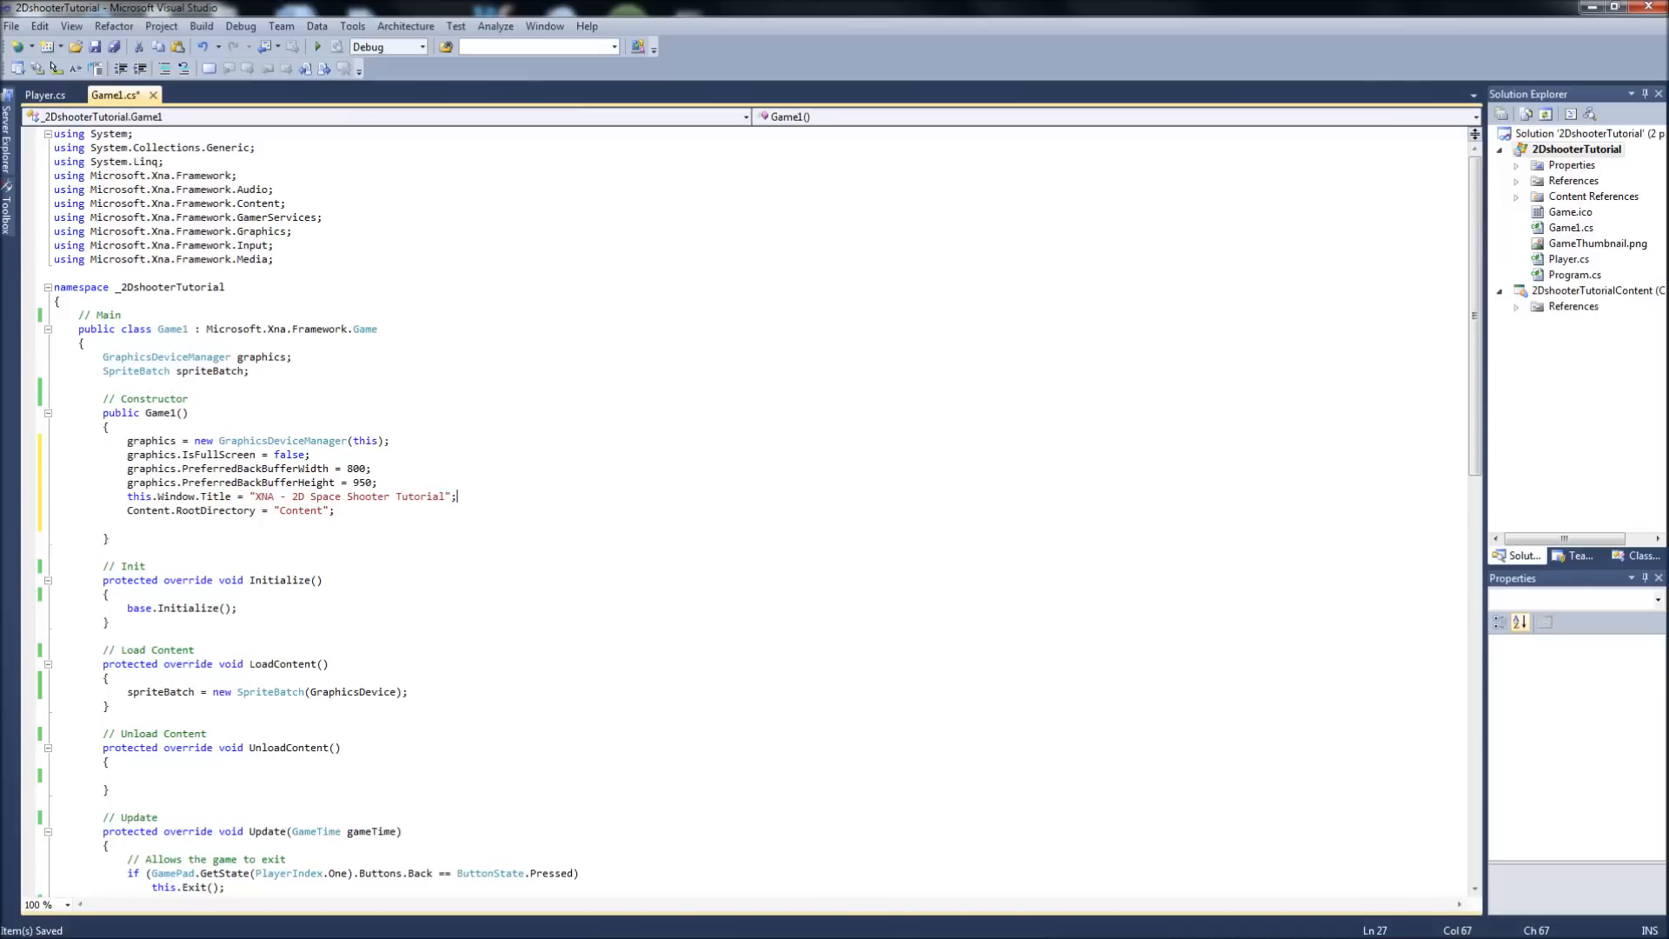
left_click(107, 537)
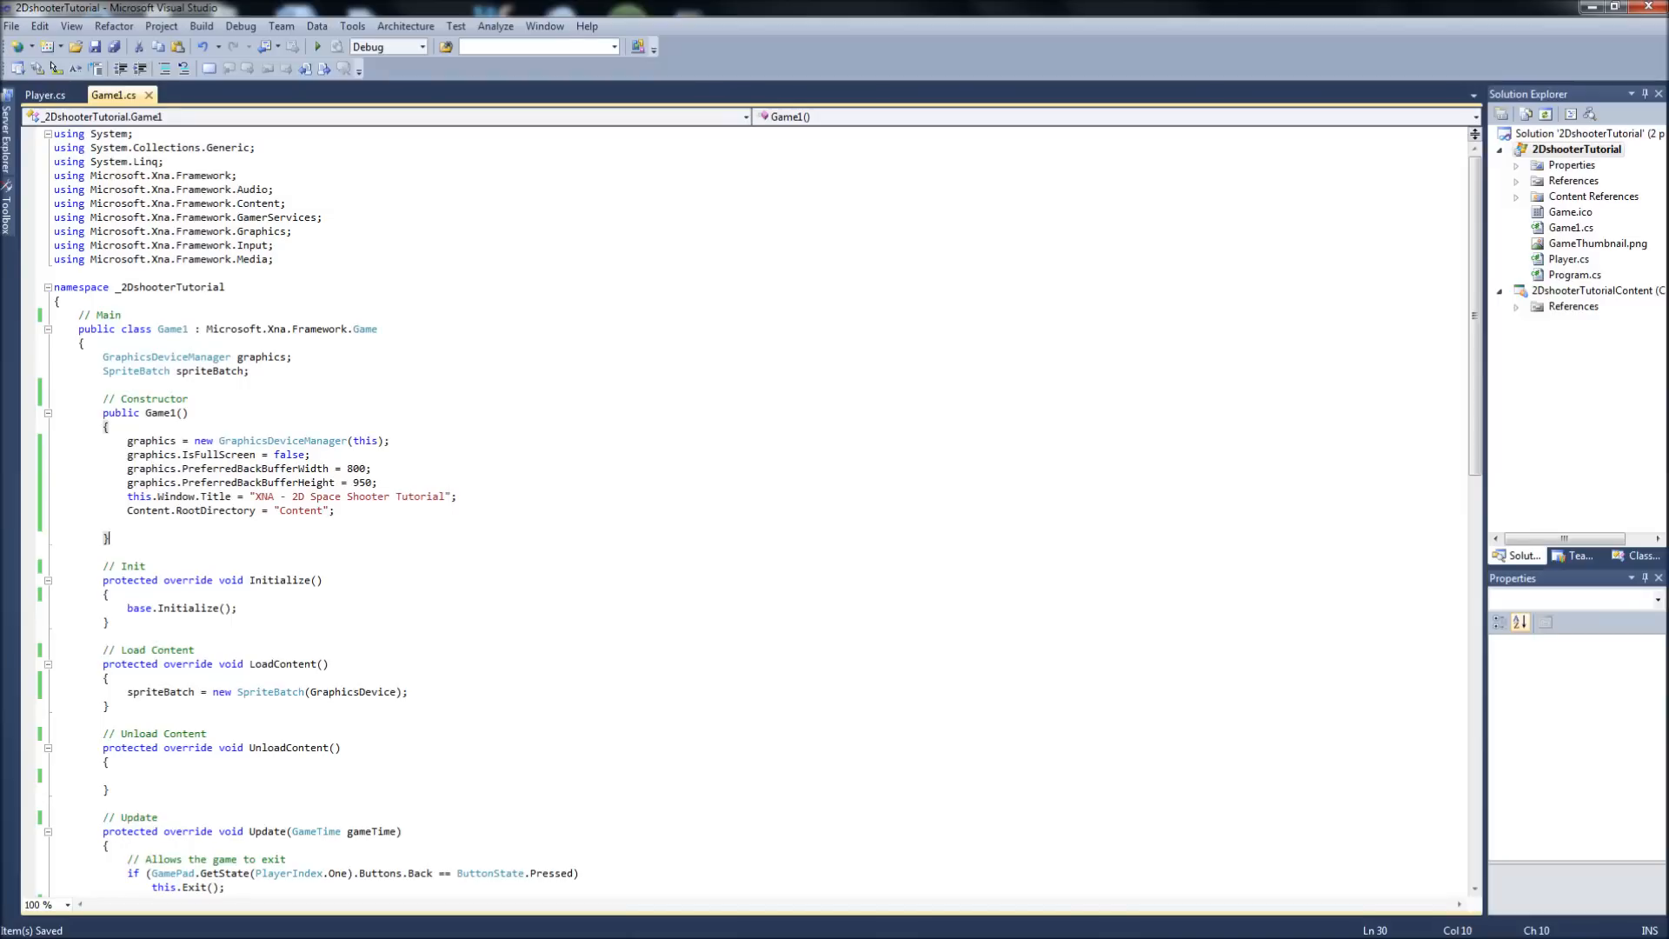
- Back in Player.cs, add speed = 10; and isColliding = false; to the constructor
left_click(43, 94)
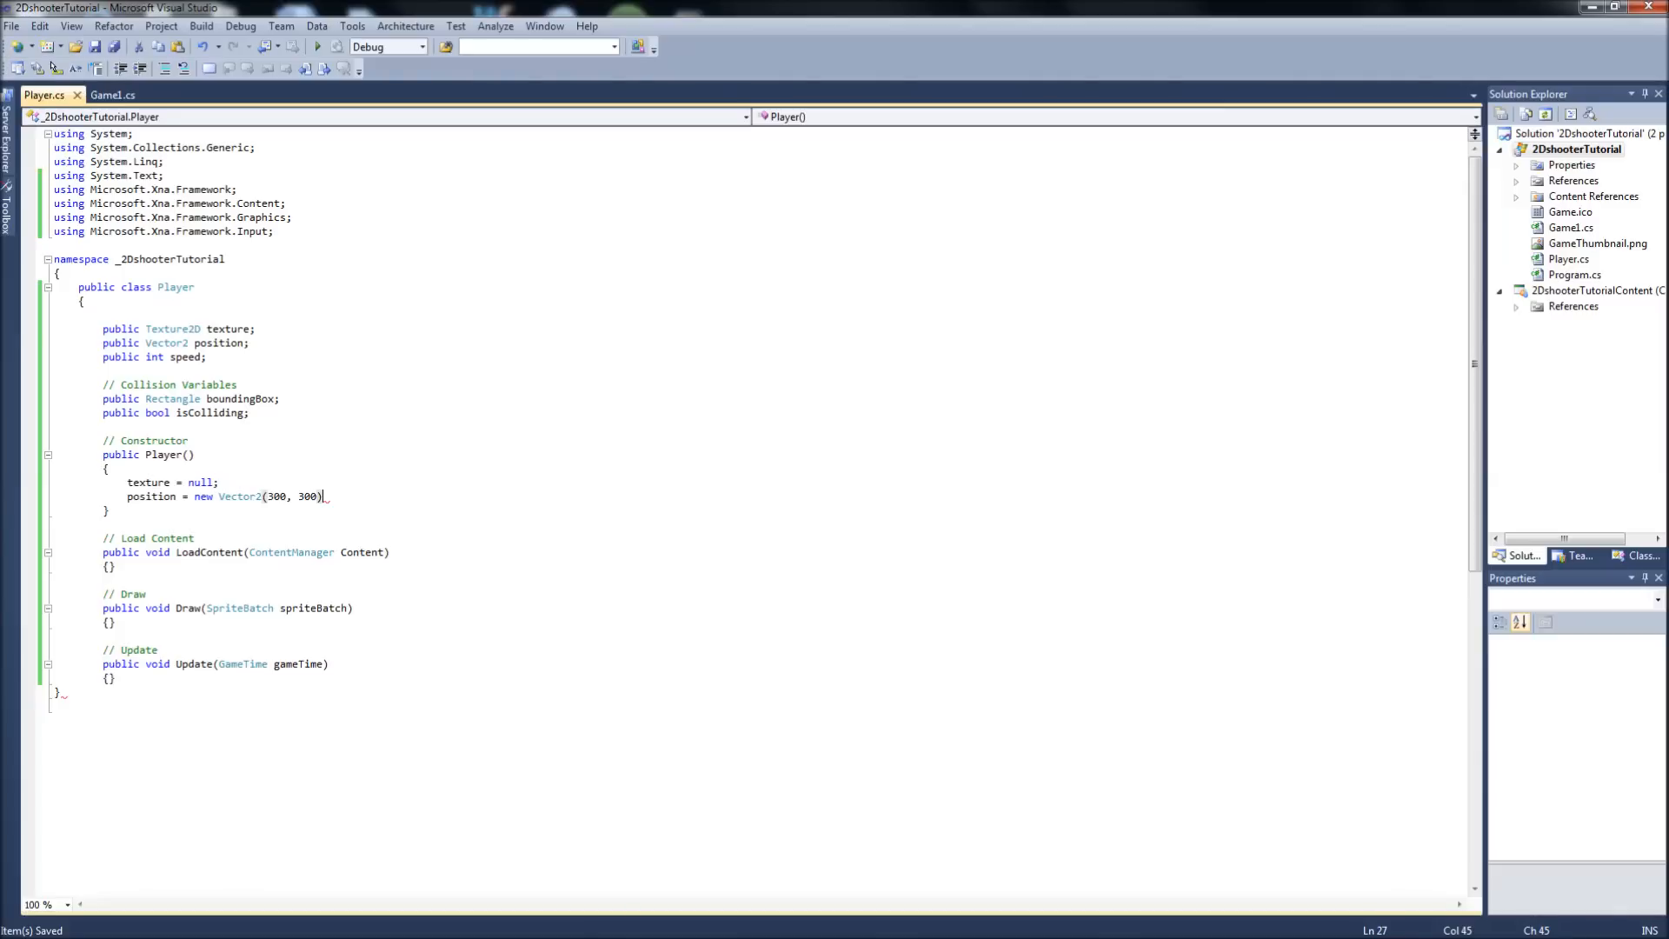
type(";")
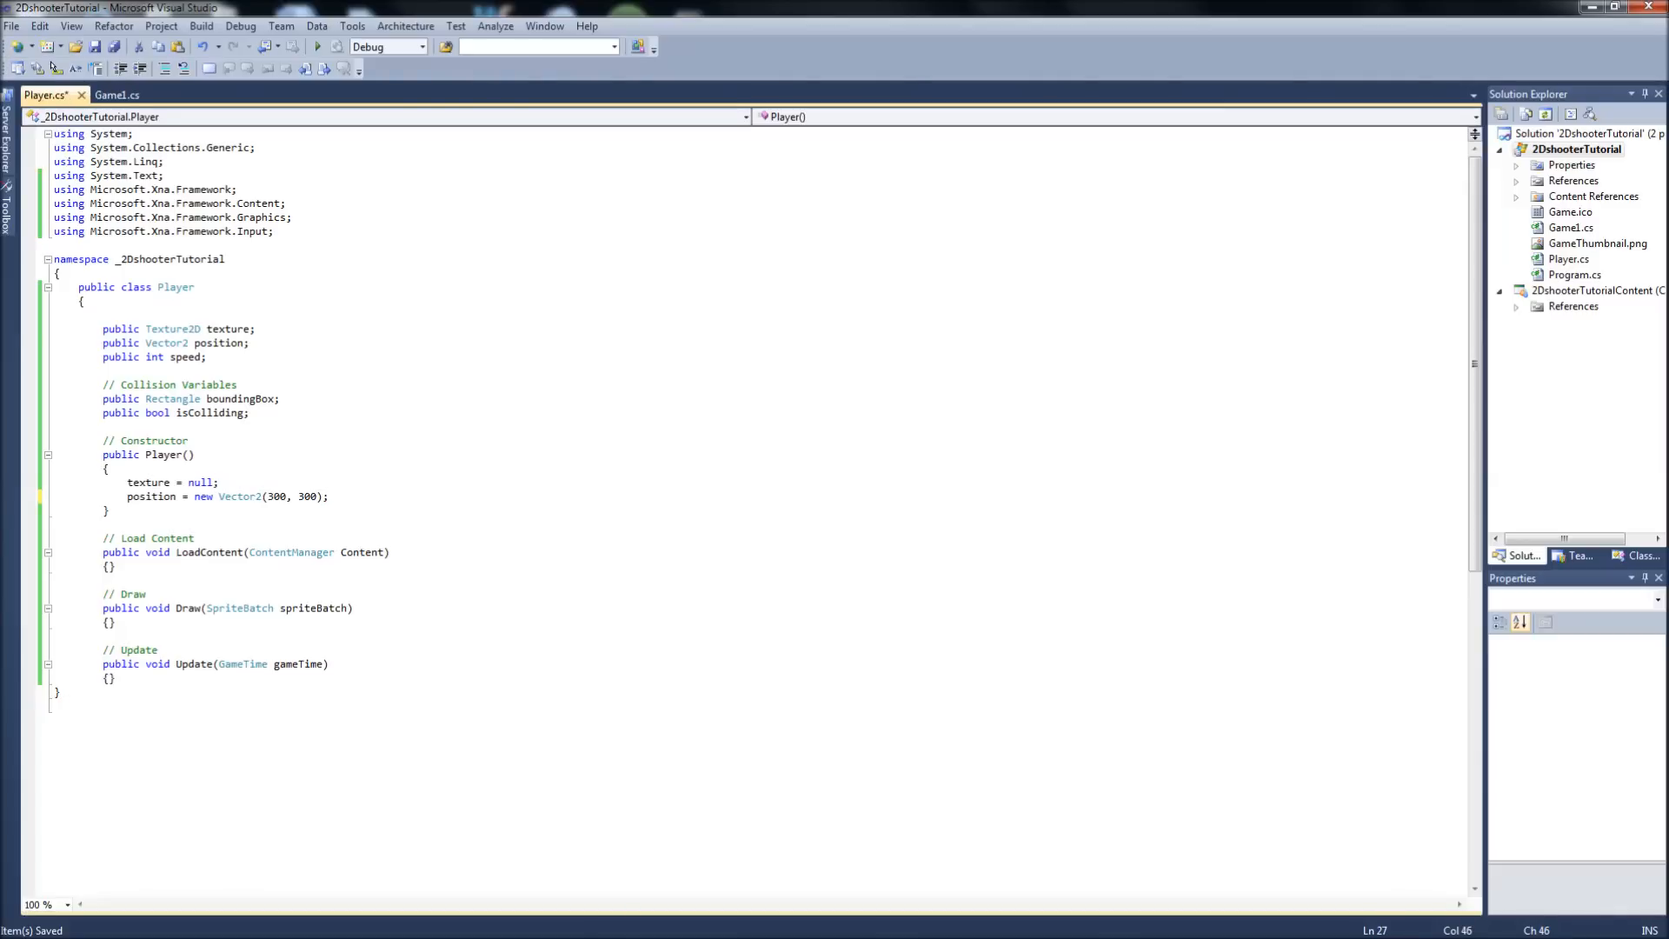
key("Return")
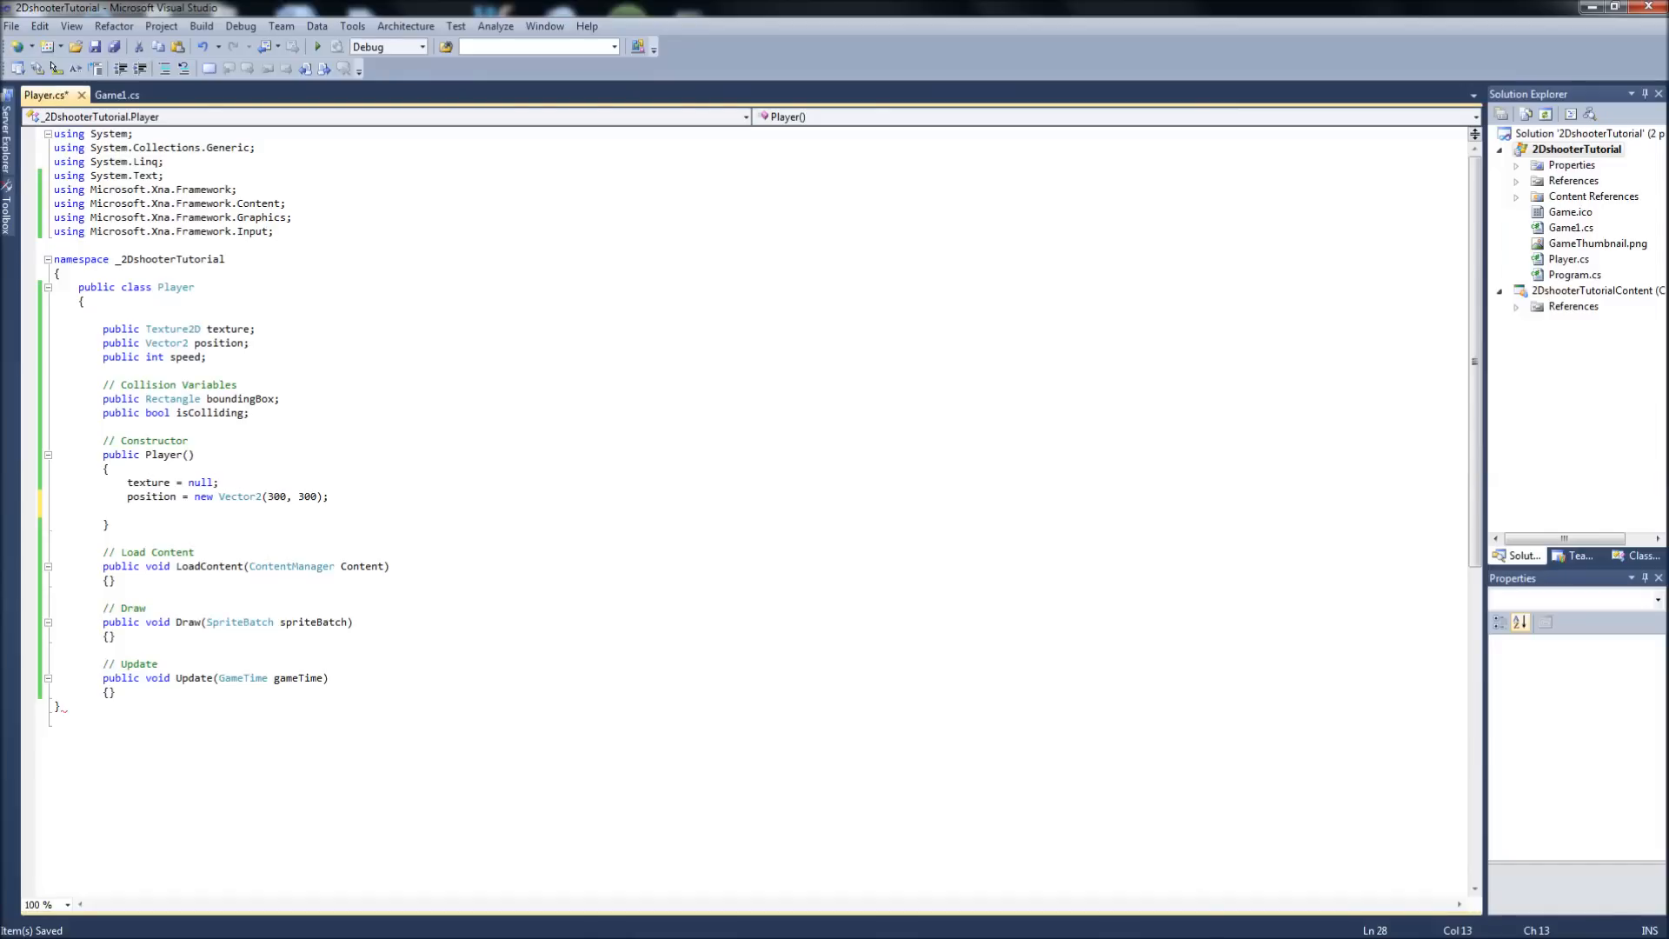
type("speed =")
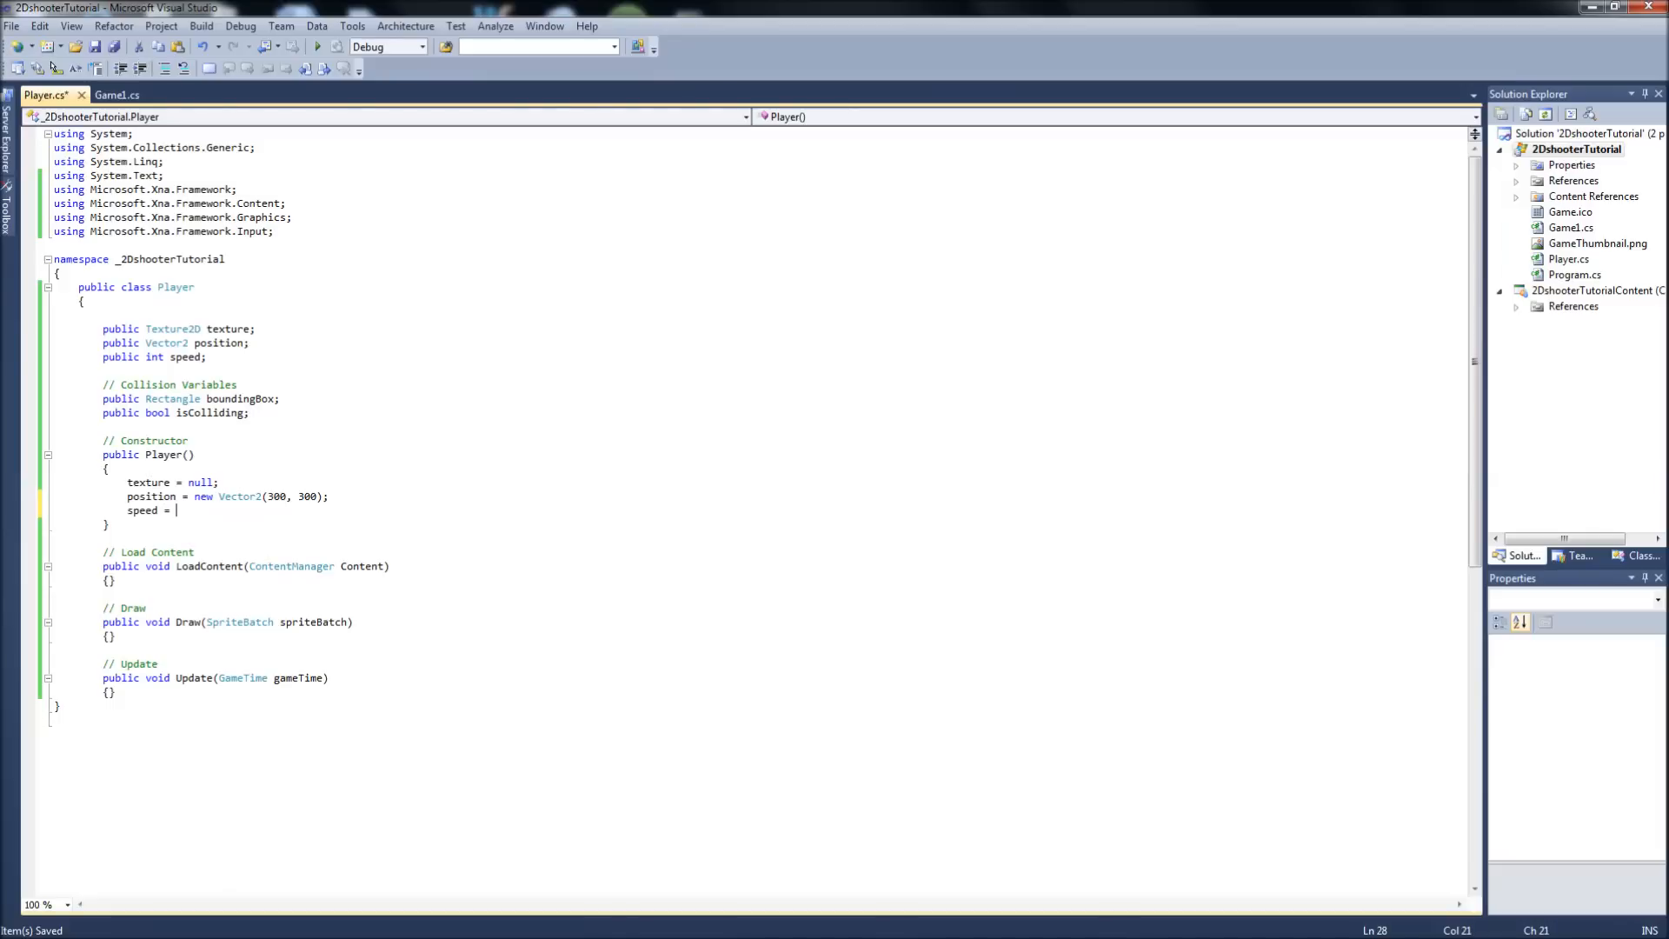
type("10;")
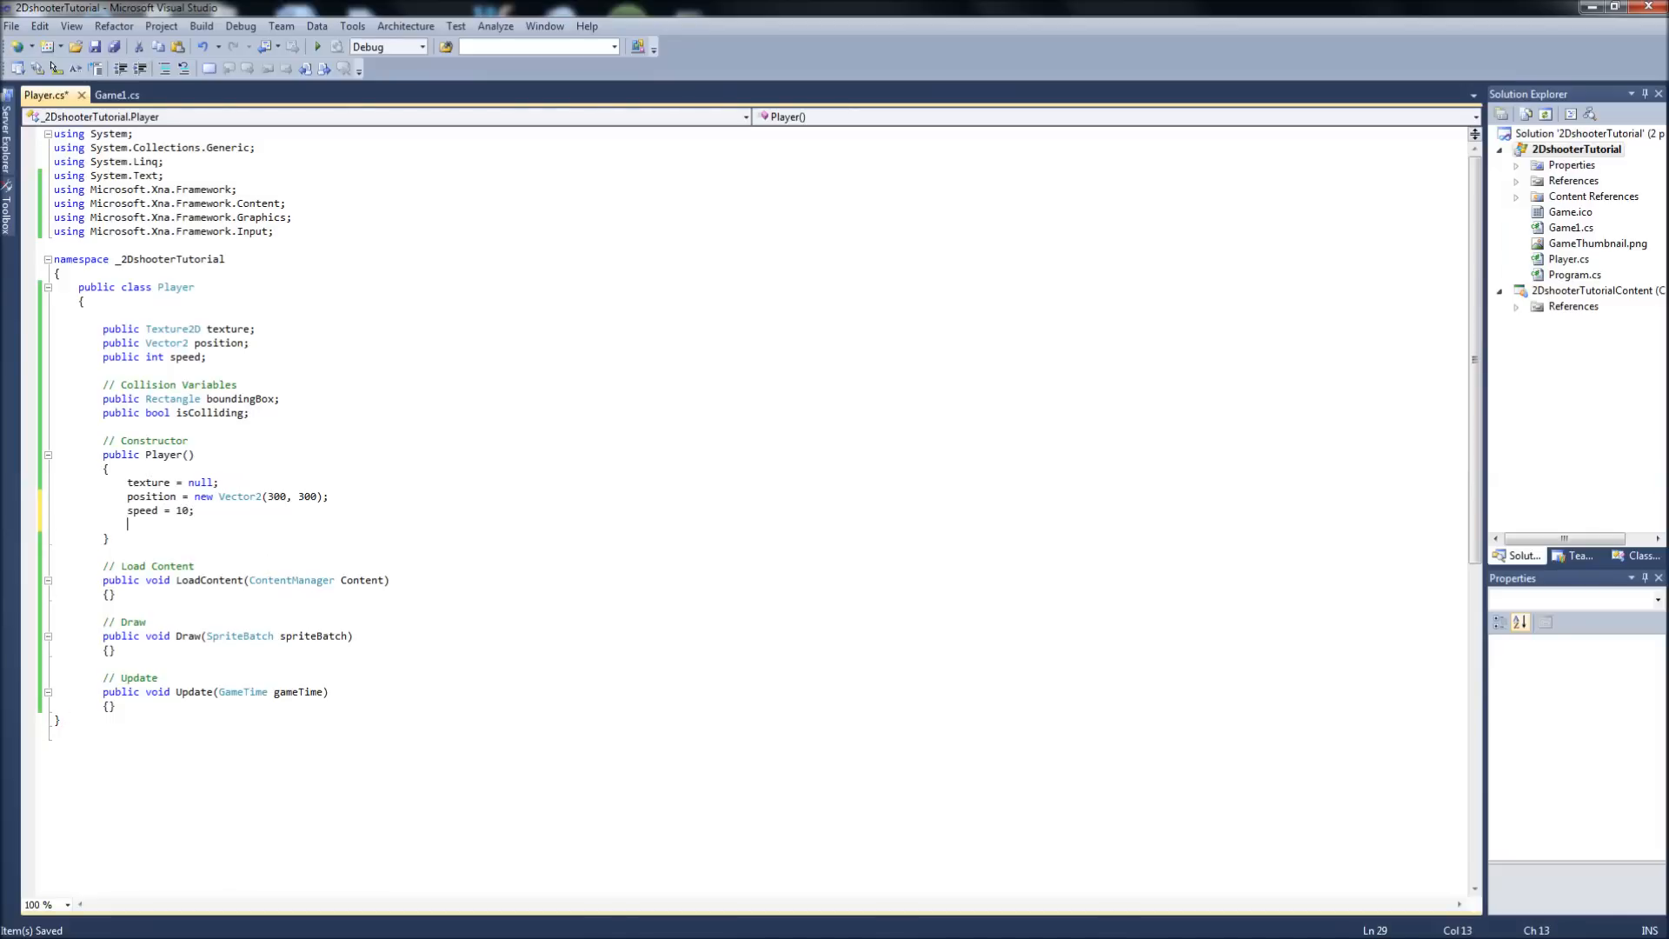
type("isColliding")
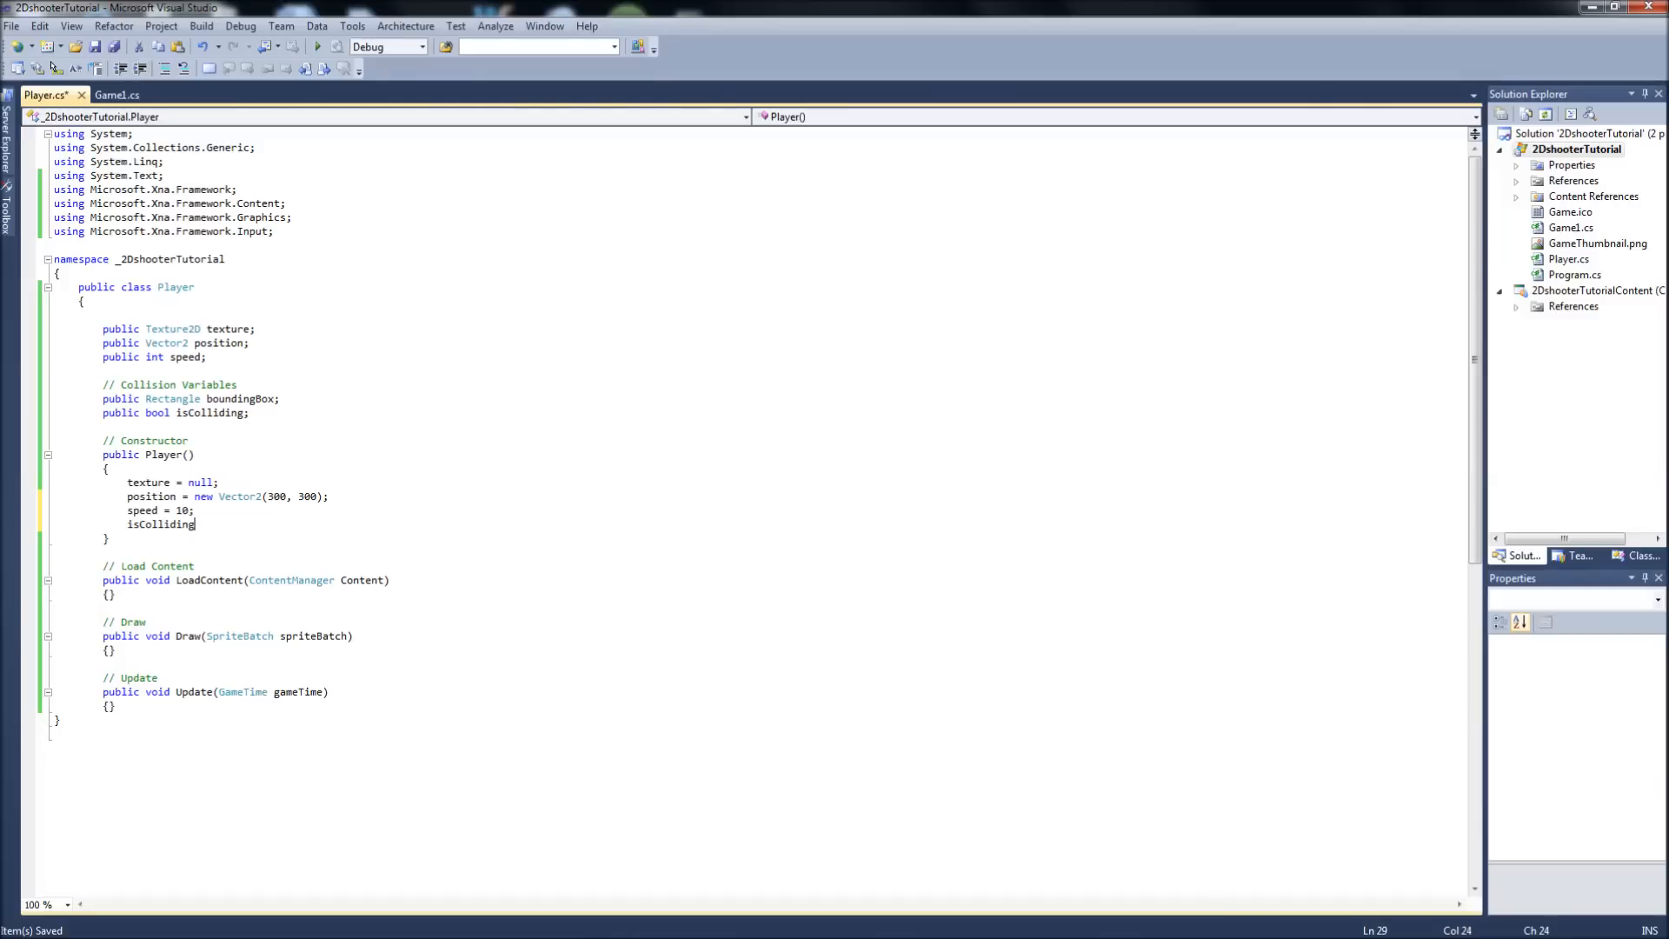
type("=")
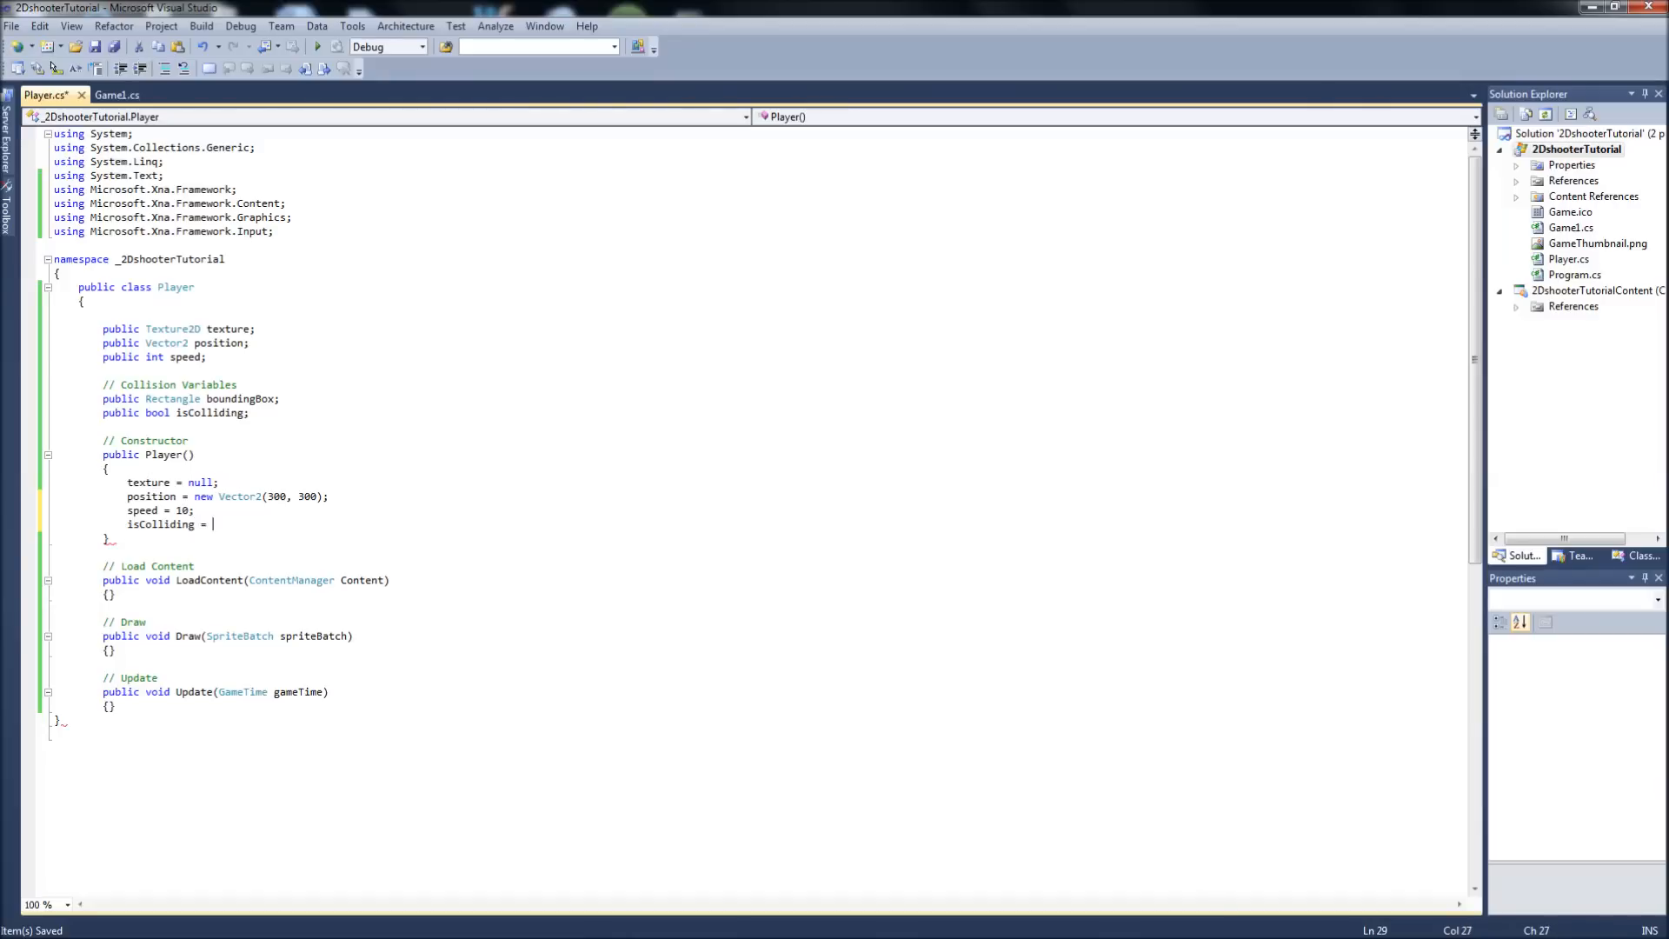
type("false;")
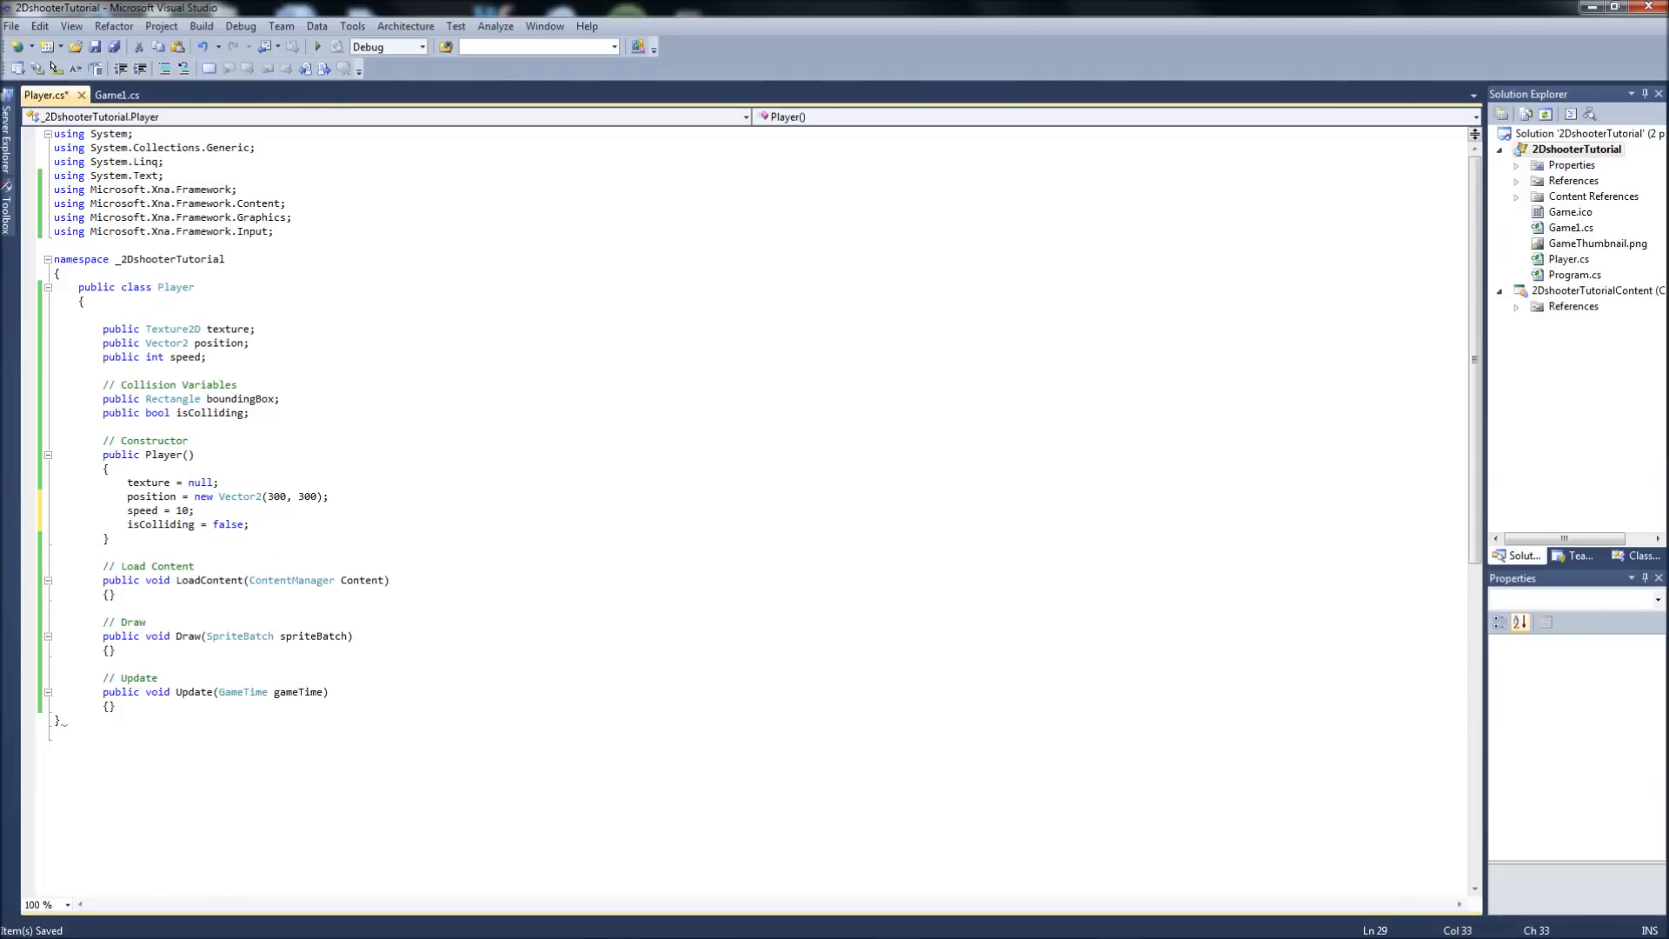
- In LoadContent write texture = Content.Load<Texture2D>(""); with an empty asset name
left_click(111, 593)
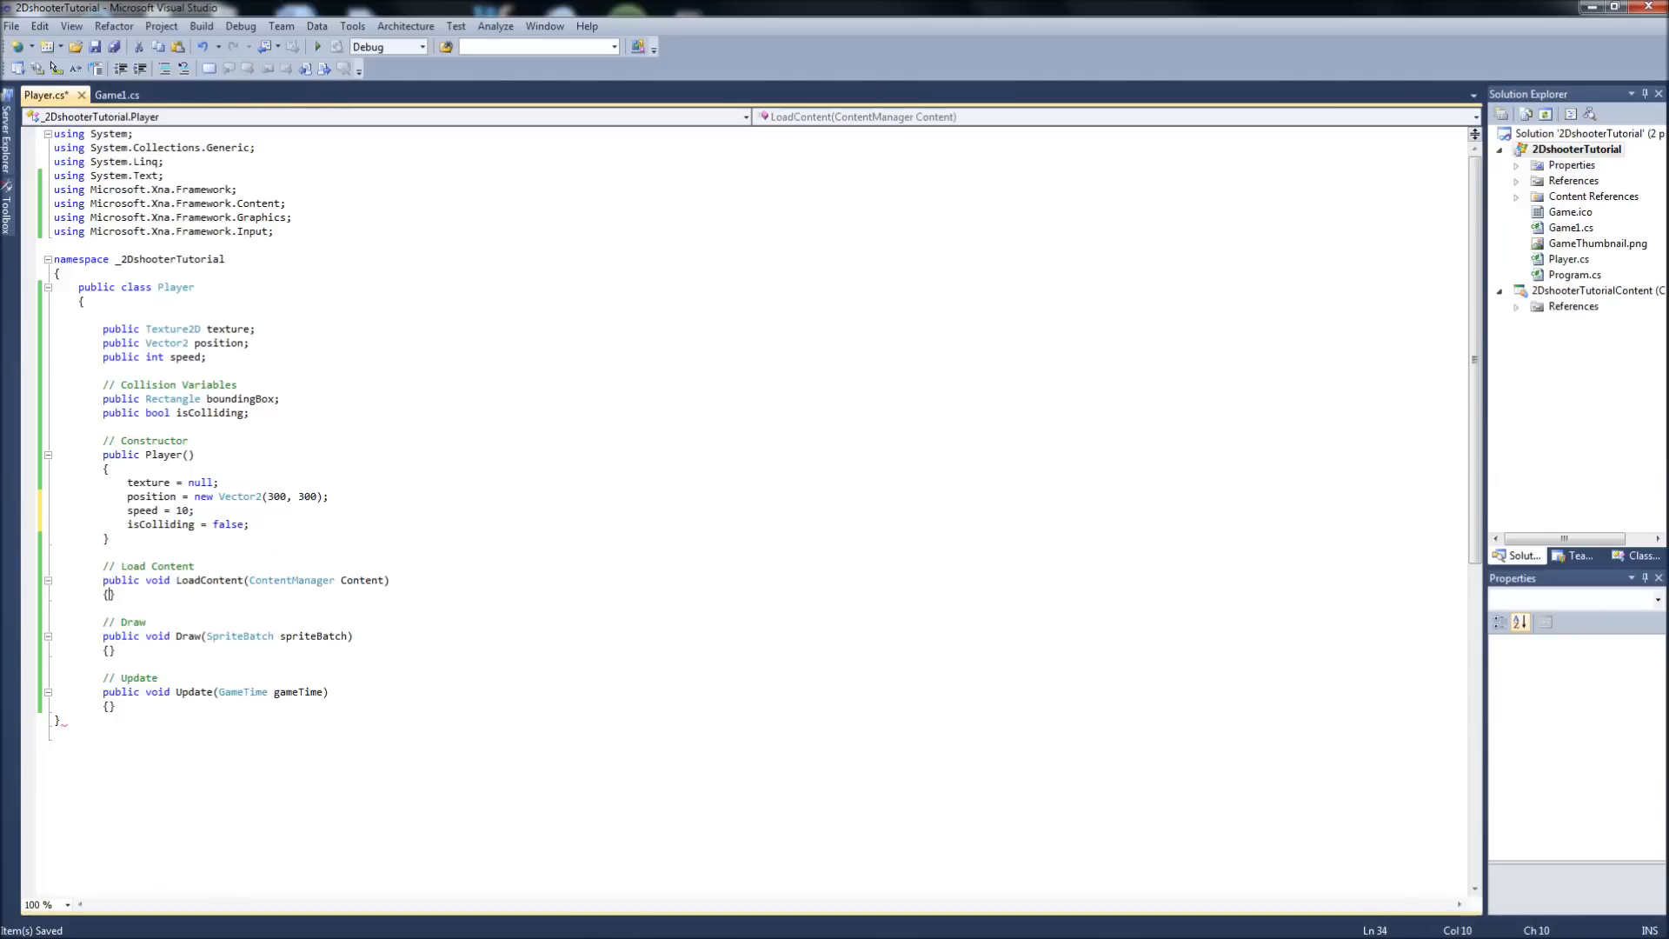
key("enter")
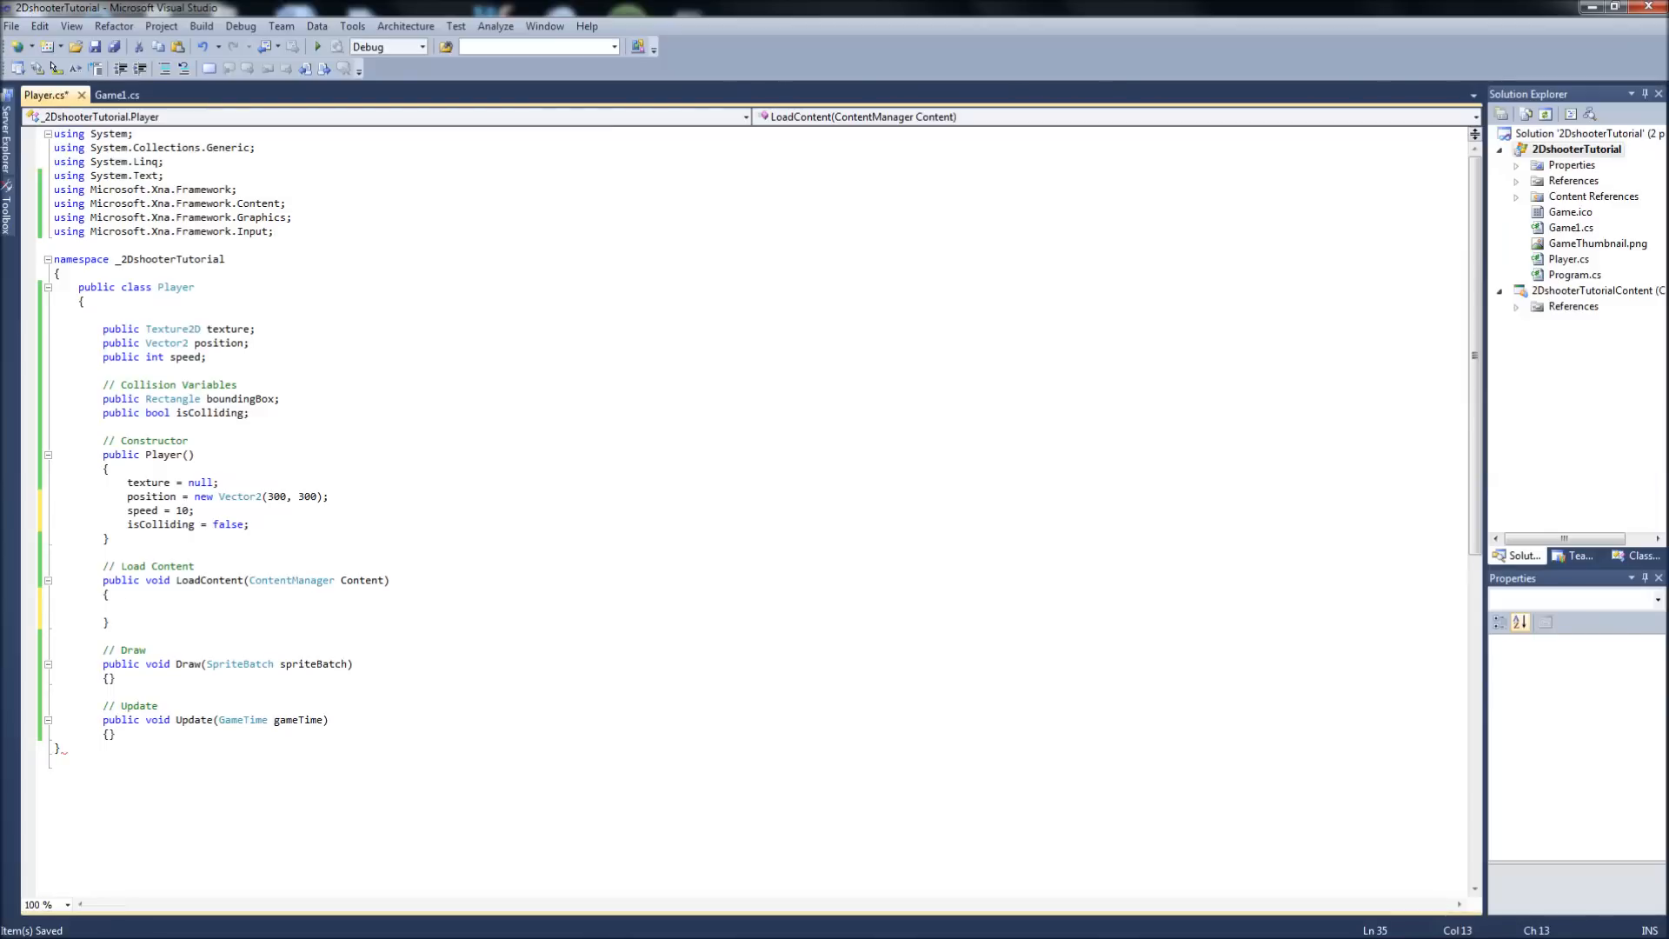
left_click(117, 93)
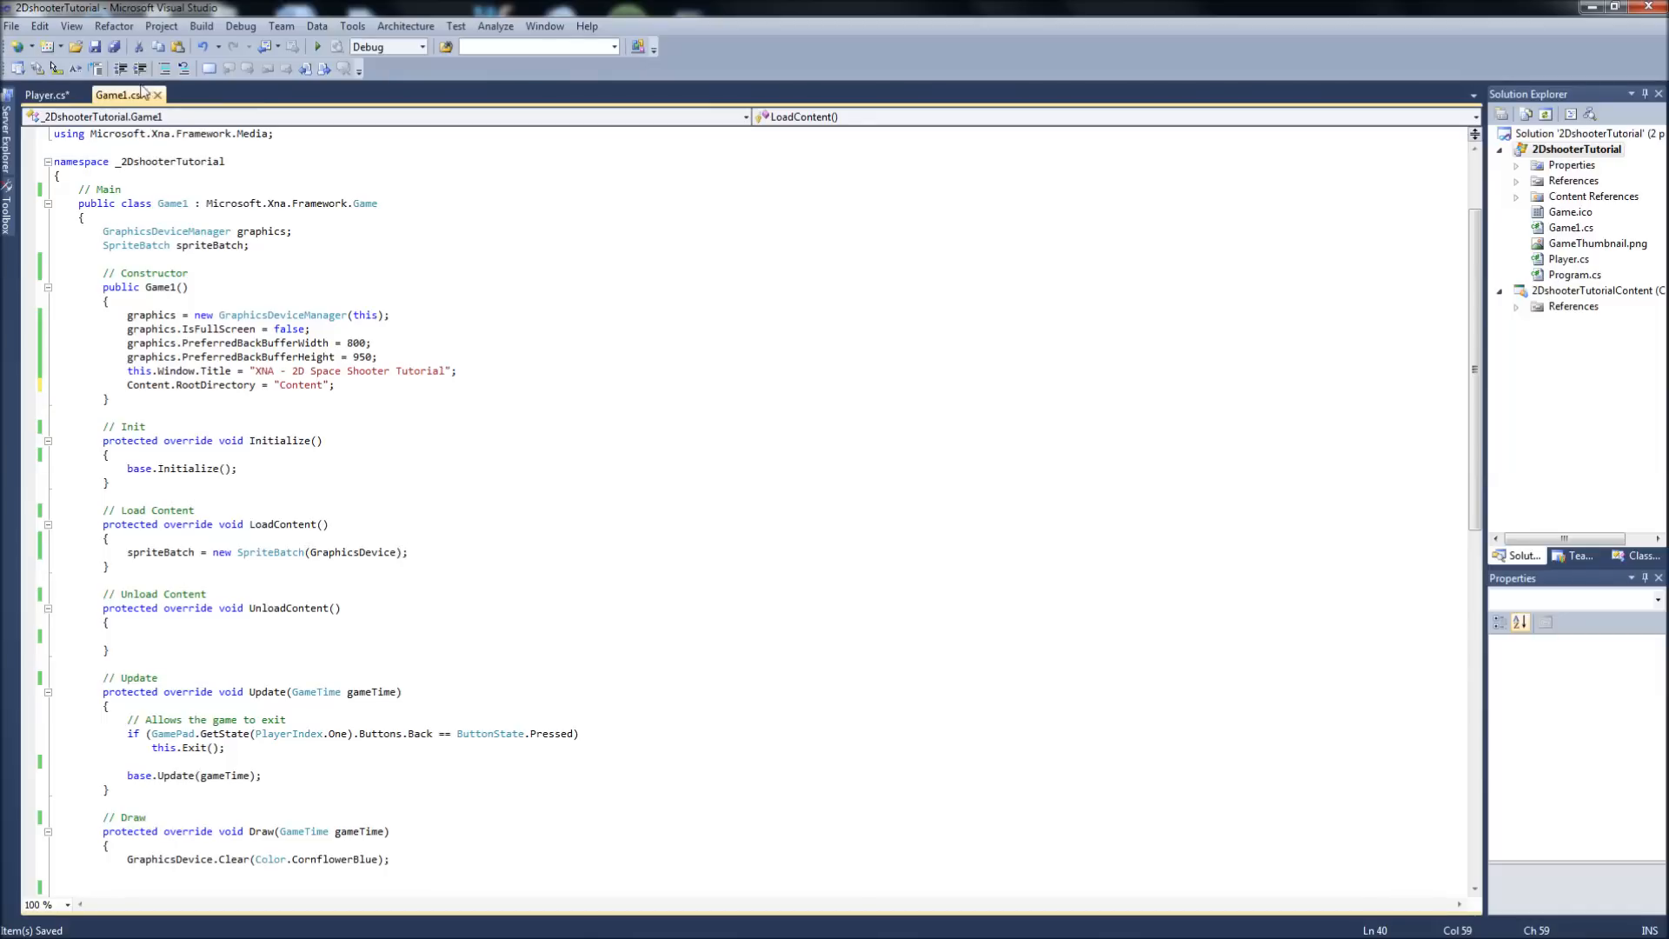
left_click(45, 94)
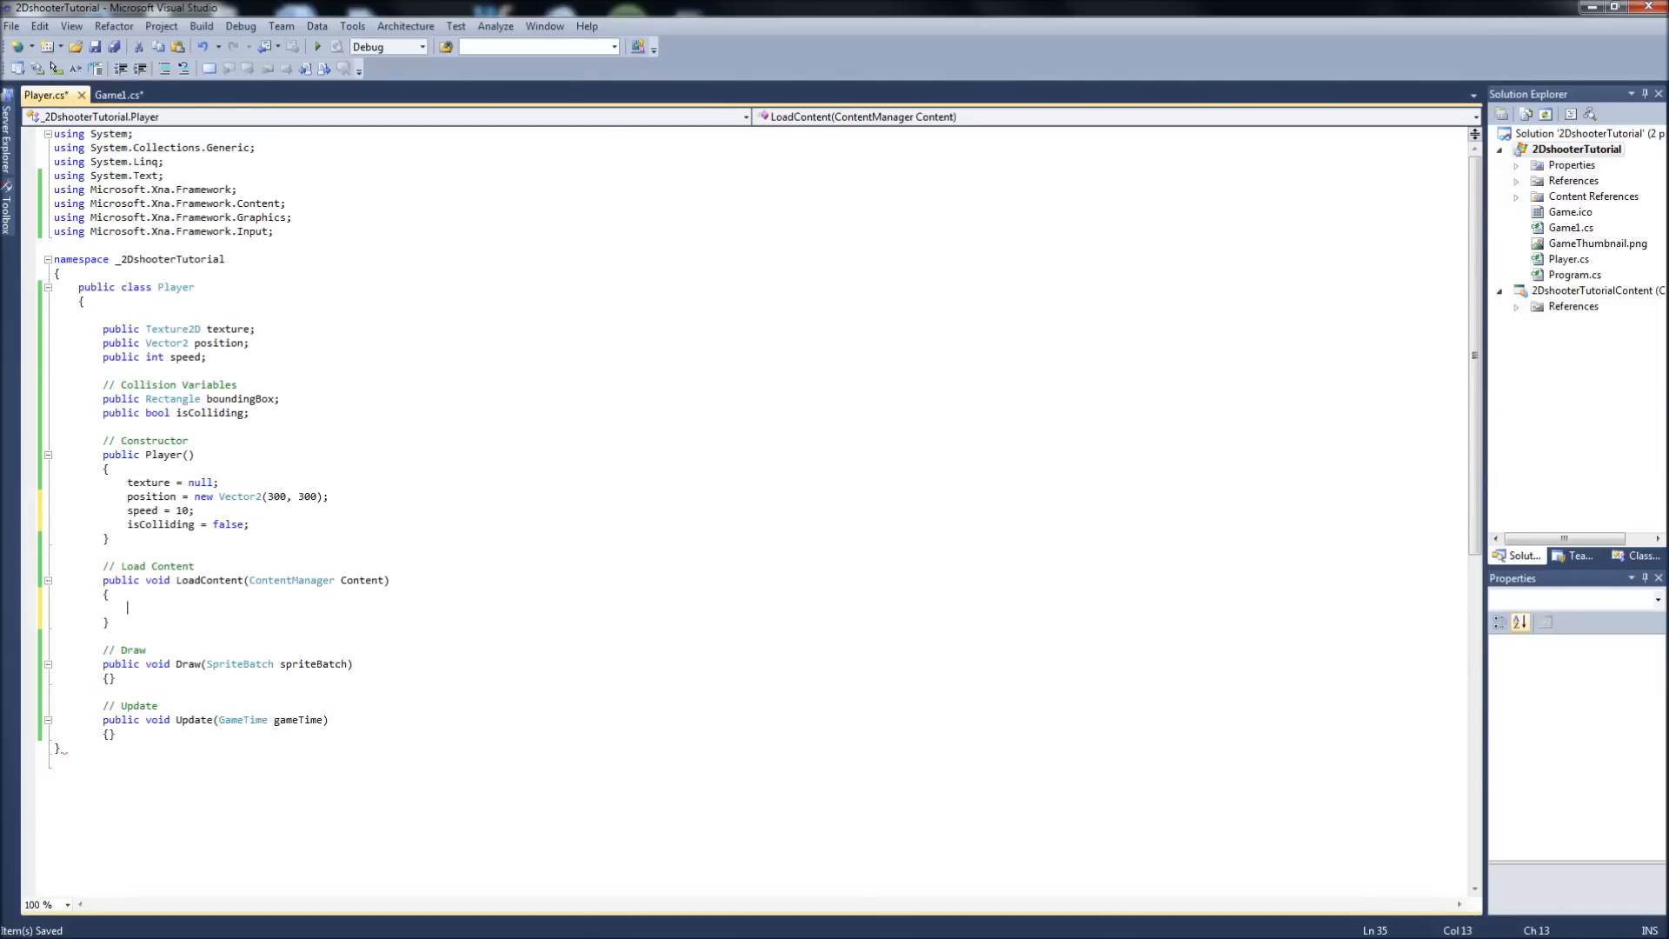
type("texture =")
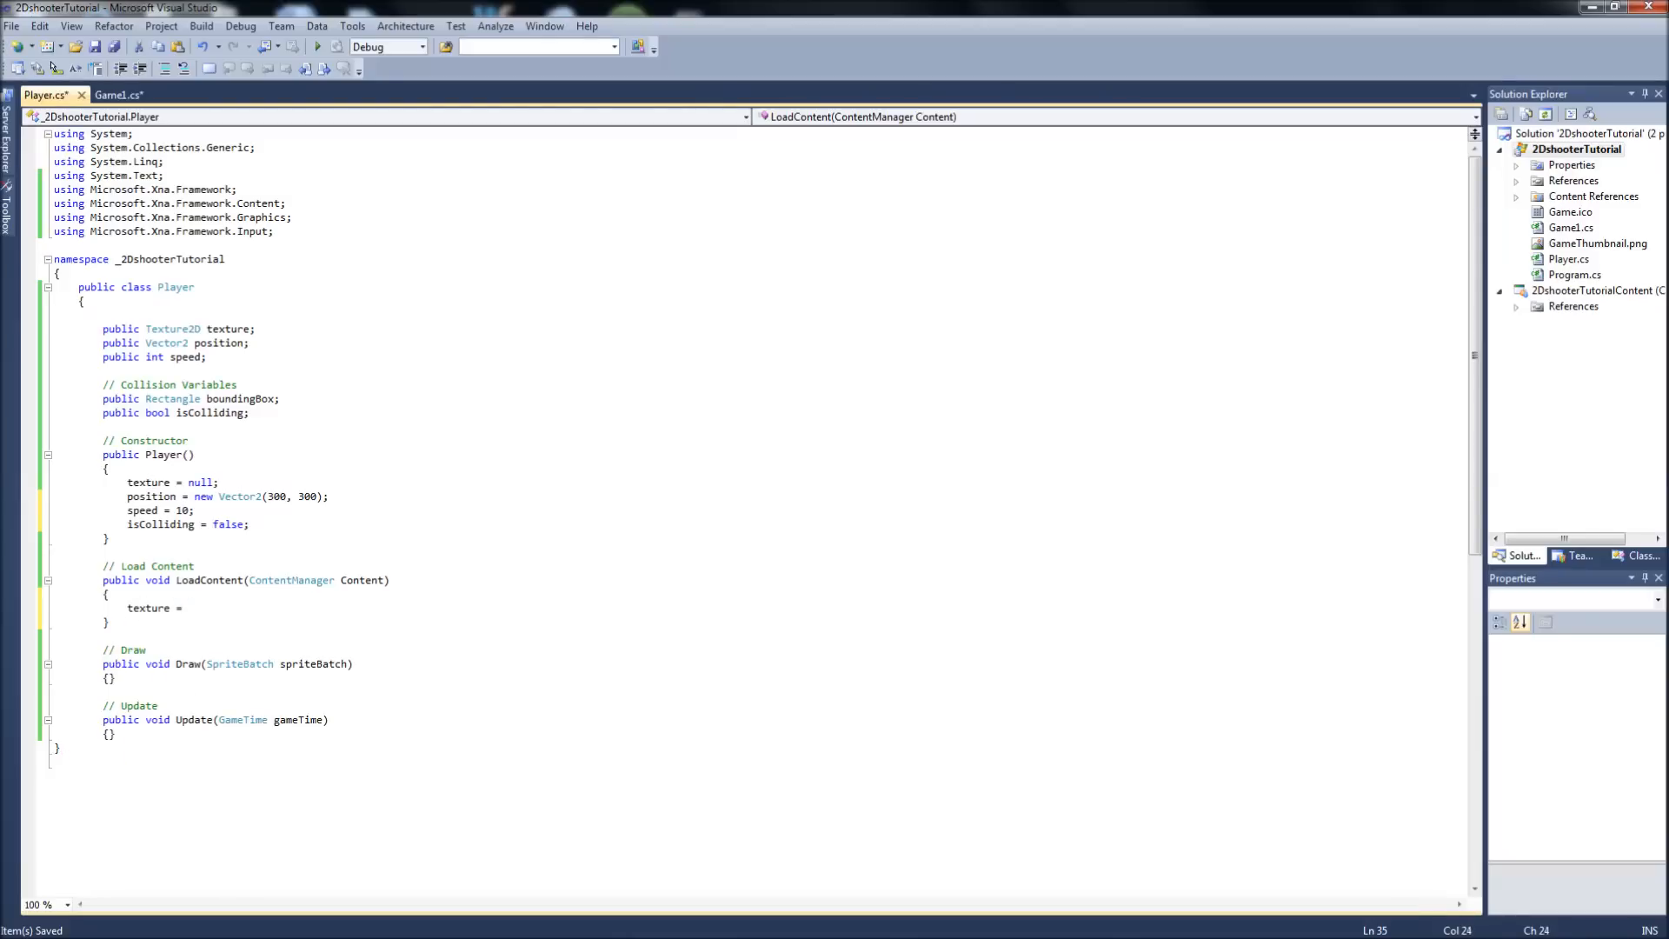
type("Content.Load<Texture2D")
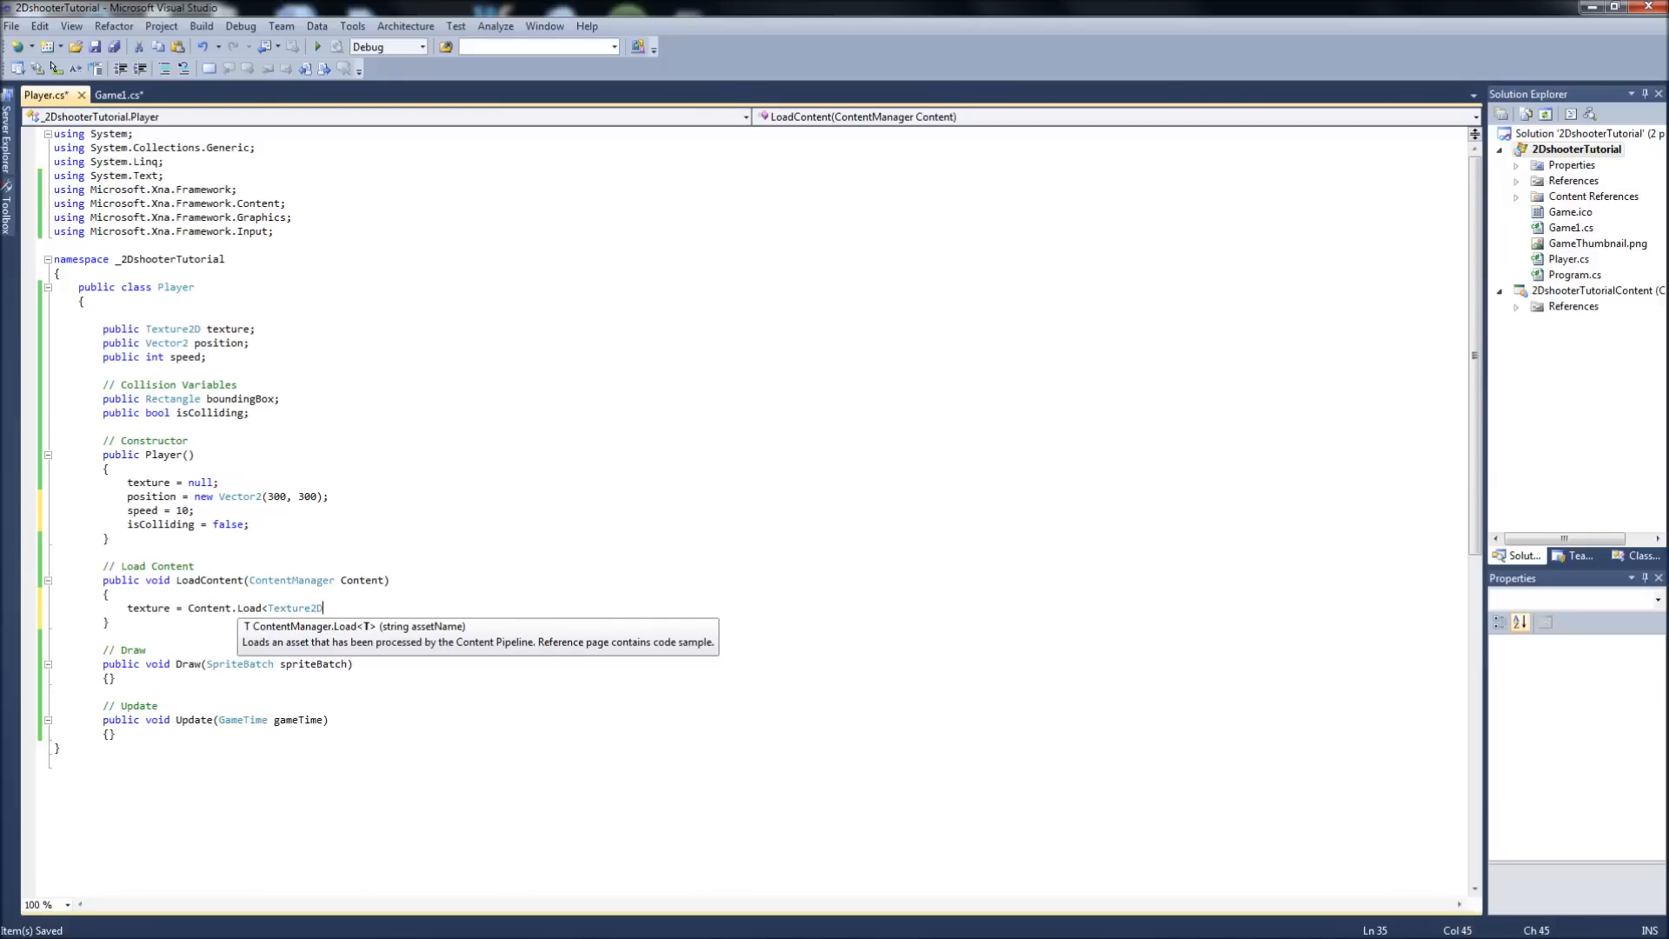
type(">(")
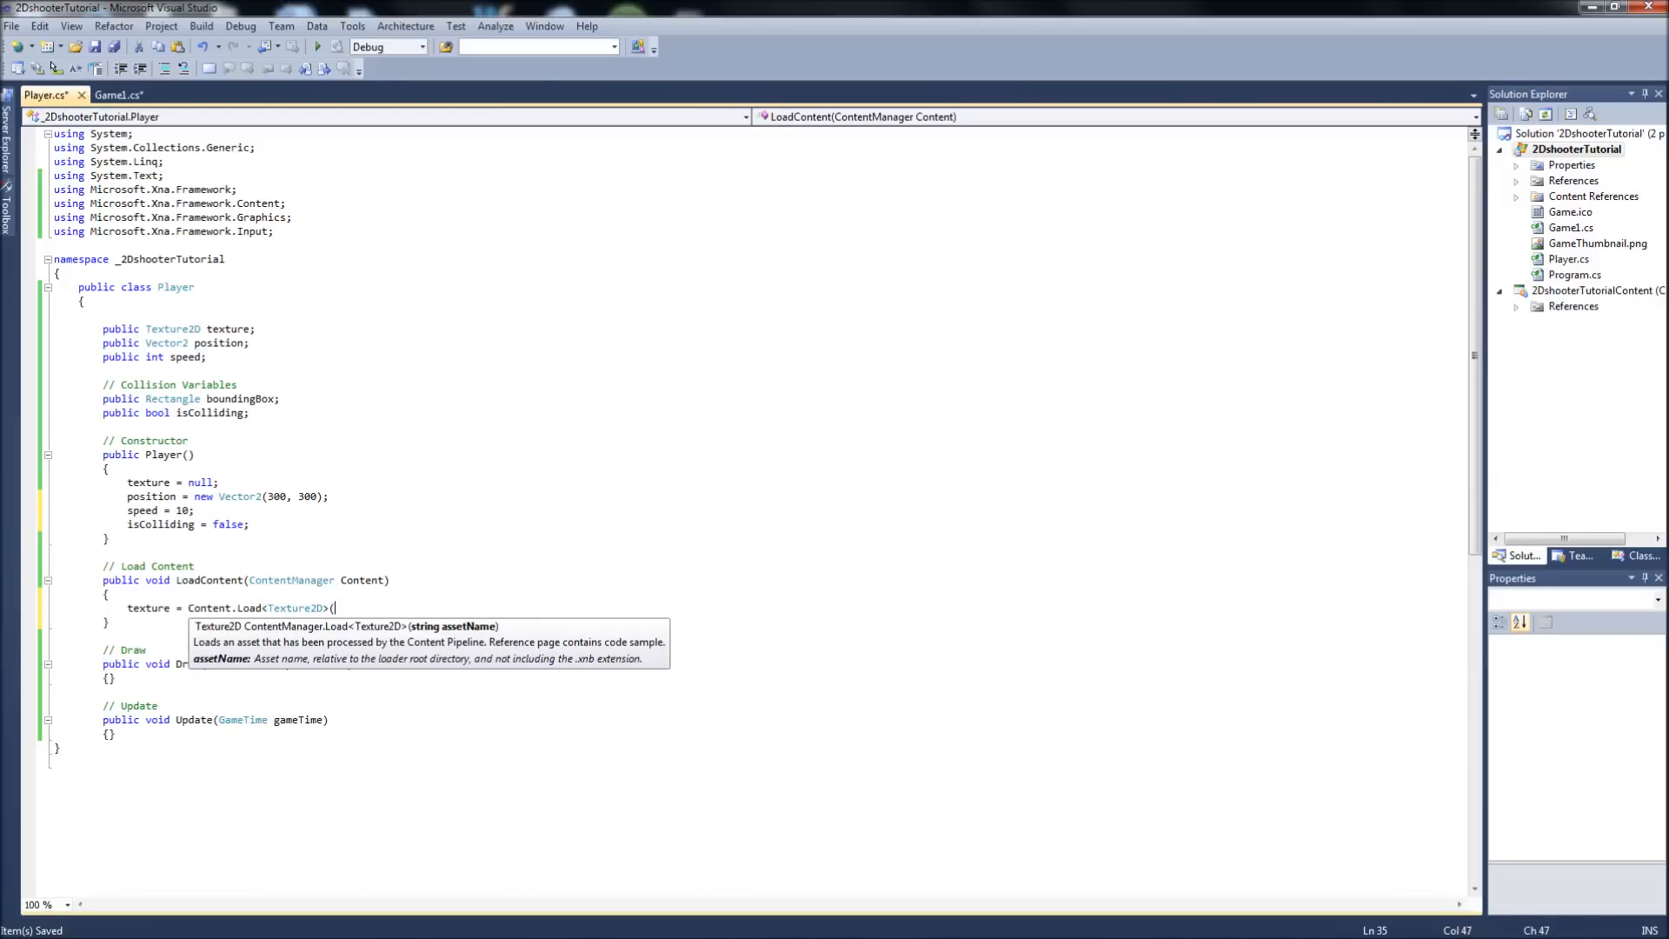
type("\"\");")
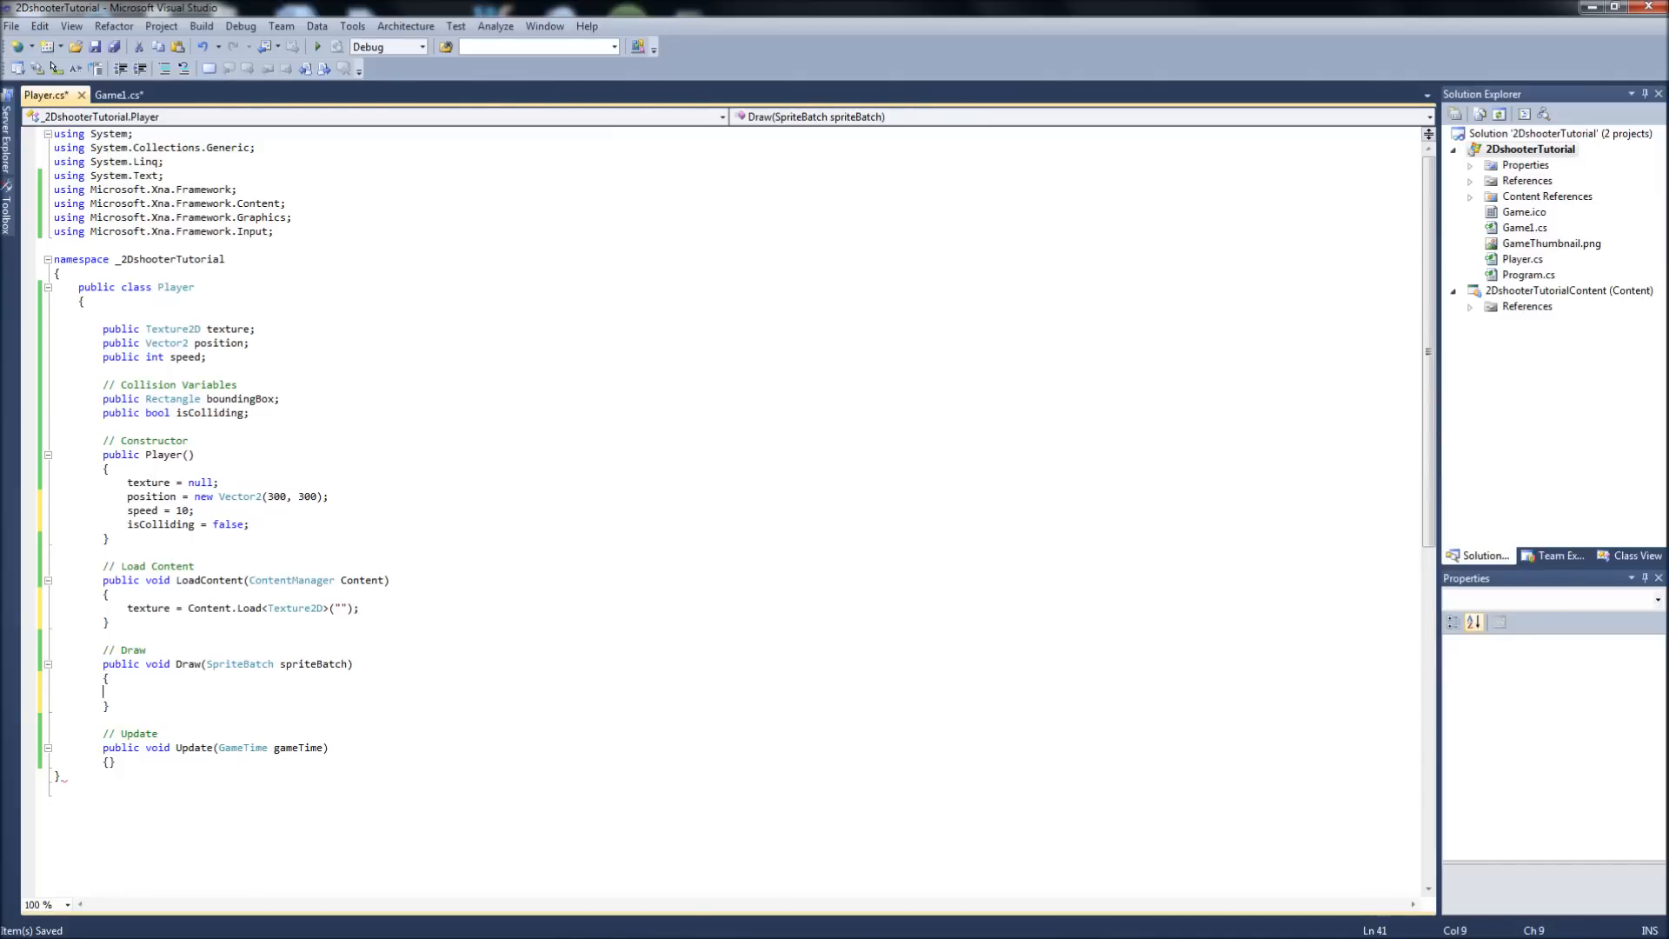
mouse_move(148, 608)
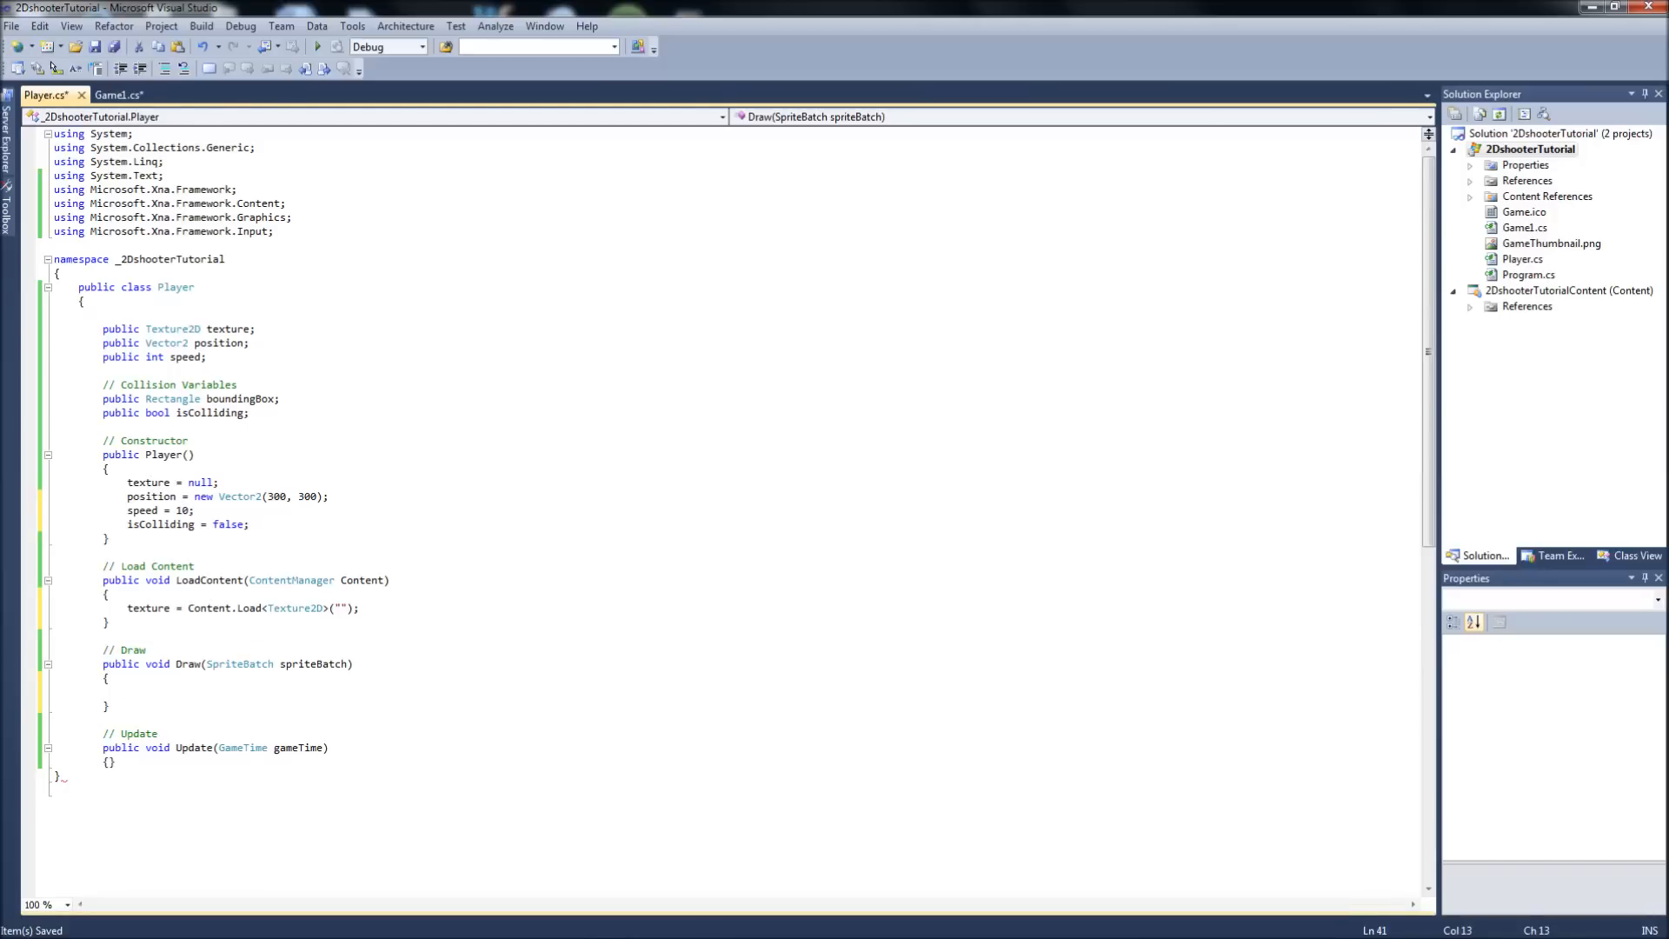
- In Draw call spriteBatch.Draw(texture, position, Color.White); via IntelliSense
type("spriteBatch.Draw(")
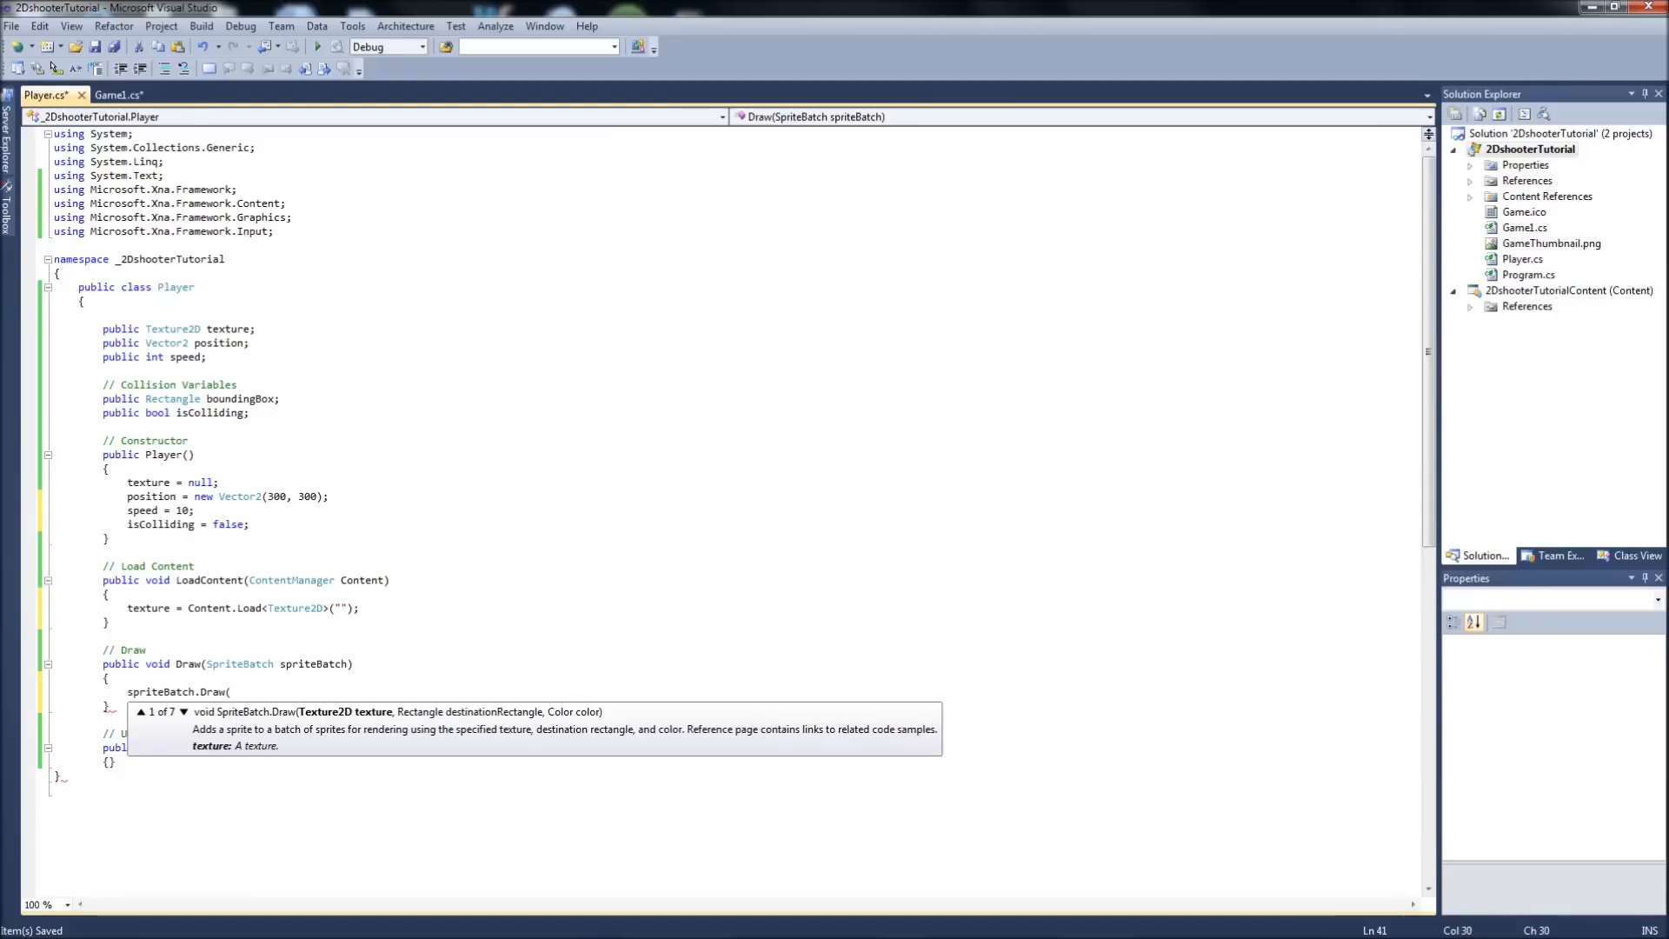
type("texture,")
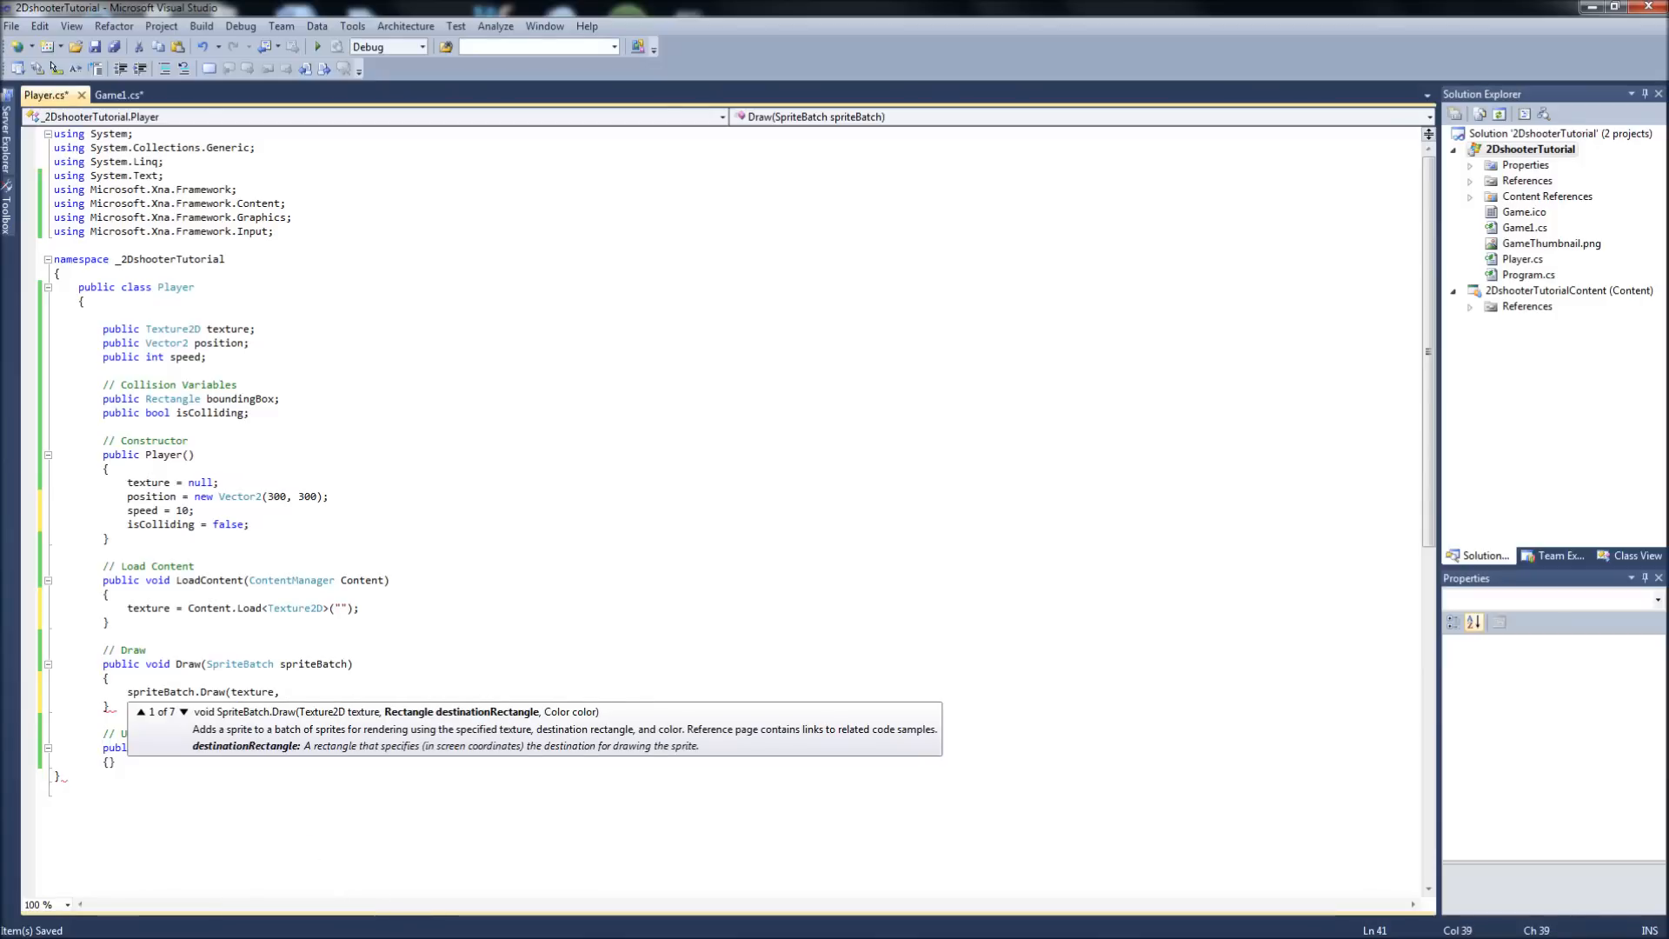
type("position,")
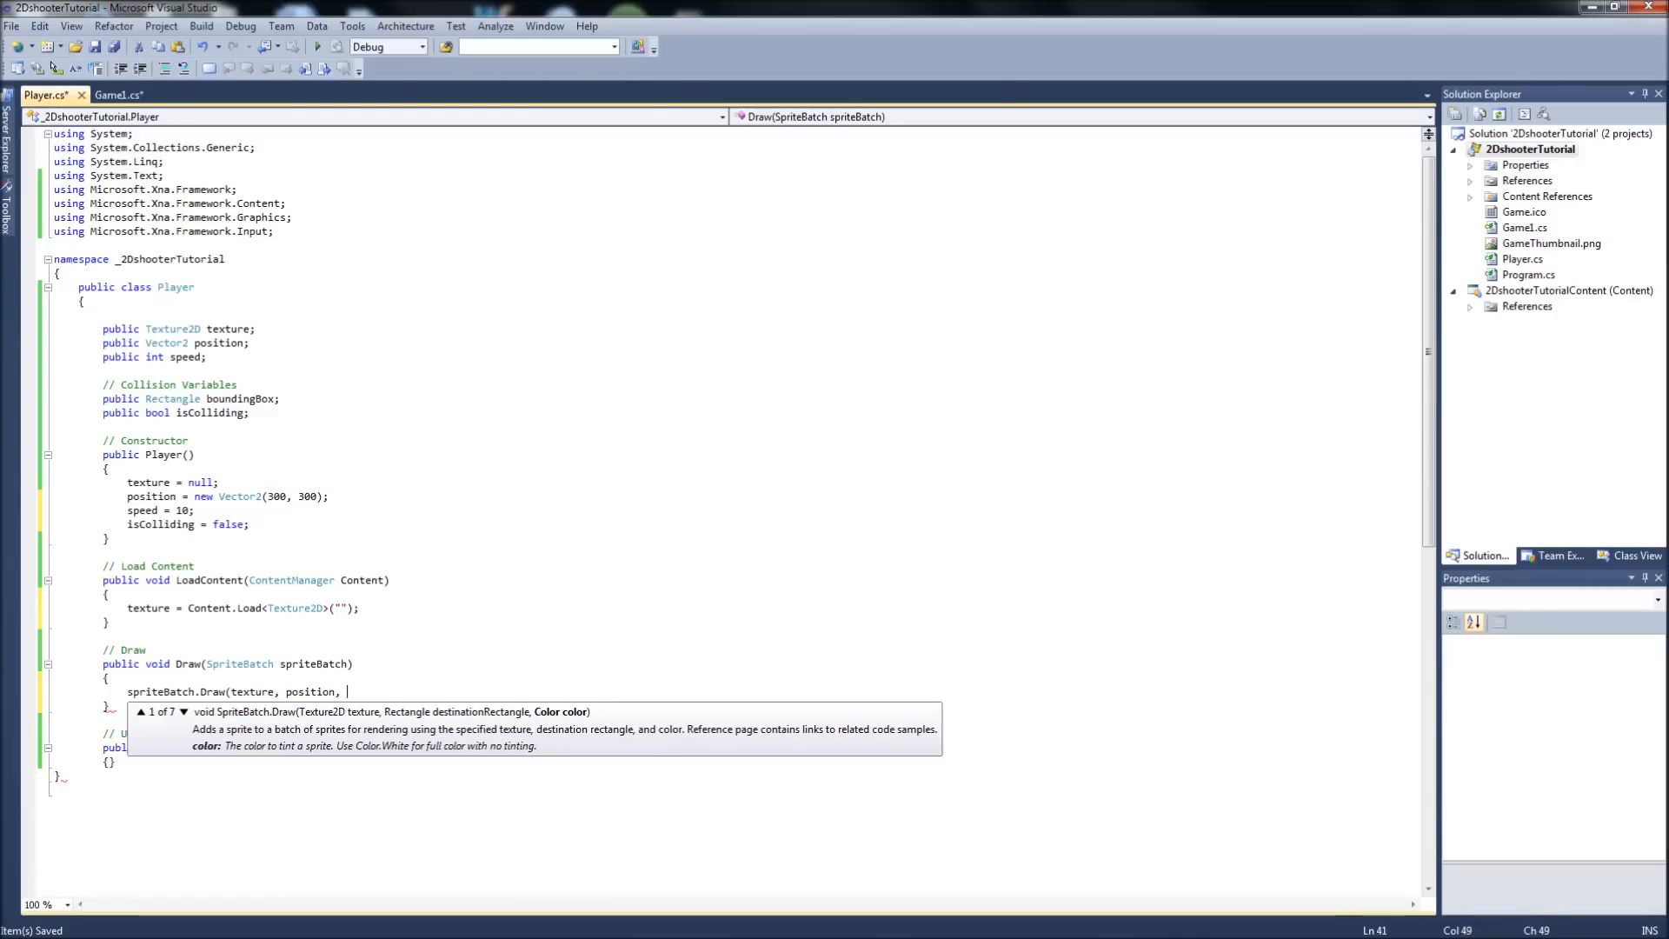
mouse_move(243, 756)
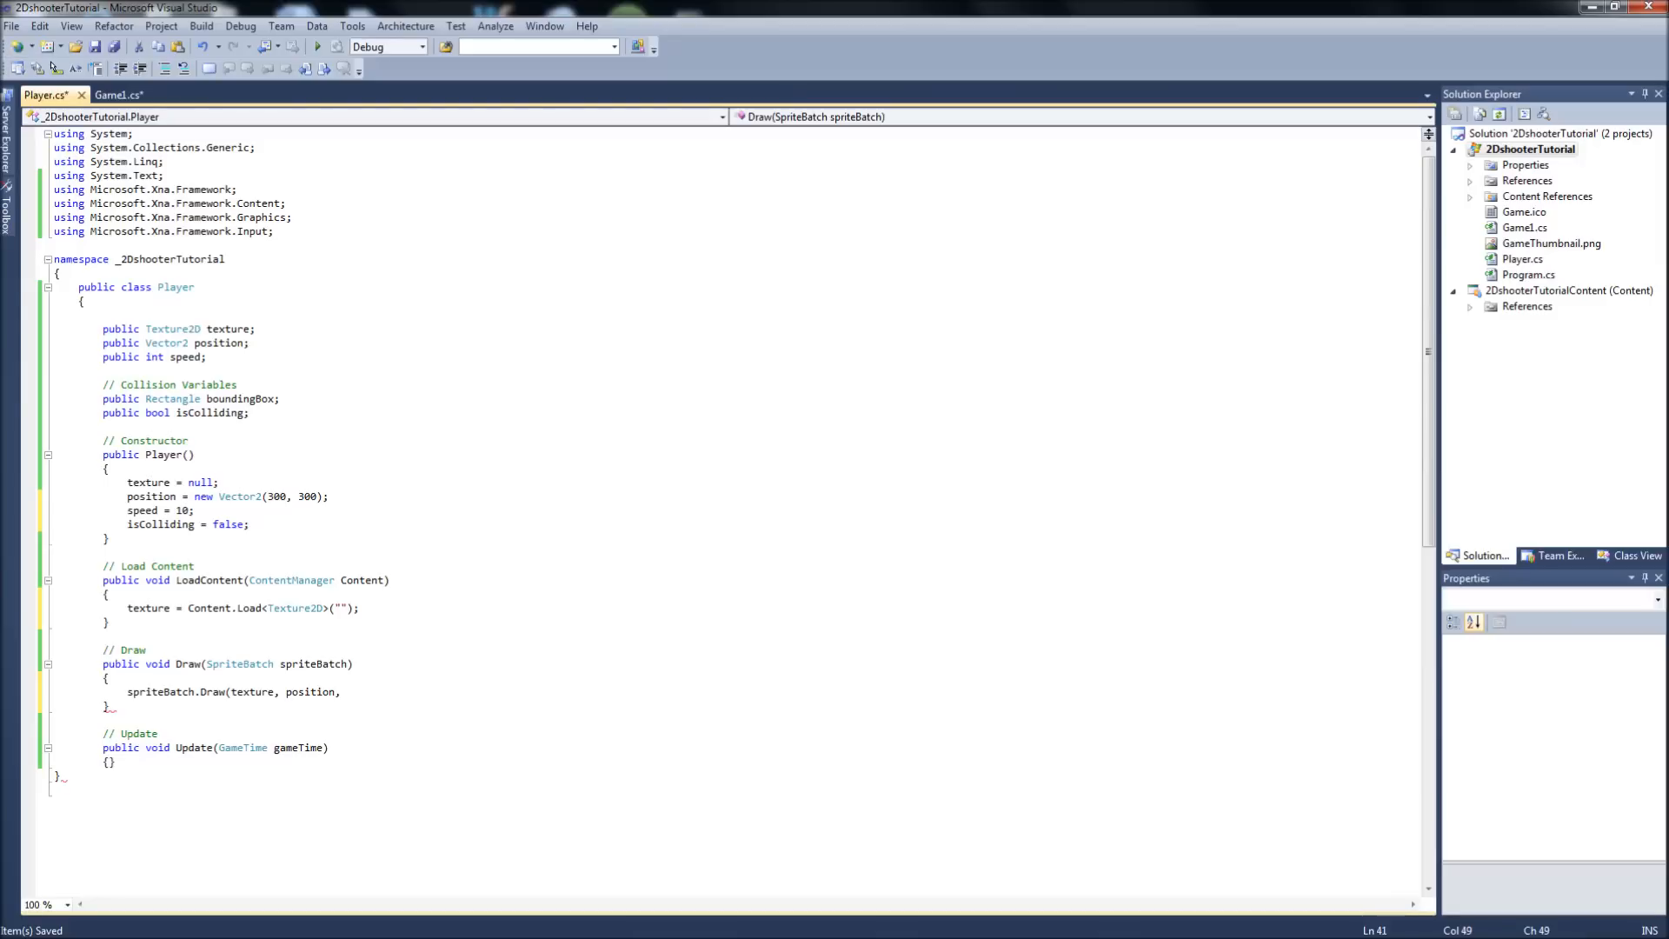
type("Color.White);")
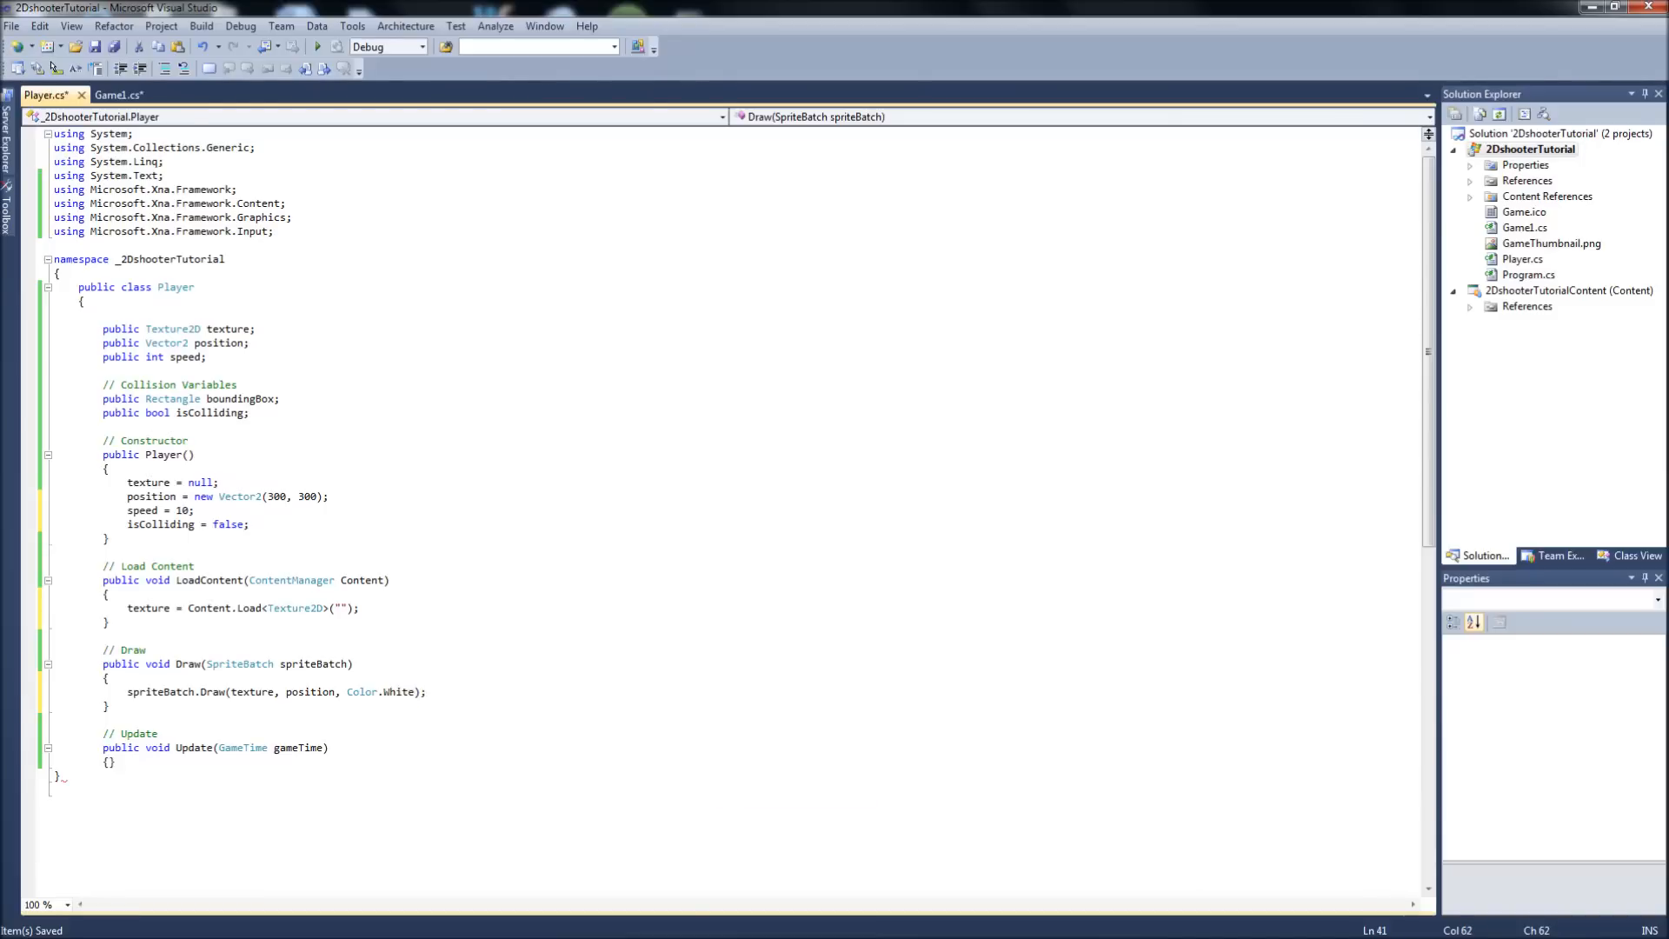
left_click(106, 595)
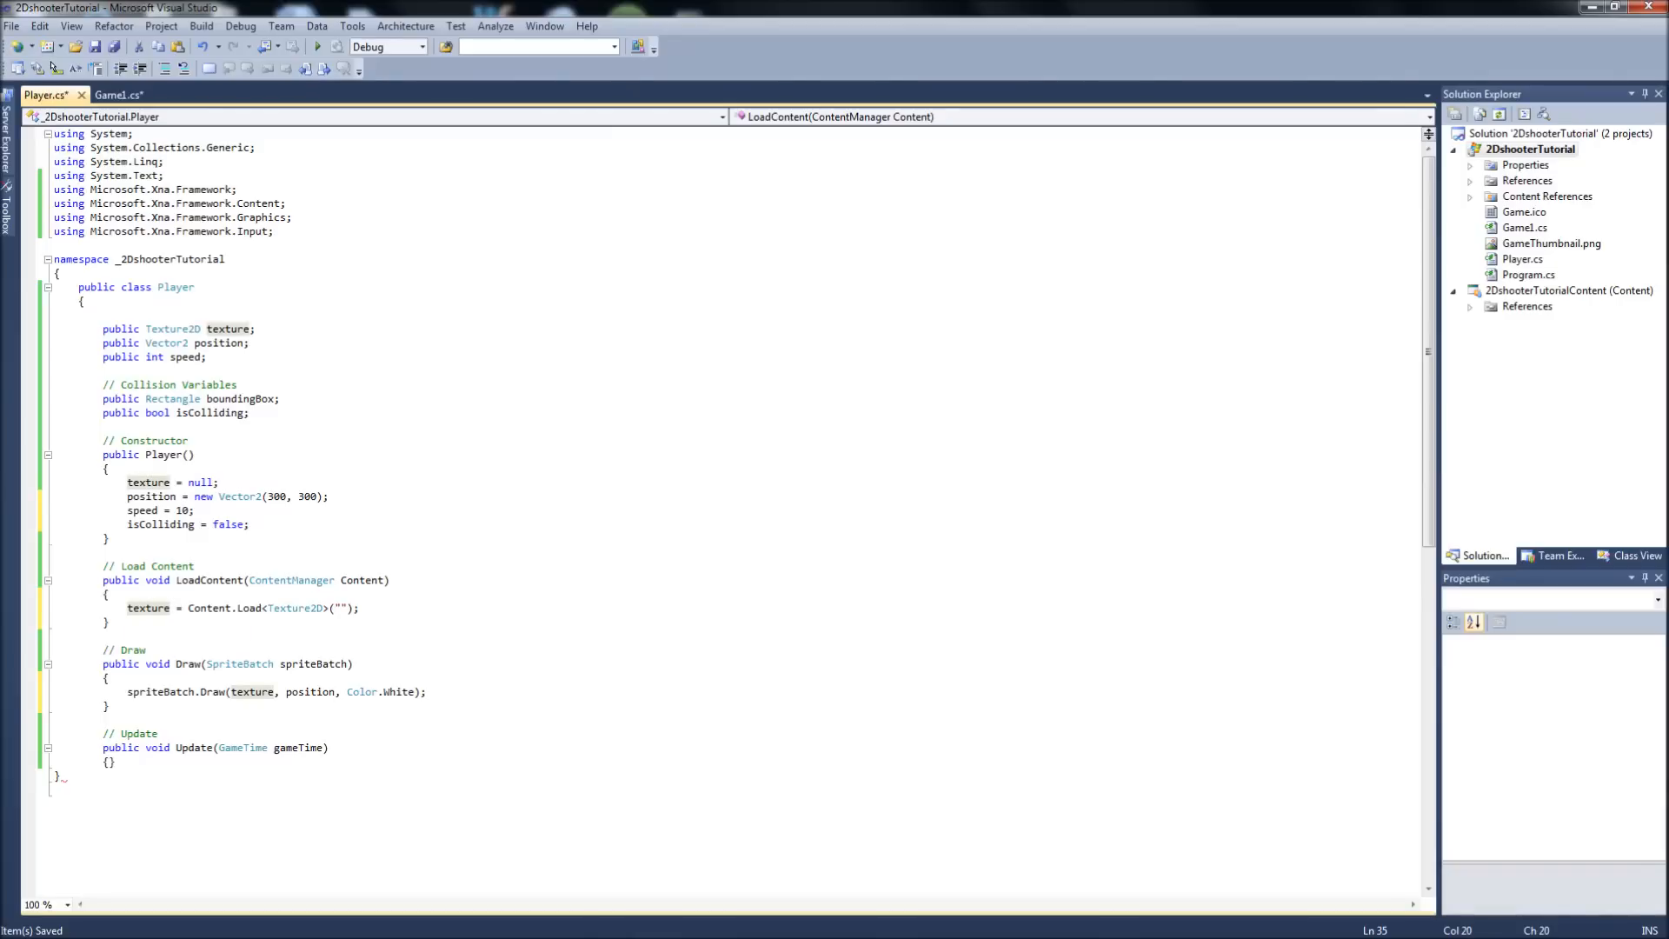
- Add the existing ship image from the 2D Shooter Graphics folder to the content project
right_click(1565, 290)
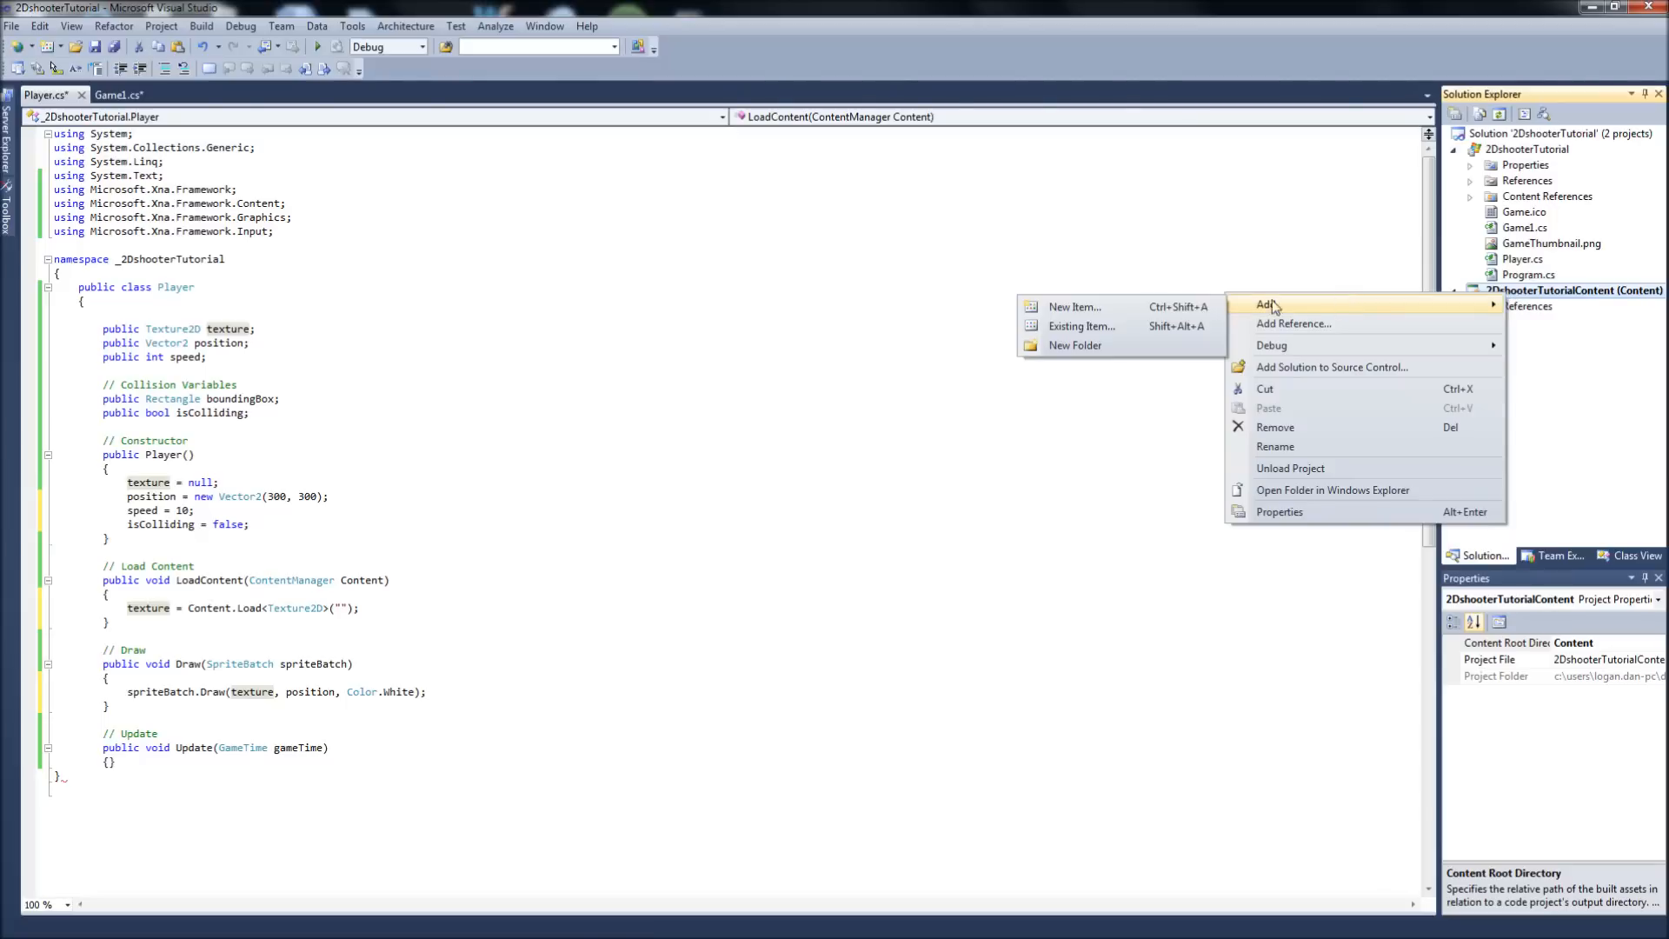
left_click(1079, 325)
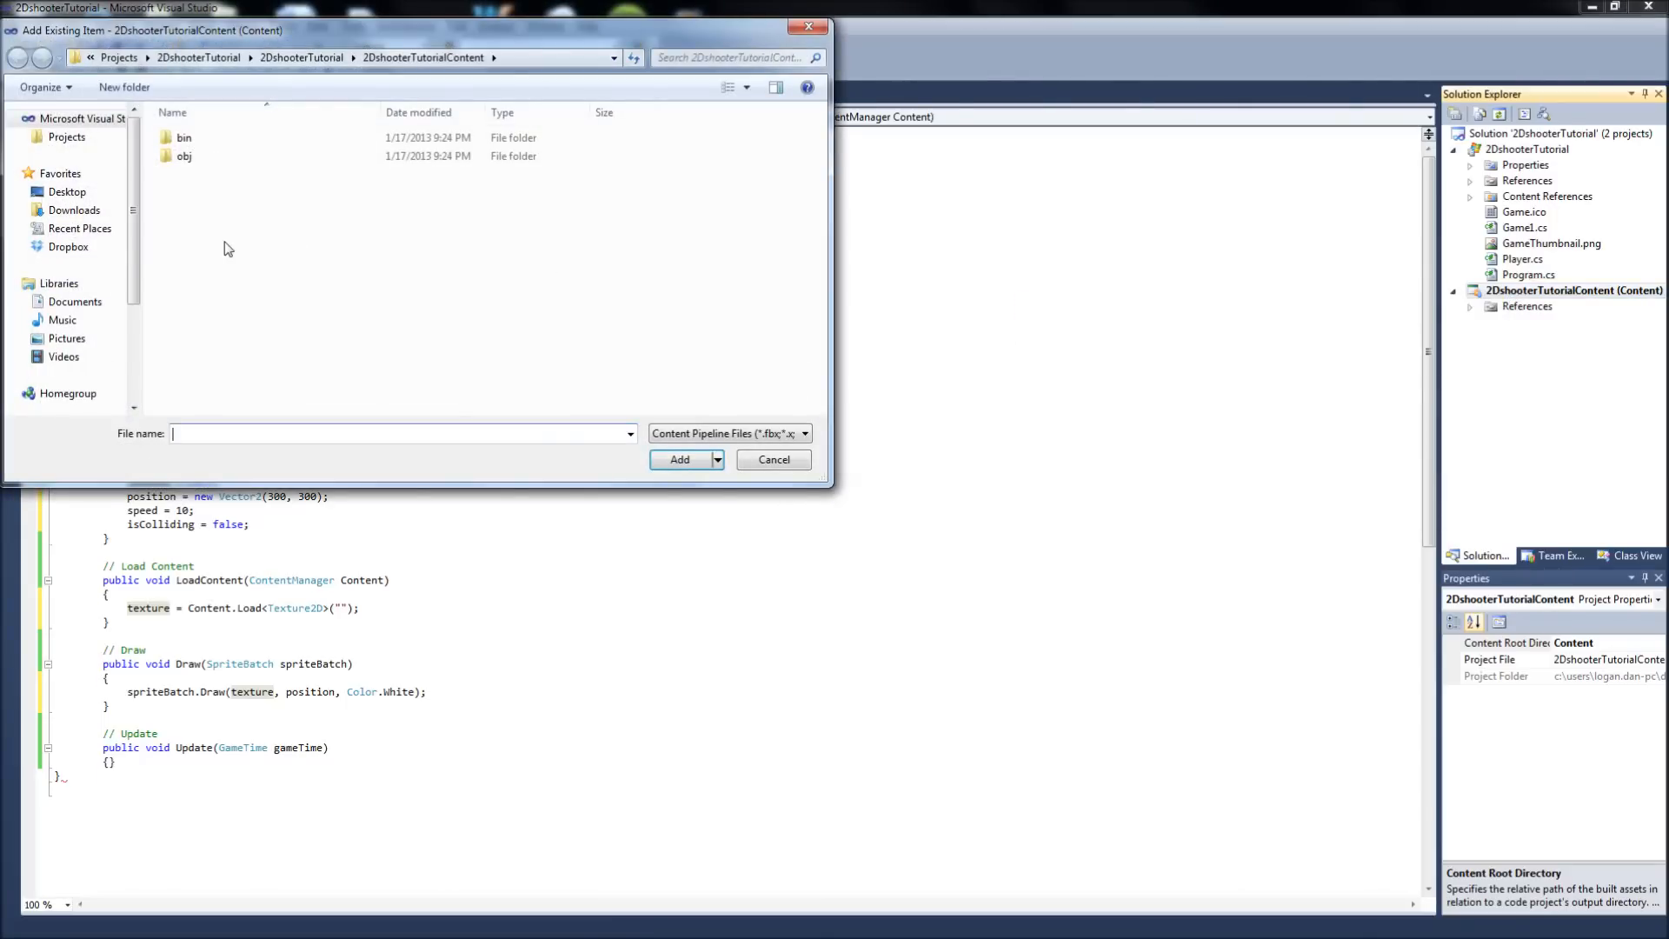
left_click(66, 339)
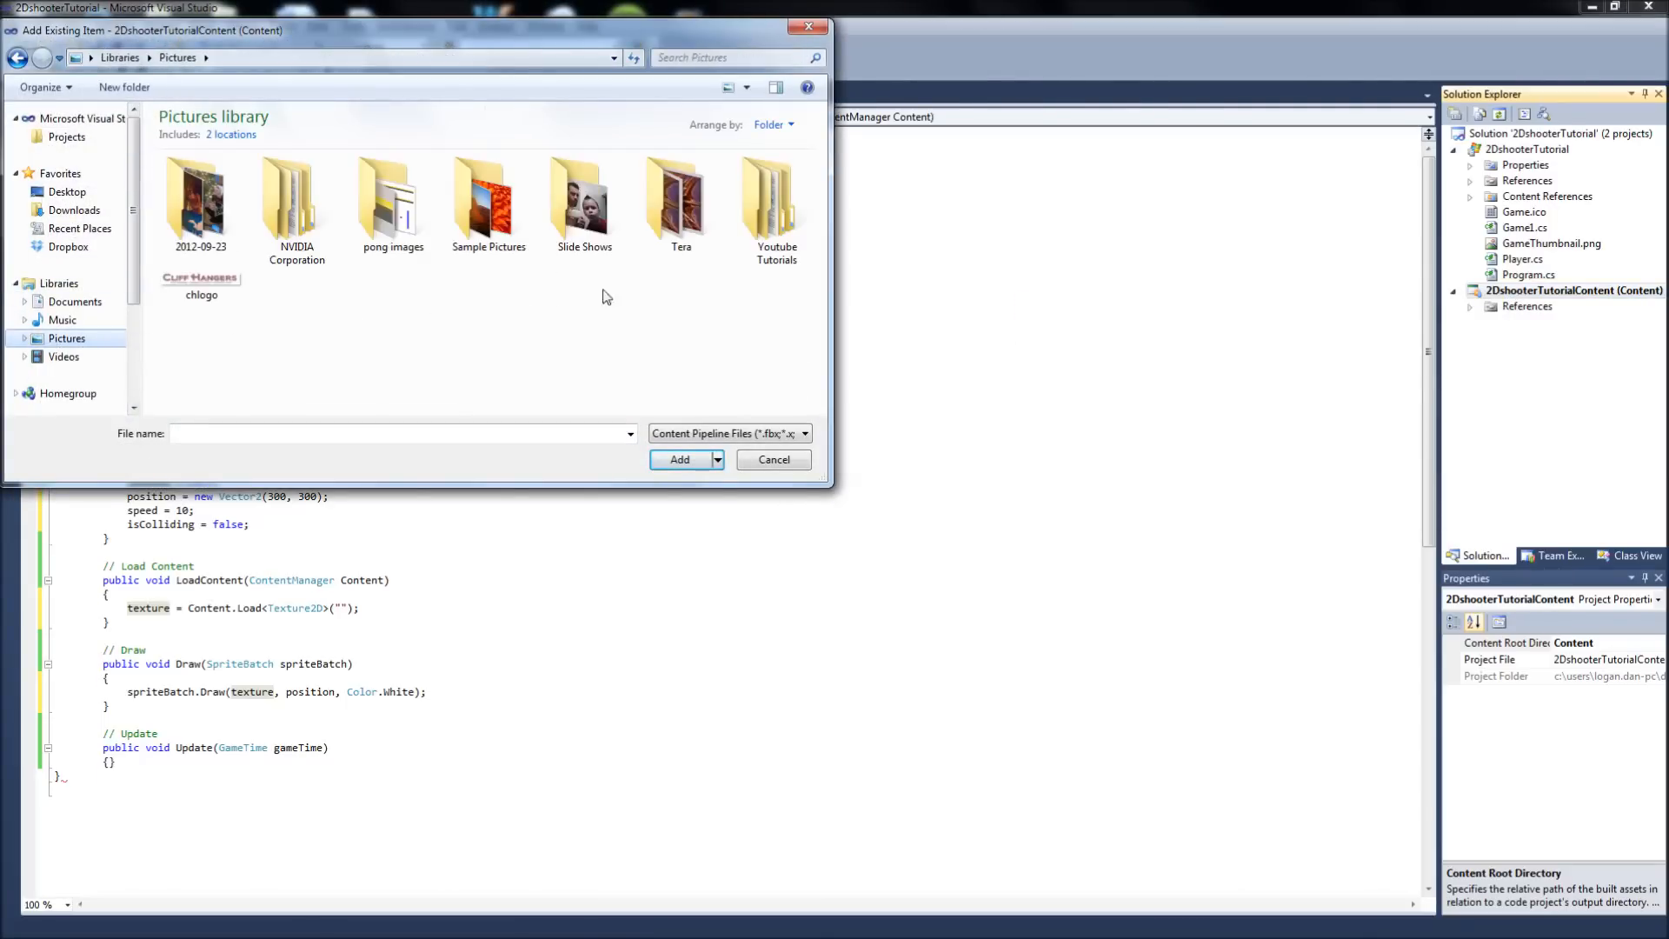
double_click(776, 197)
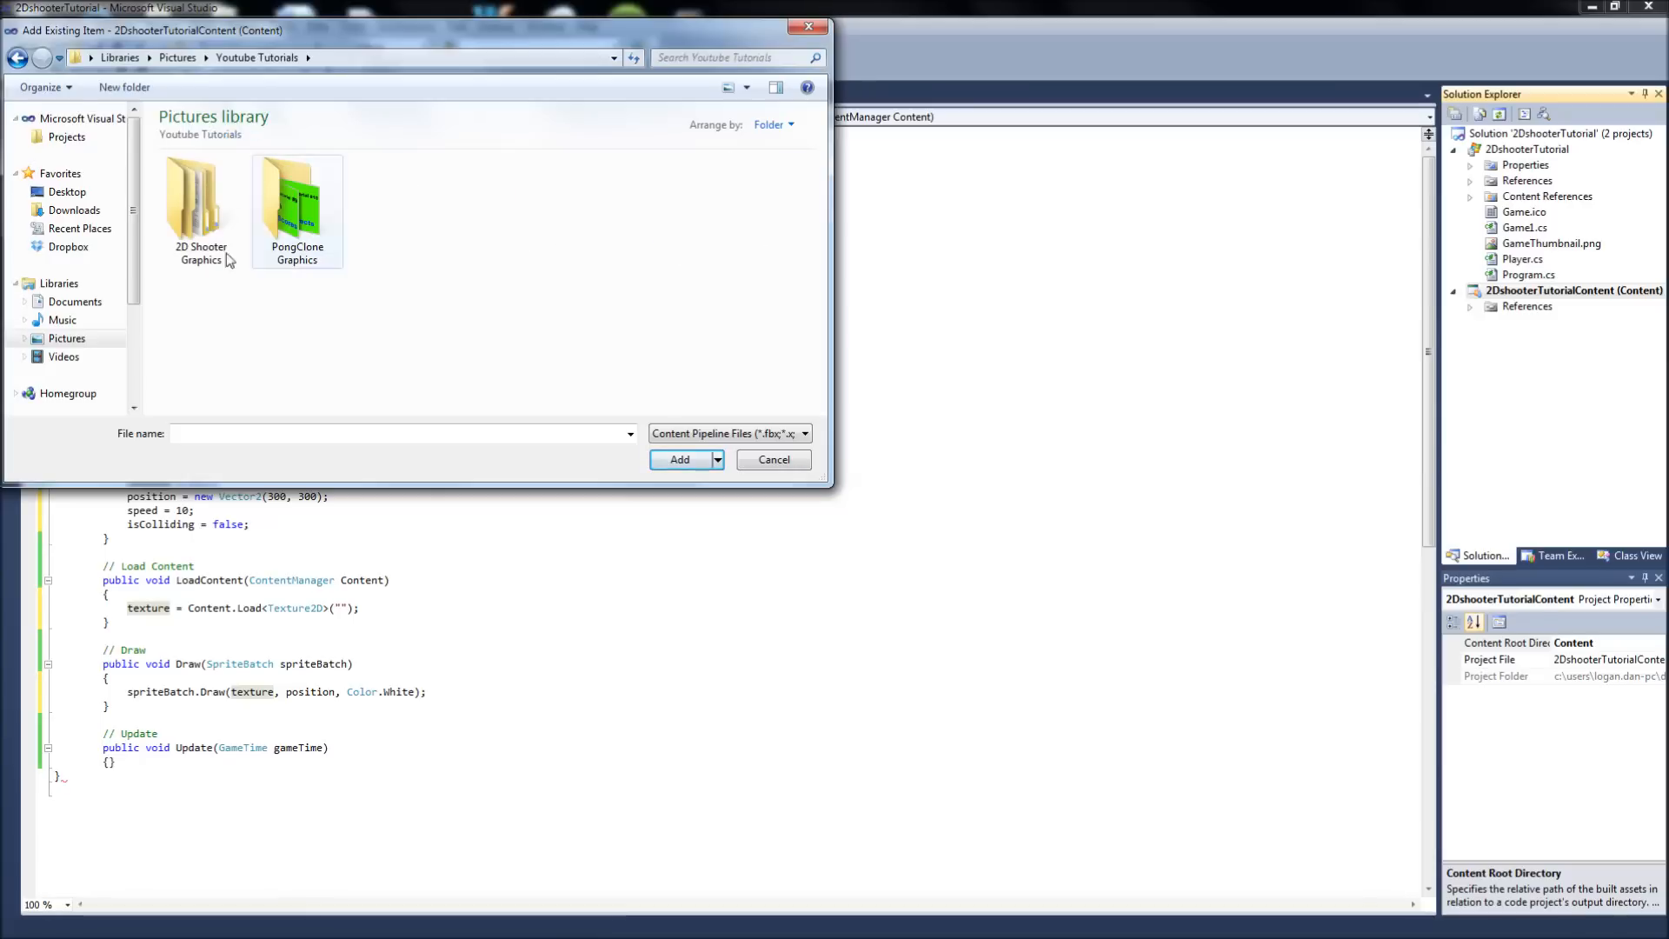
double_click(200, 196)
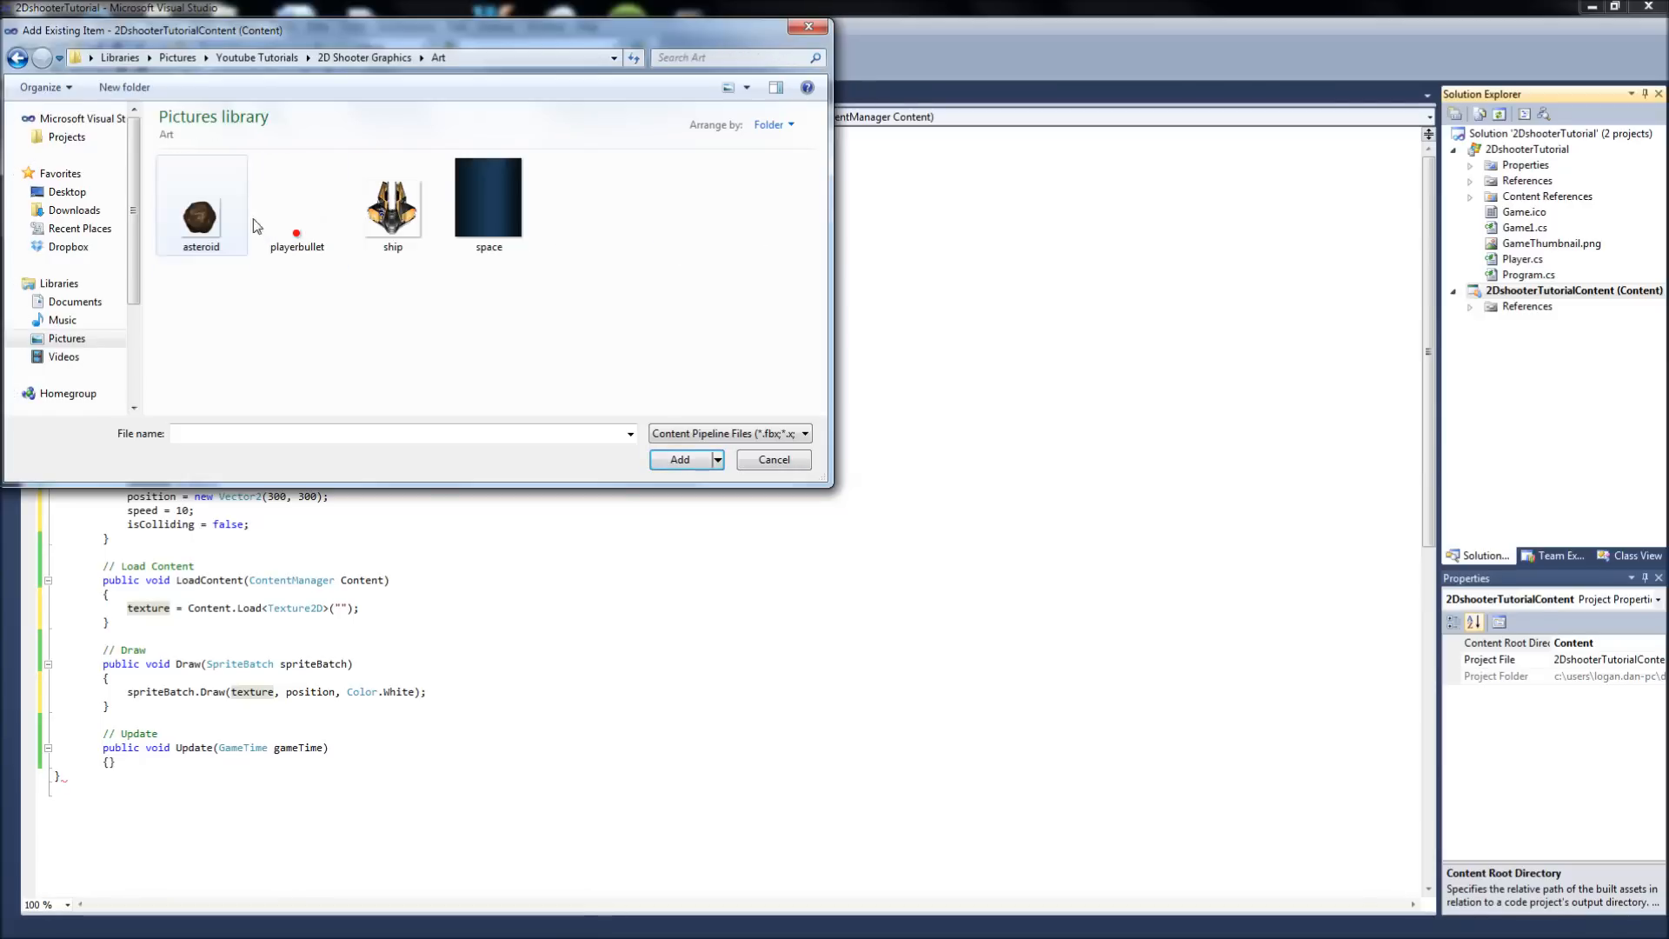
left_click(393, 197)
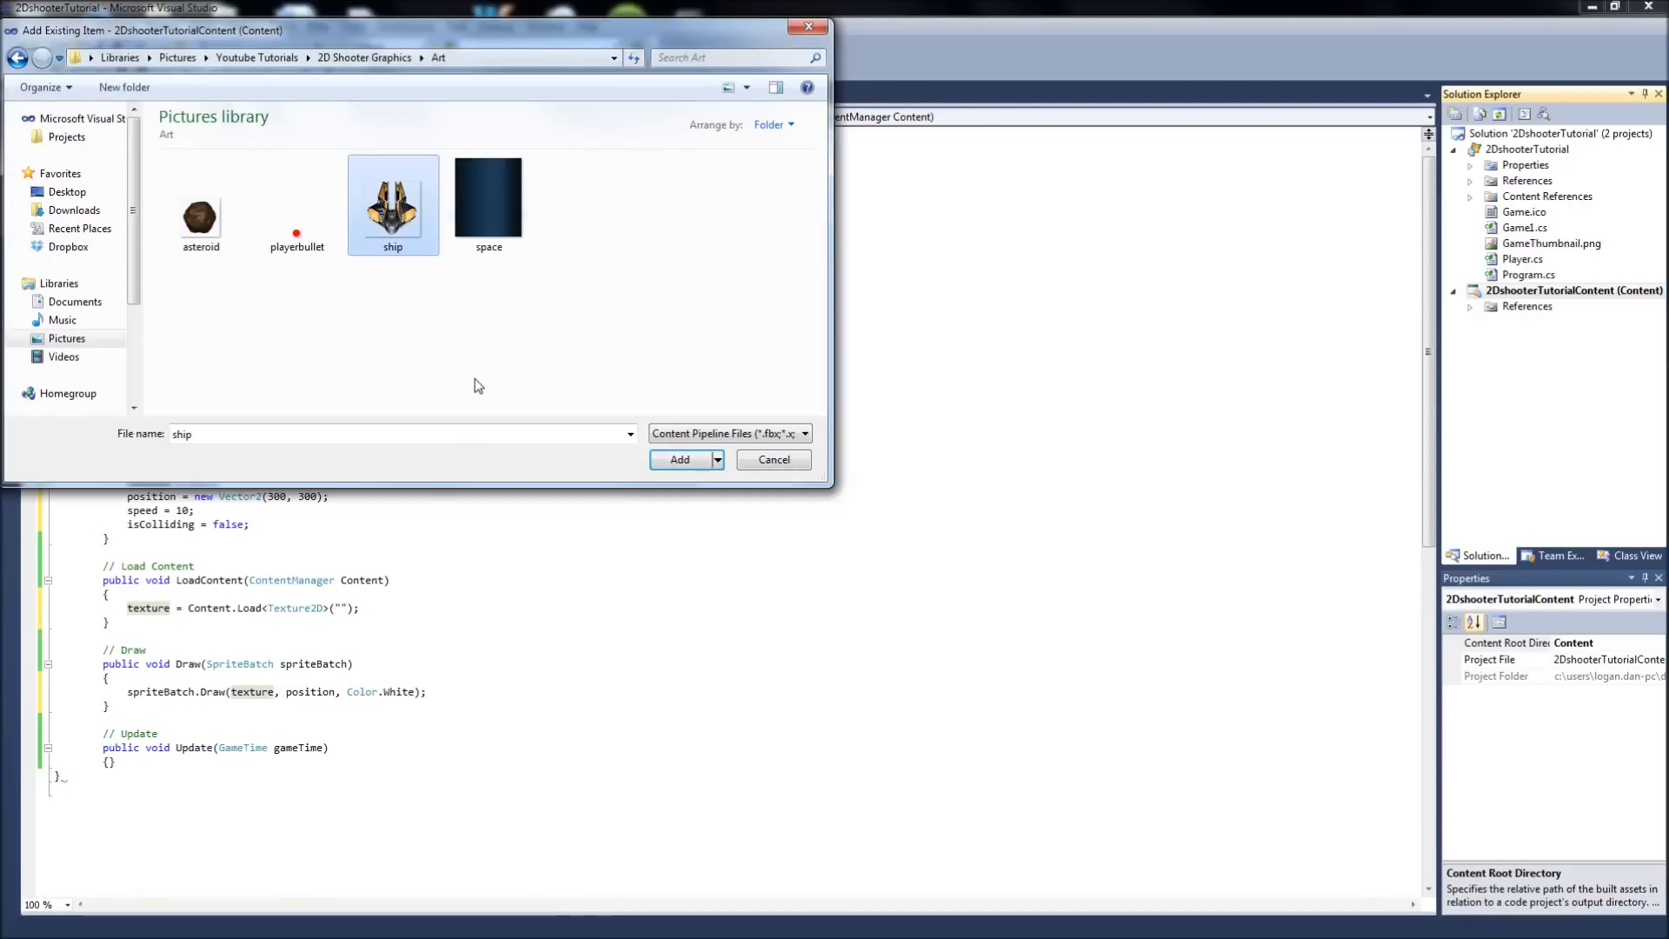
mouse_move(489, 331)
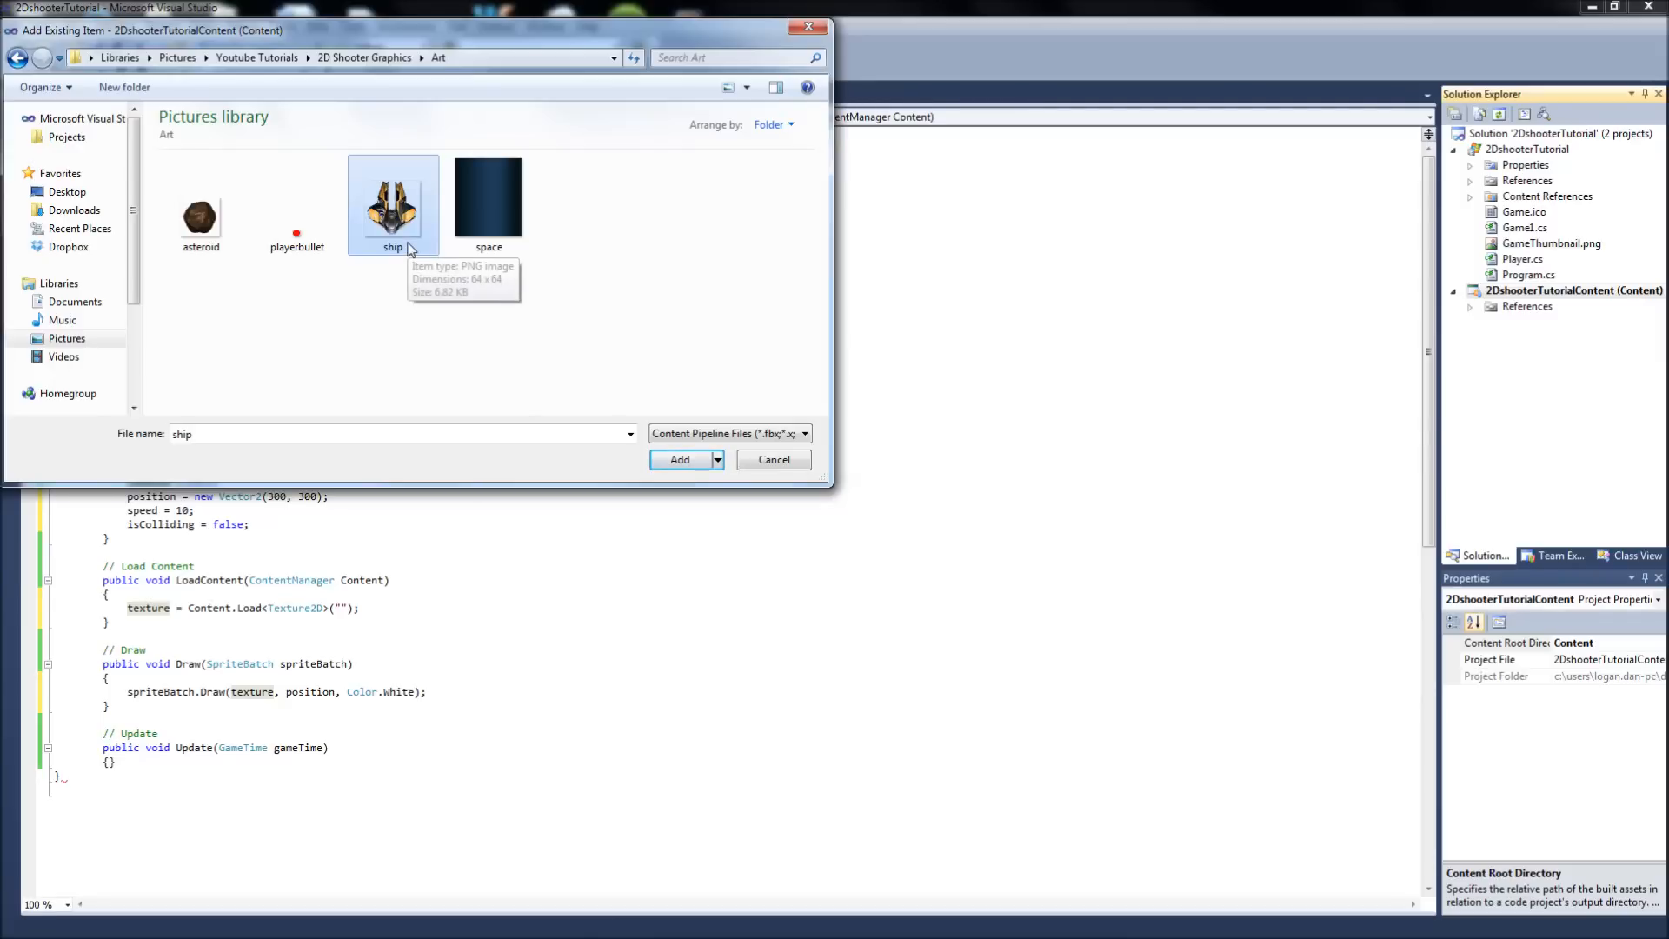
mouse_move(266, 177)
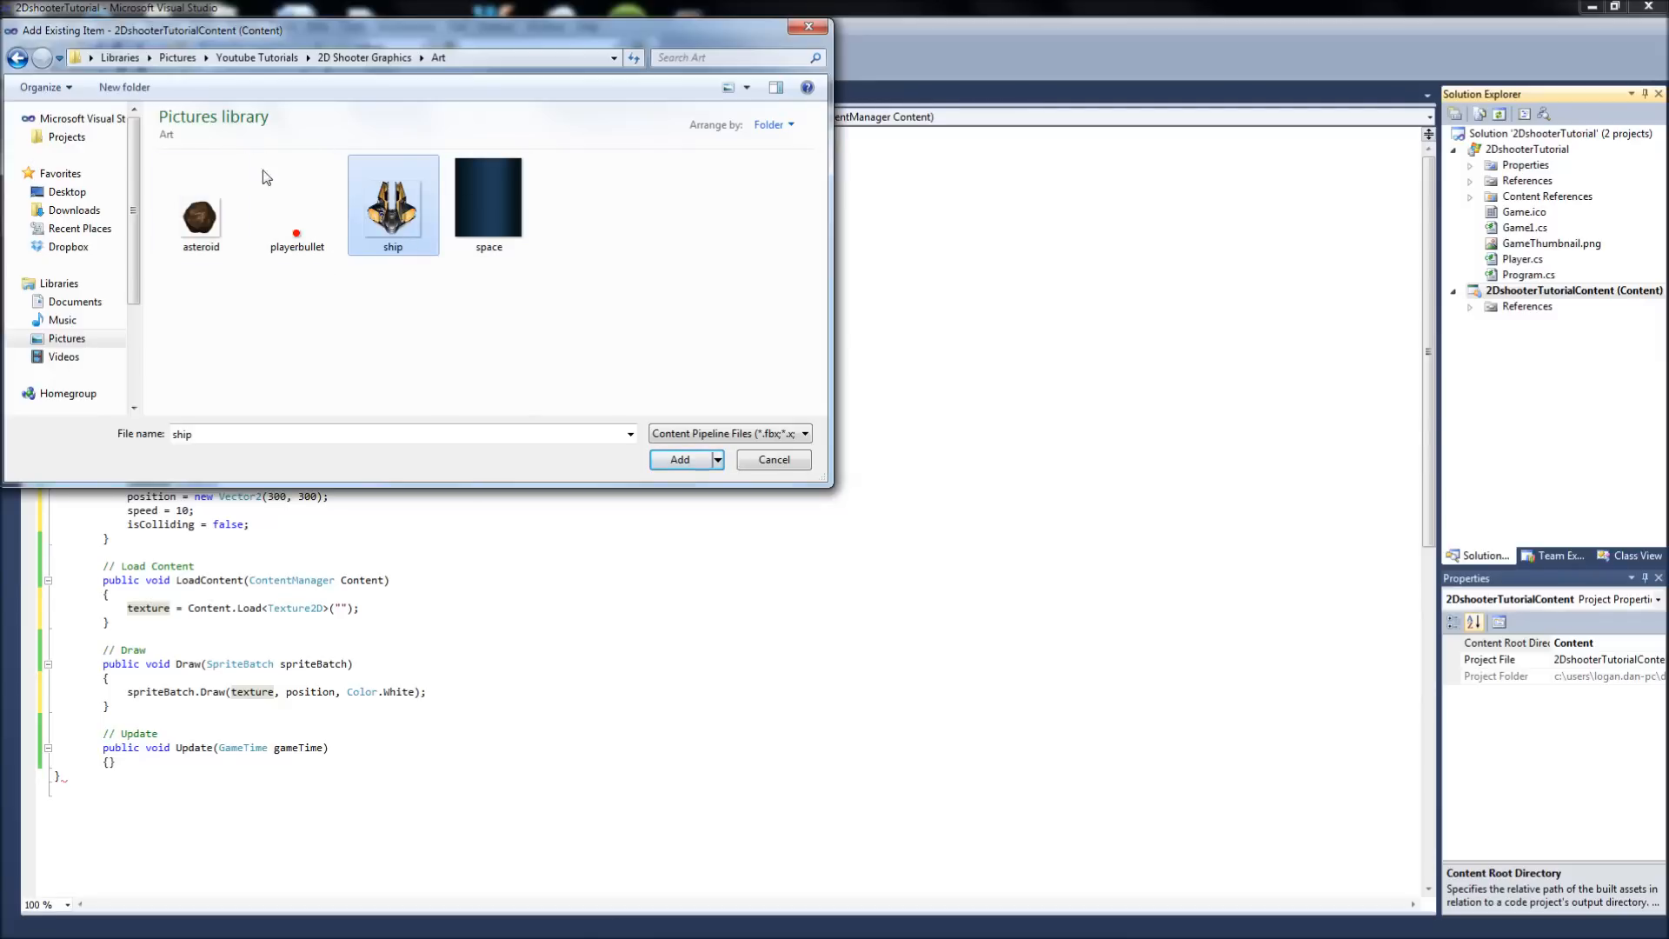
mouse_move(402, 256)
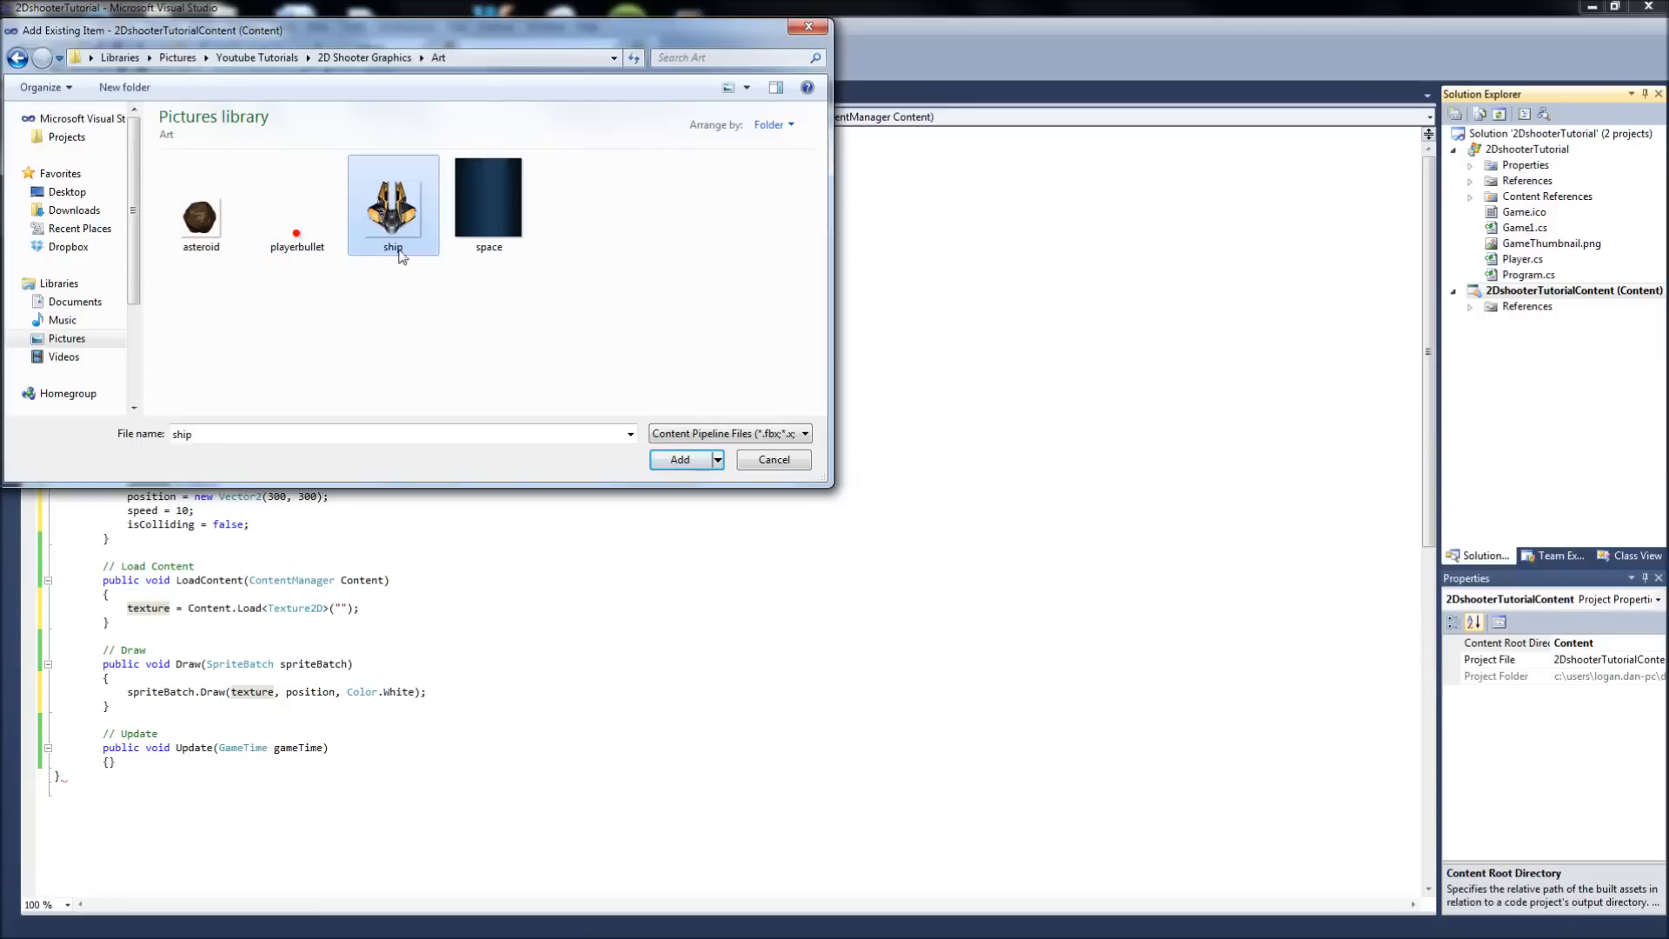
mouse_move(418, 277)
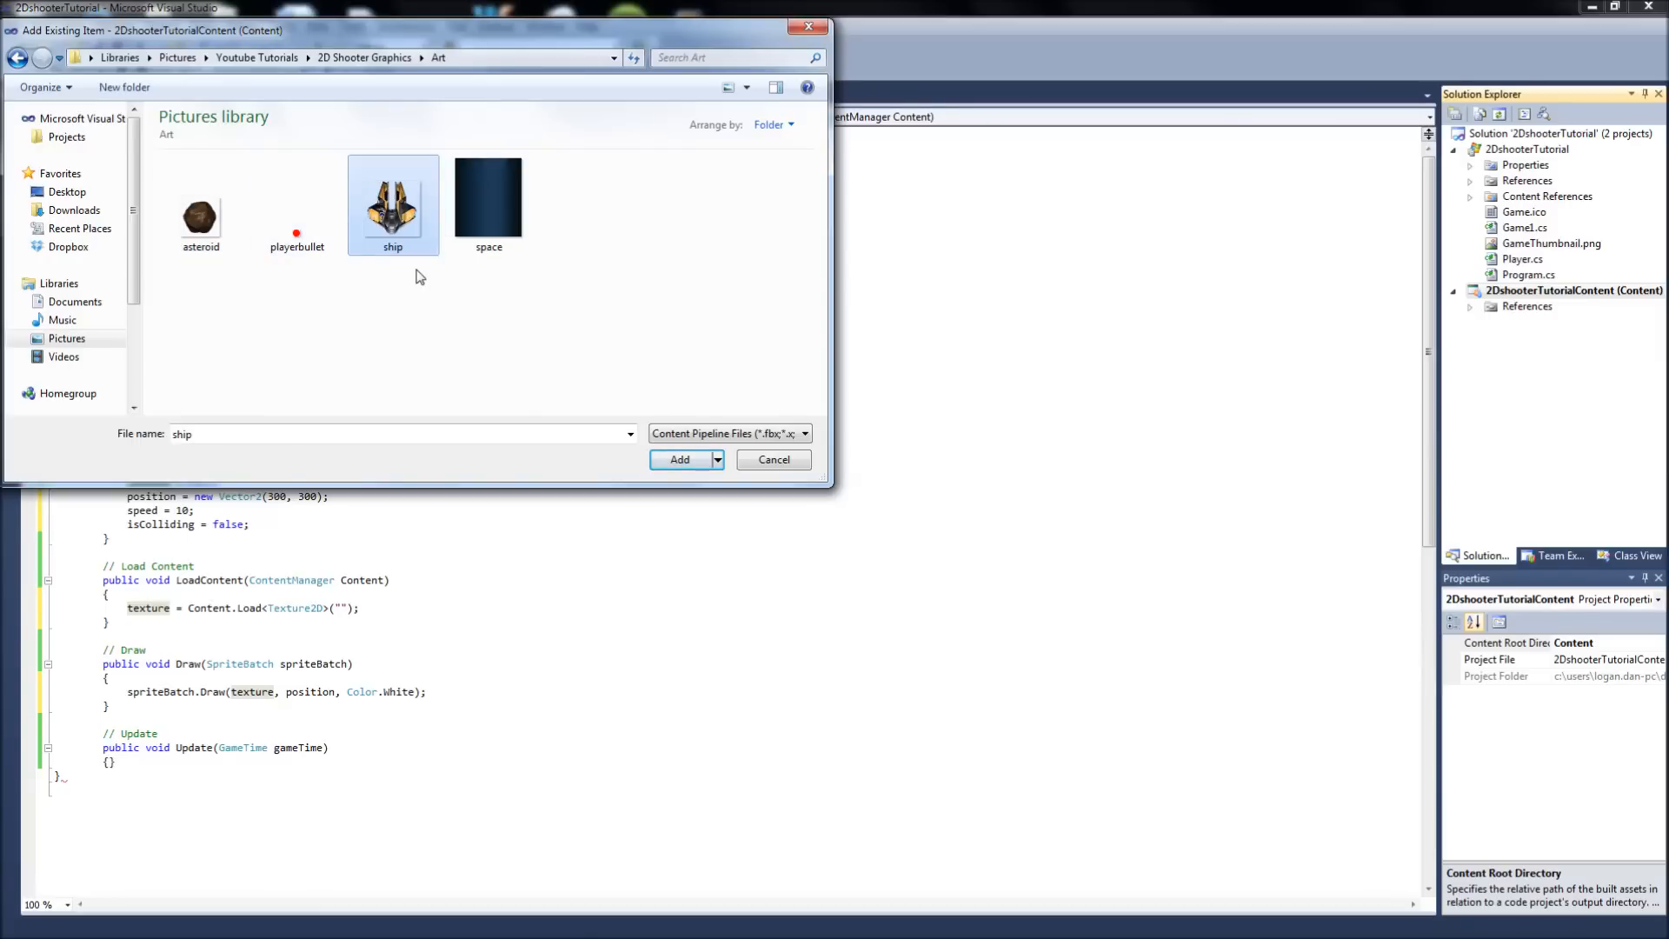
mouse_move(382, 216)
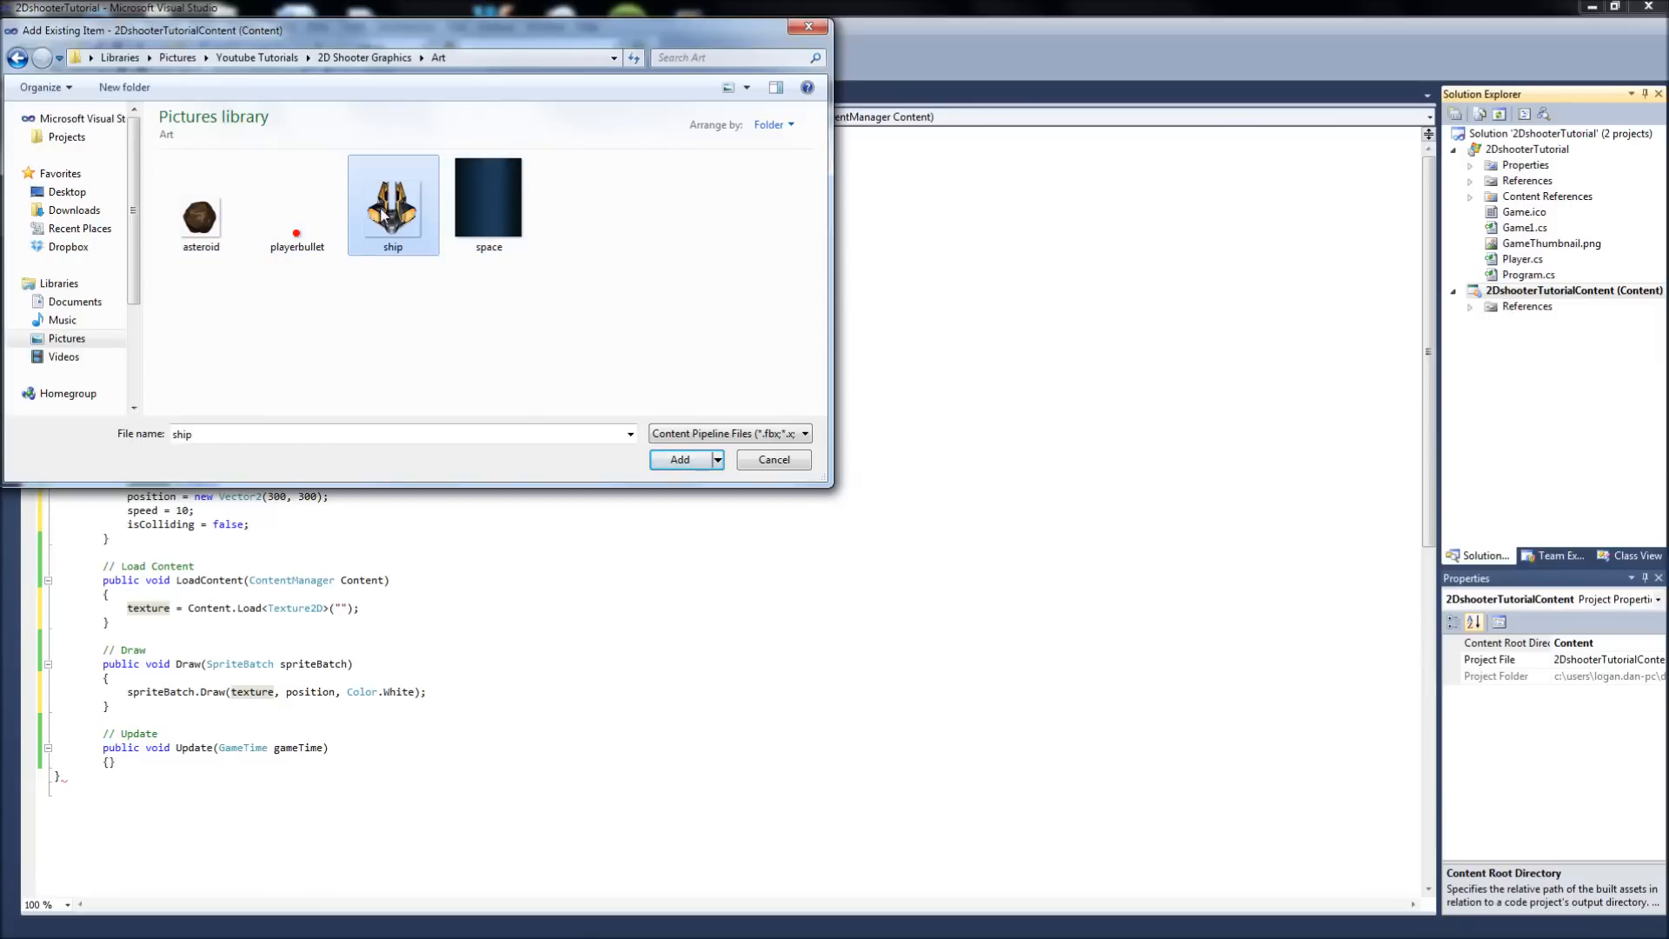
mouse_move(393, 201)
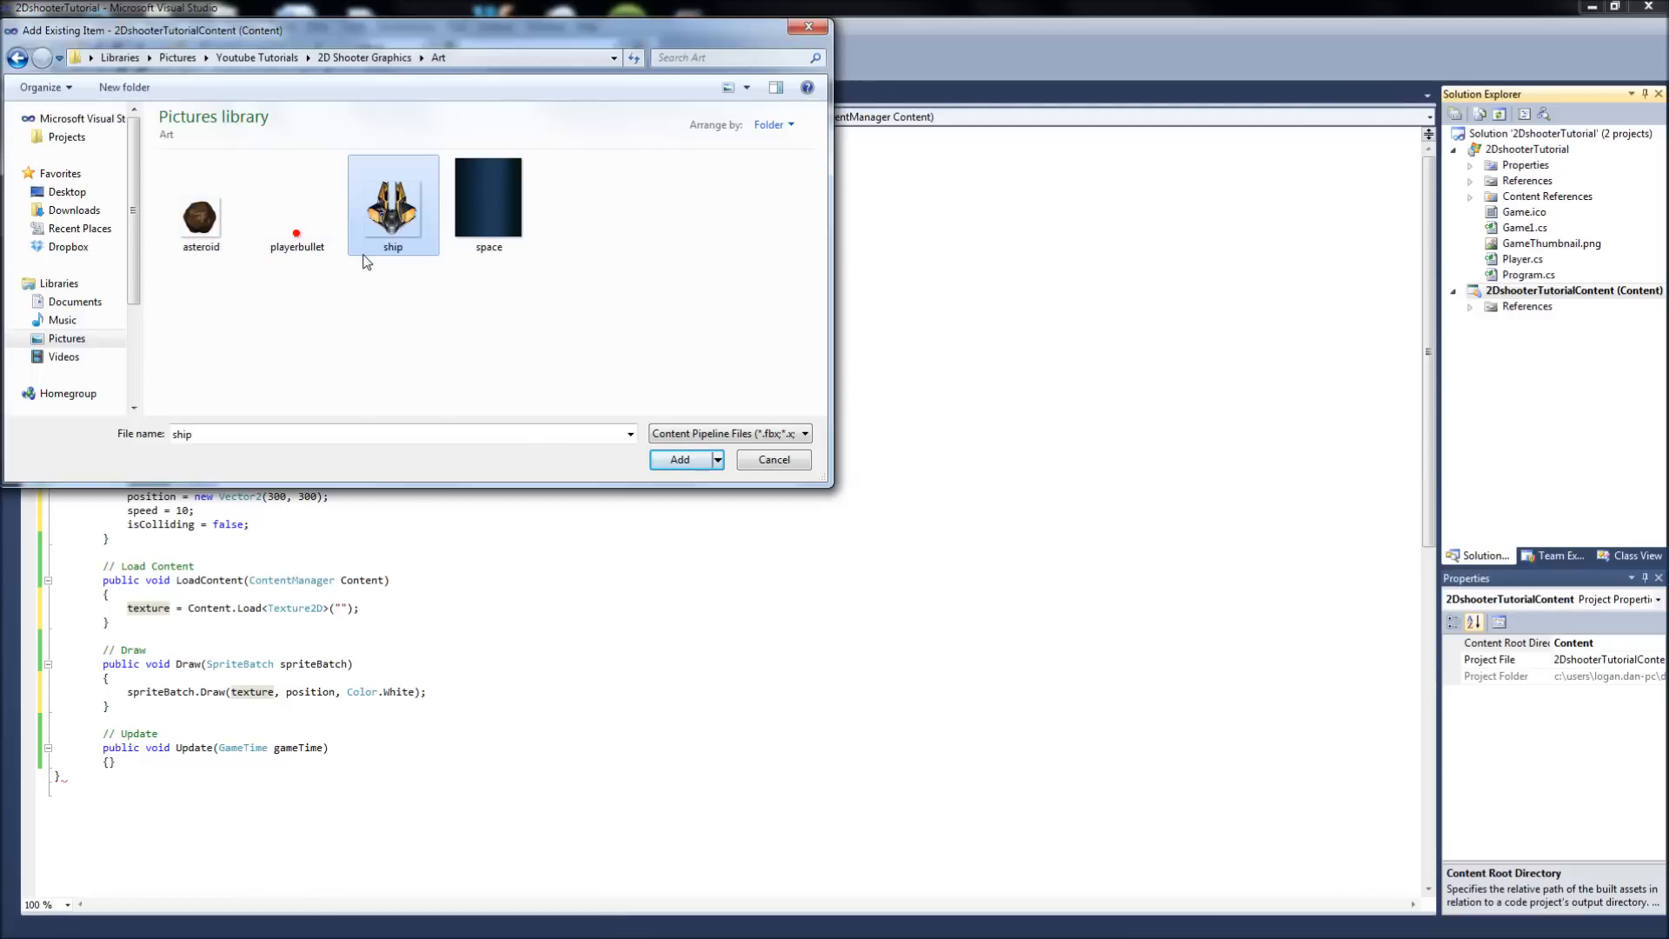
mouse_move(405, 238)
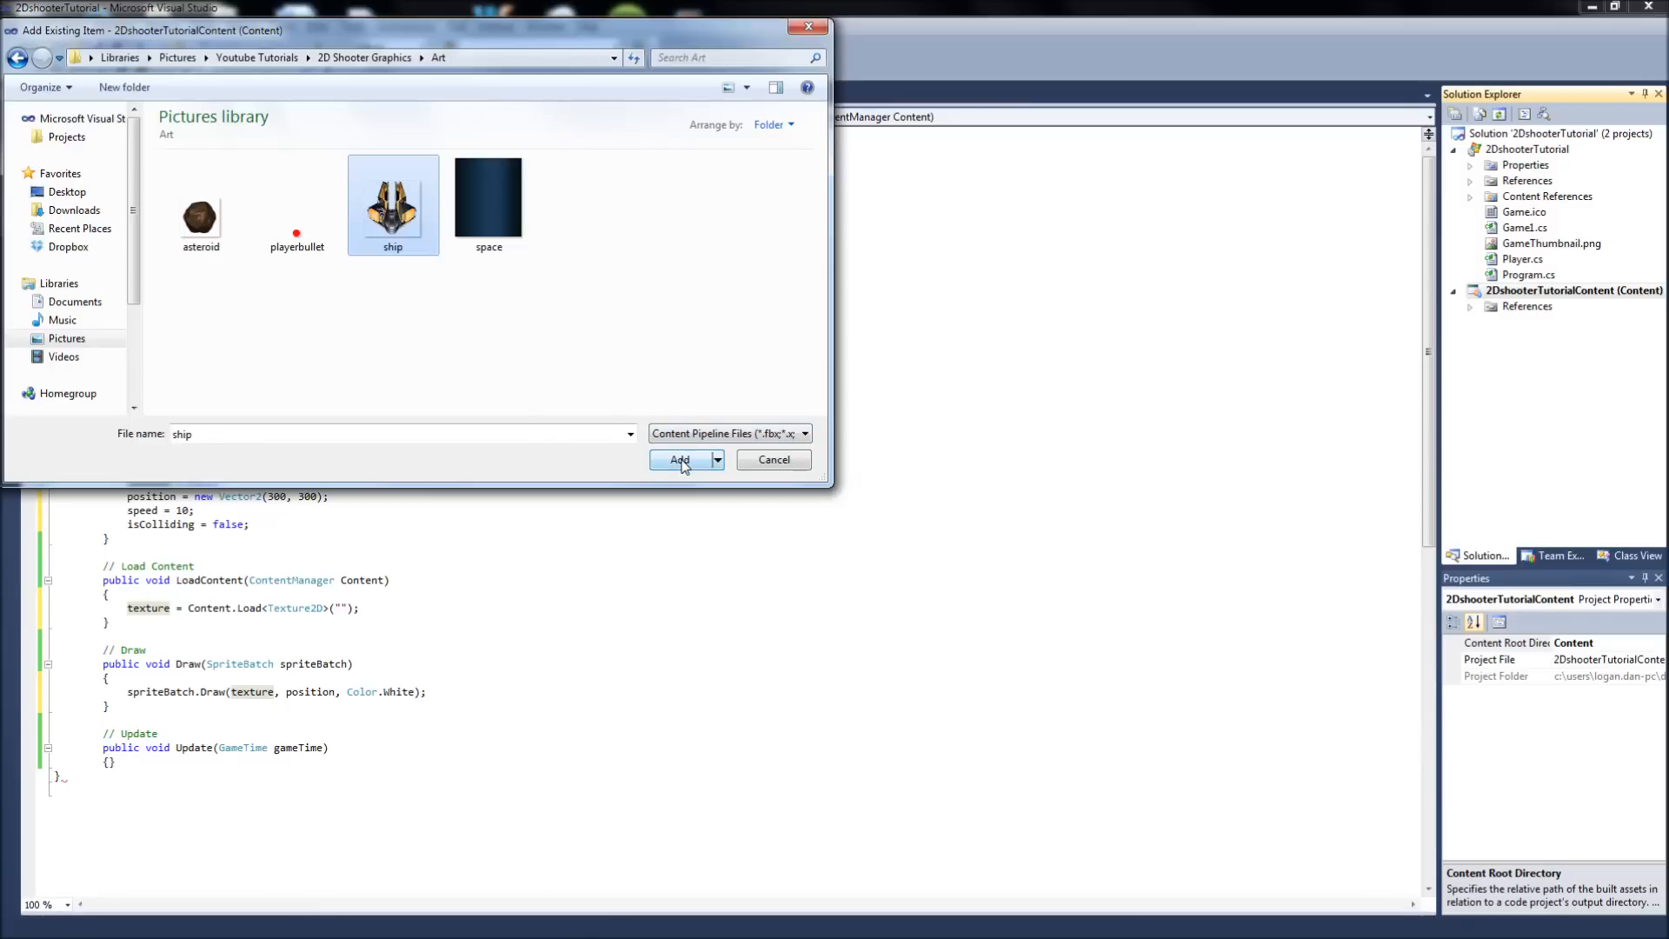
left_click(680, 459)
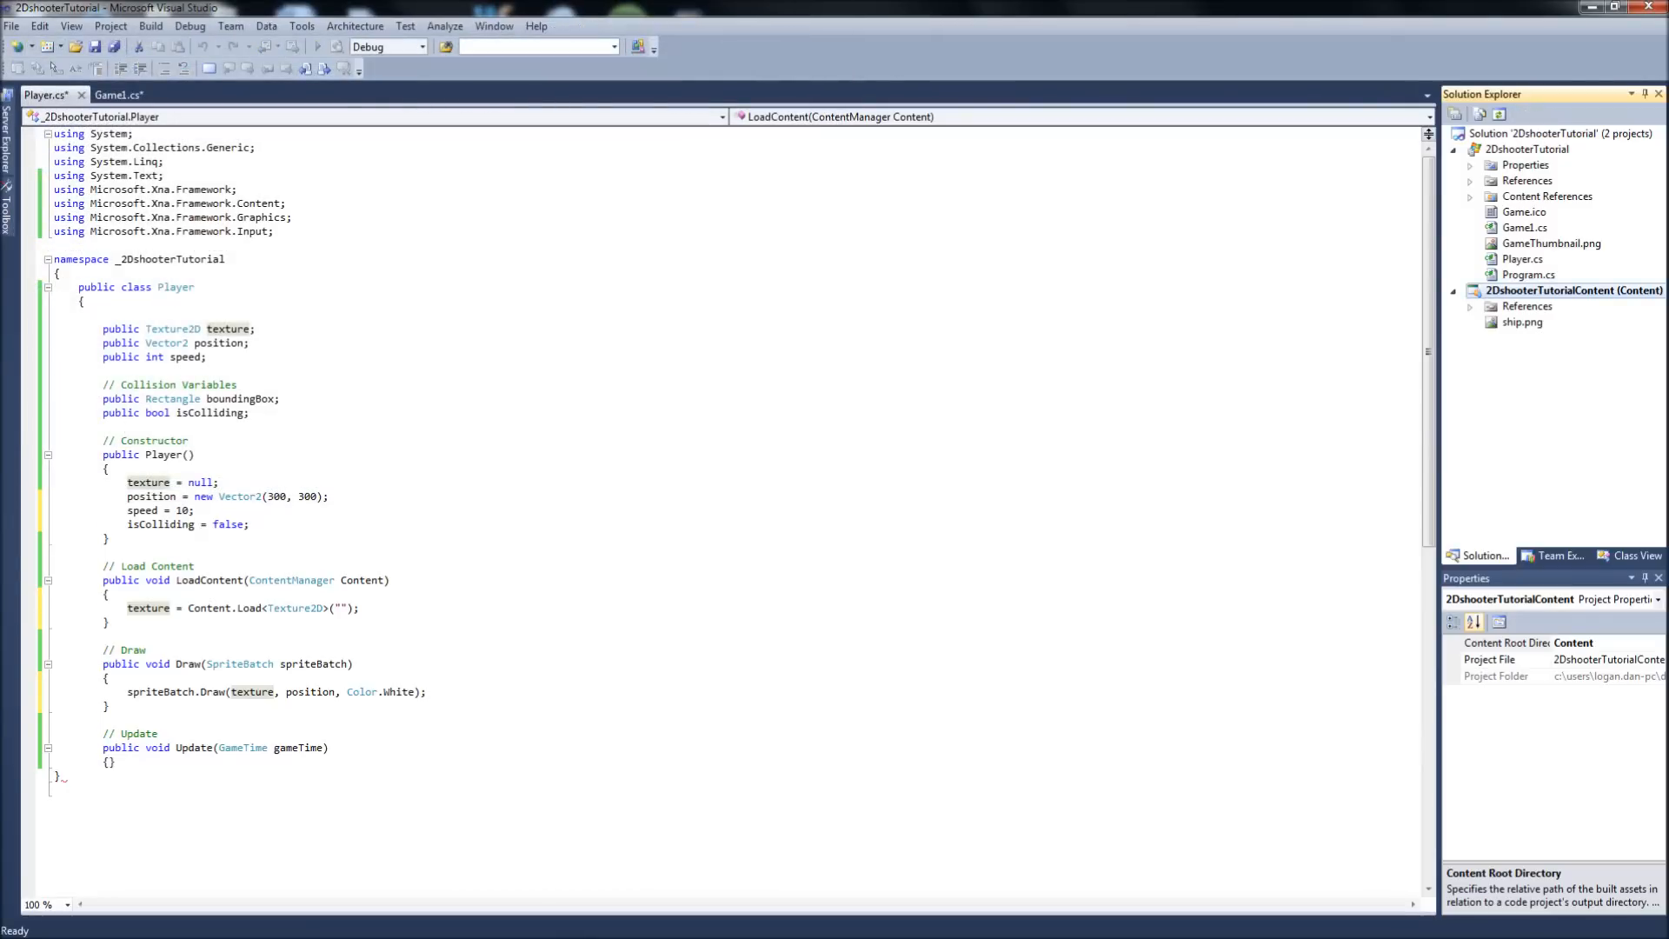
- Load the "ship" asset in LoadContent and add the missing closing brace at the file's end
left_click(1521, 322)
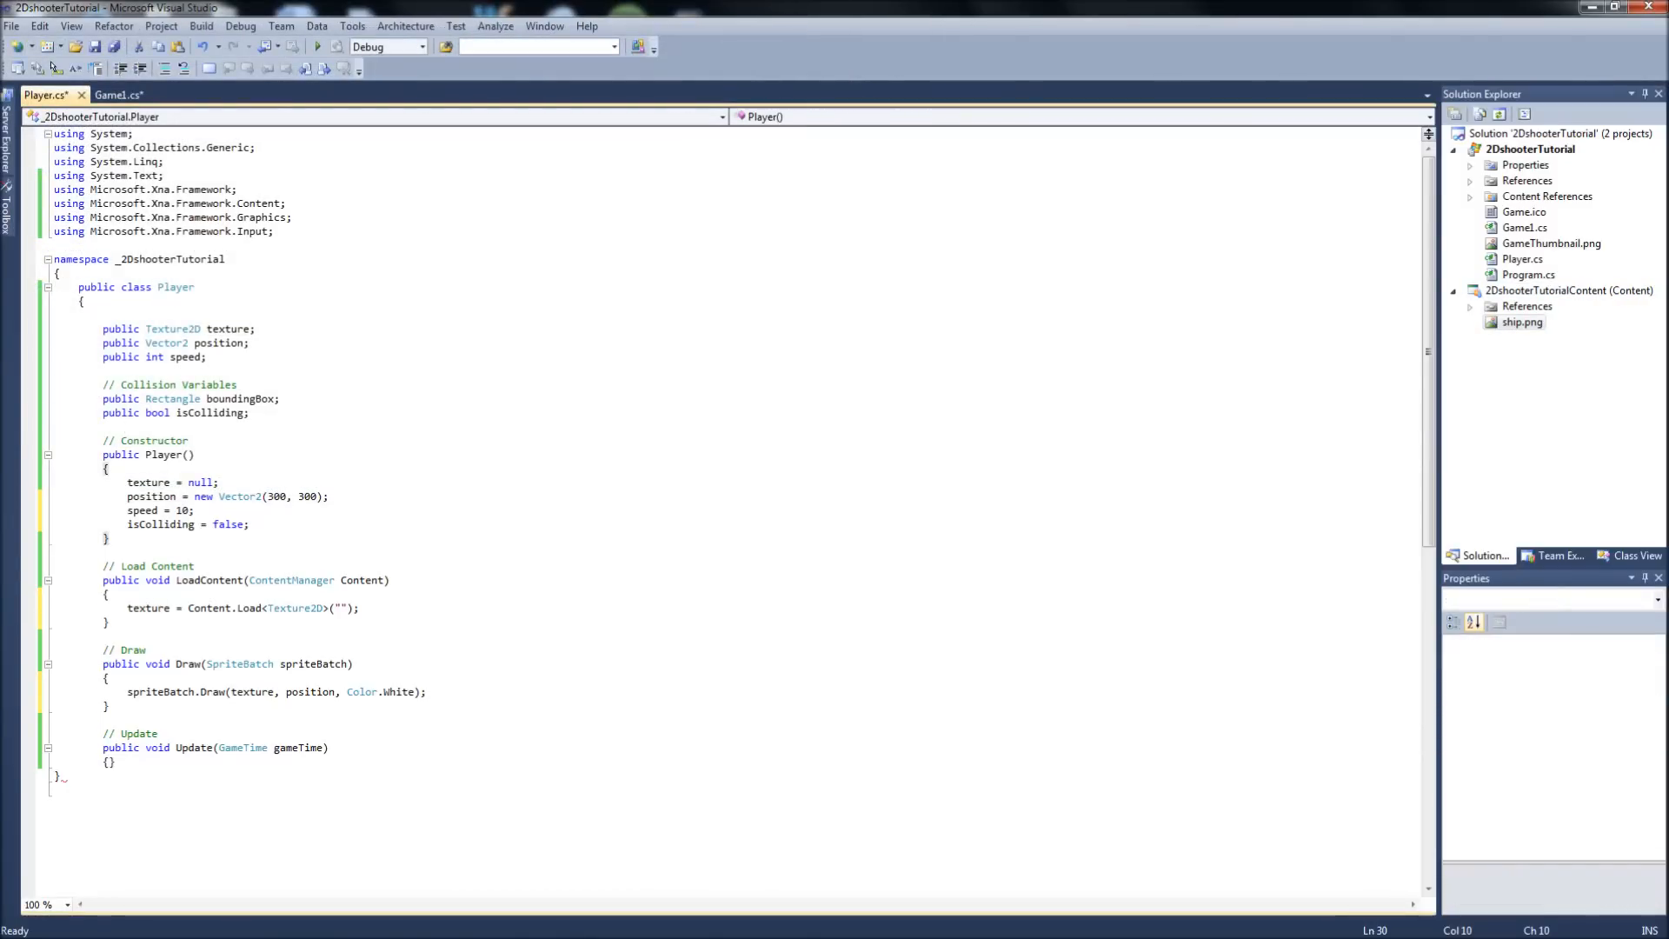
left_click(337, 609)
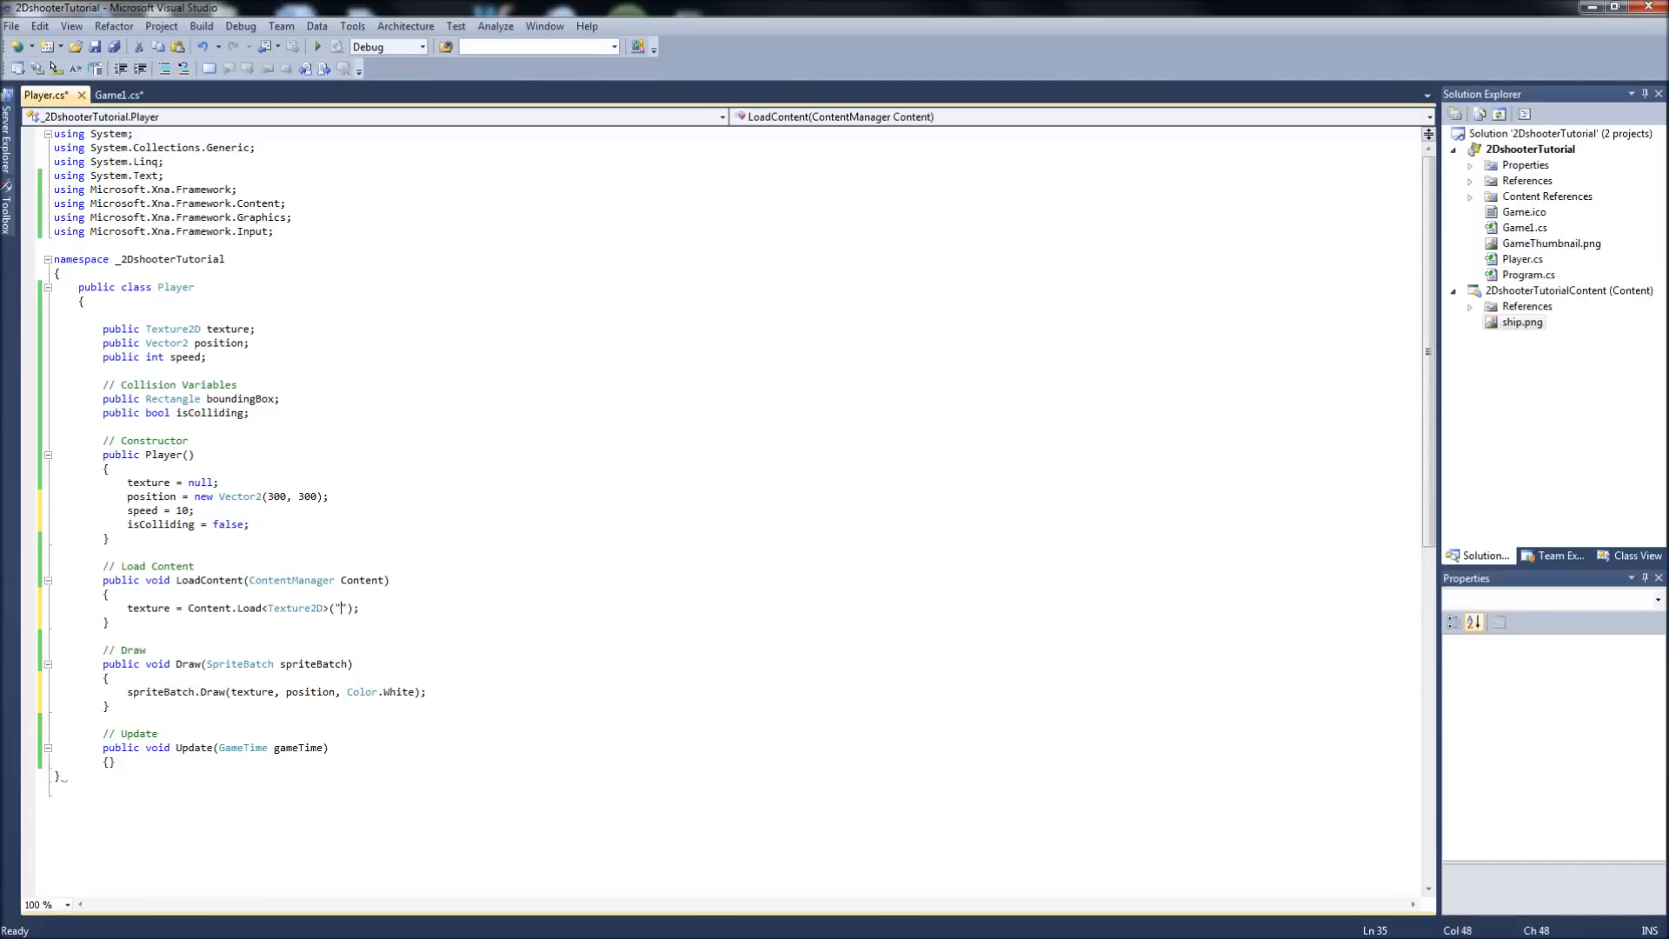
type("ship")
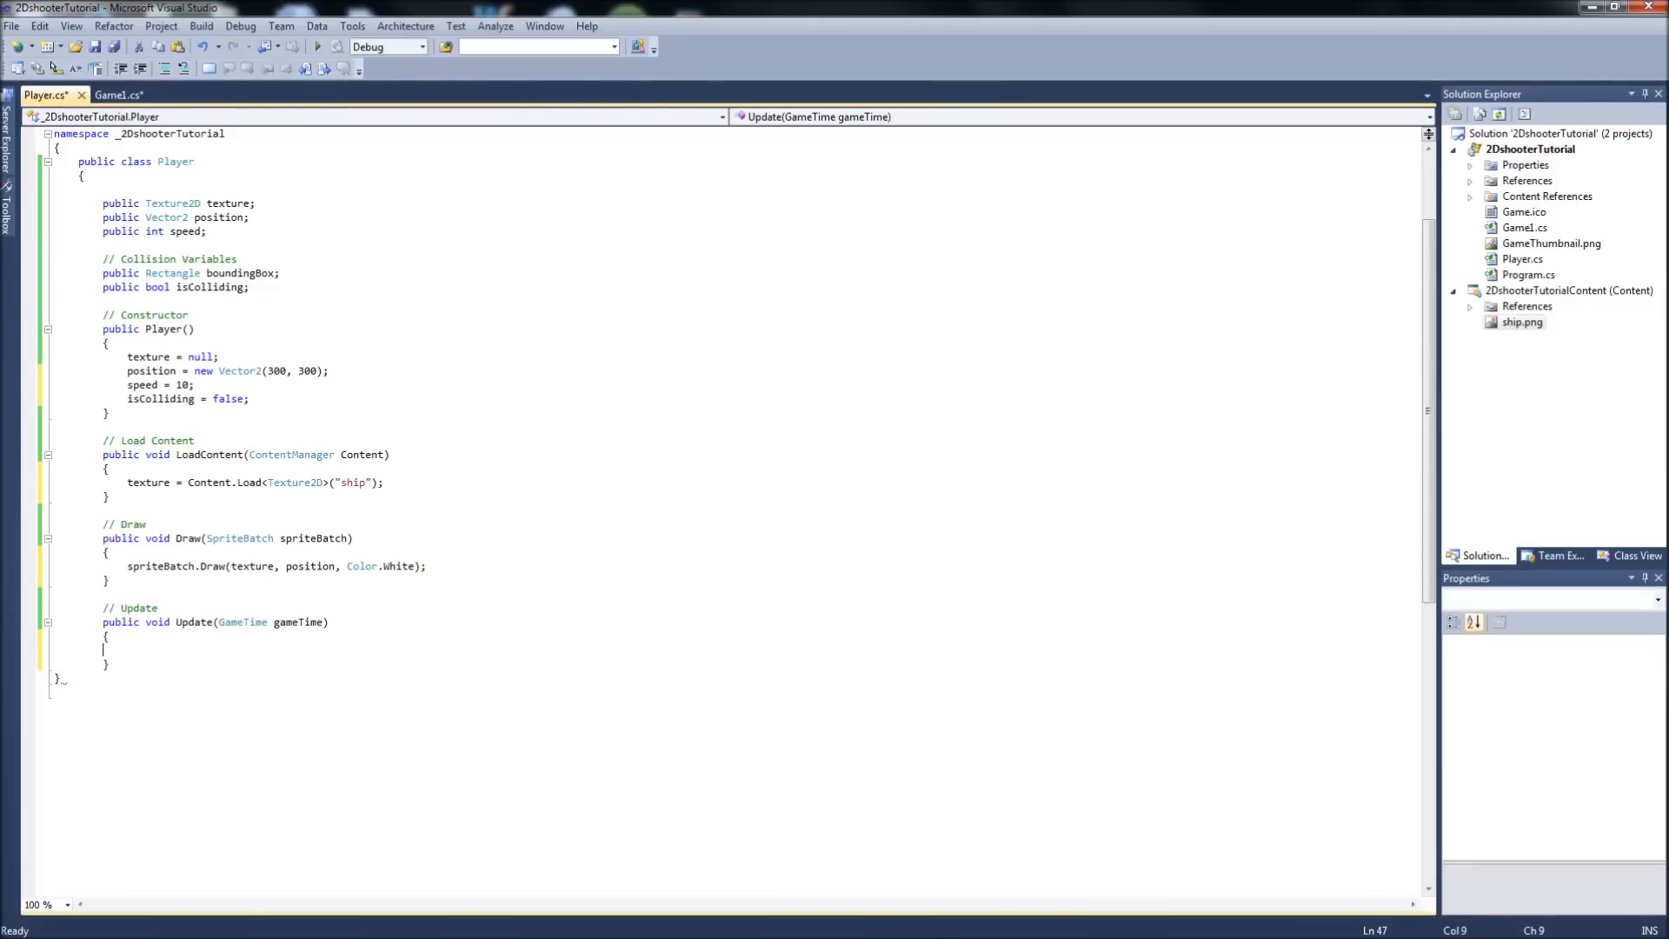
left_click(202, 27)
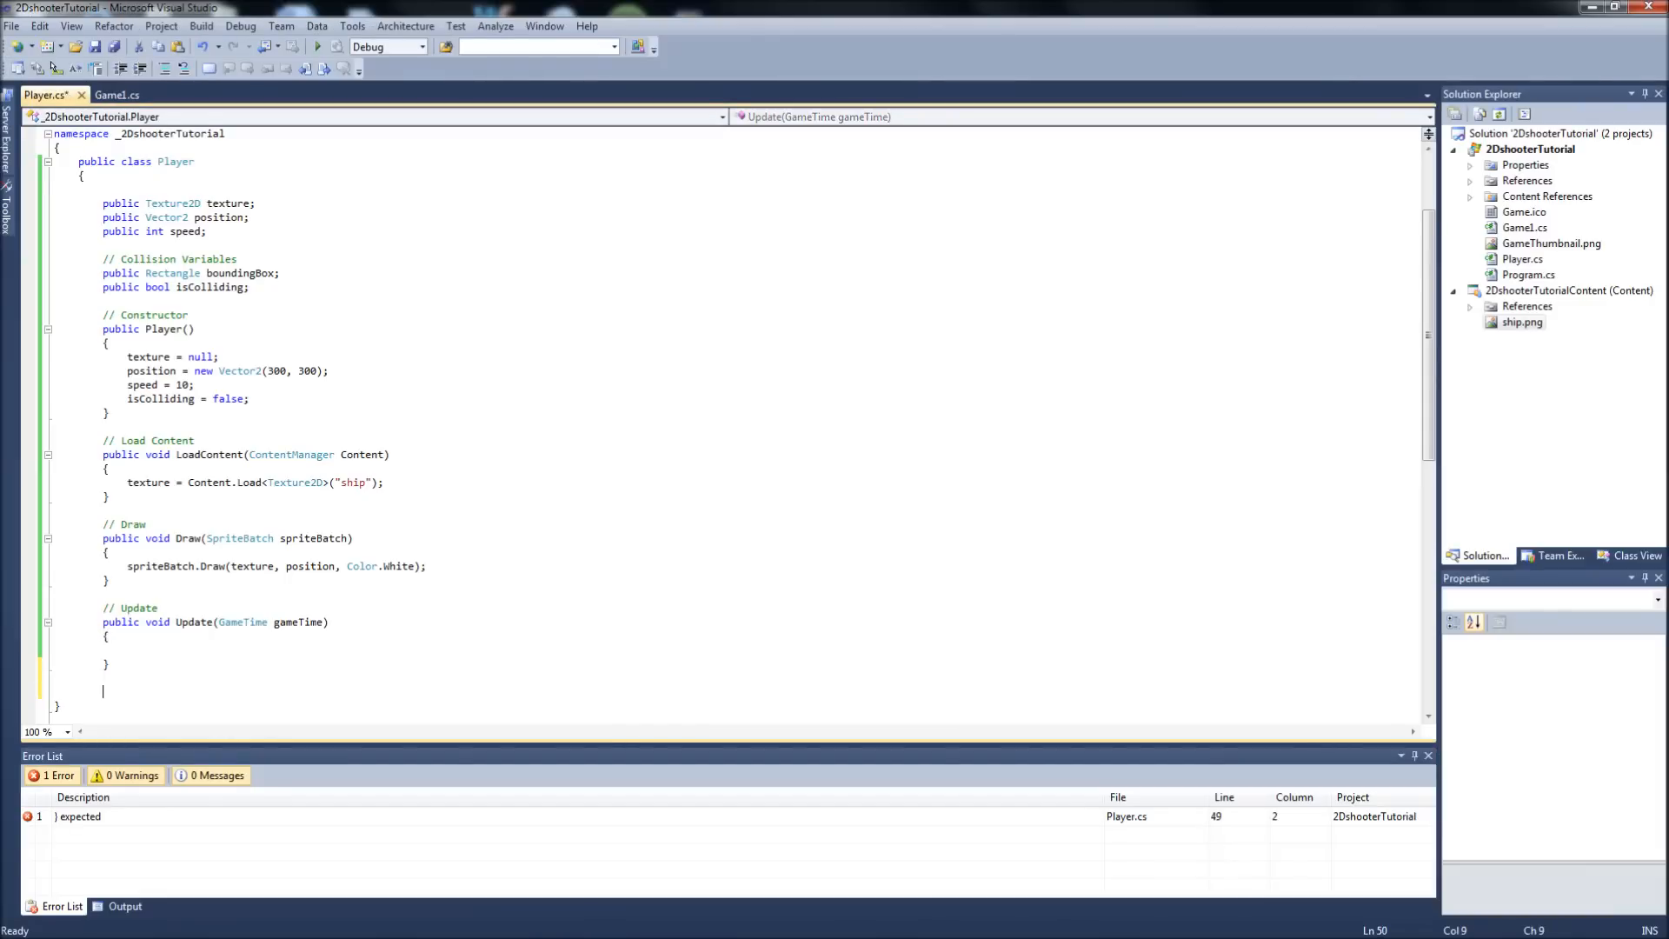
type("}")
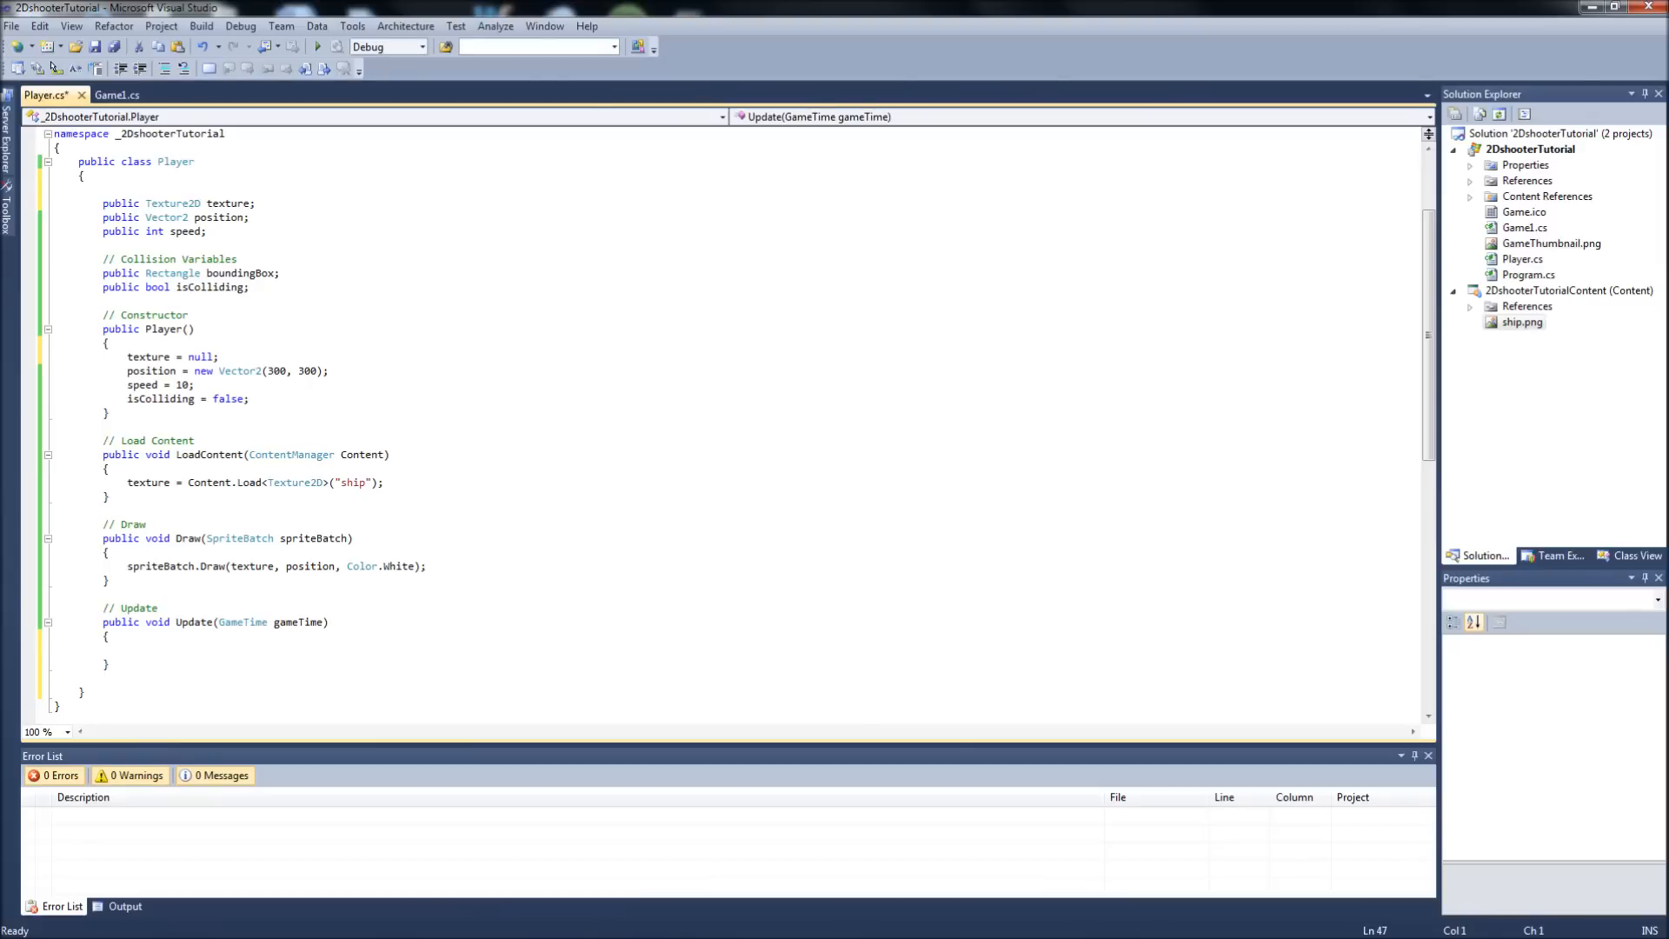
scroll("up", 3)
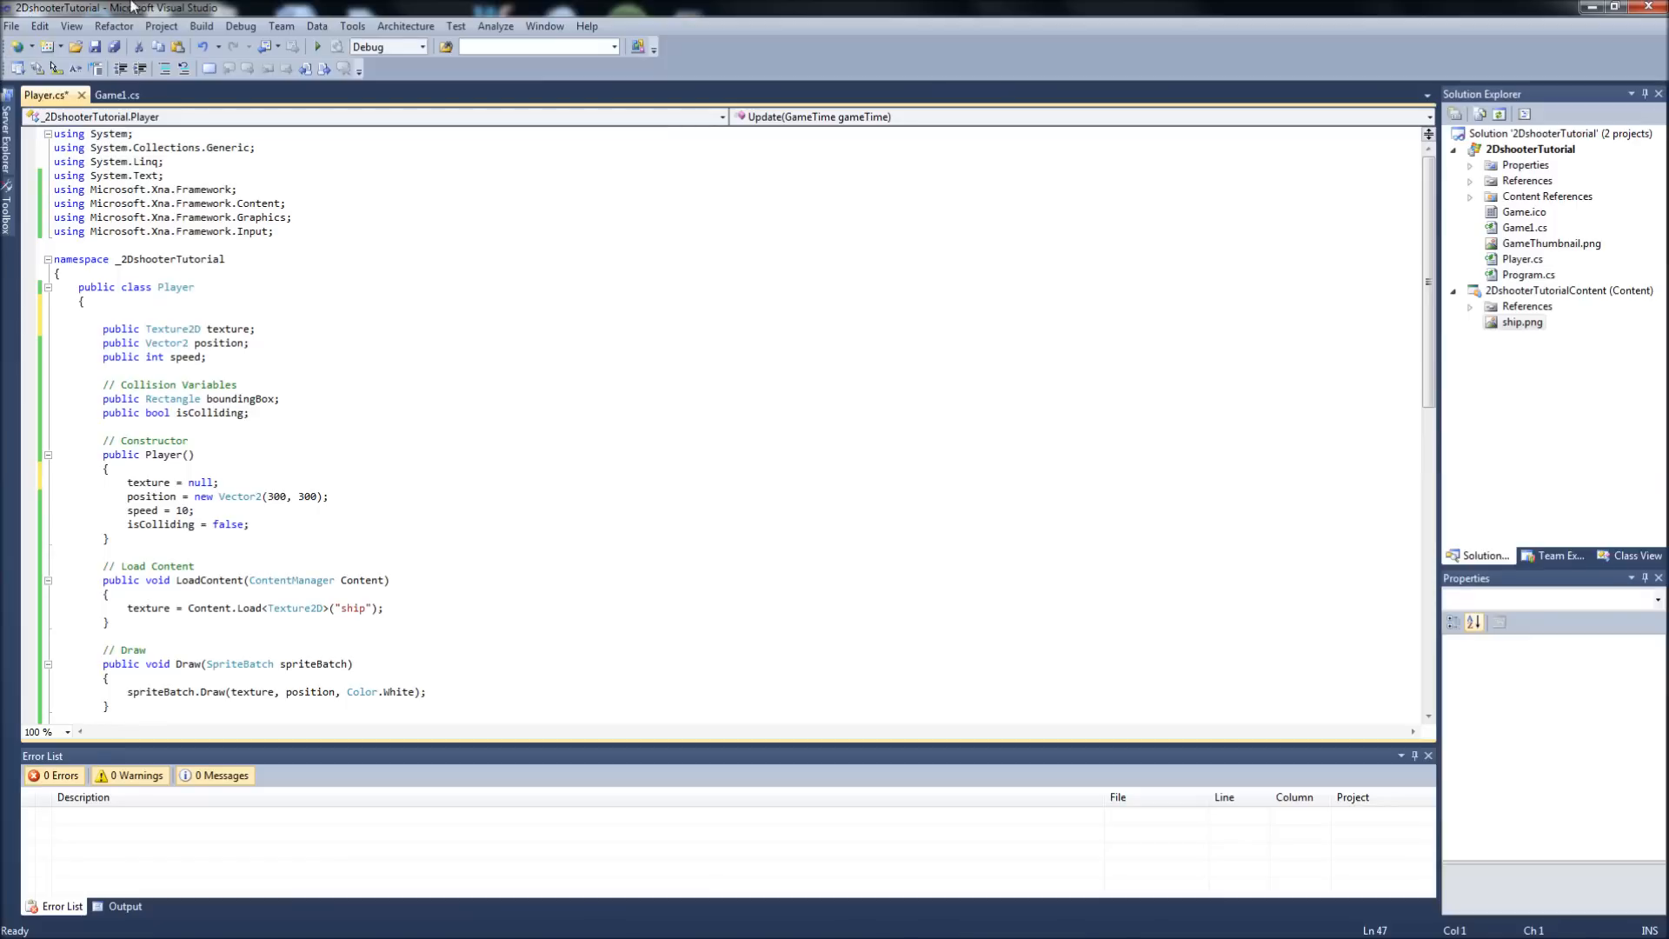
- Save all, build and run the game to see the blue window, then close it
left_click(200, 26)
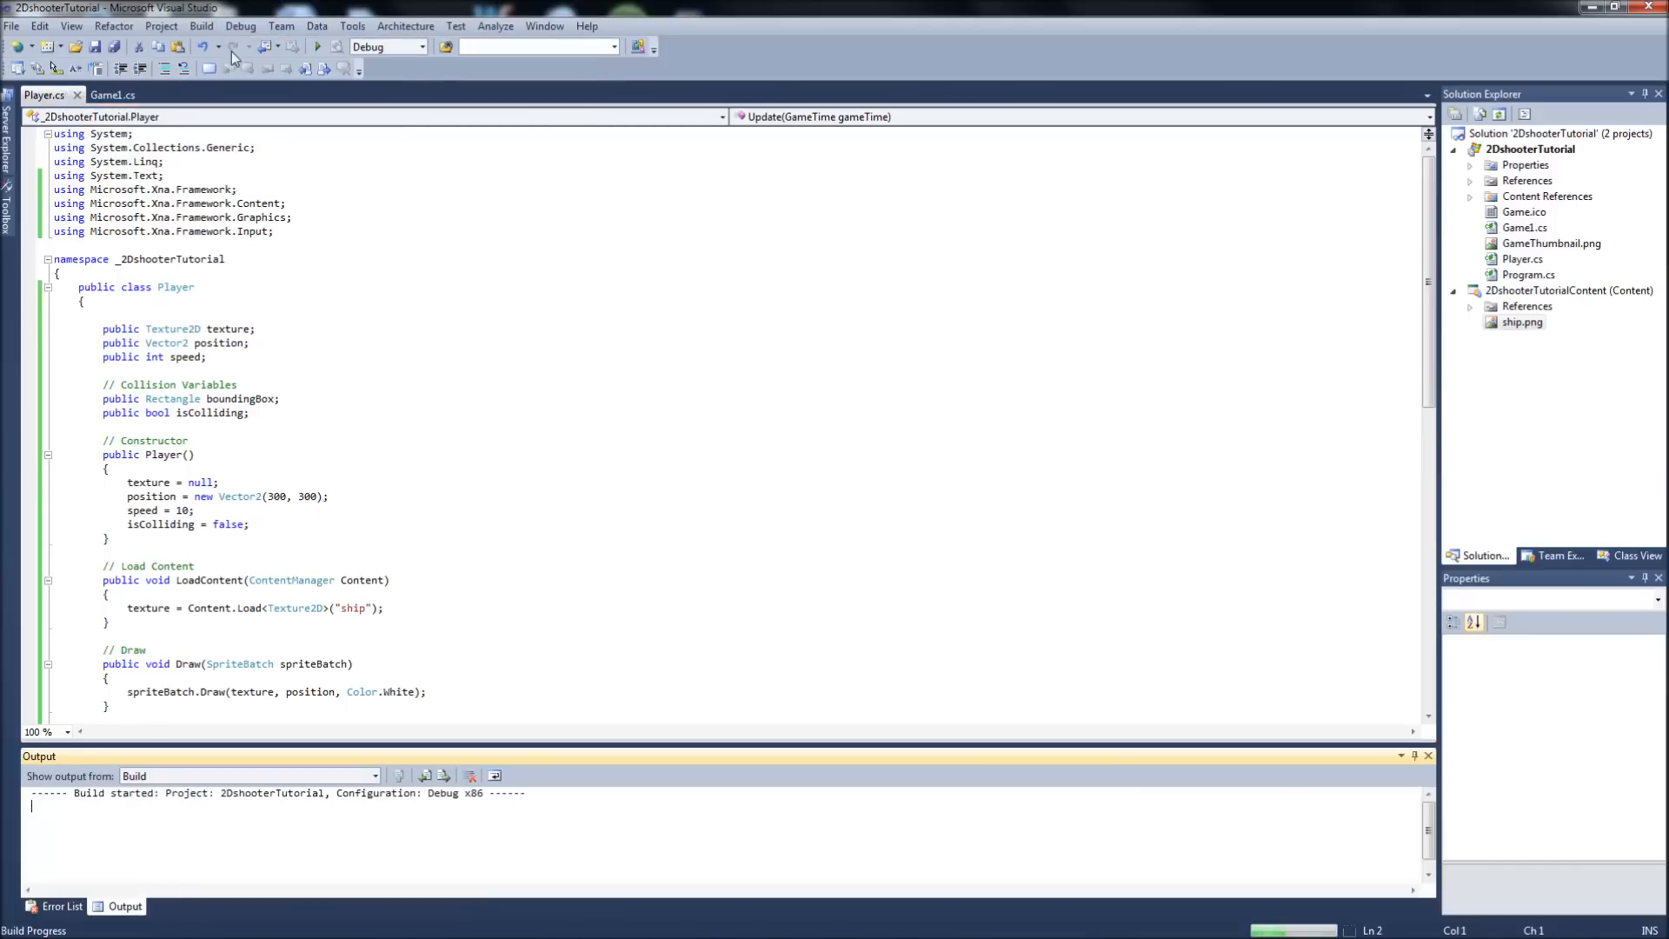
left_click(316, 45)
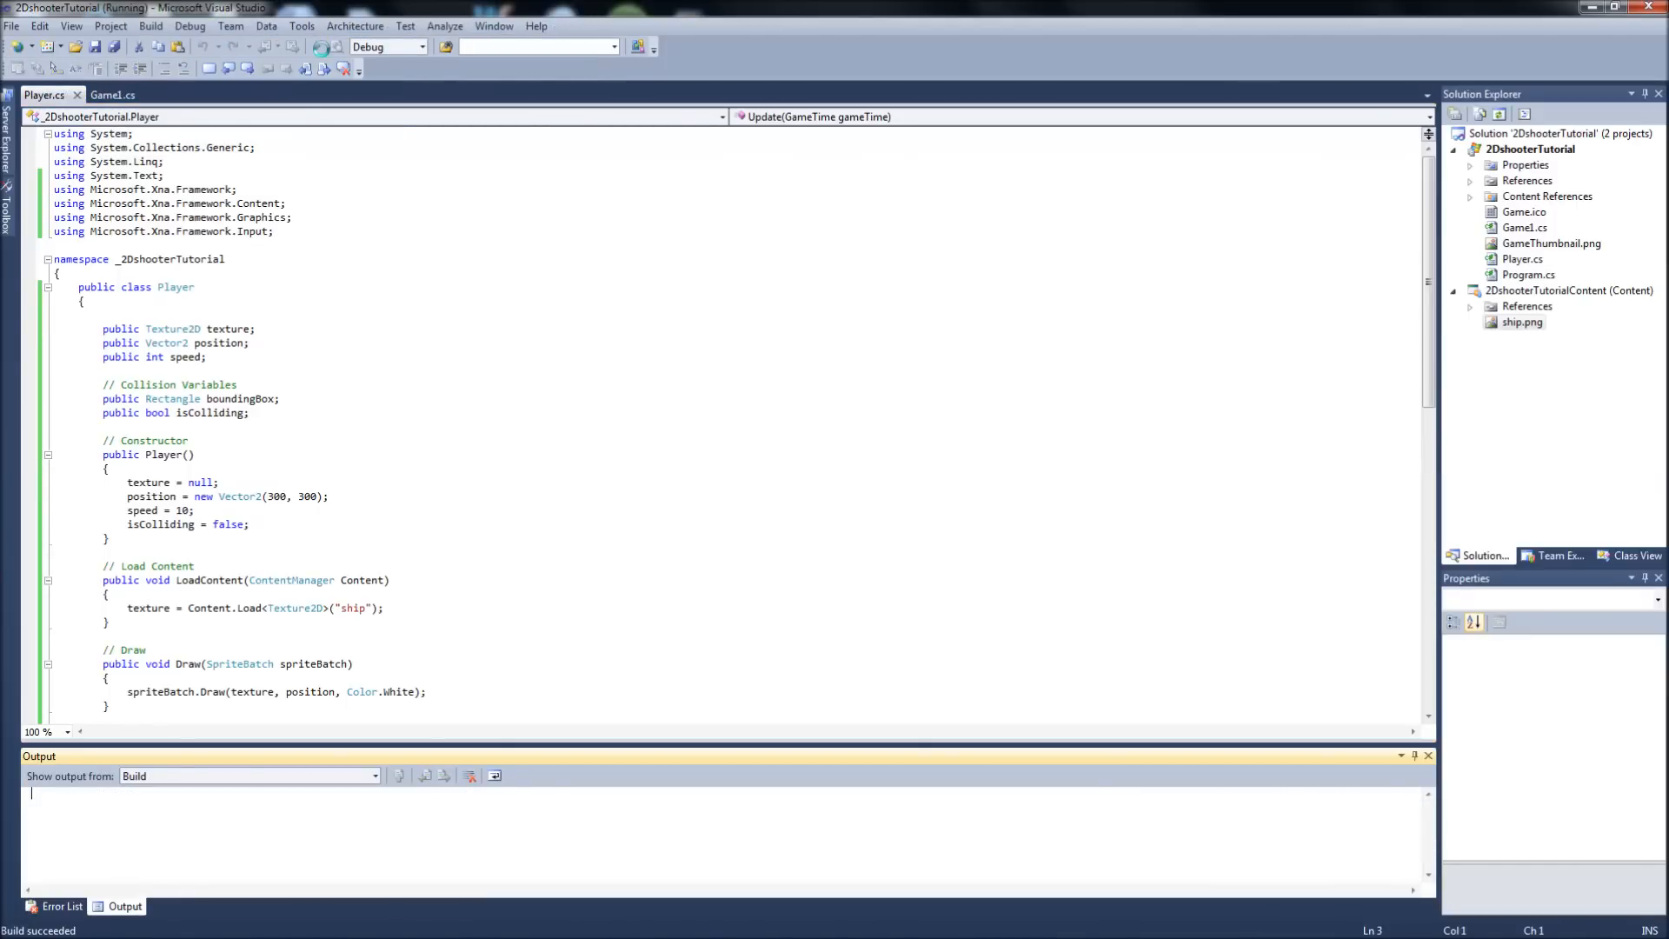
left_click(290, 45)
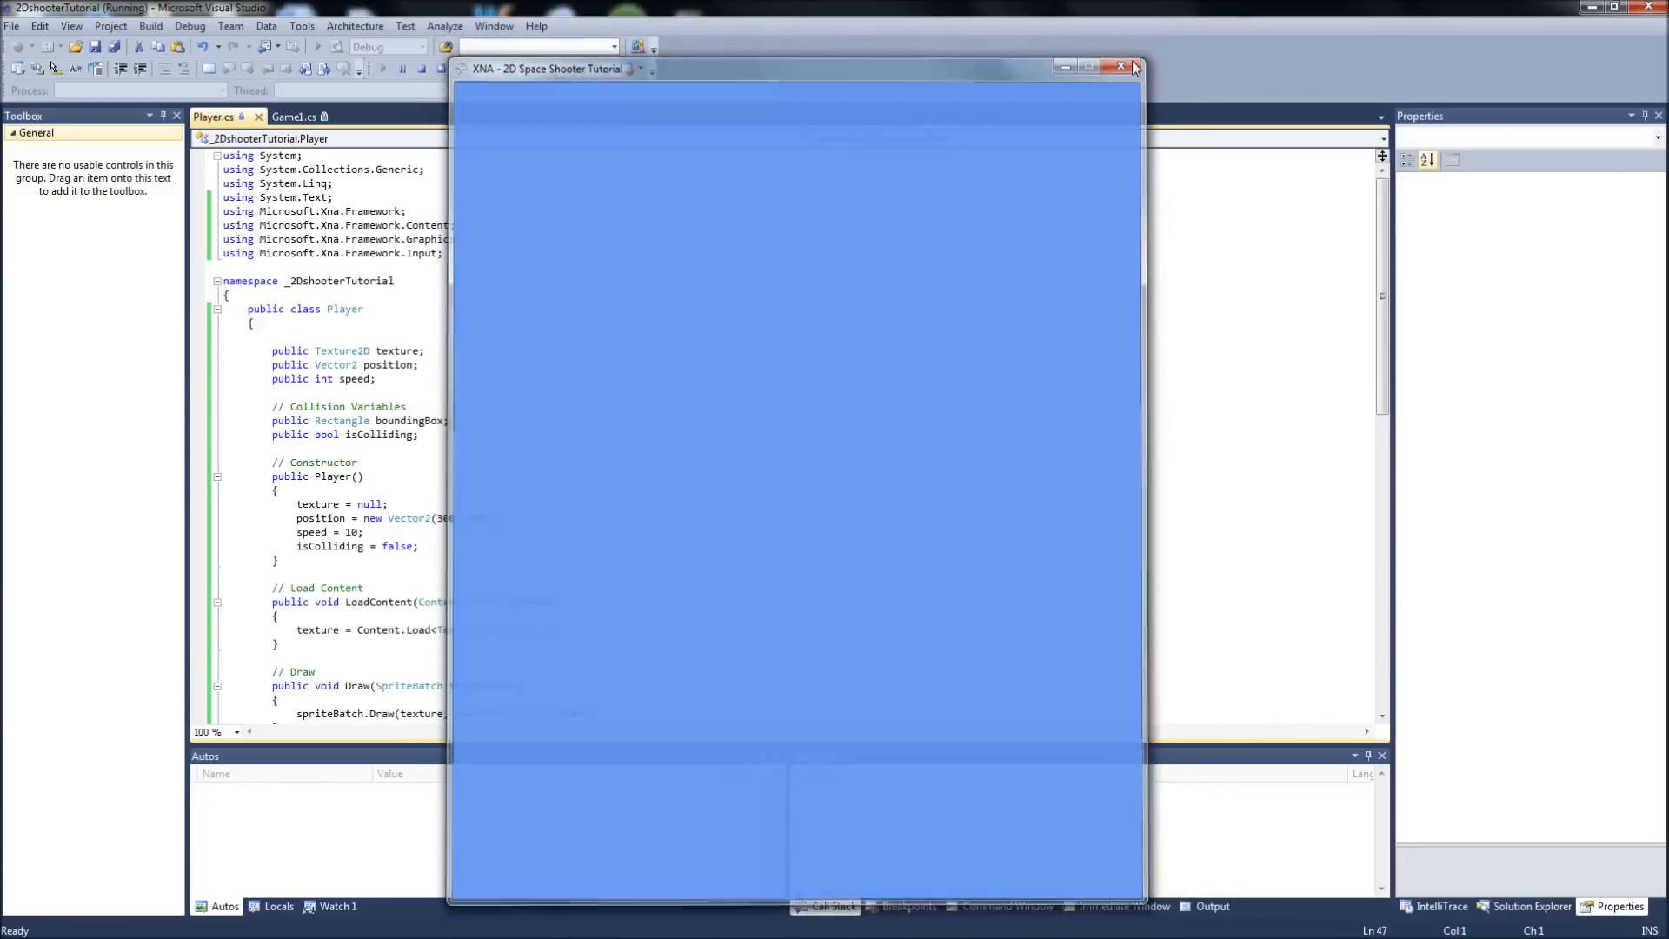
left_click(1120, 66)
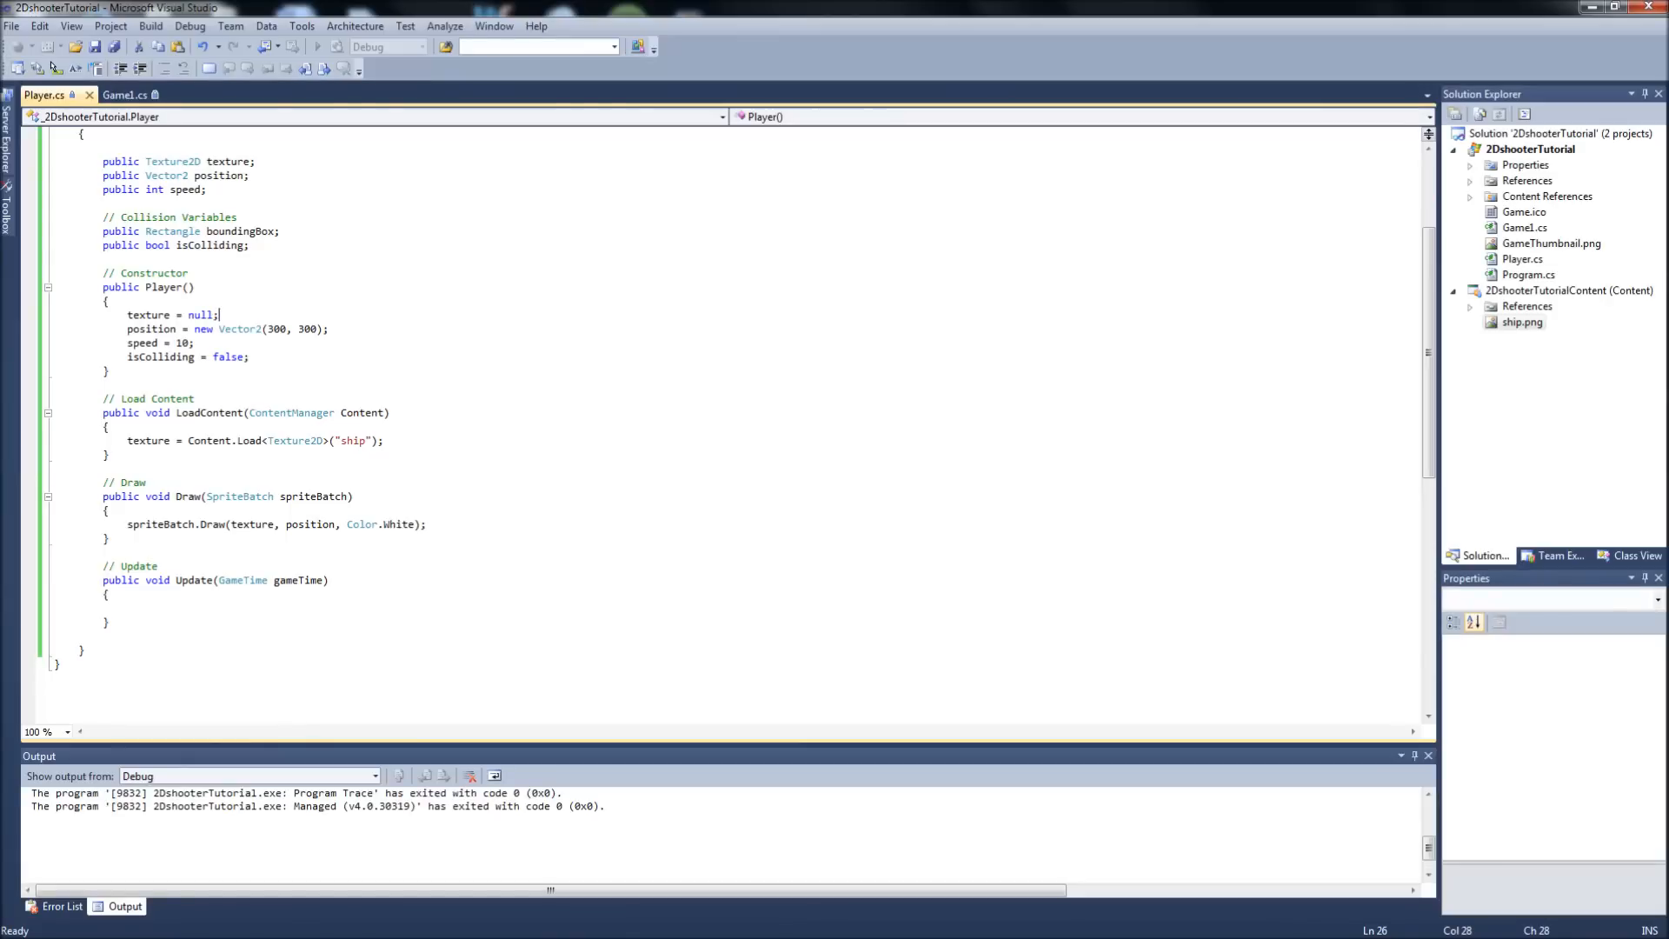
mouse_move(125, 94)
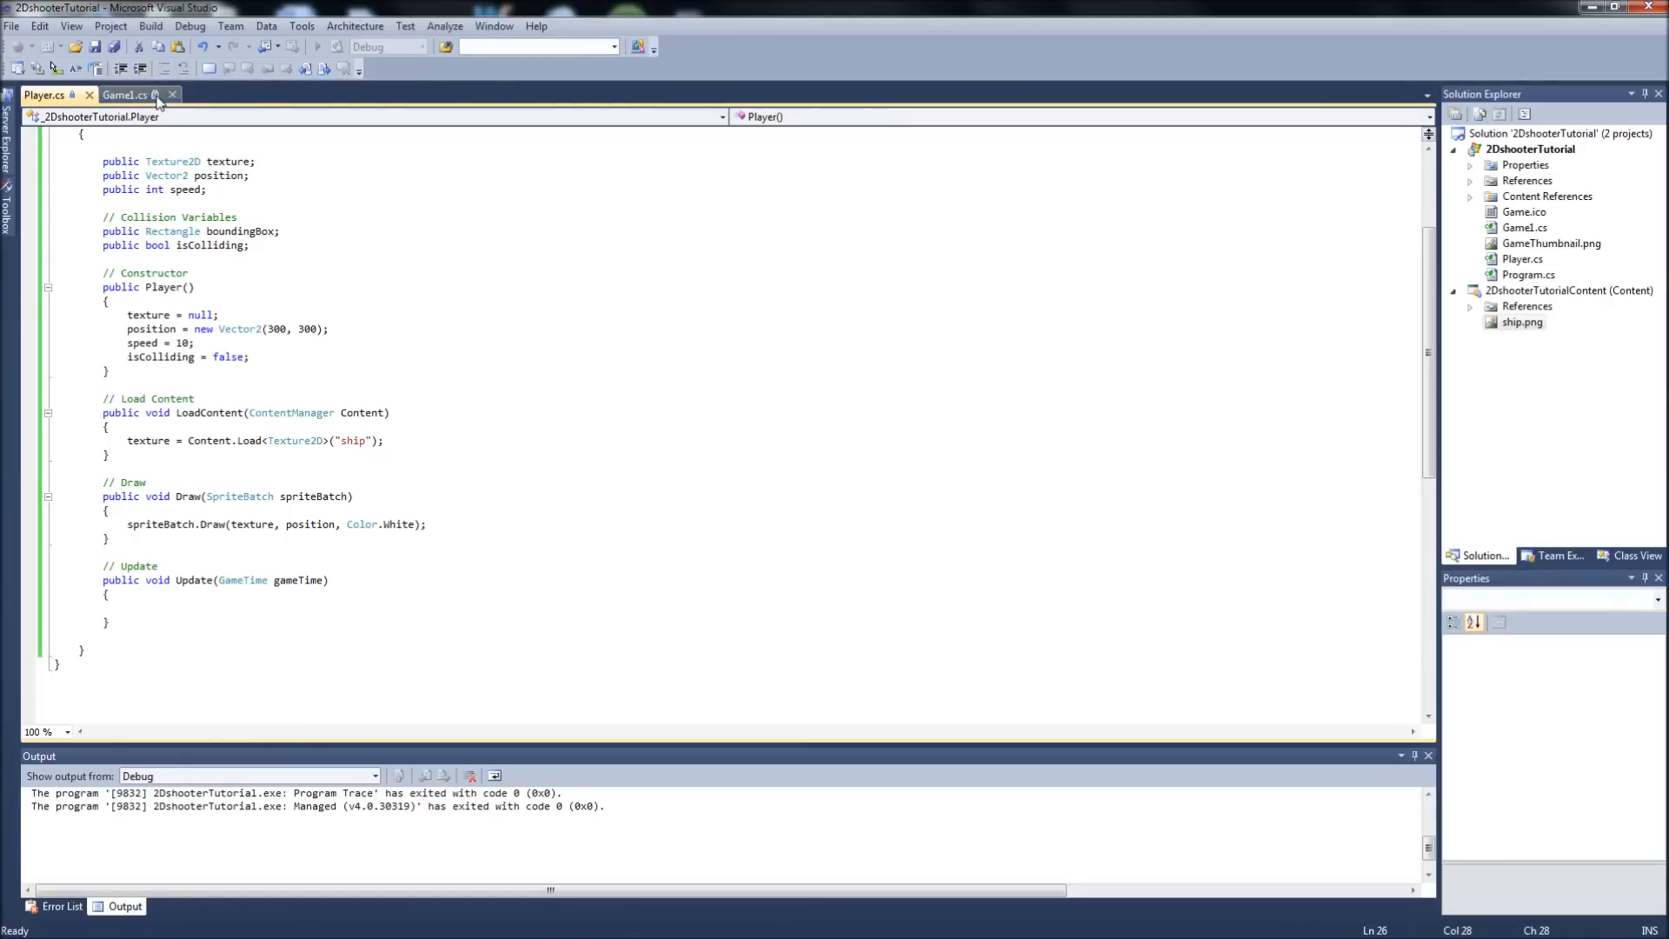
- Declare a Player field p = new Player() in Game1 below spriteBatch
left_click(114, 94)
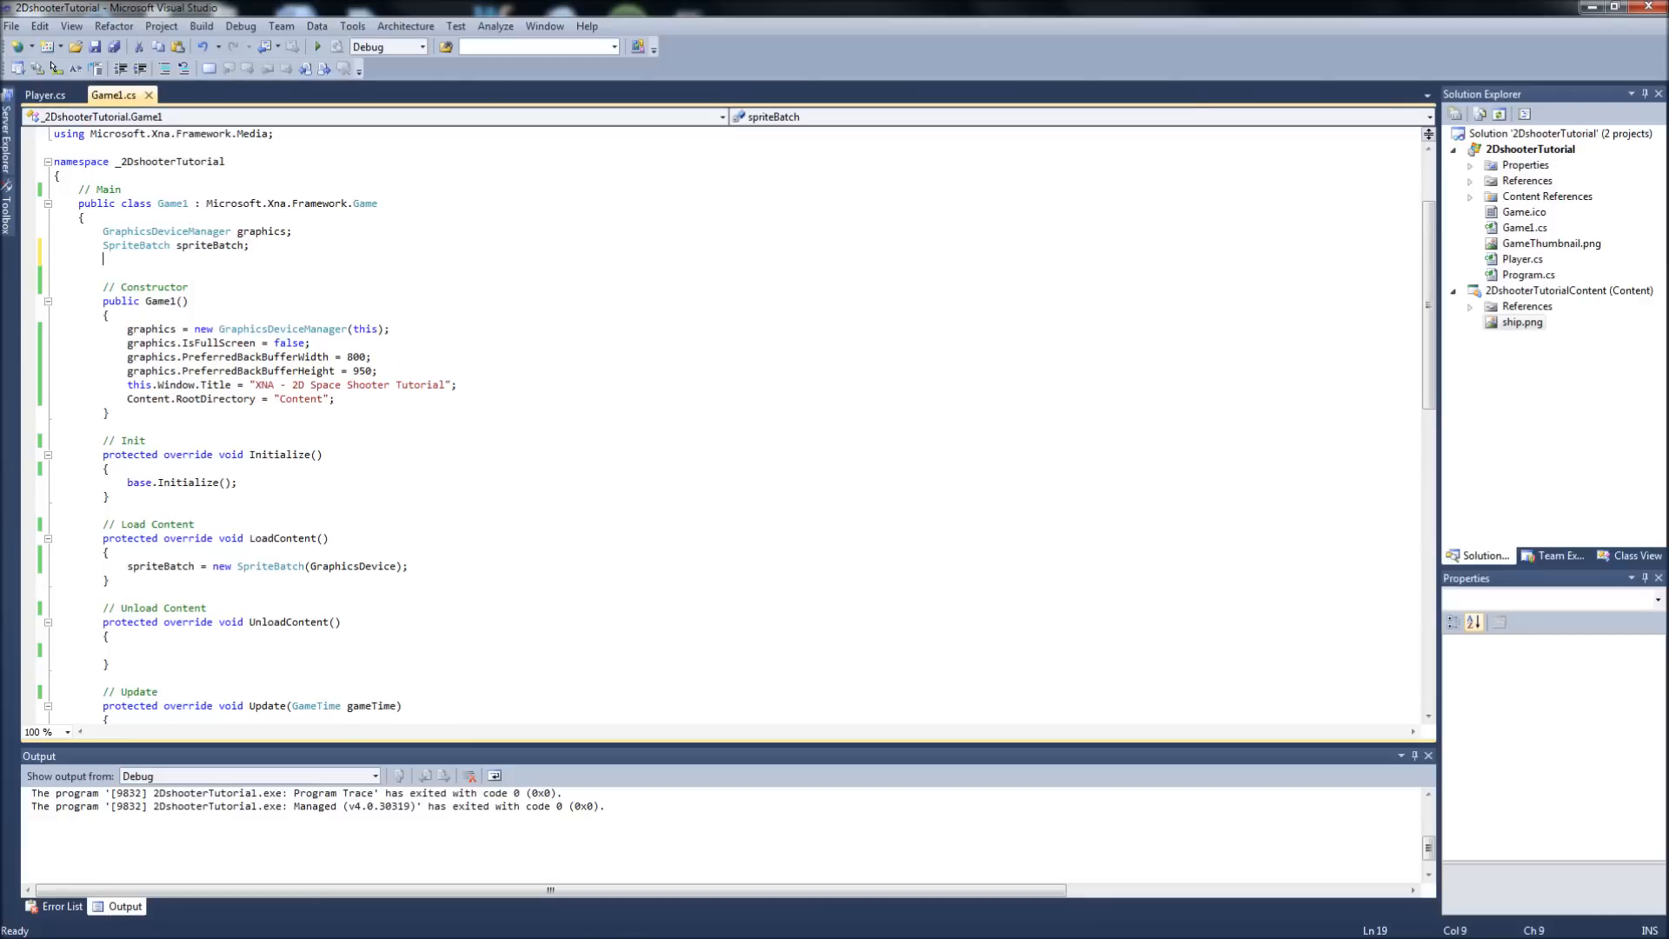
key("Delete")
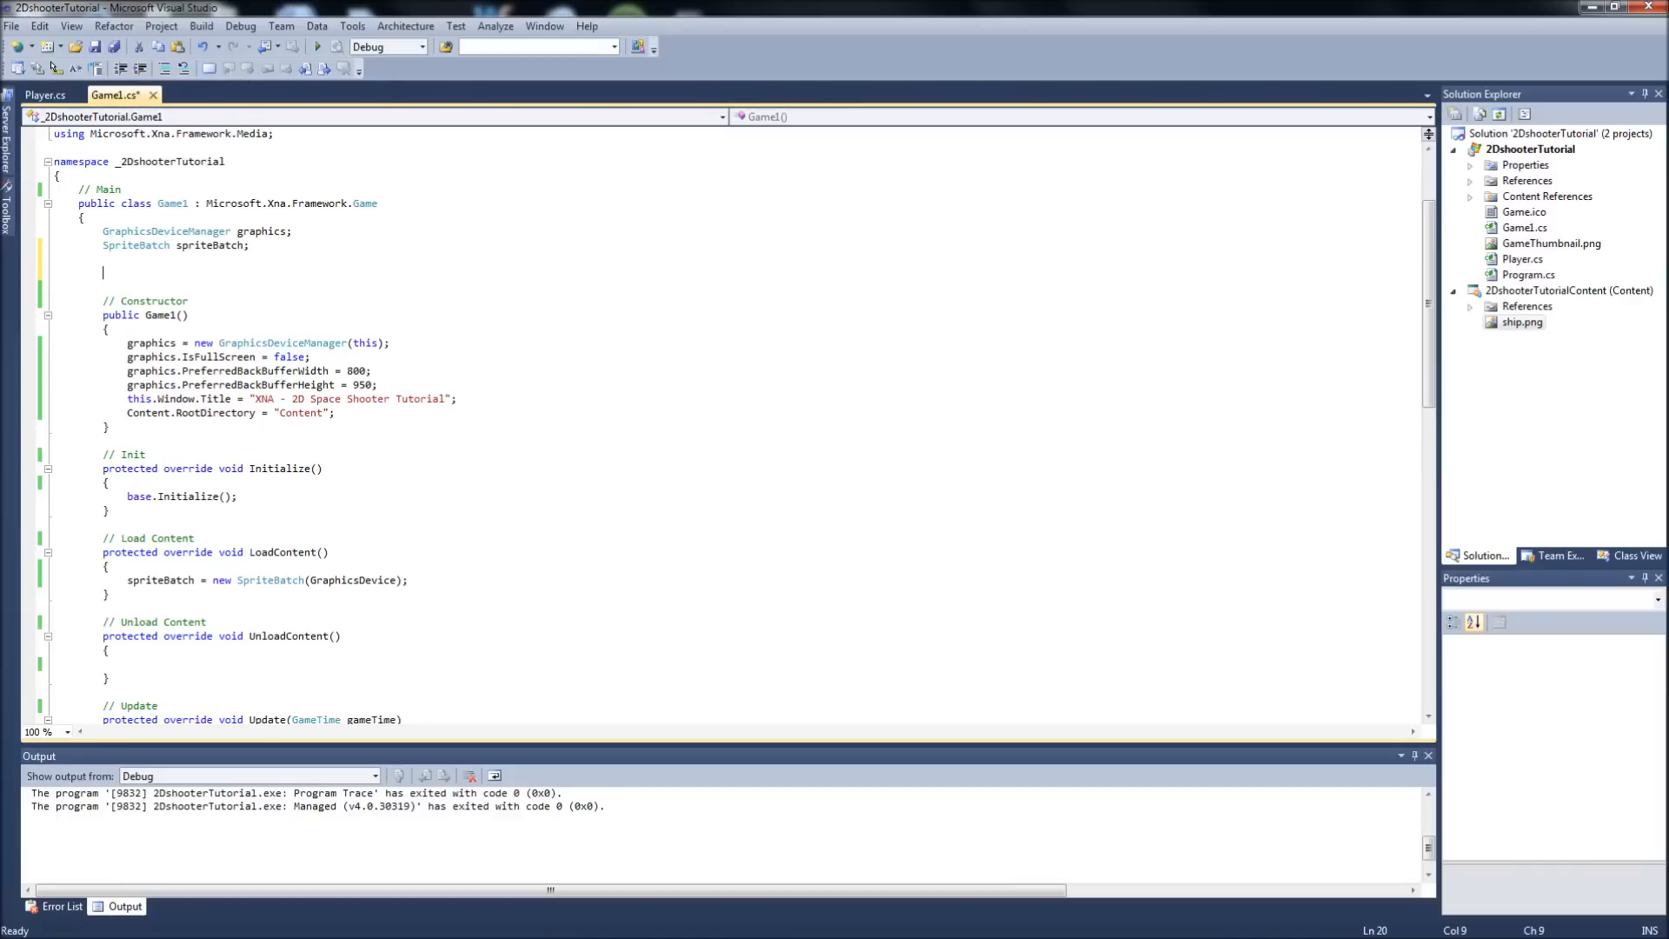
type("Player")
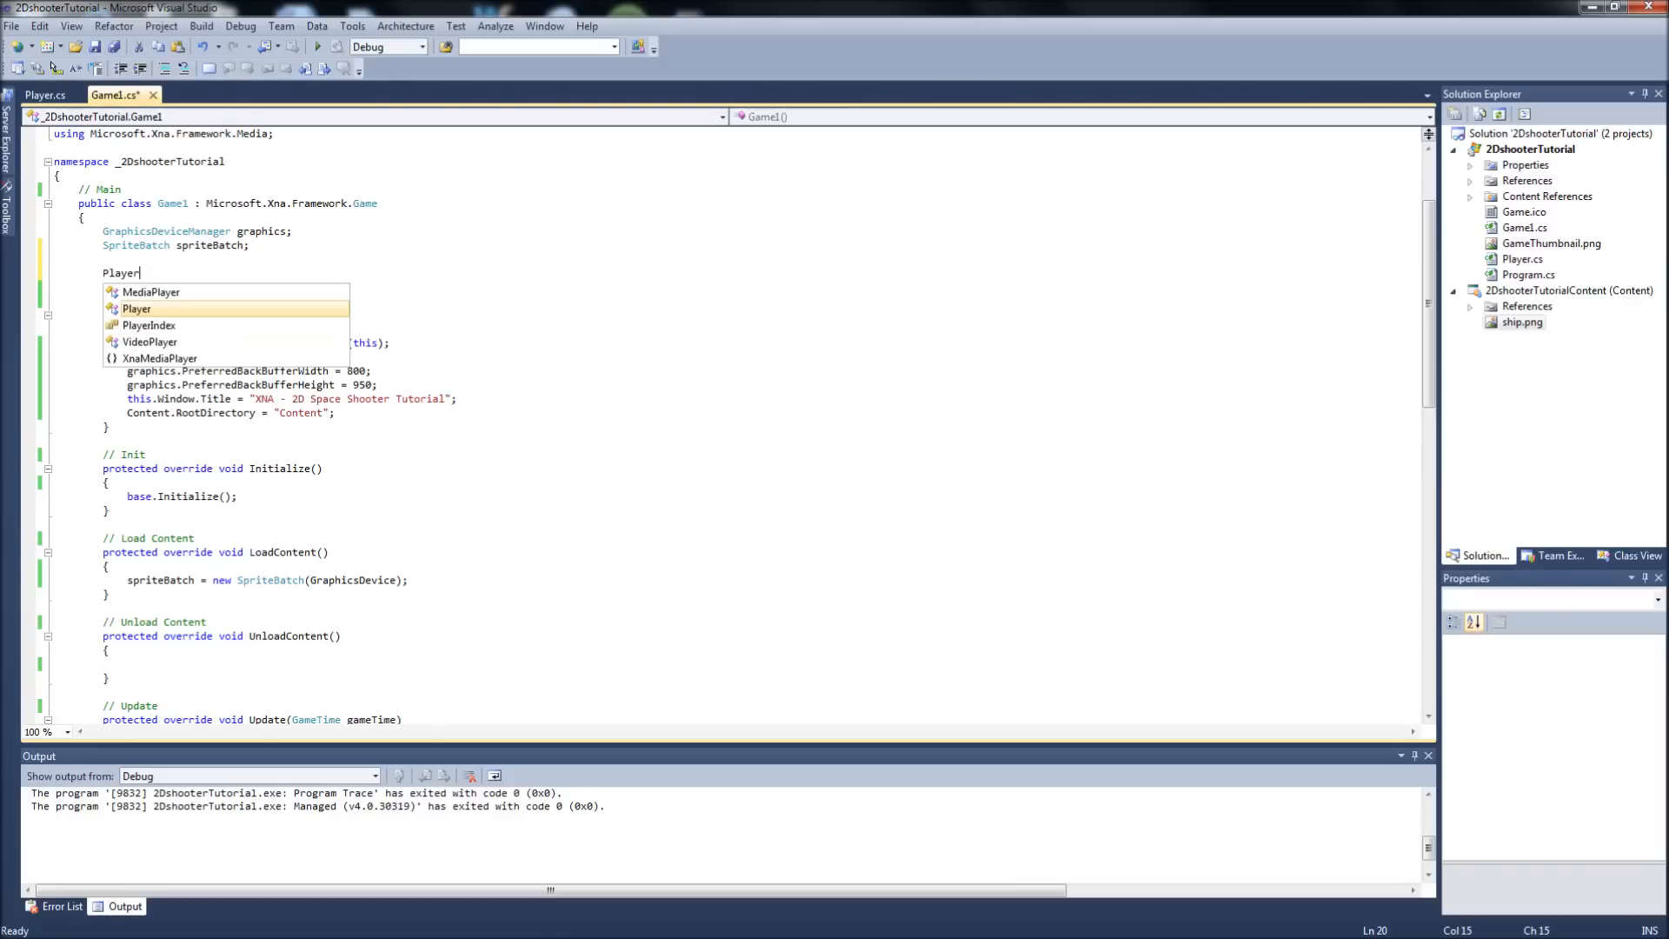
type("p = new Player();")
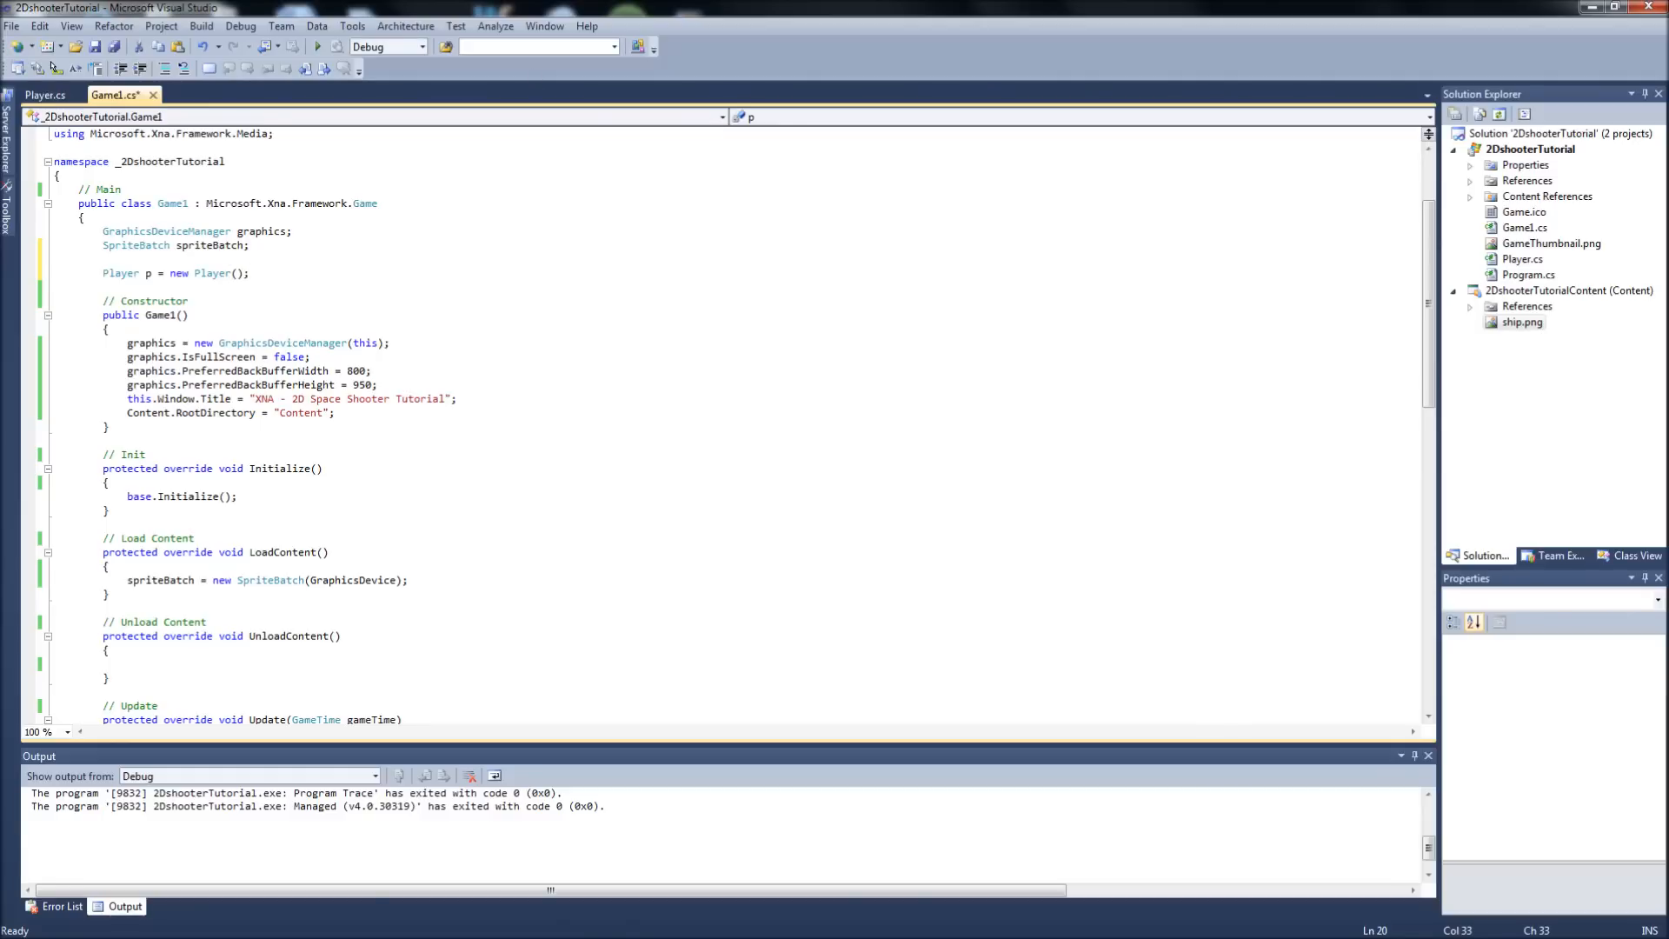
- Call p.Update(gameTime) in Game1's Update before base.Update
scroll("down", 3)
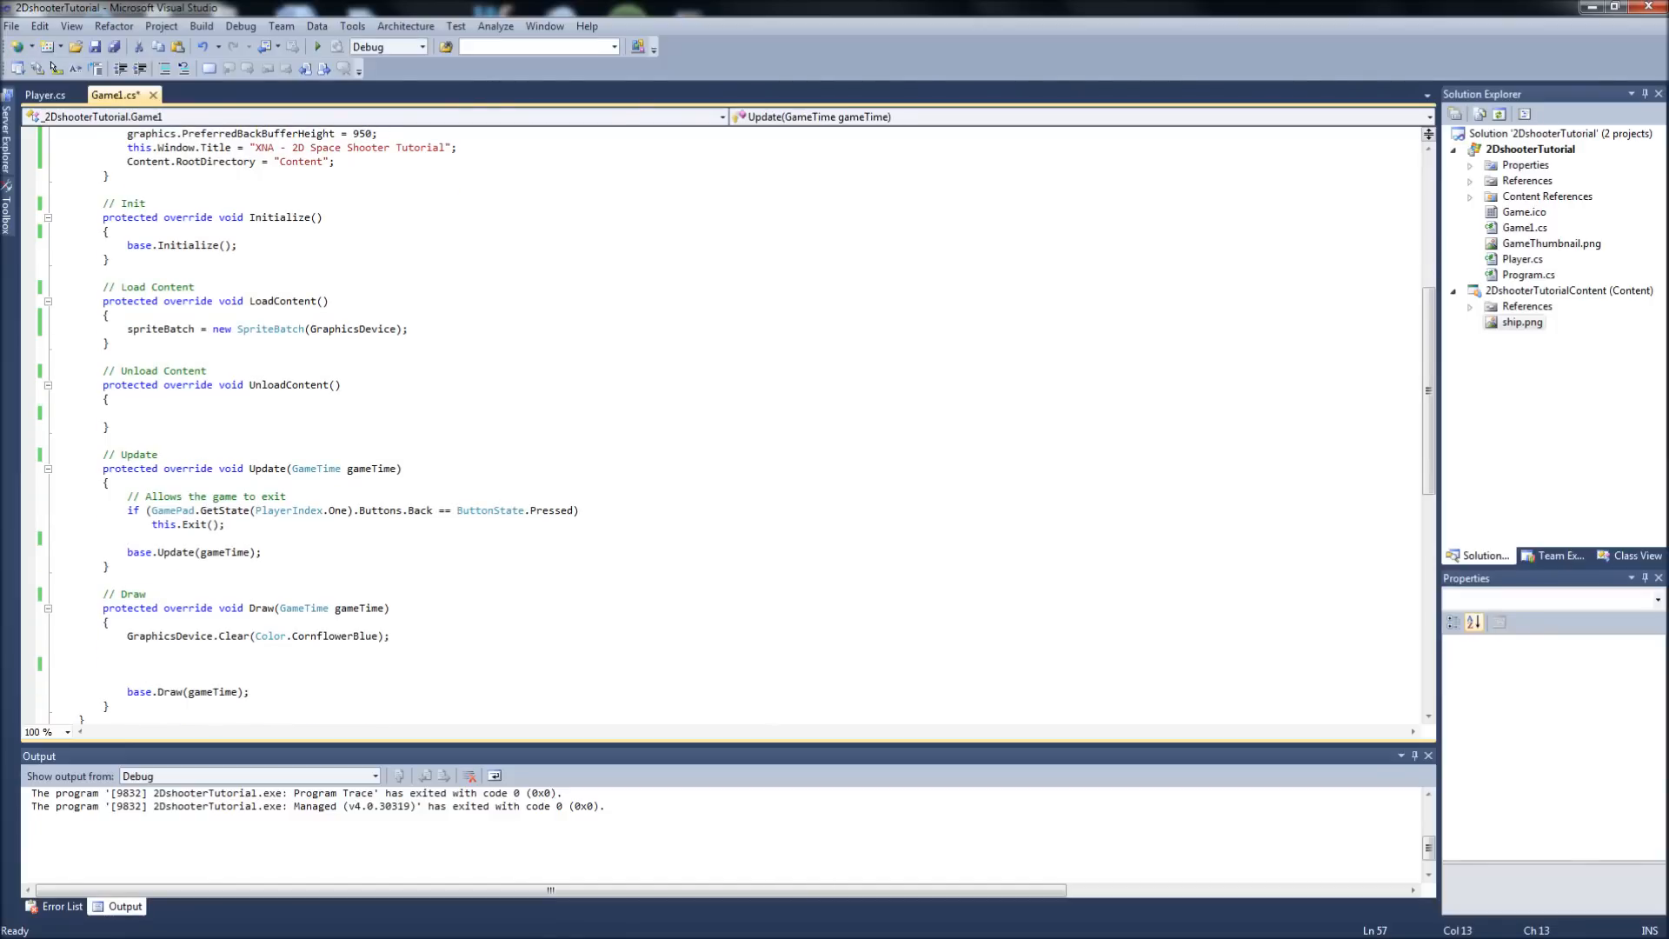
scroll("down", 3)
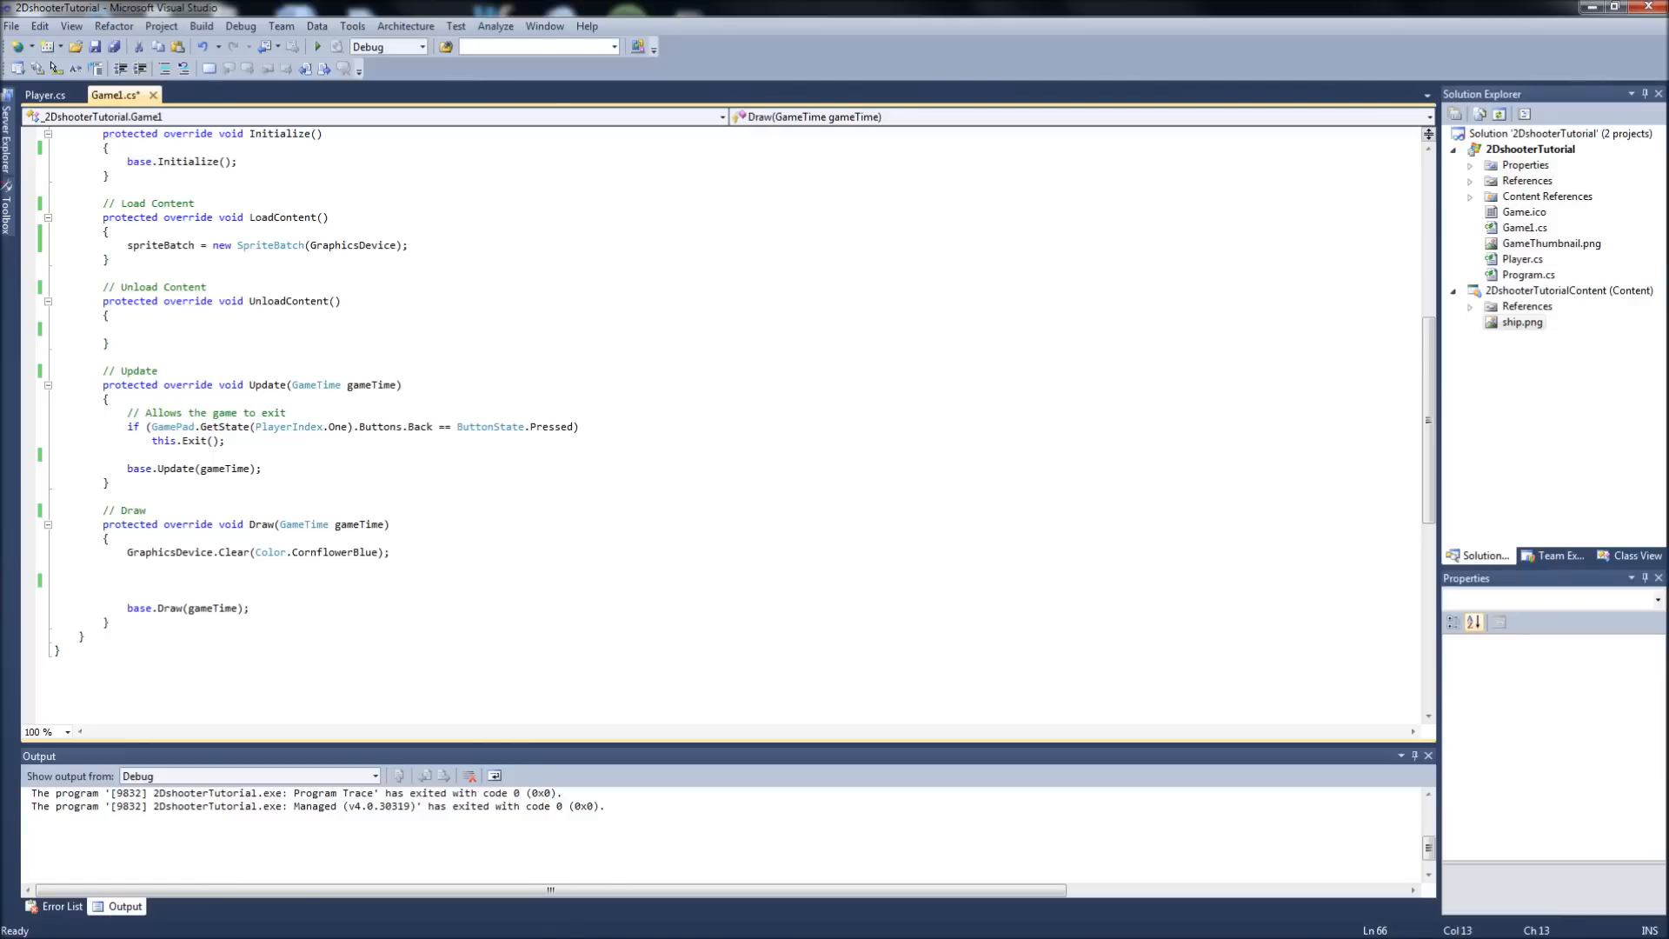
left_click(126, 579)
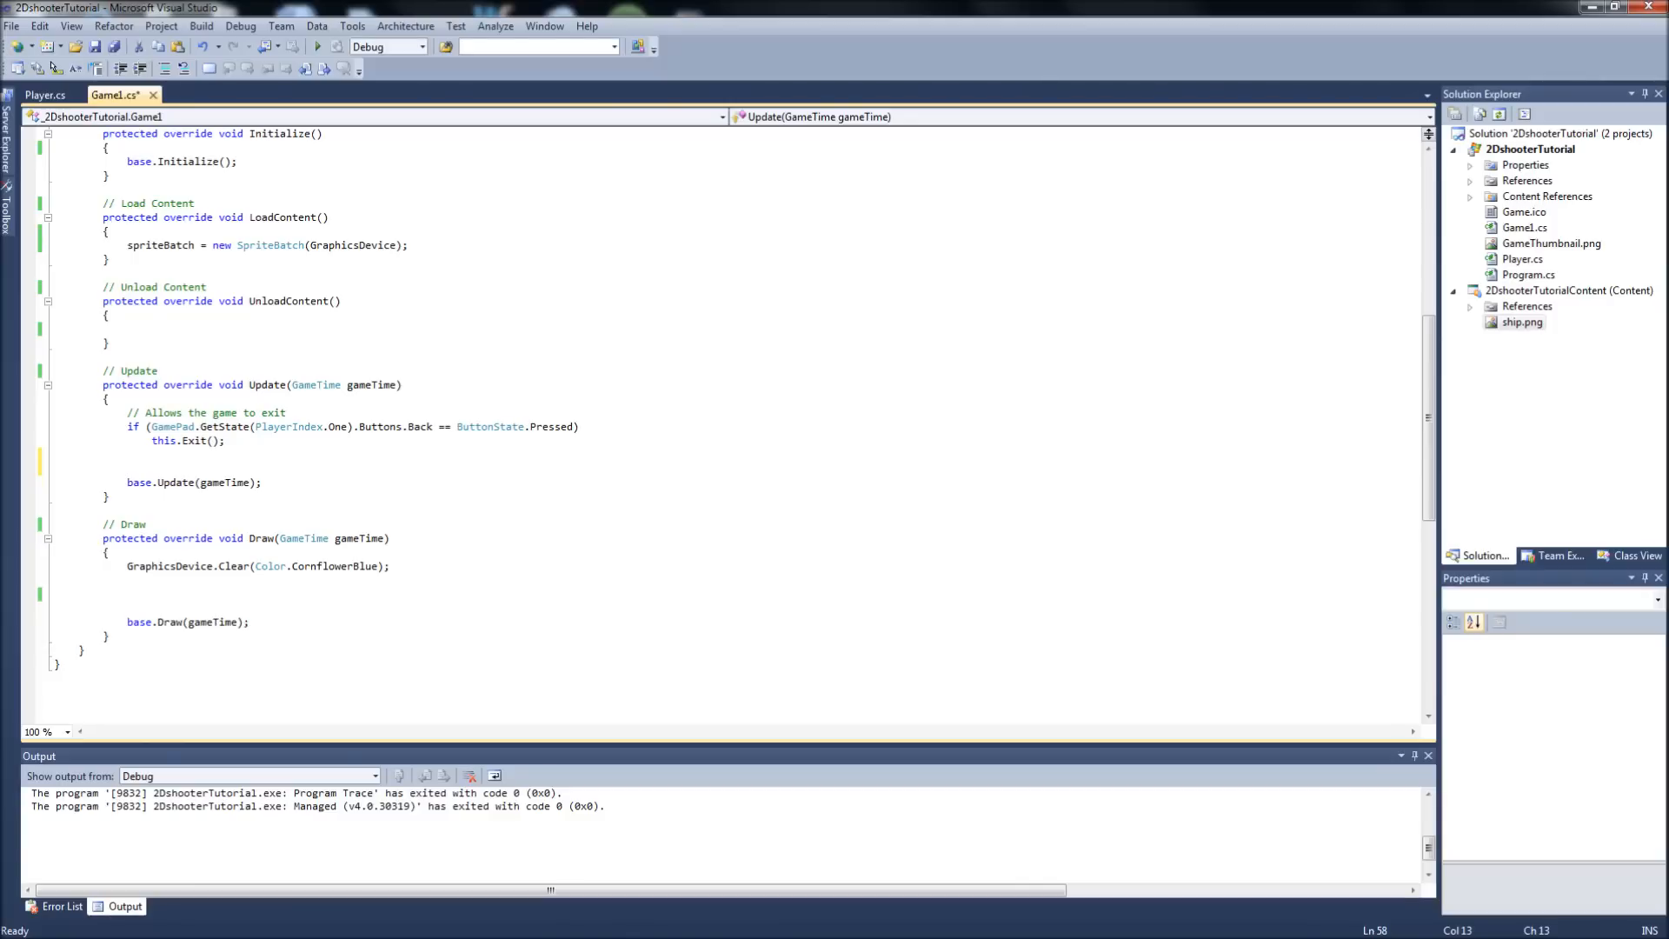
type("p.Update(gameTime);")
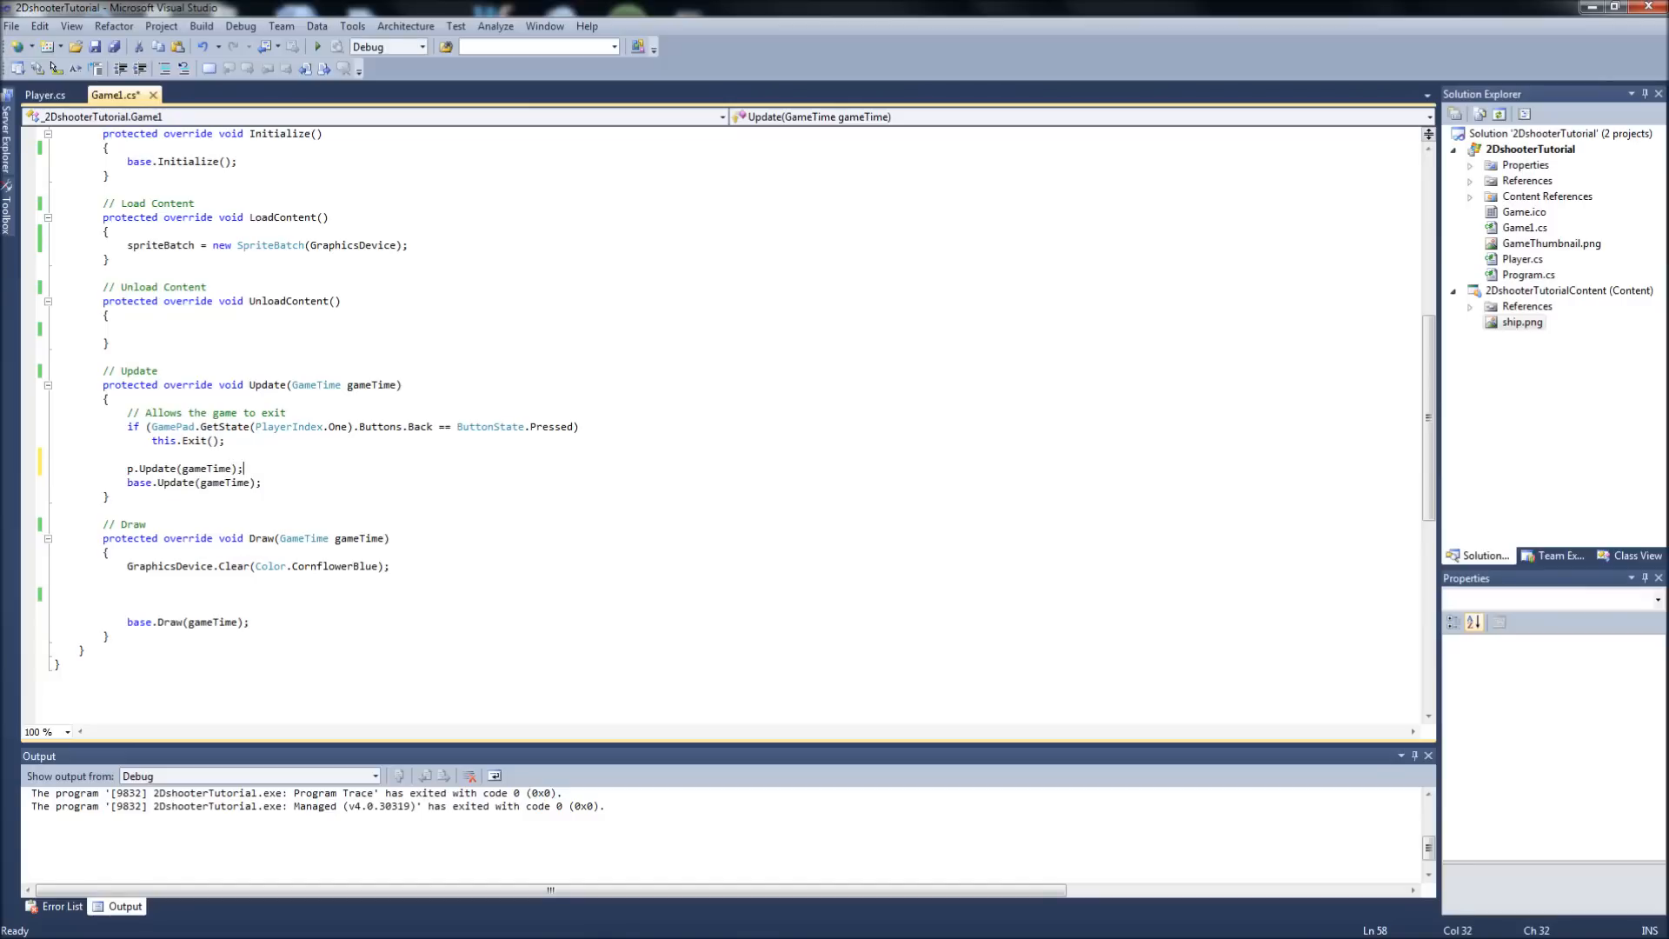
key("Return")
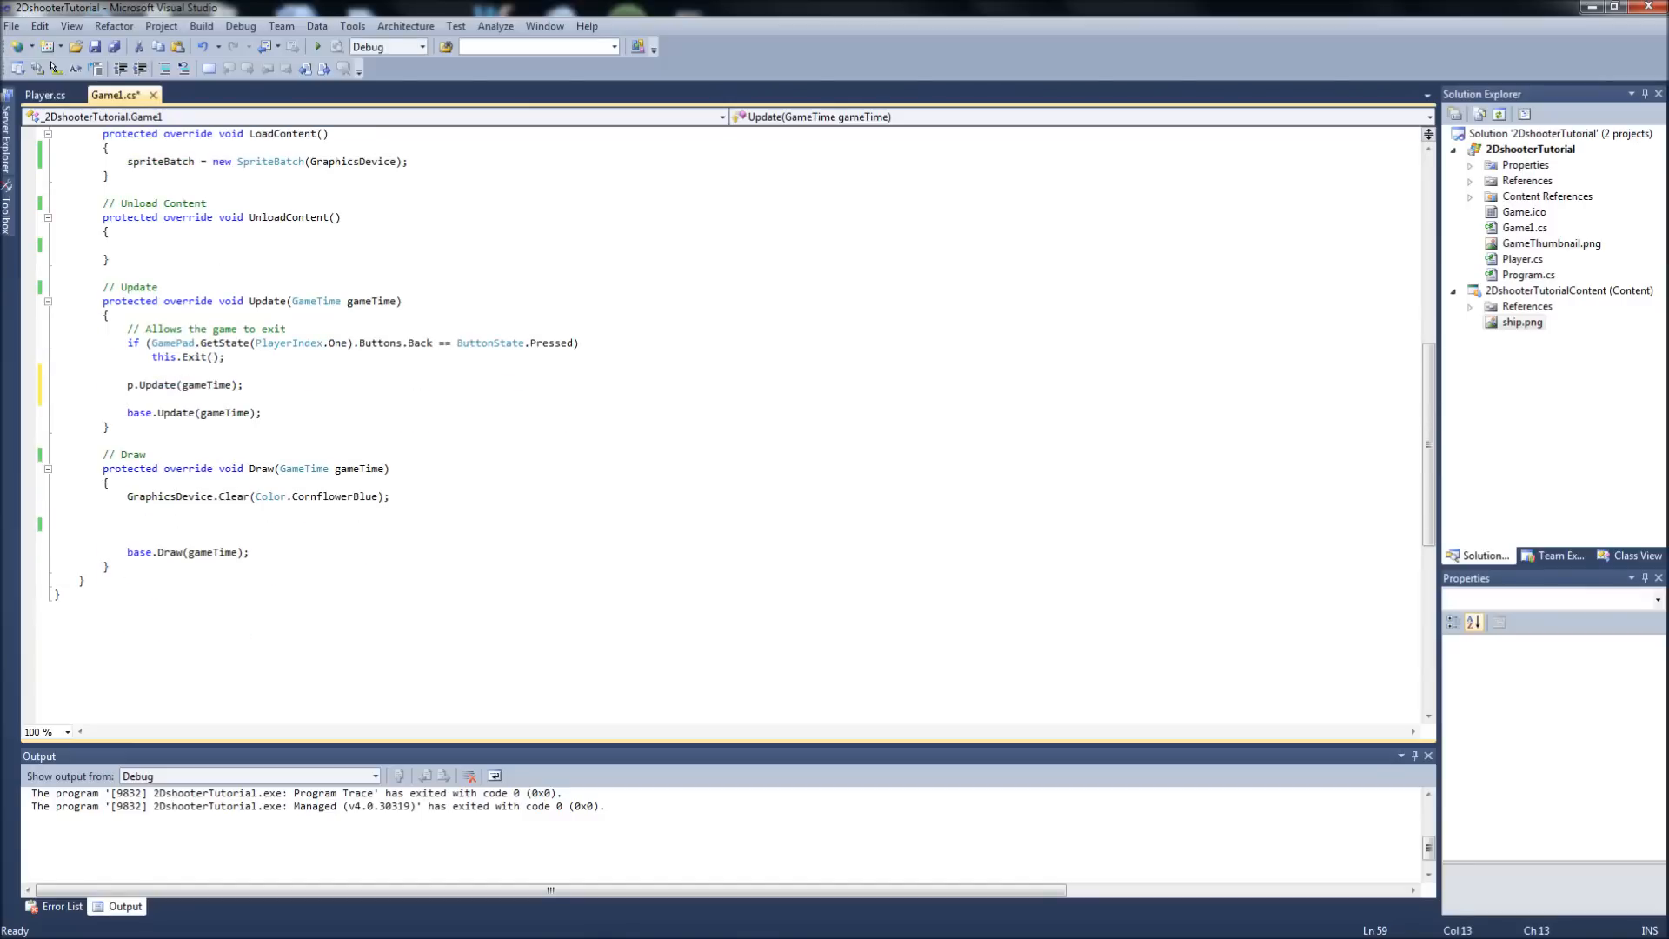
- Add spriteBatch.Begin(), p.Draw(spriteBatch) and spriteBatch.End() after GraphicsDevice.Clear in Draw
left_click(159, 551)
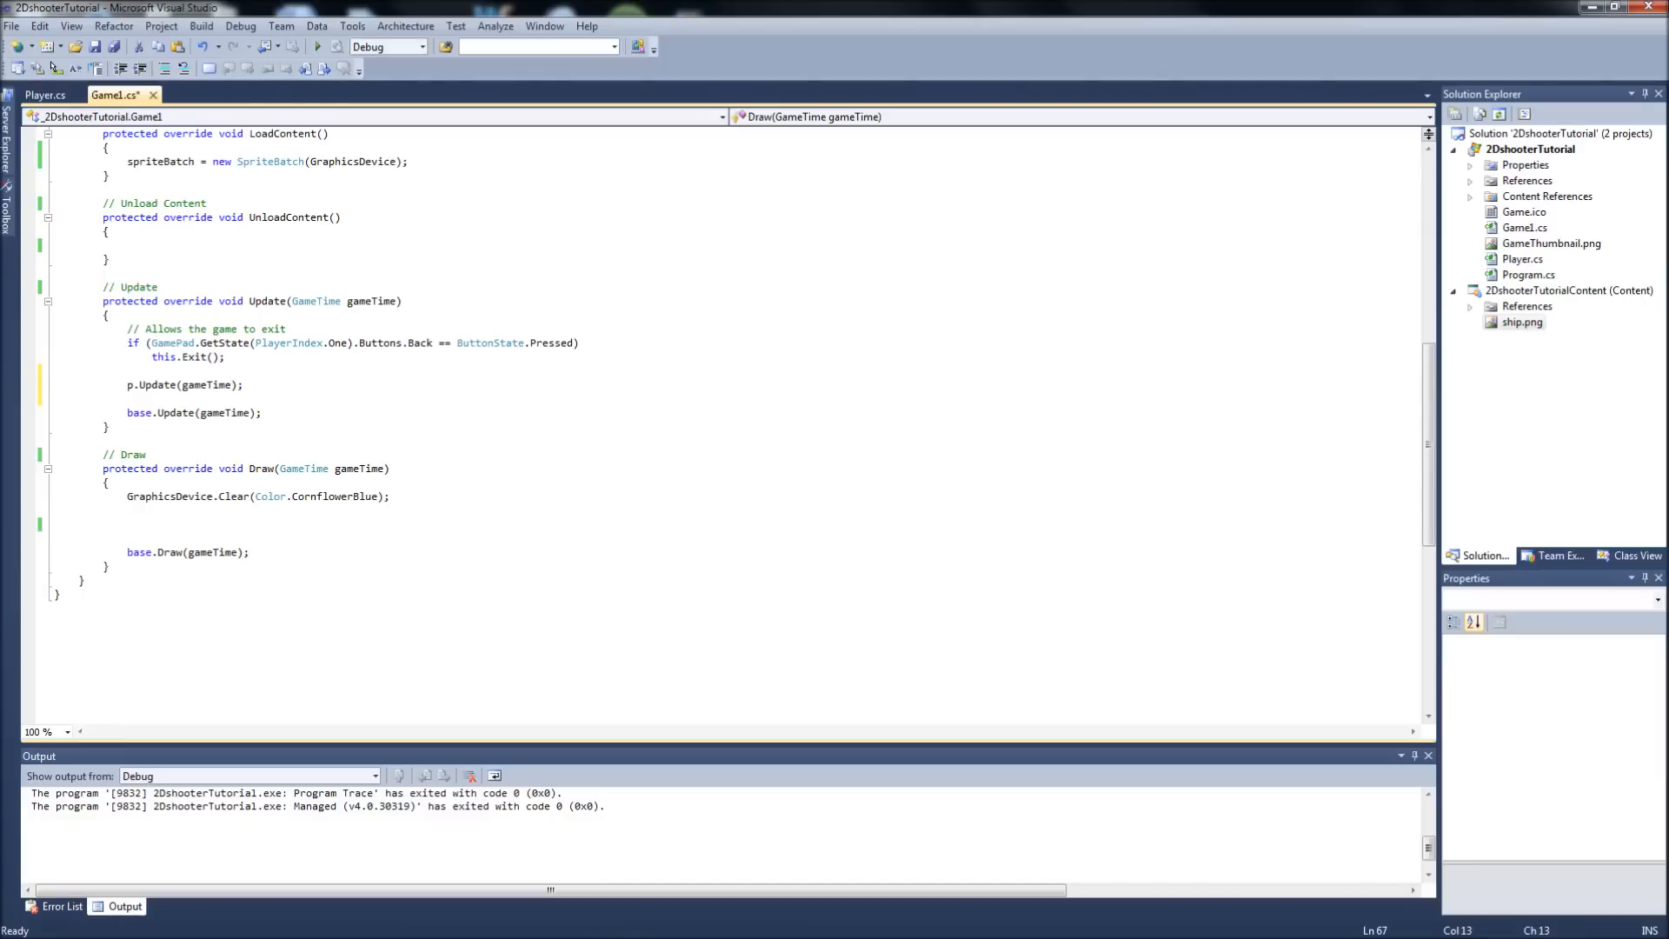
type("spriteBatch.Begin();")
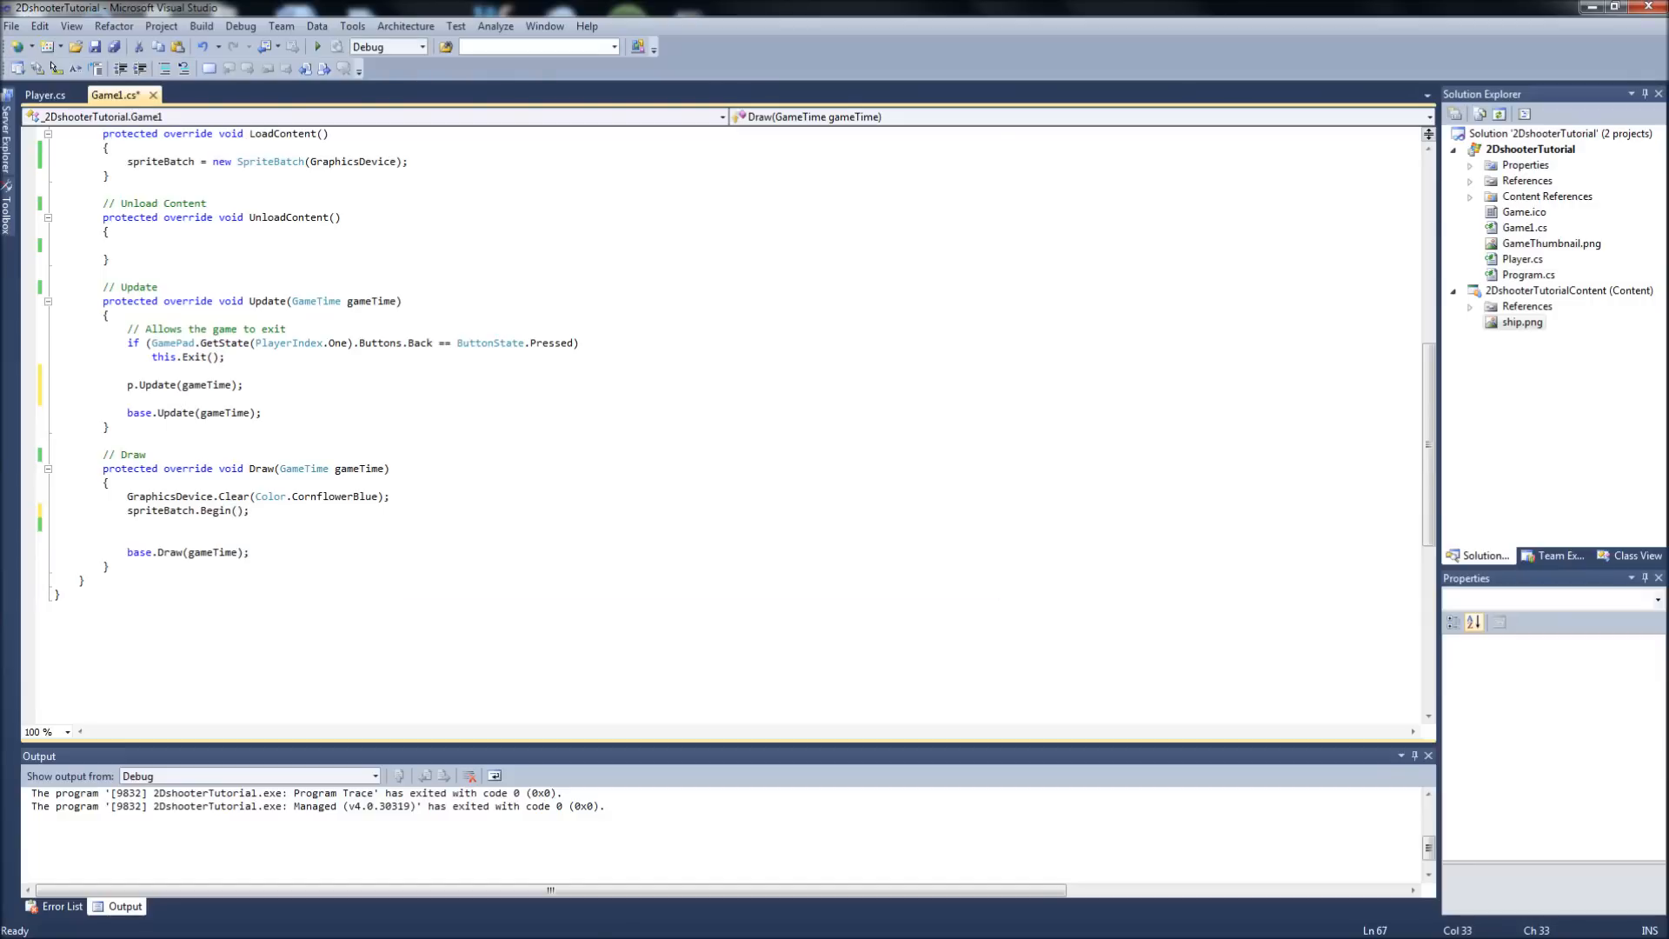
key("enter")
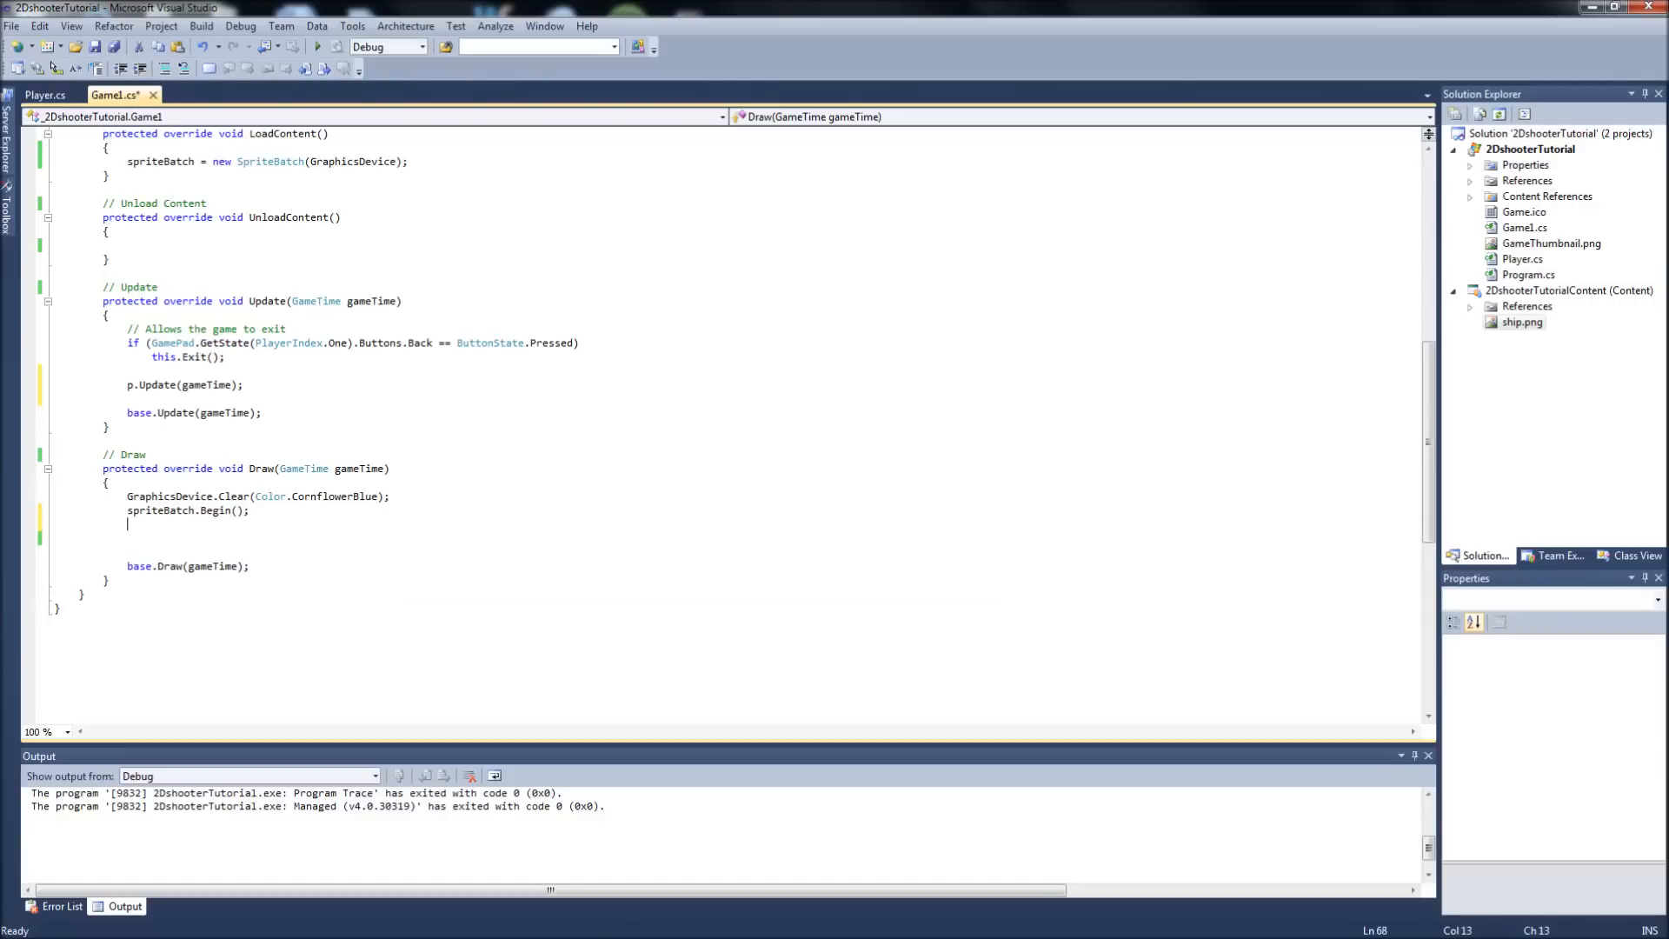
type("s")
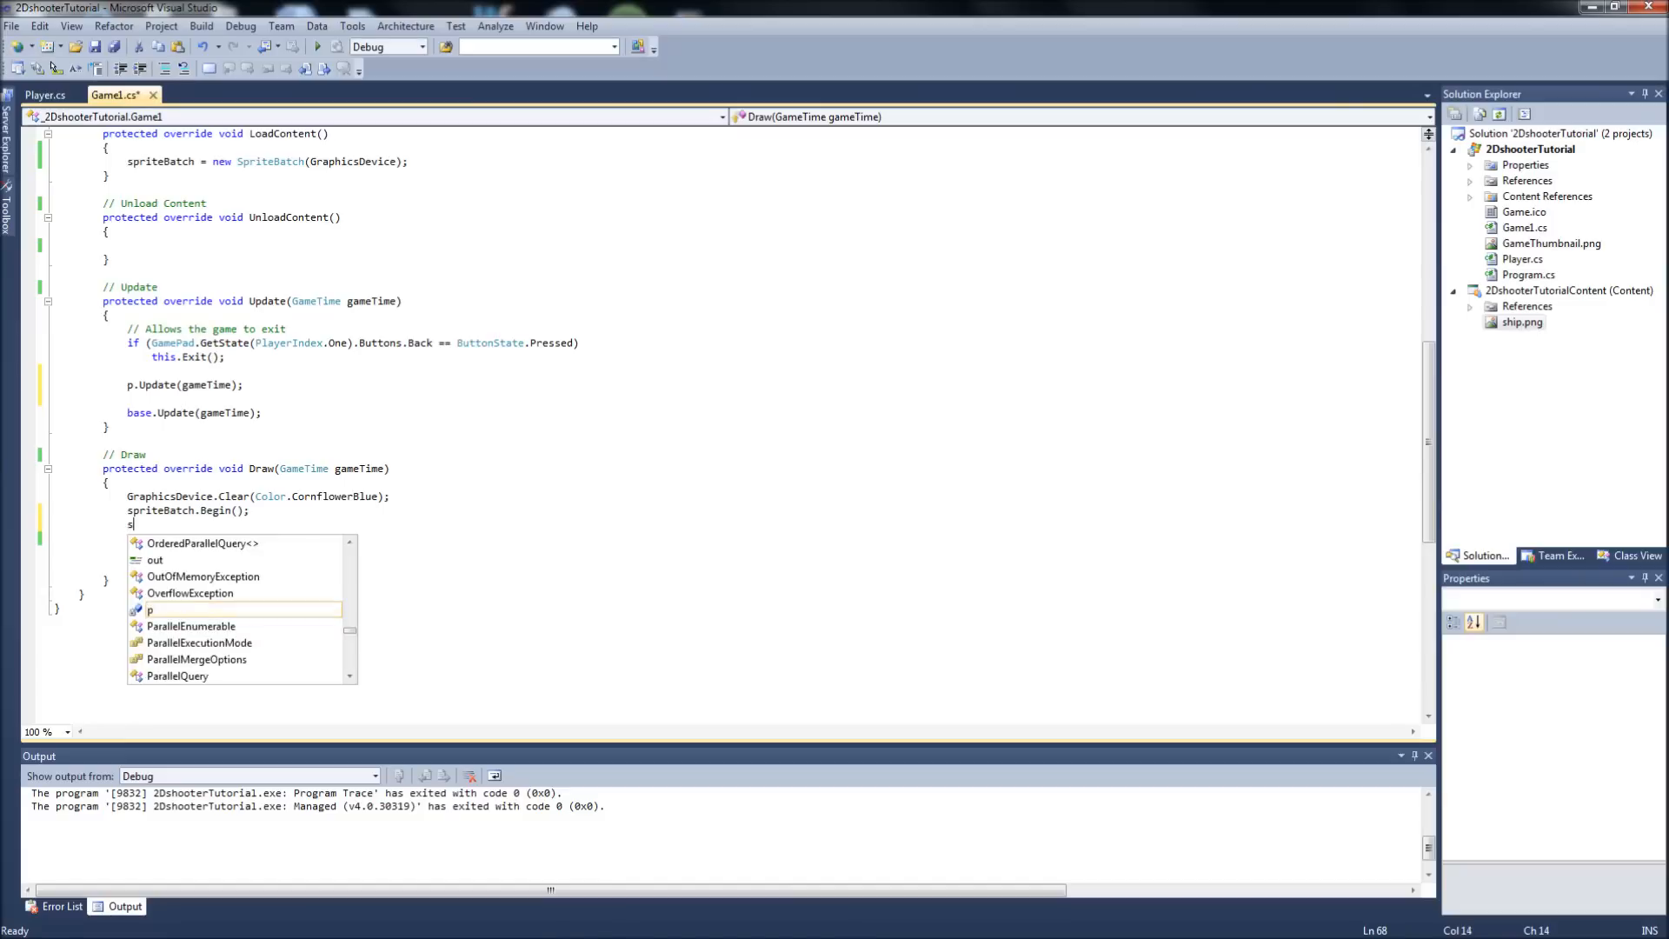
type("priteBatch.End();")
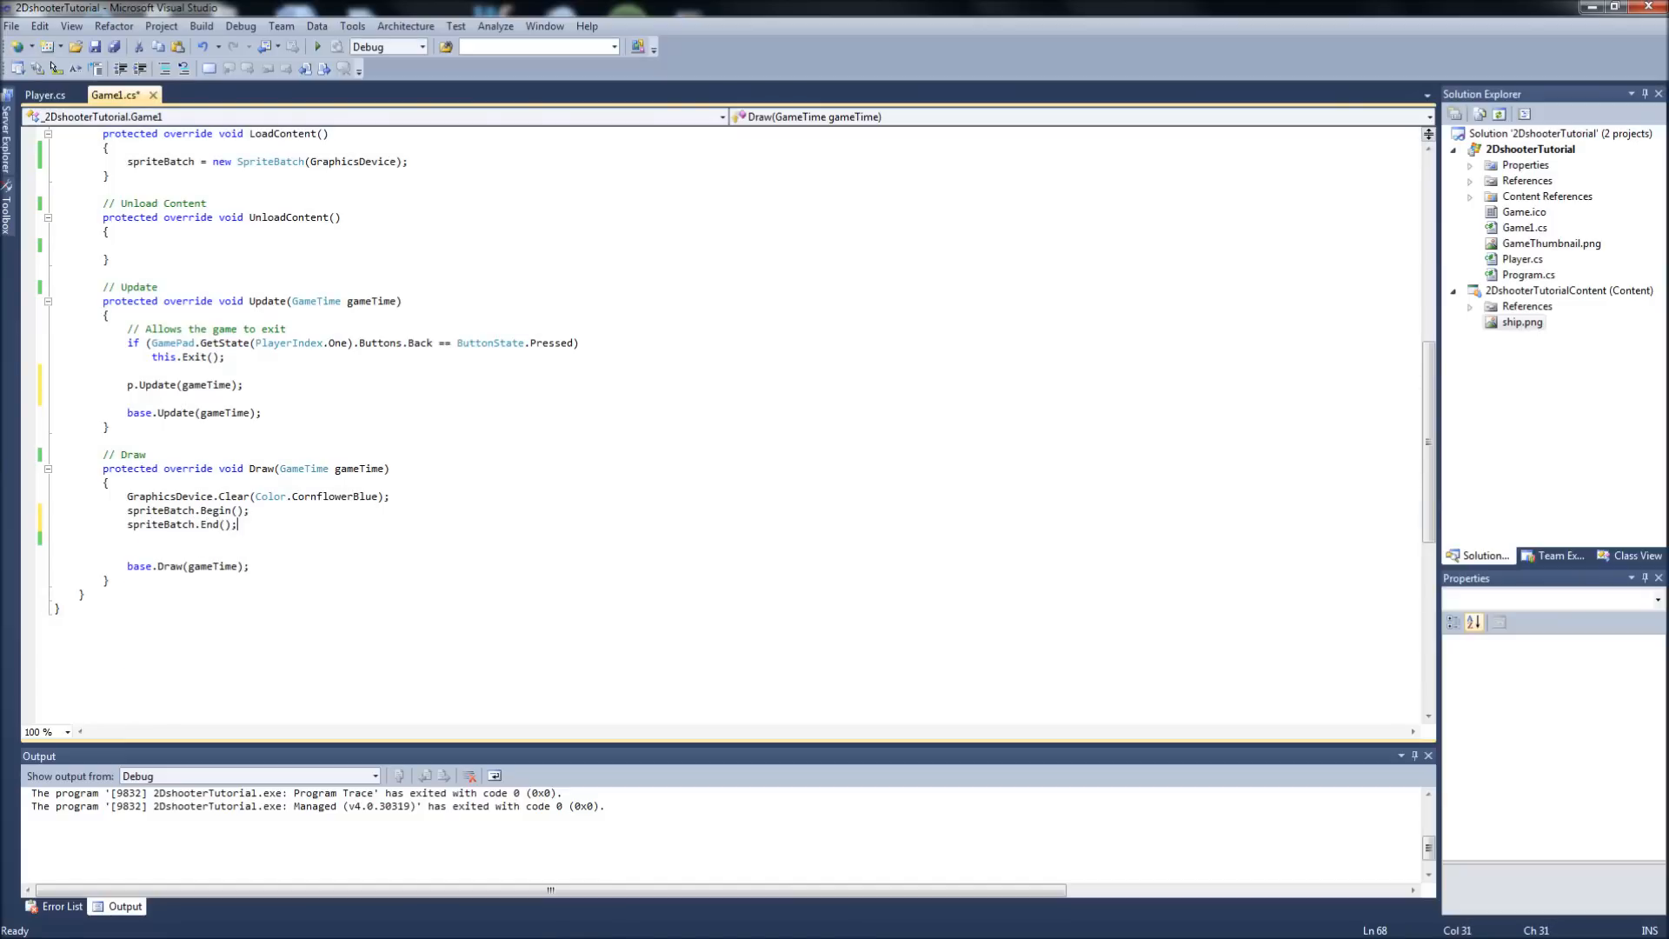
key("Return")
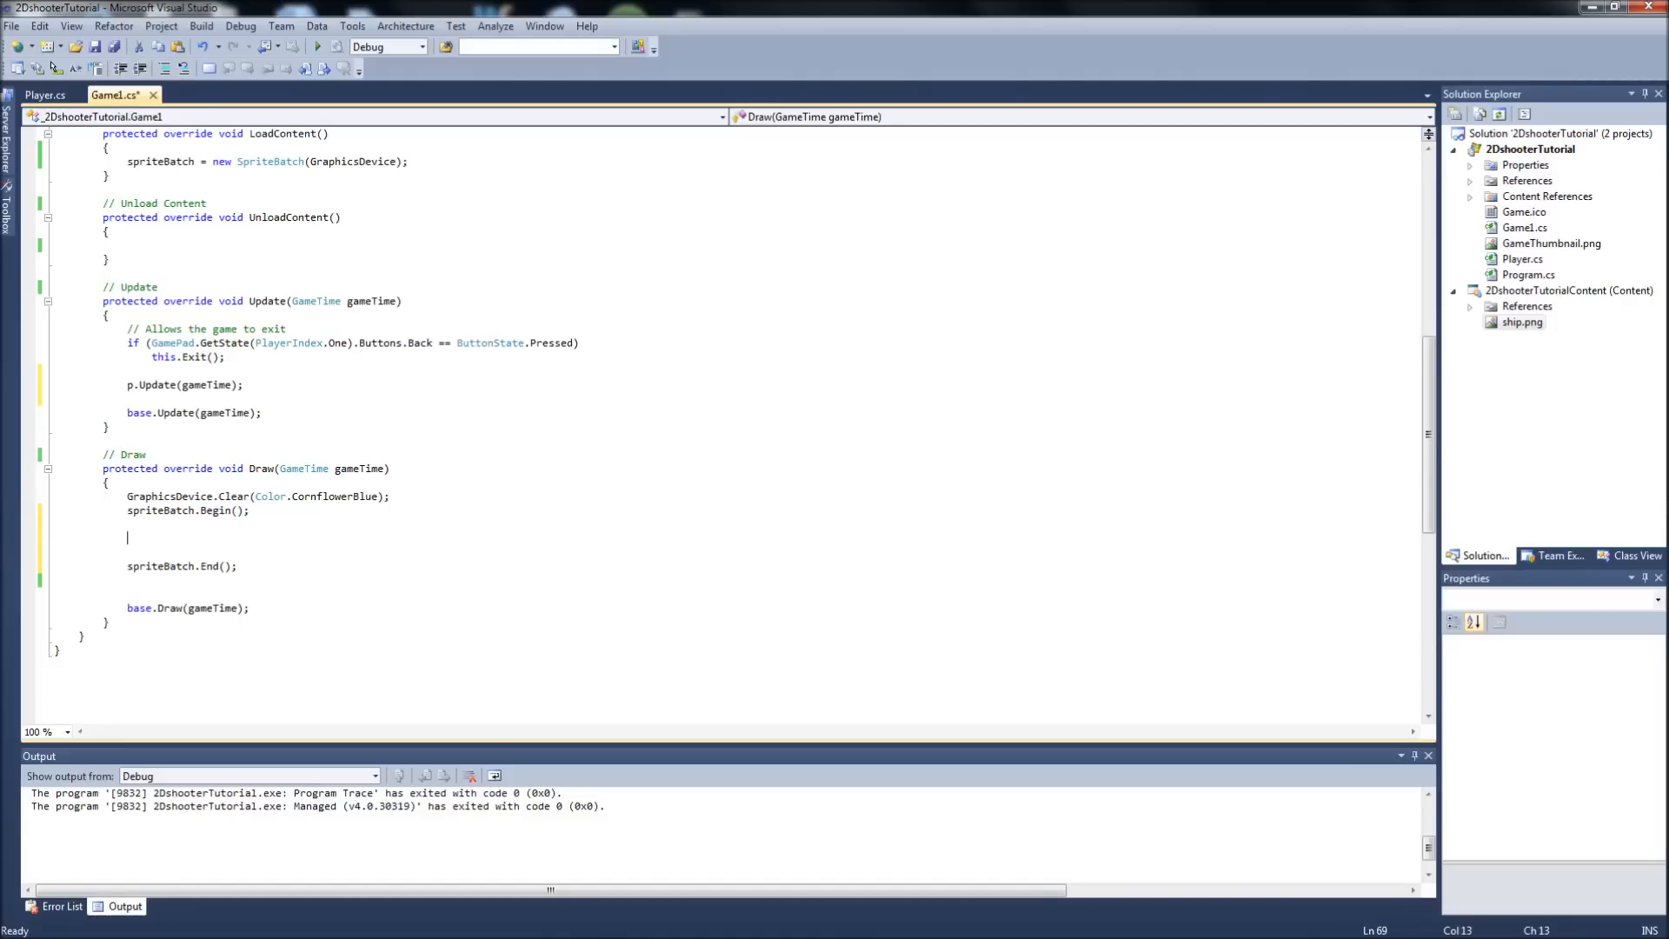
type("p.Draw(")
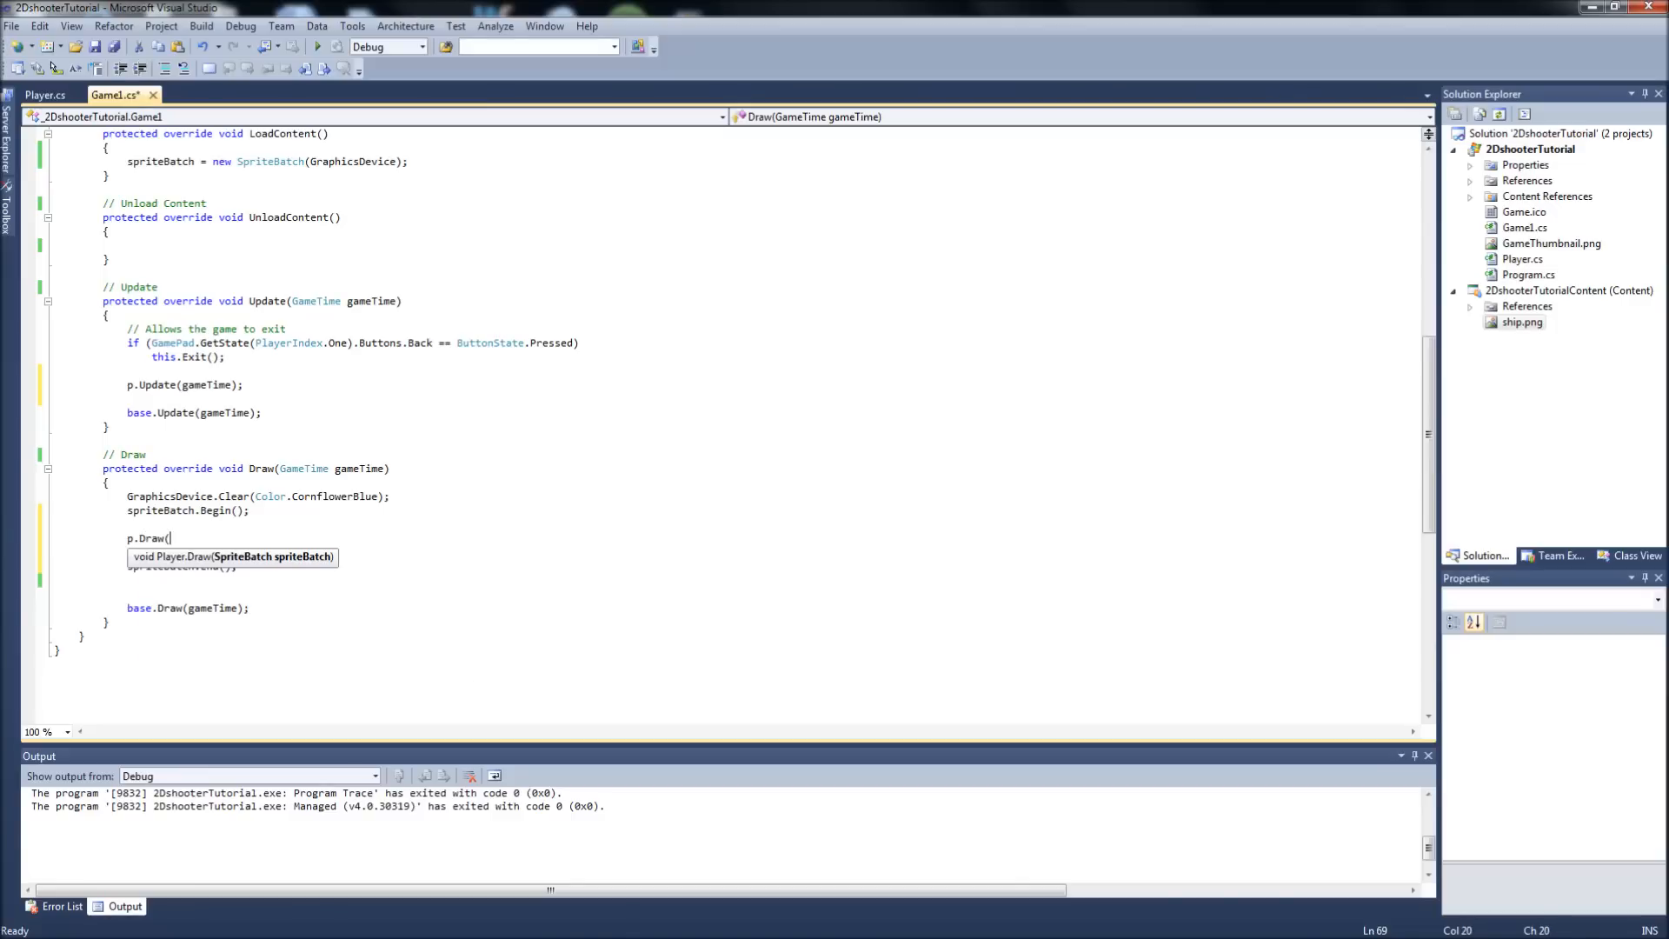
type("spriteBatch);")
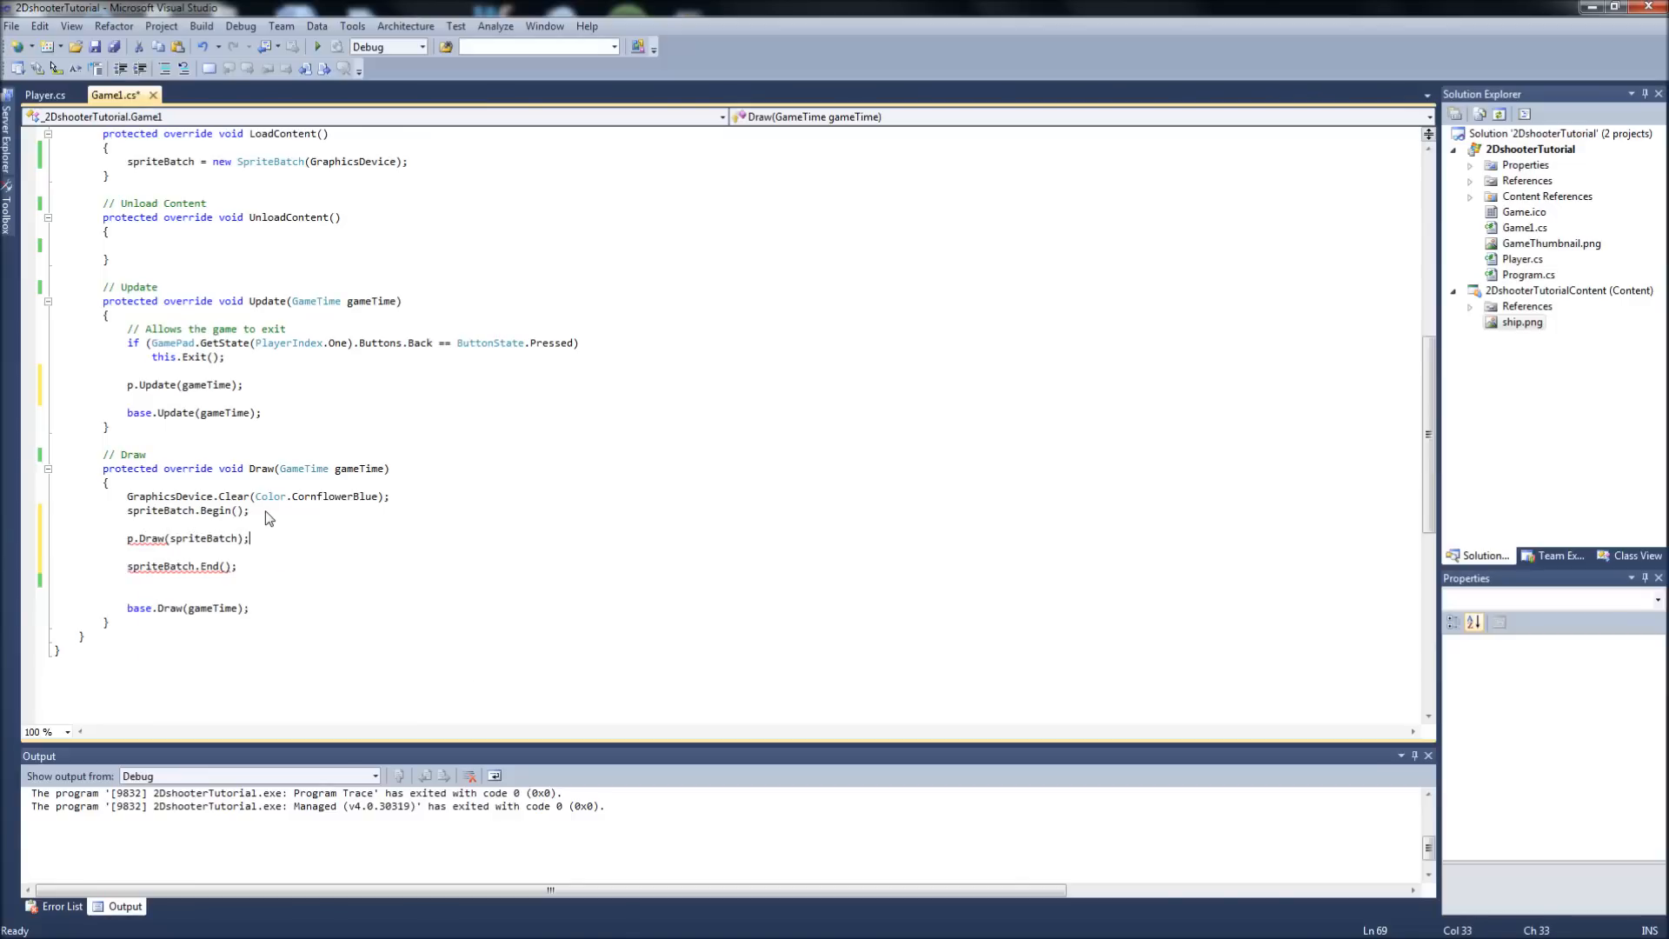
- Save Game1.cs and build the 2DshooterTutorial solution
left_click(111, 45)
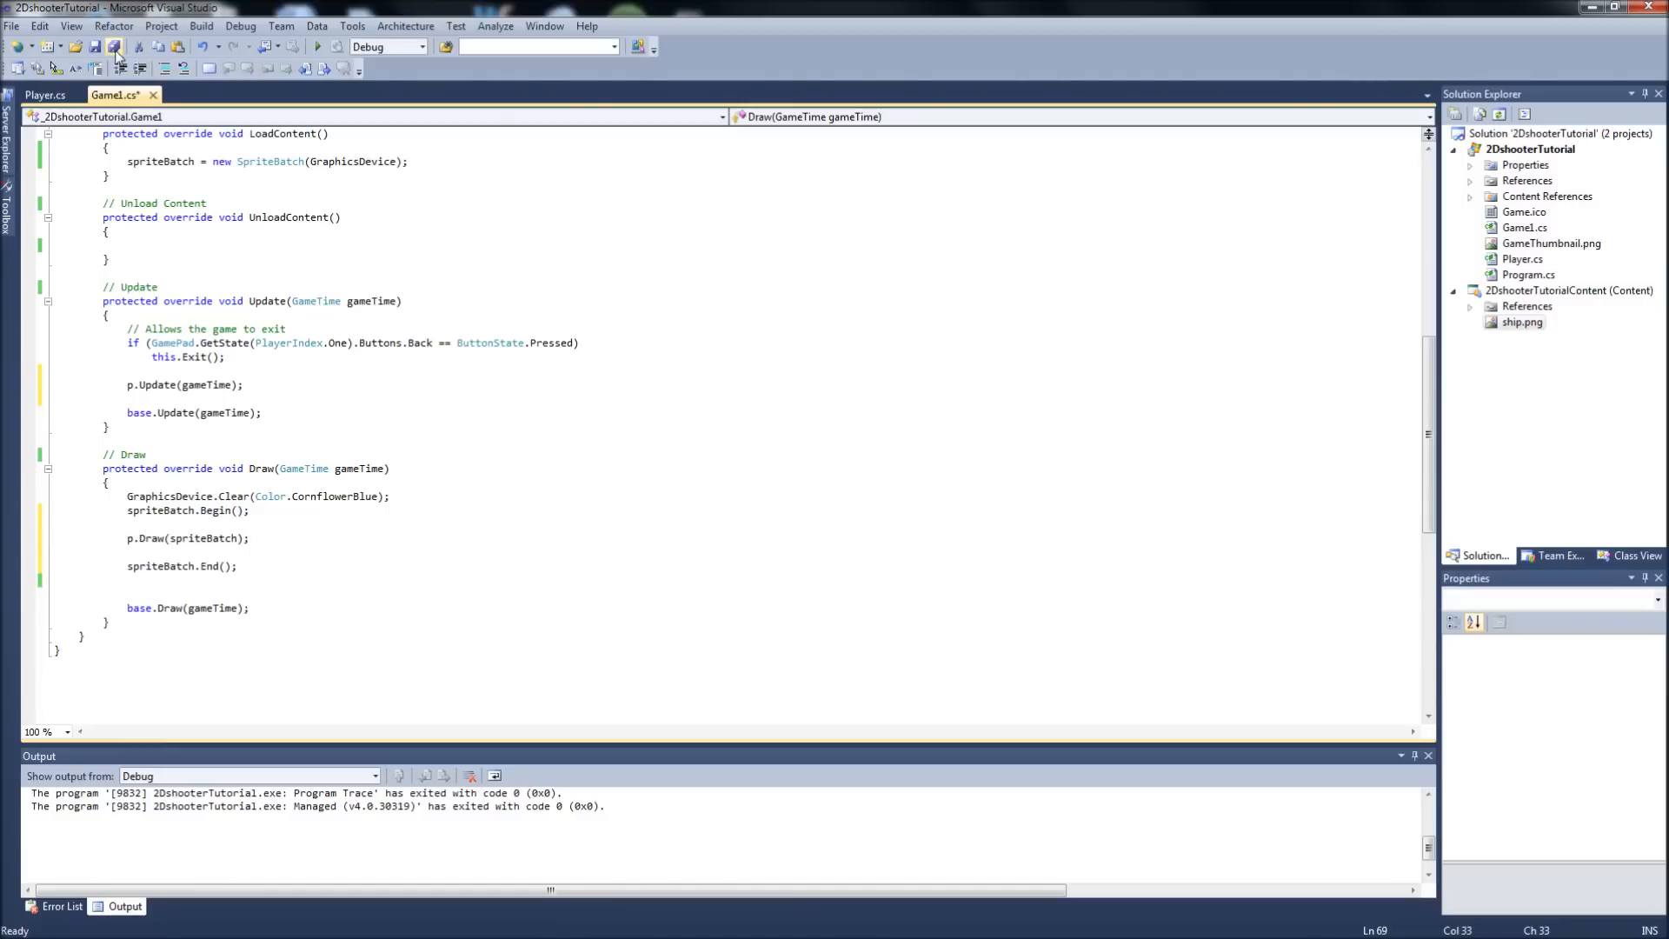
left_click(111, 46)
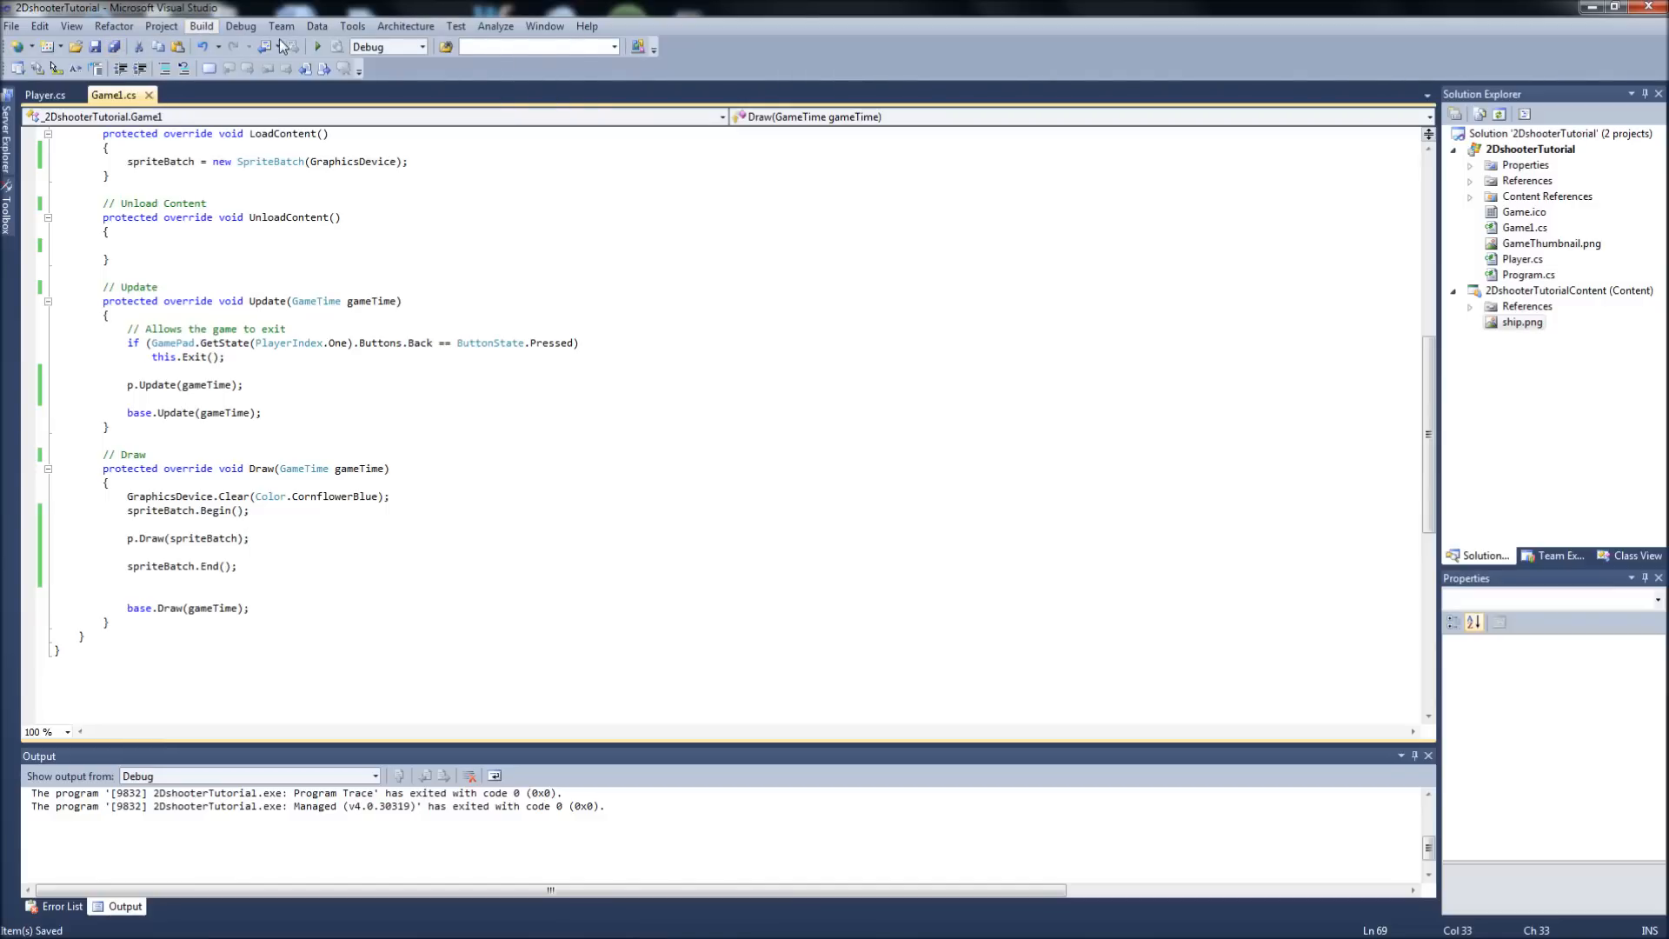
left_click(318, 45)
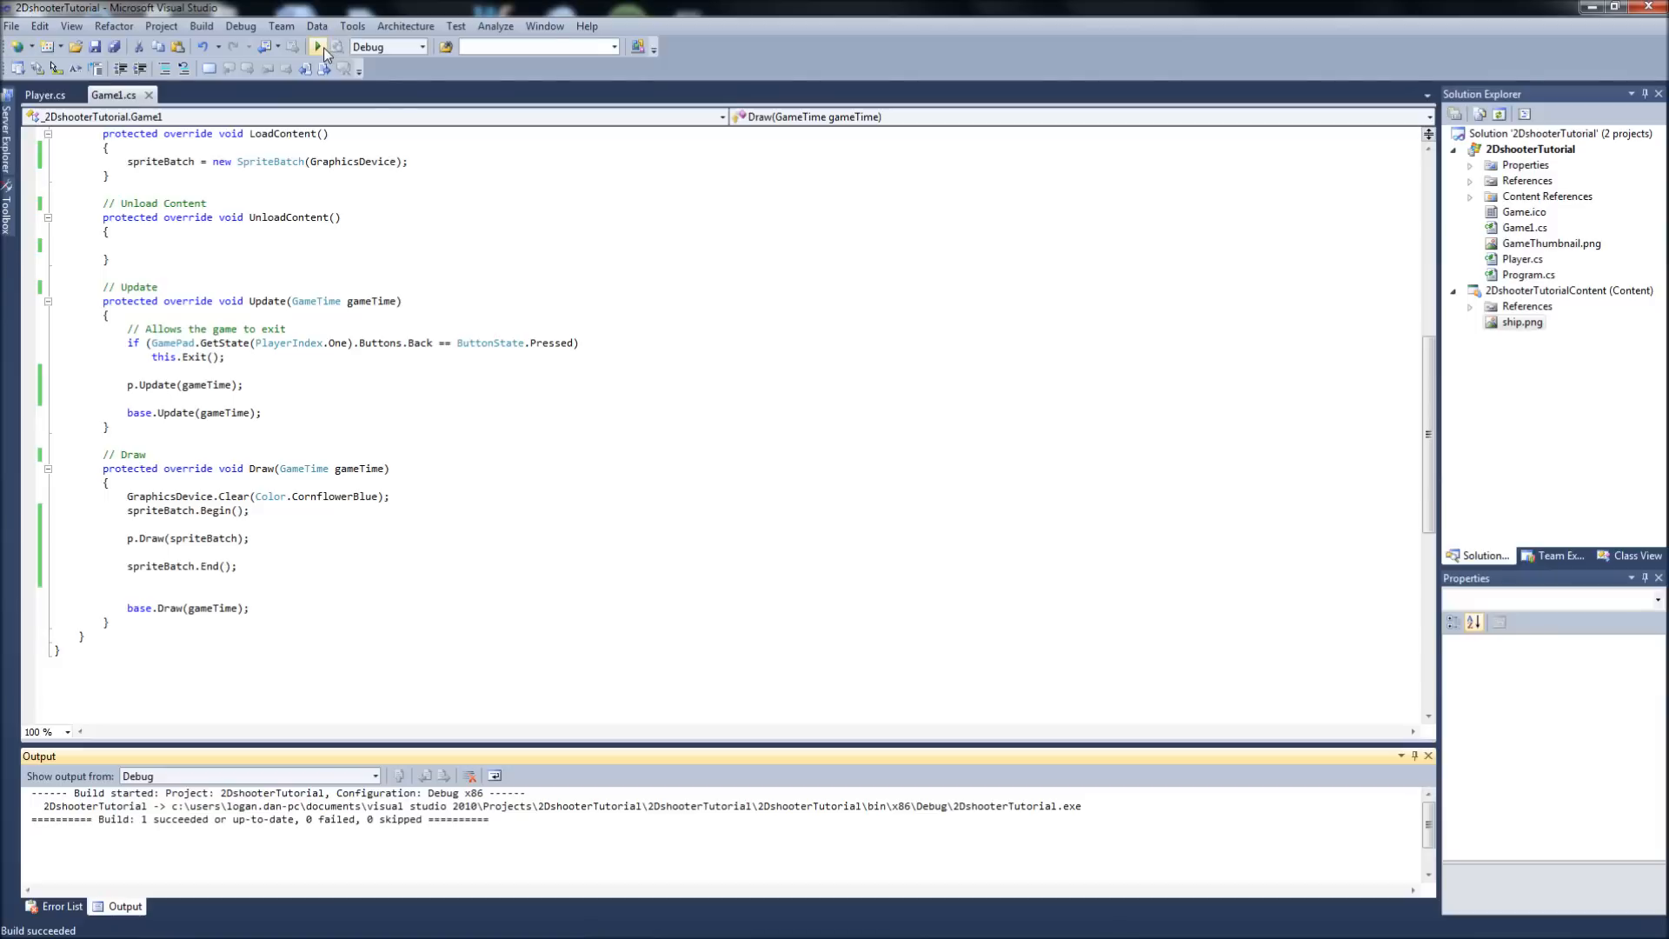
mouse_move(323, 55)
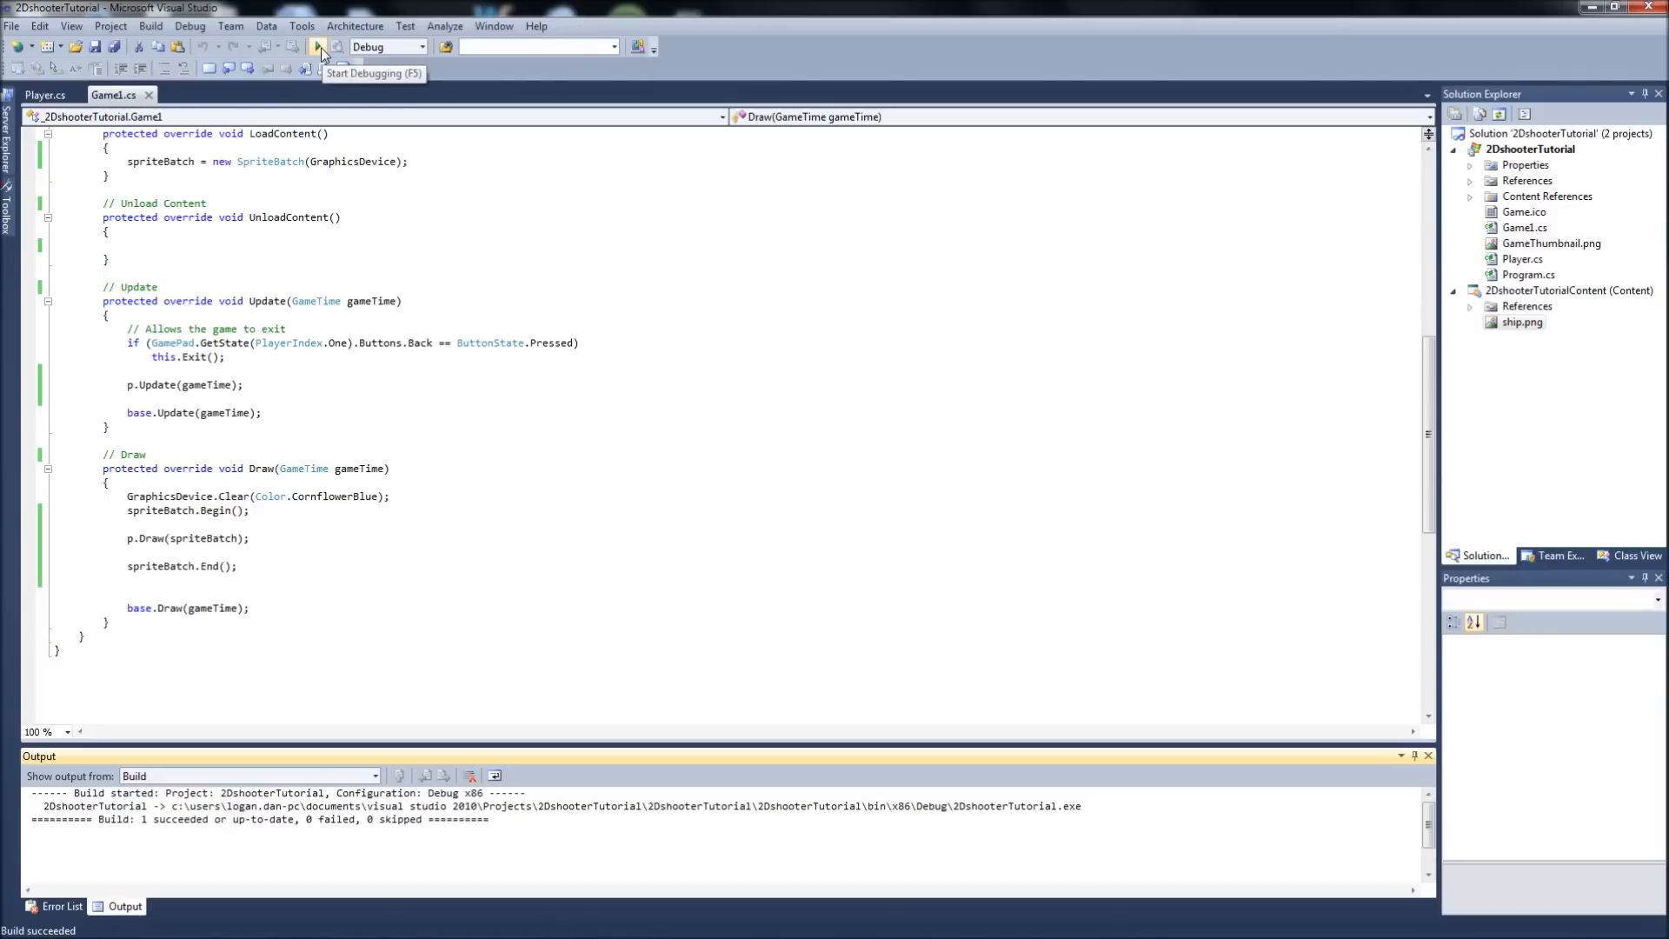
- Return to Player.cs and start the game under the debugger
left_click(45, 93)
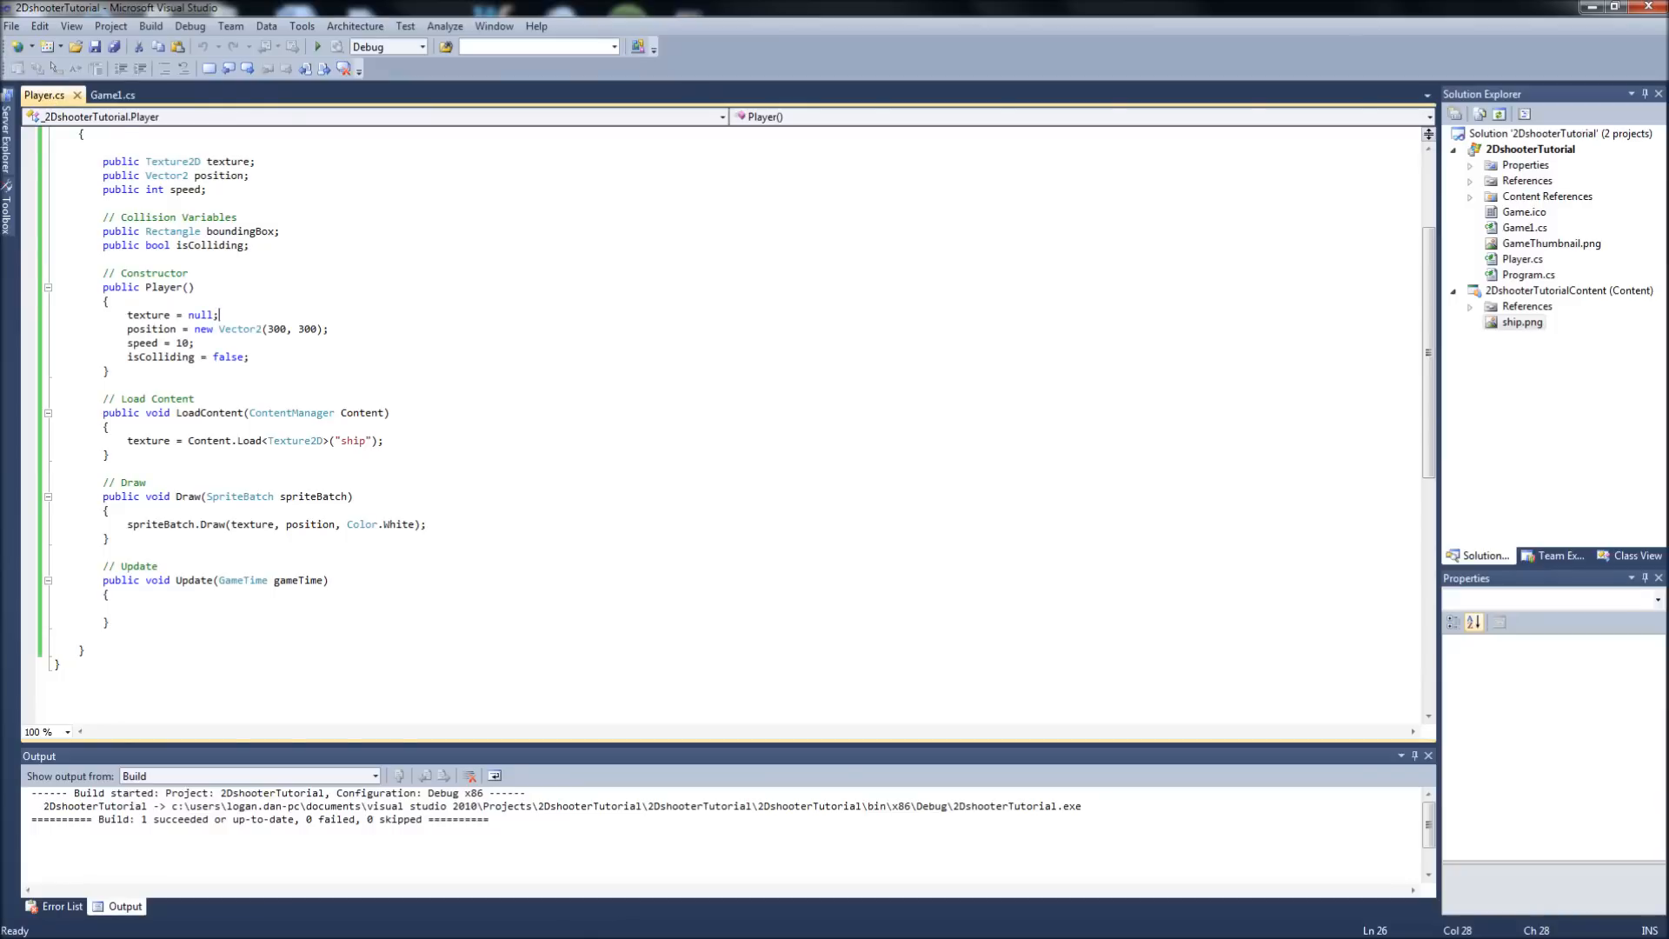
scroll("up", 3)
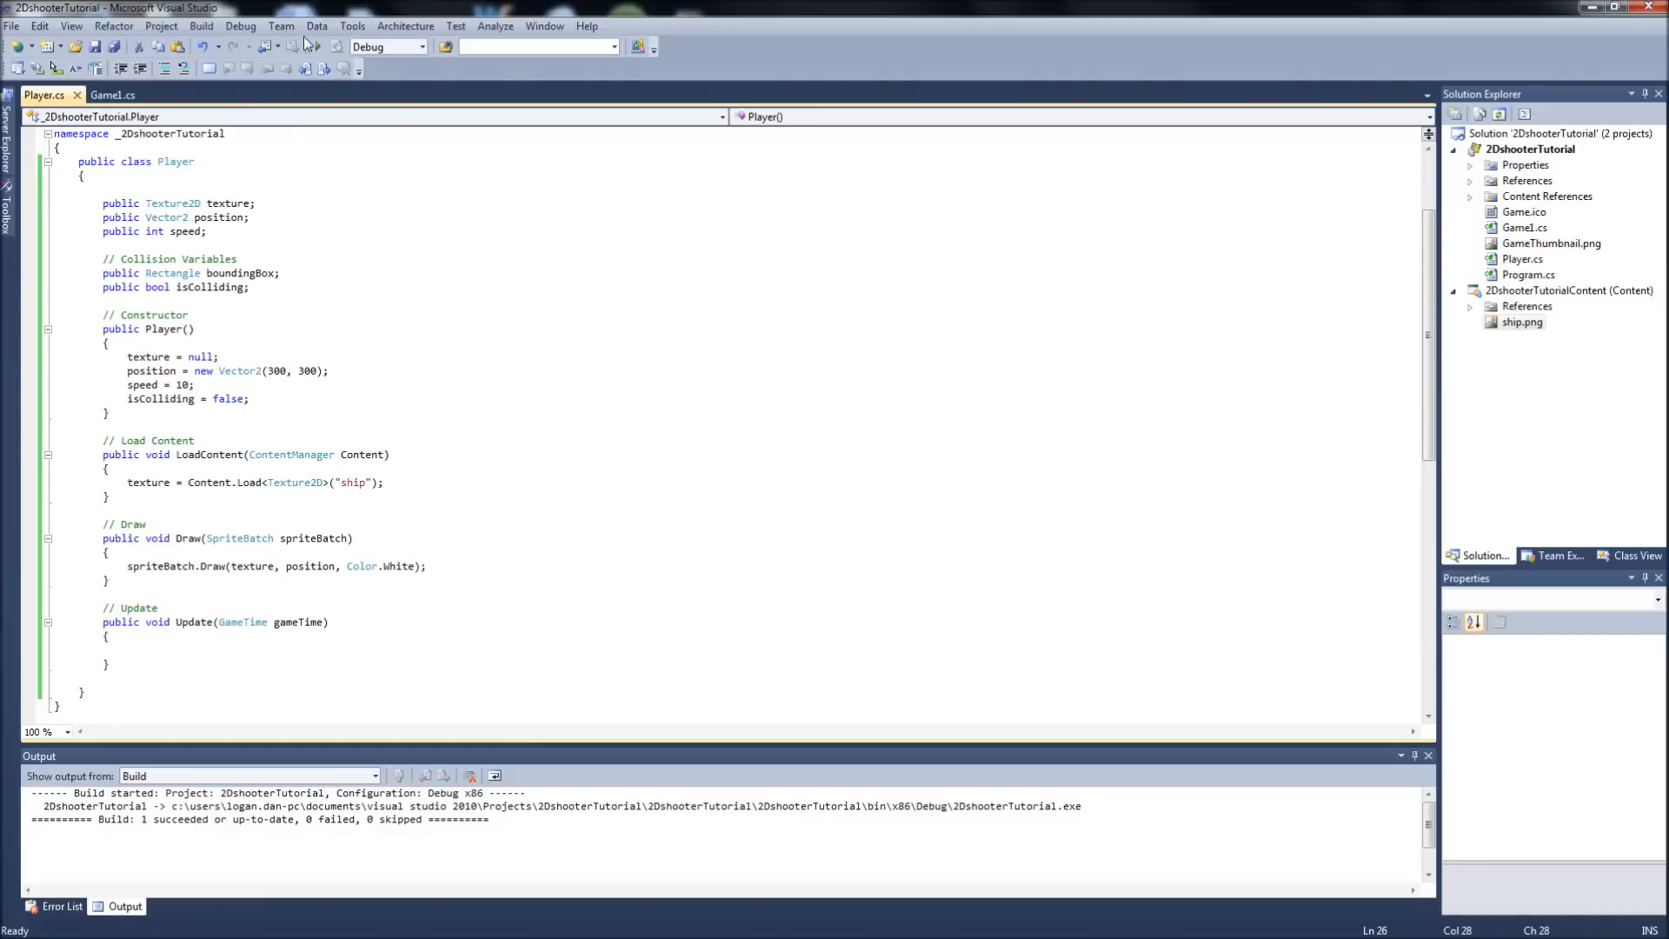
left_click(299, 45)
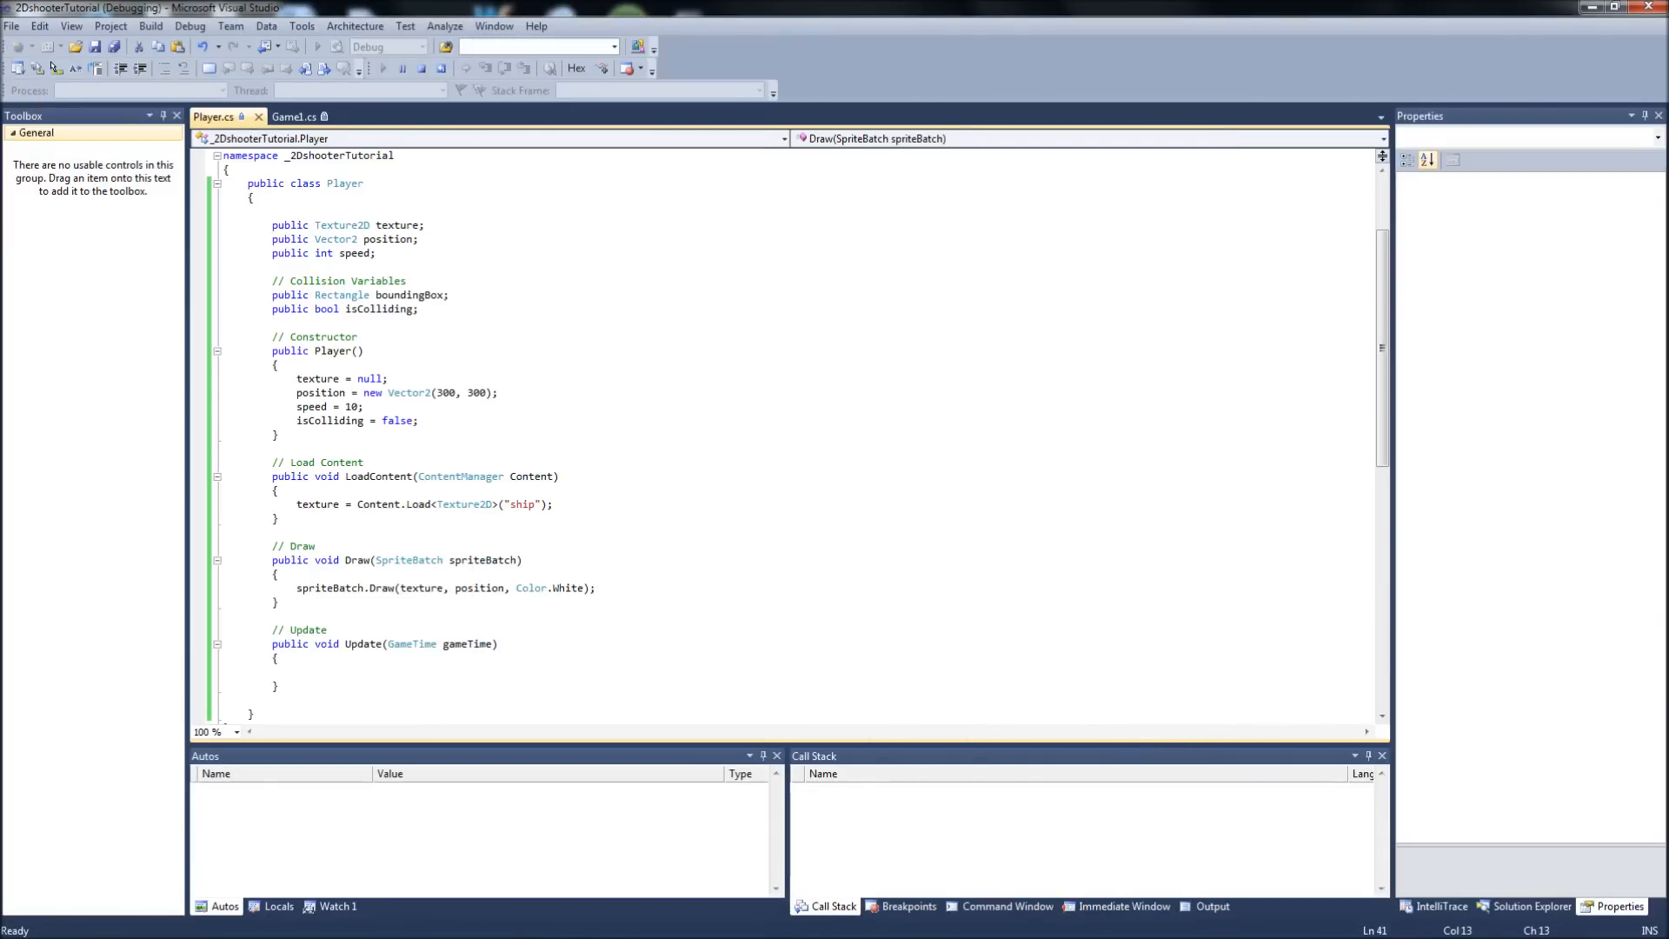
- Dismiss the ArgumentNullException from the null texture and stop debugging
left_click(316, 45)
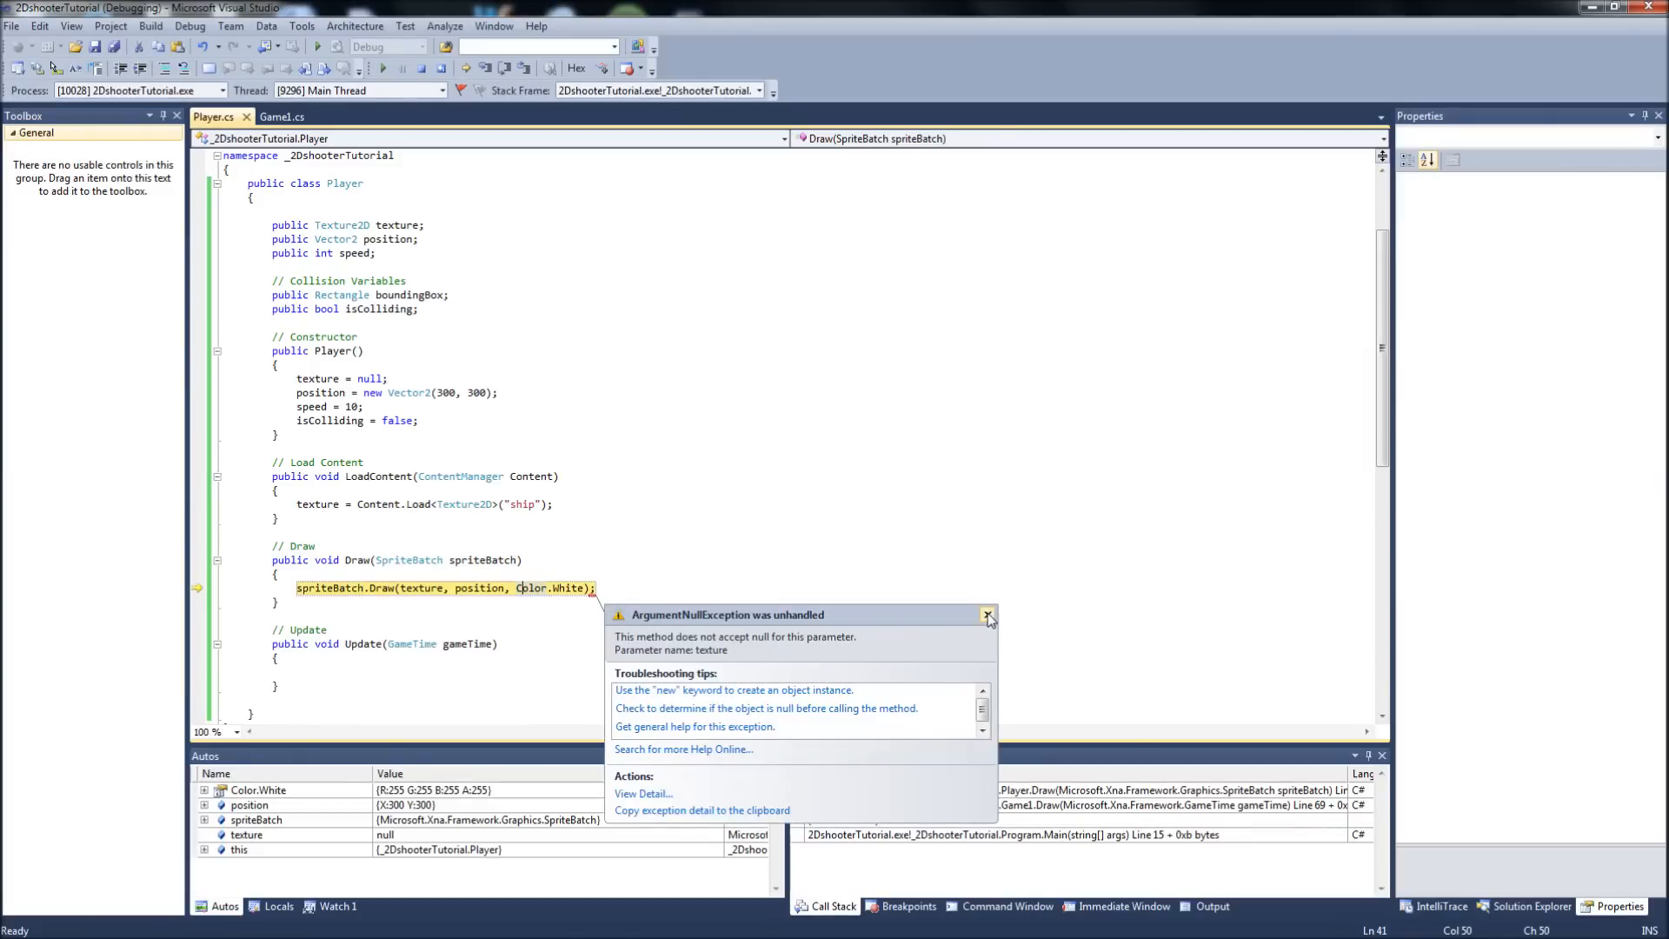
left_click(190, 26)
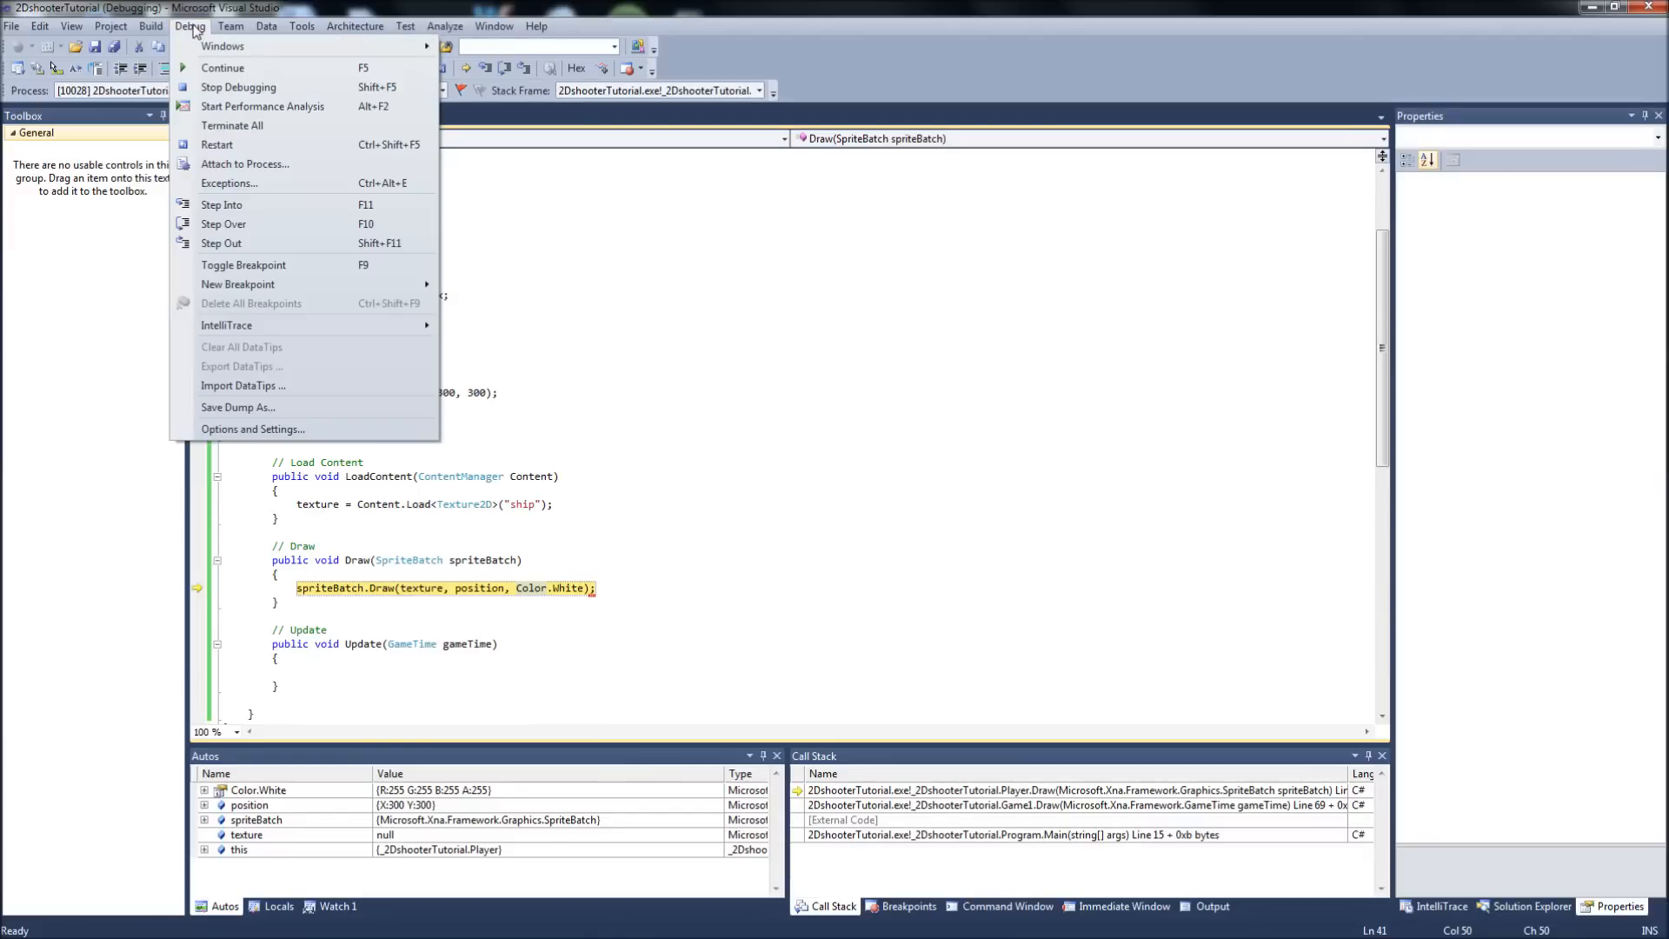
left_click(238, 87)
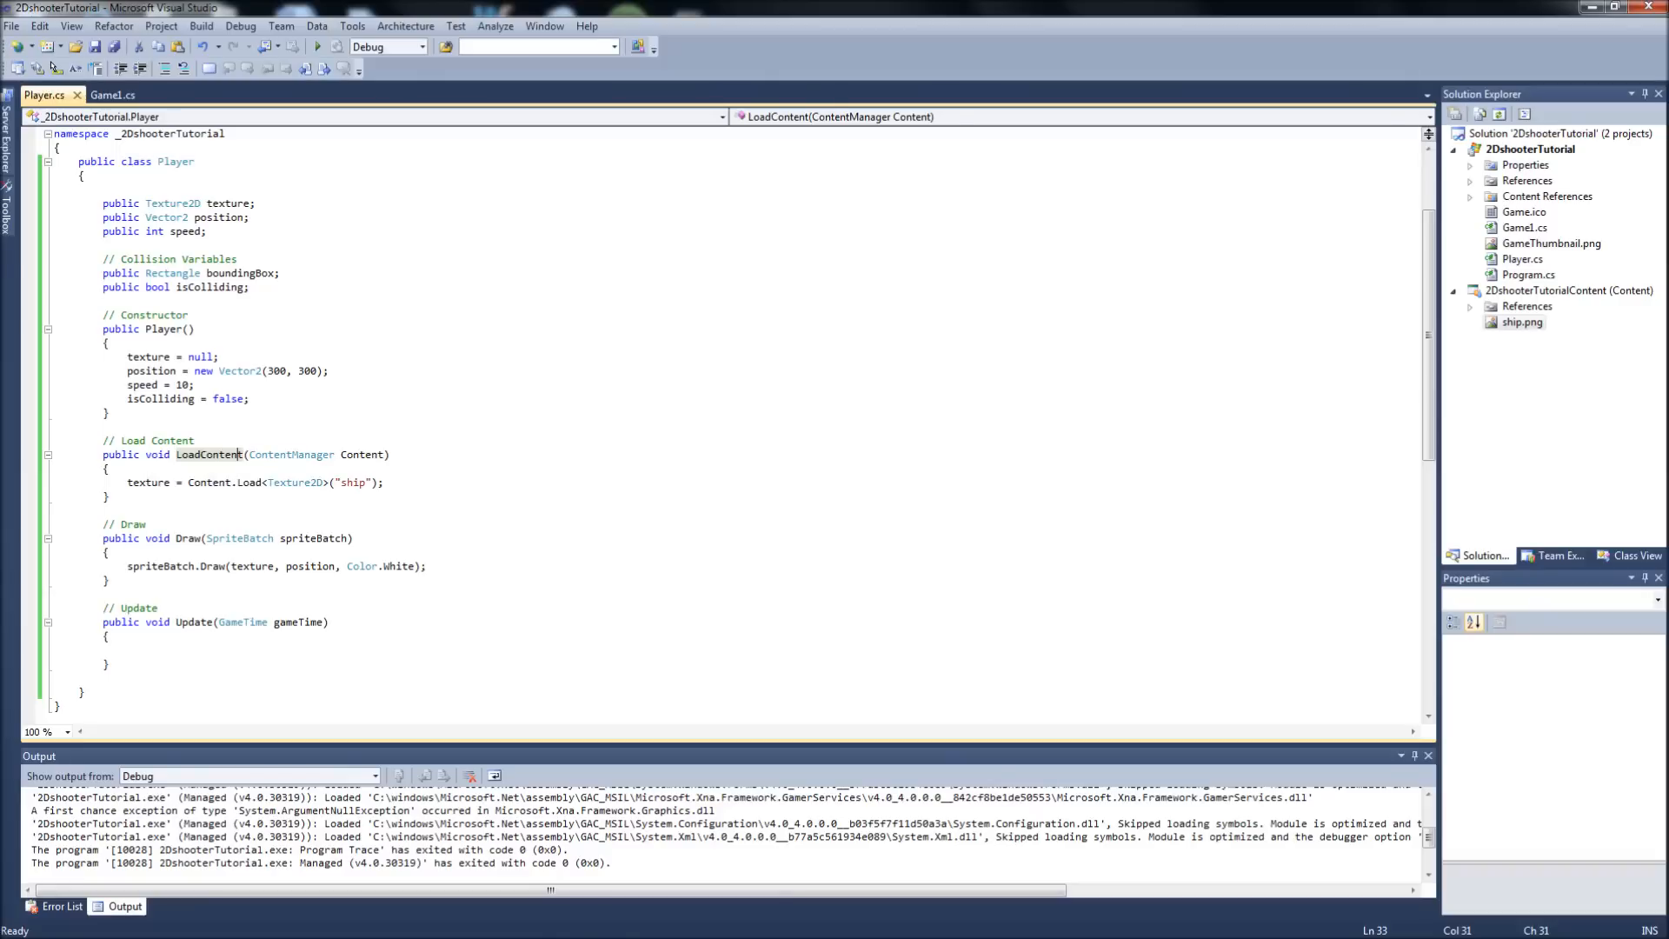
- Call p.LoadContent(Content) in Game1's LoadContent and launch a new debug build
left_click(111, 93)
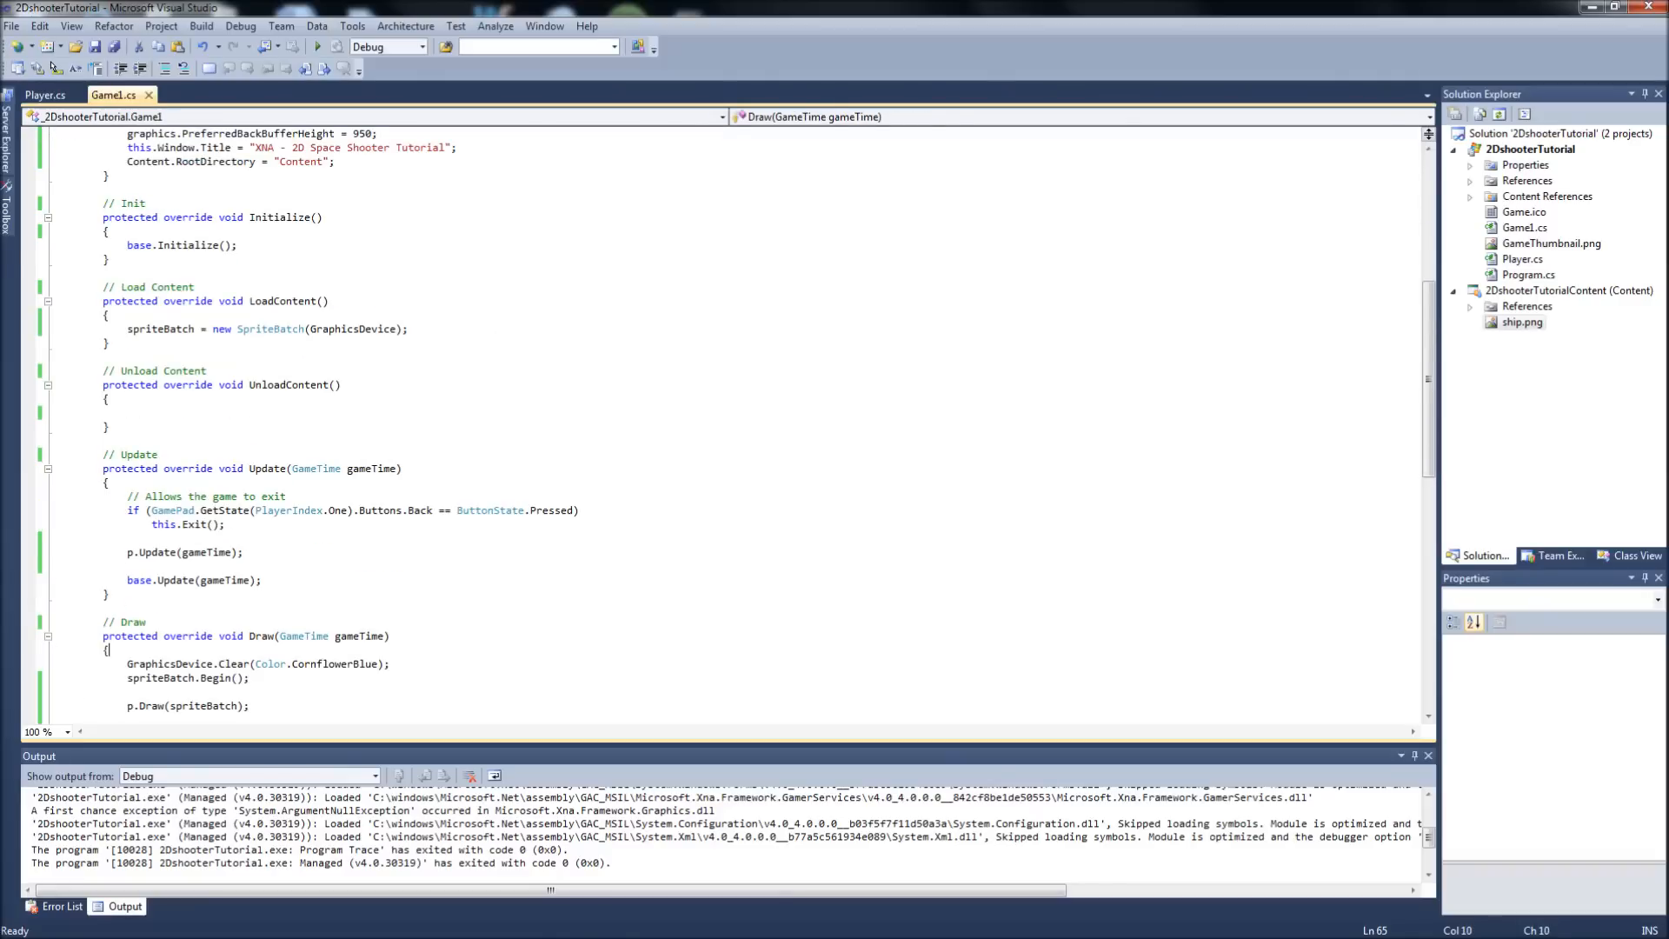
left_click(407, 328)
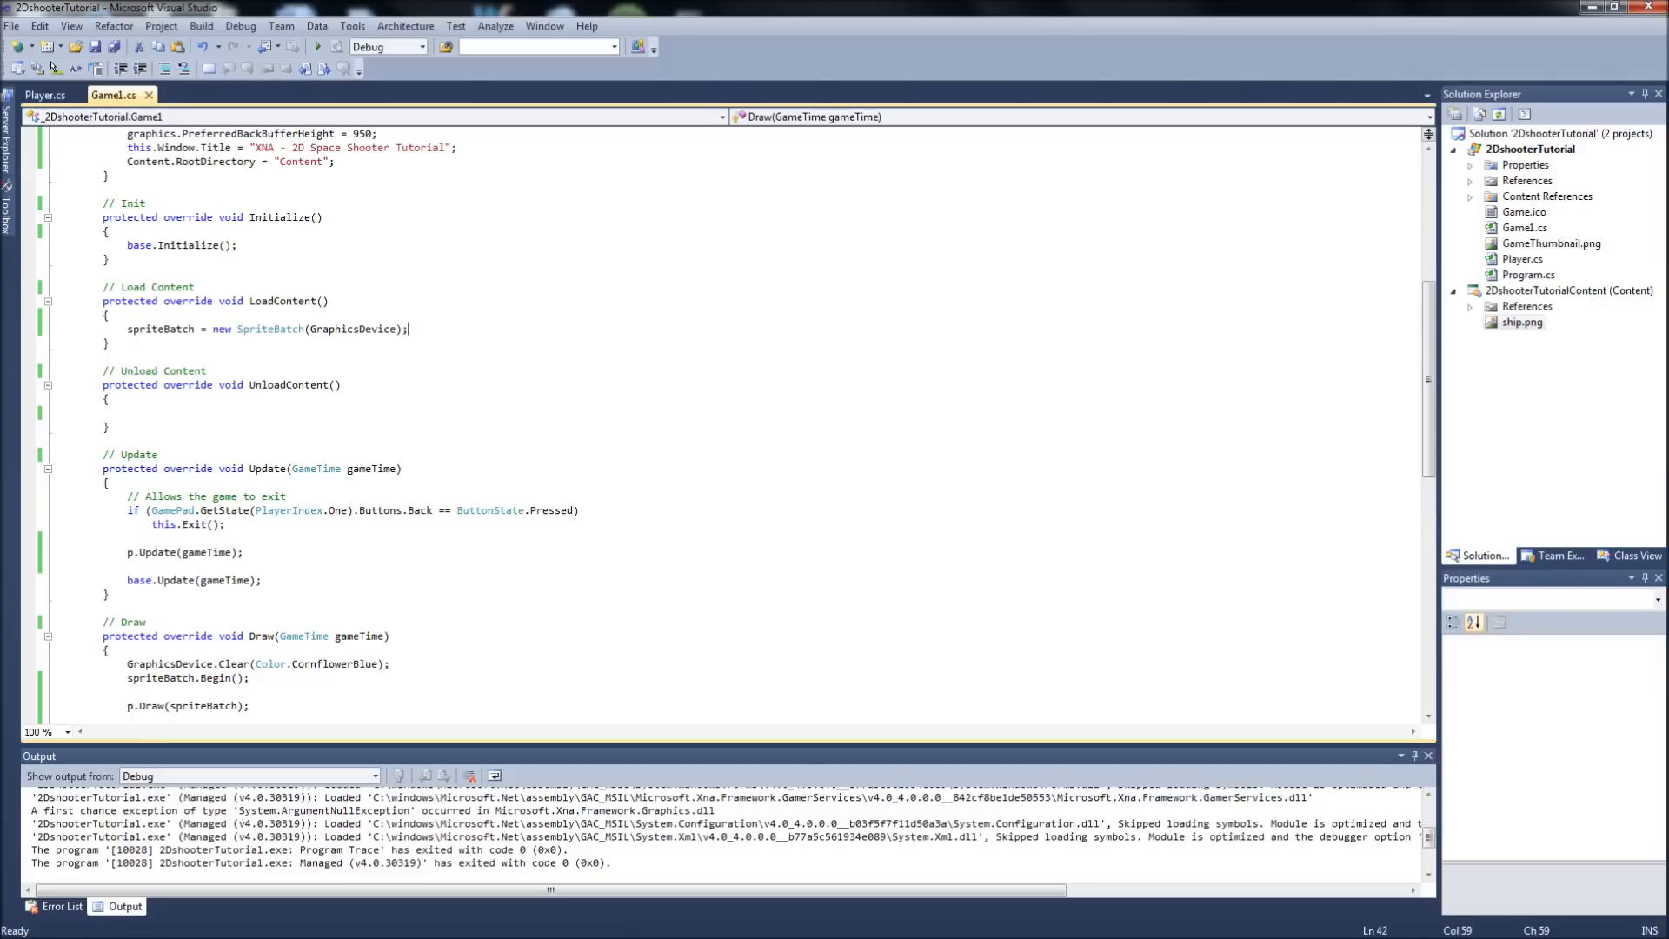
type("p.LoadContent")
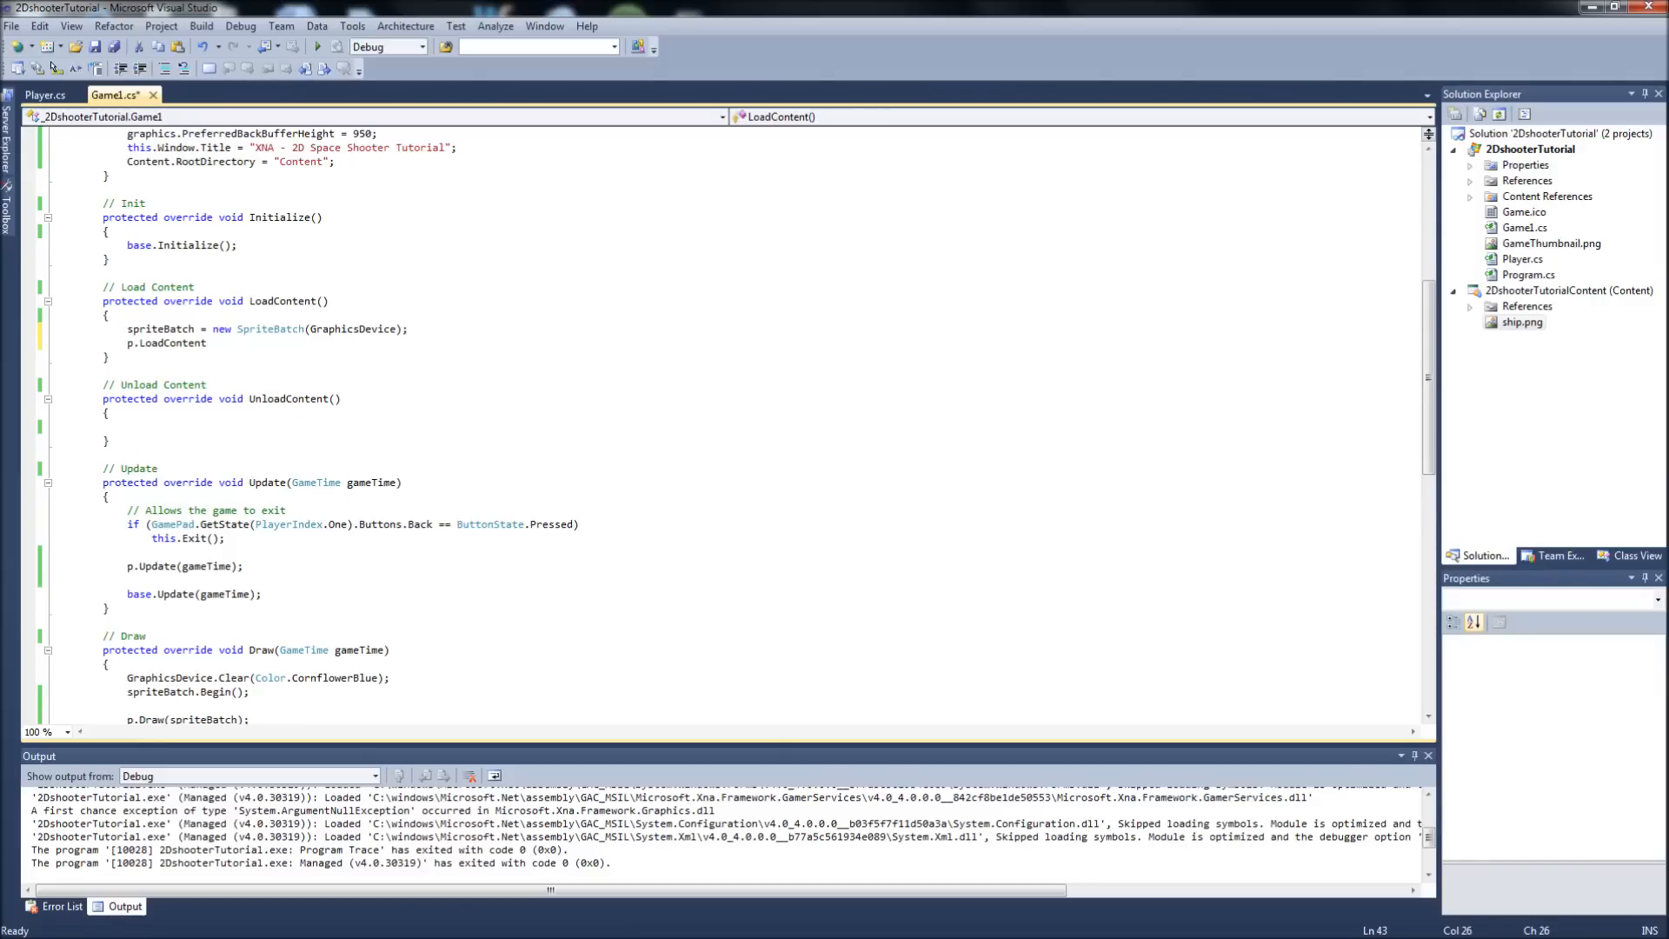
type("(Content);")
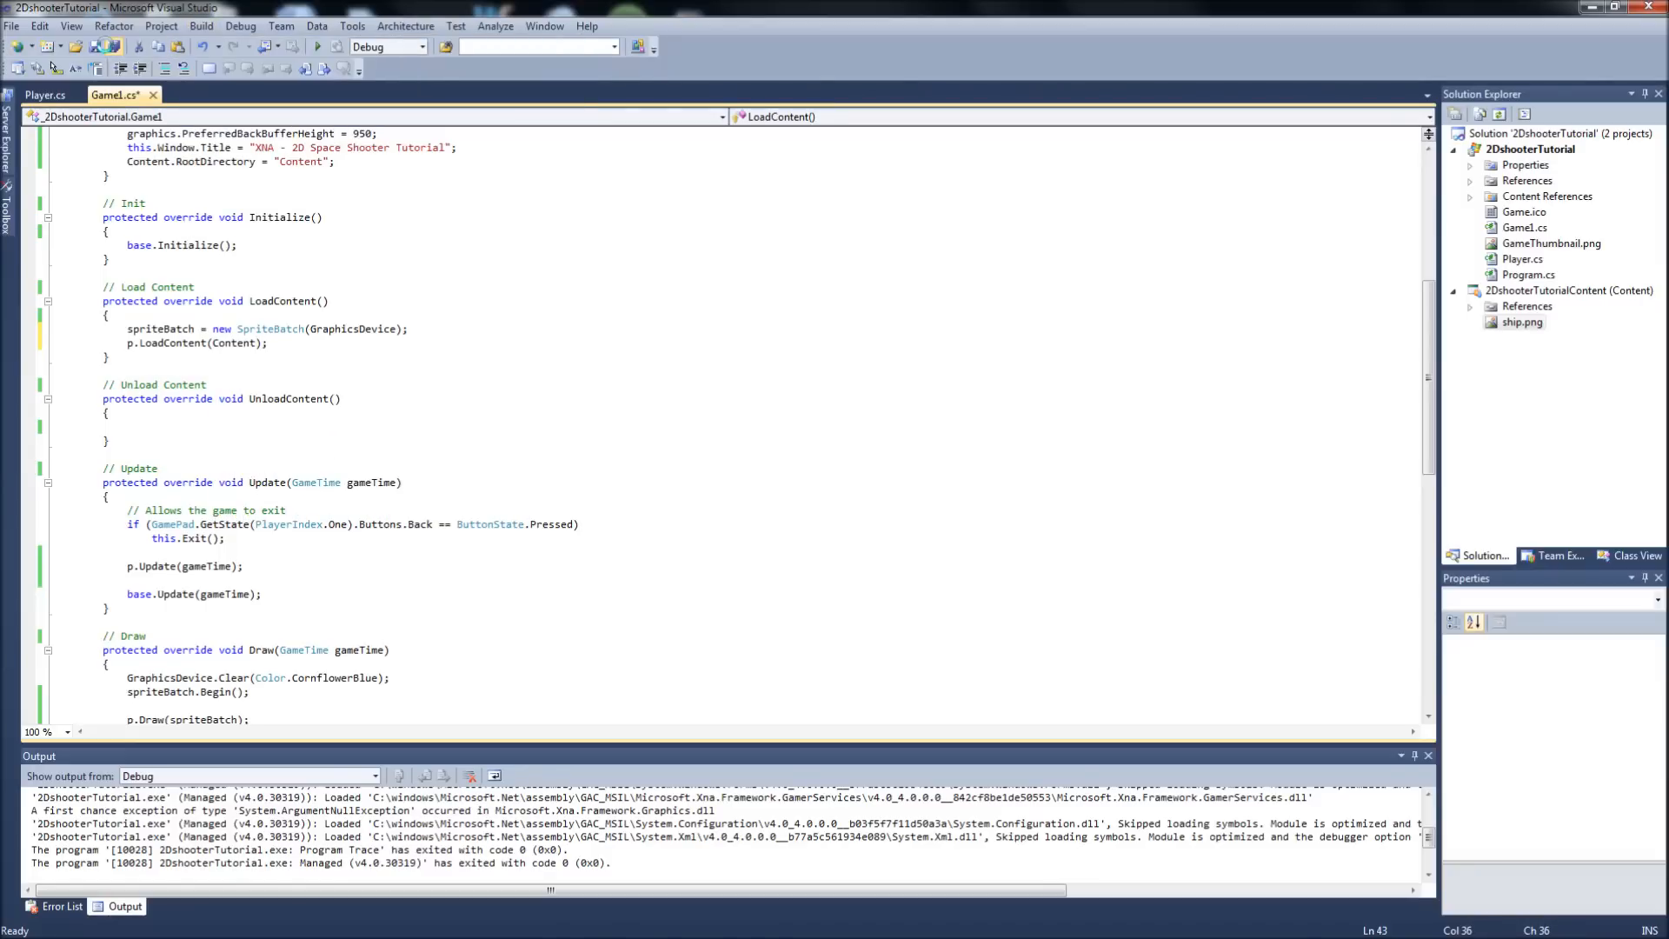
left_click(318, 45)
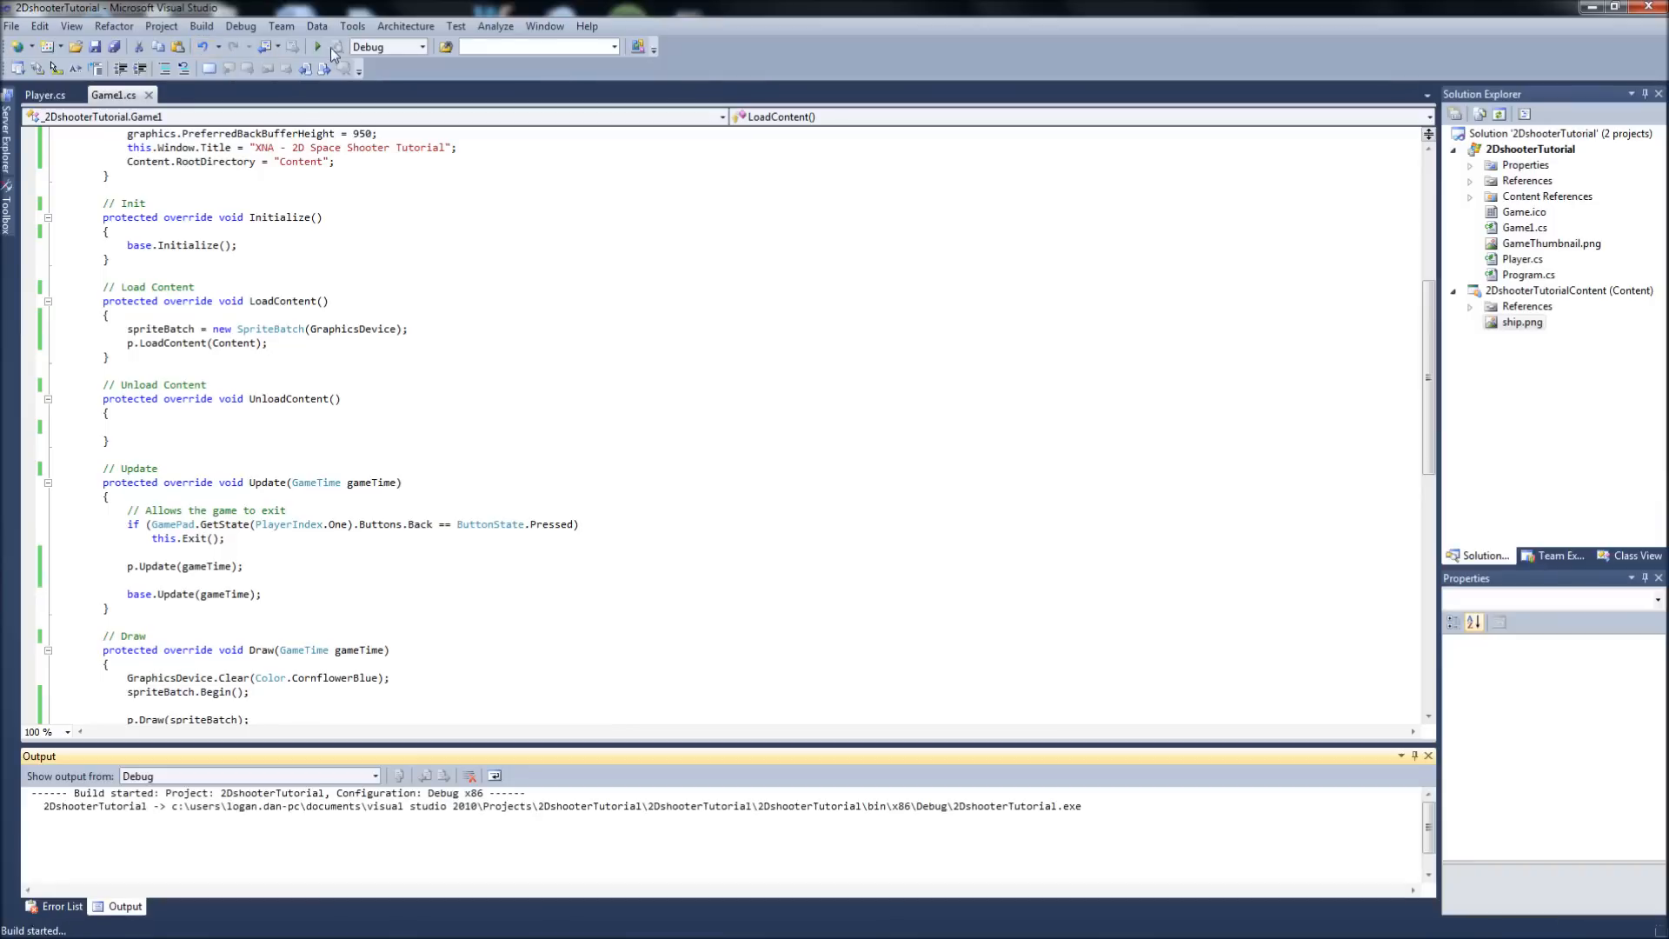
- Confirm the ship shows on the cornflower-blue game window, then close the game
left_click(316, 46)
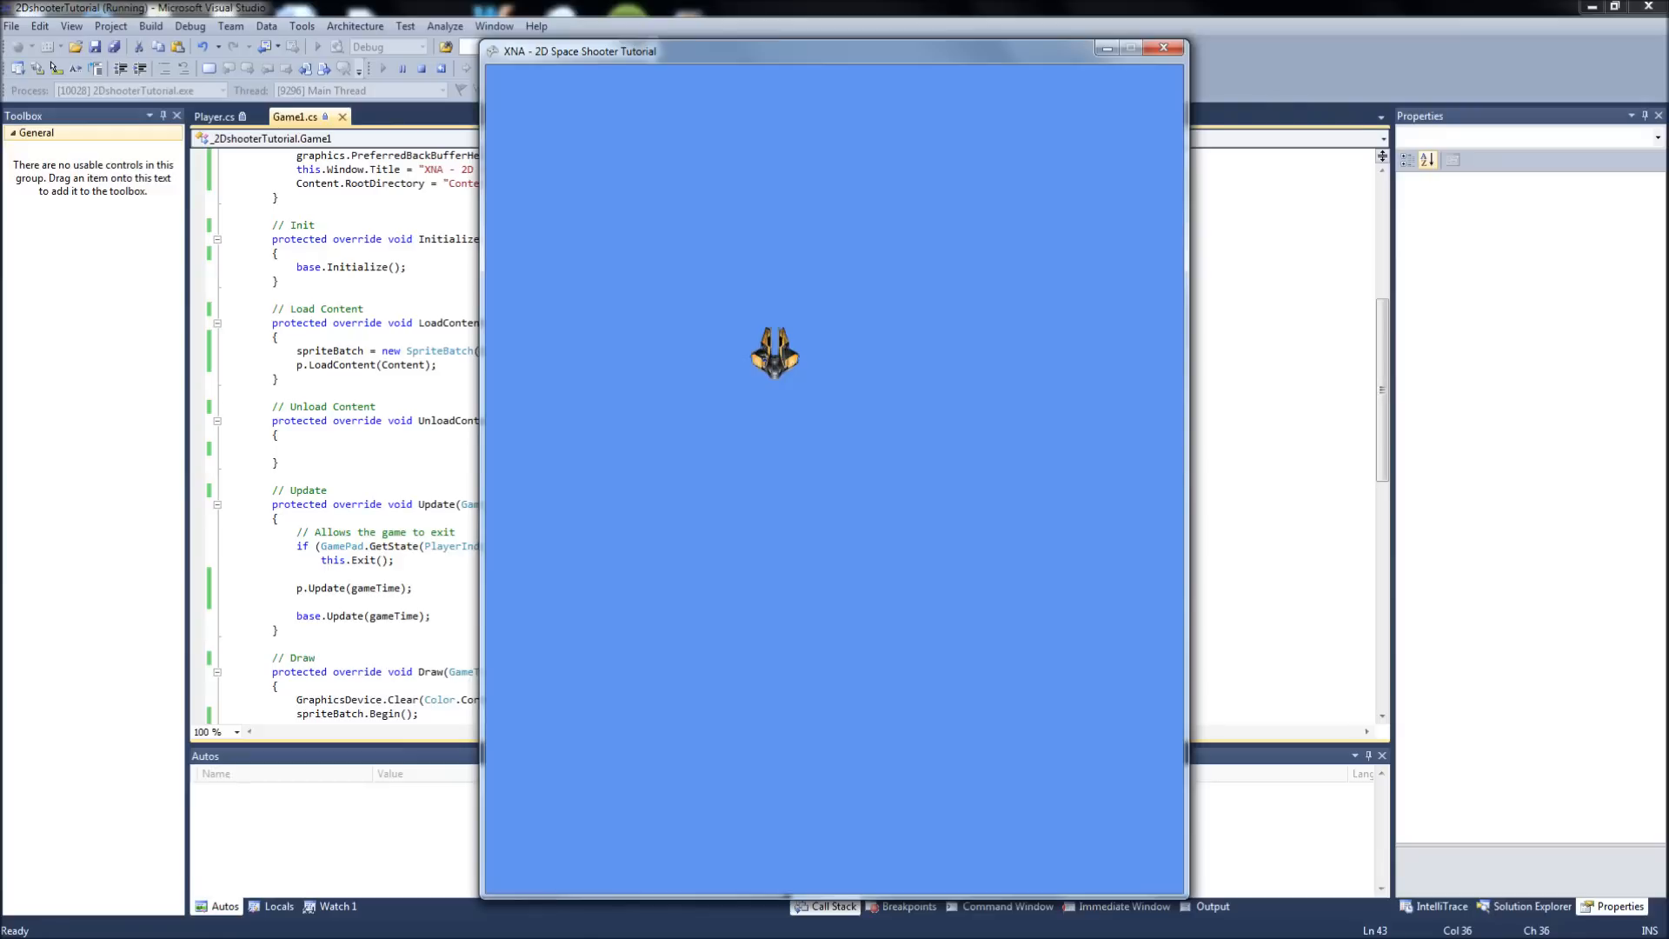
left_click(1163, 49)
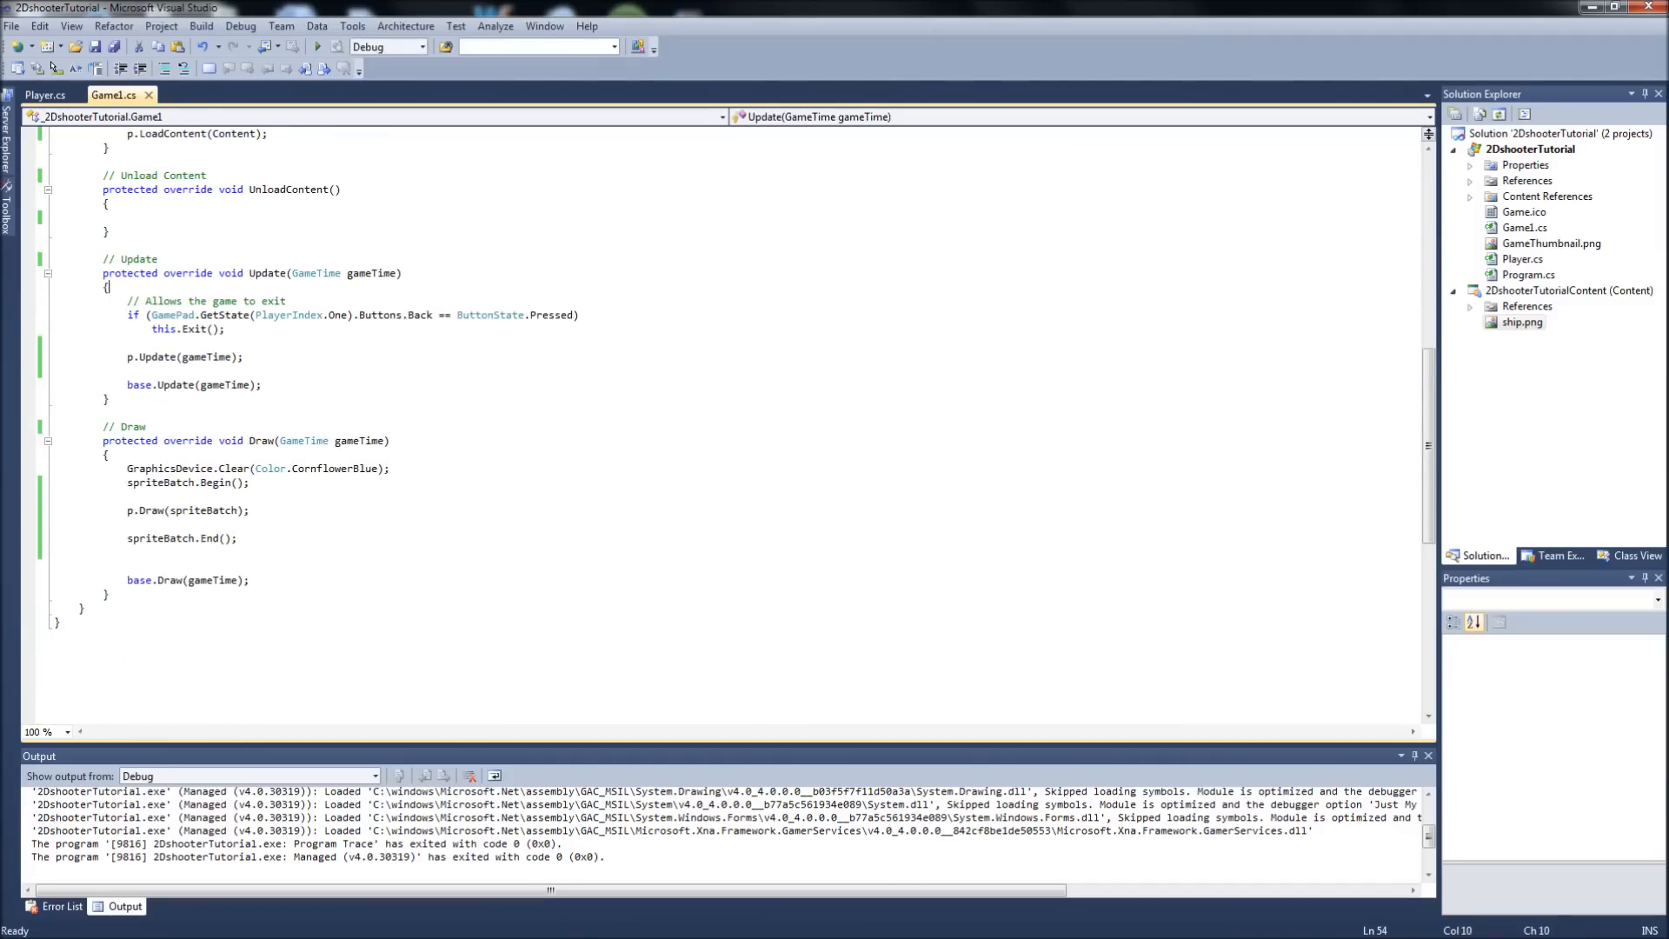
- Bring up Player.cs and point out its position and speed fields
scroll("up", 3)
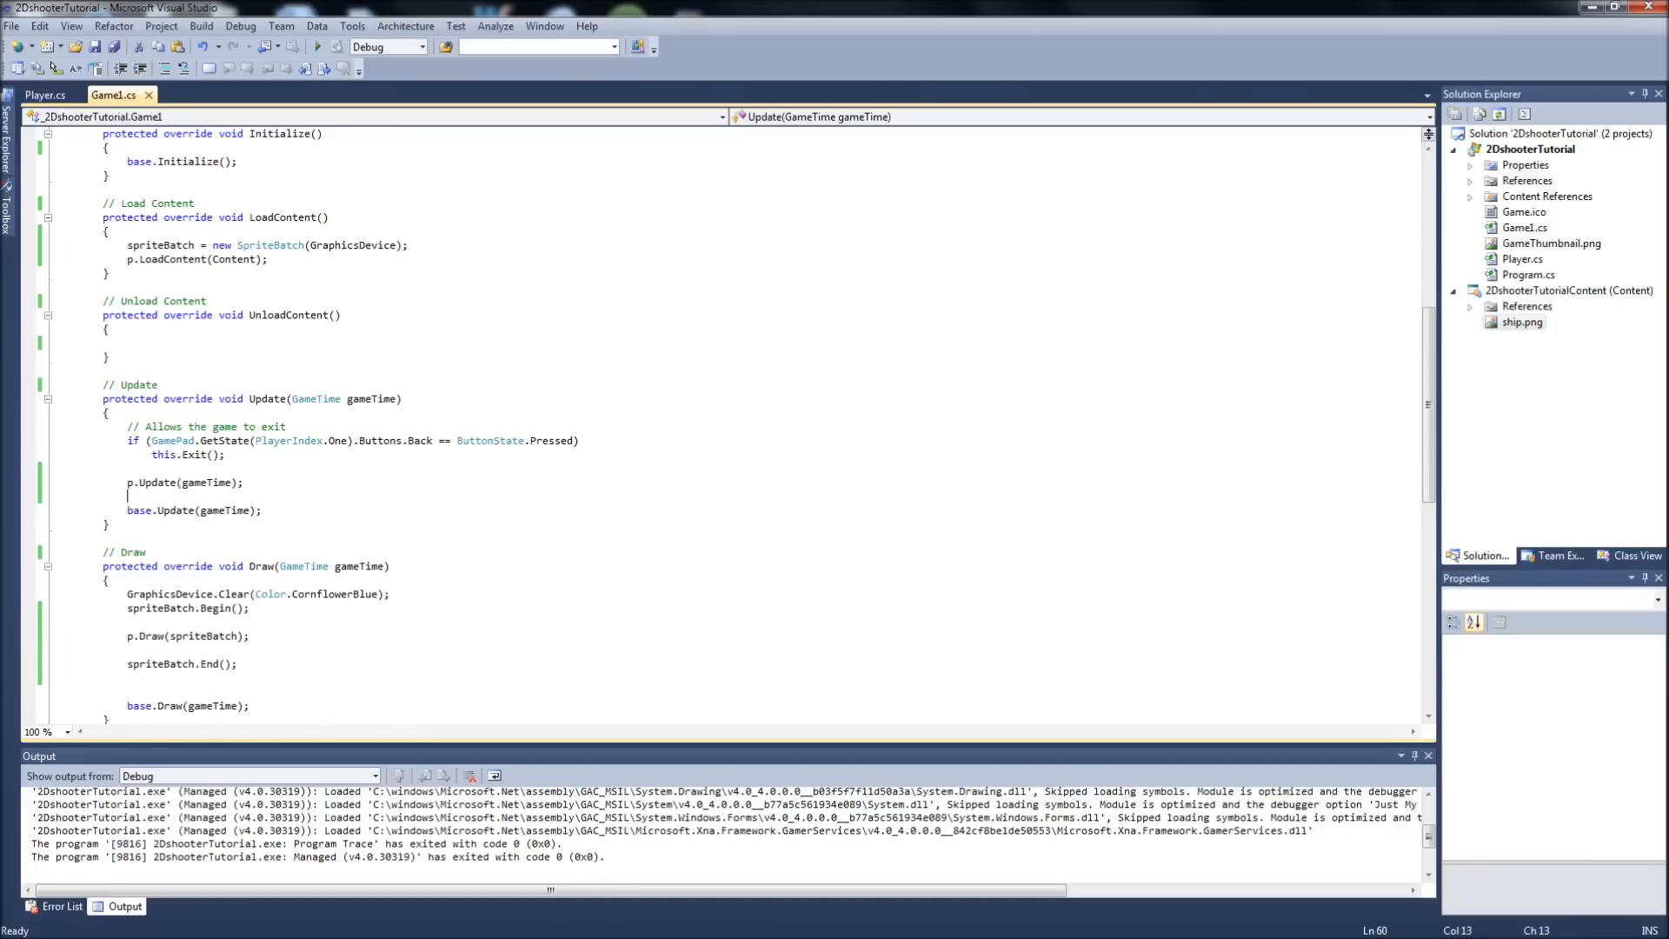
left_click(42, 94)
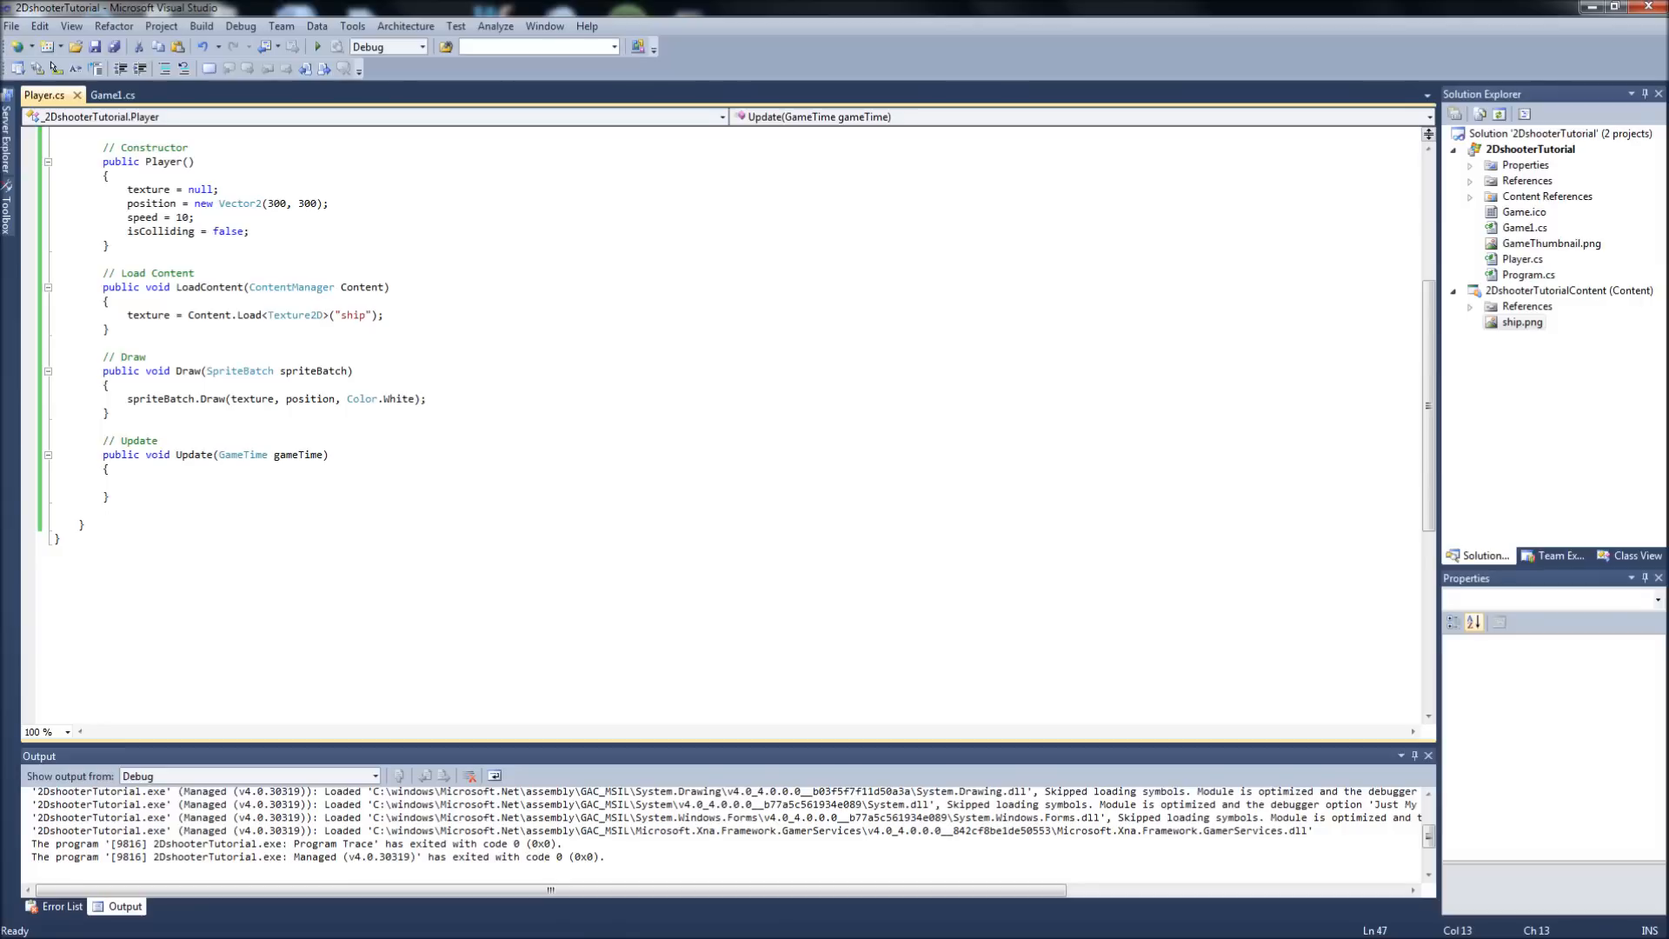
left_click(127, 480)
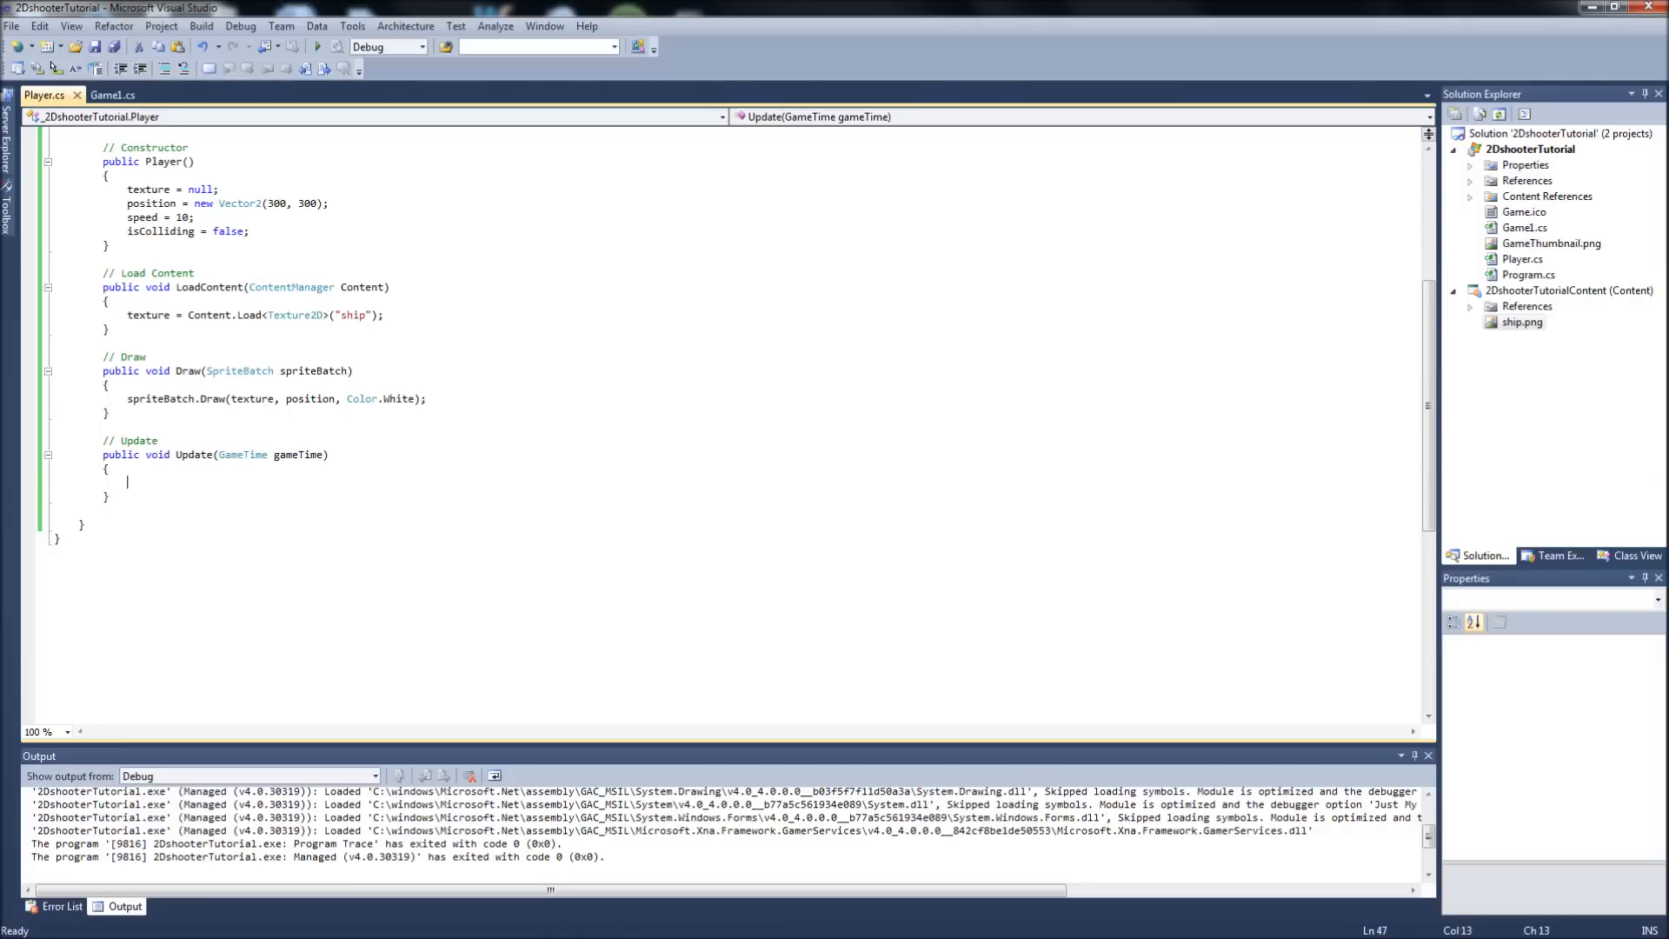
scroll("up", 3)
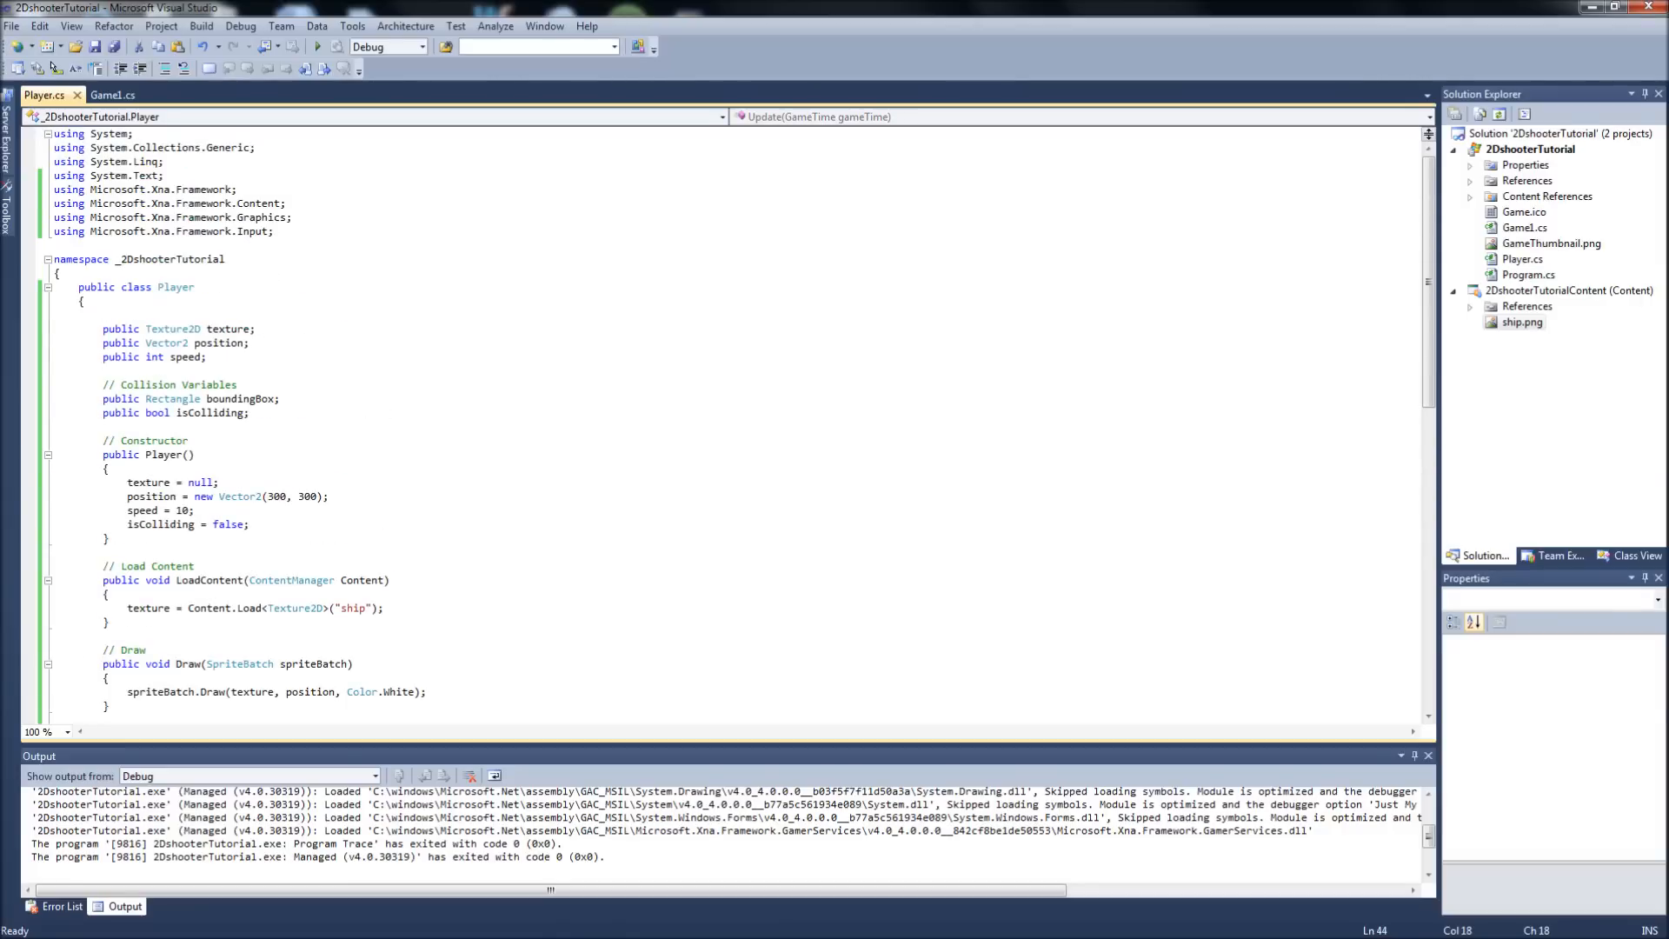
left_click(103, 314)
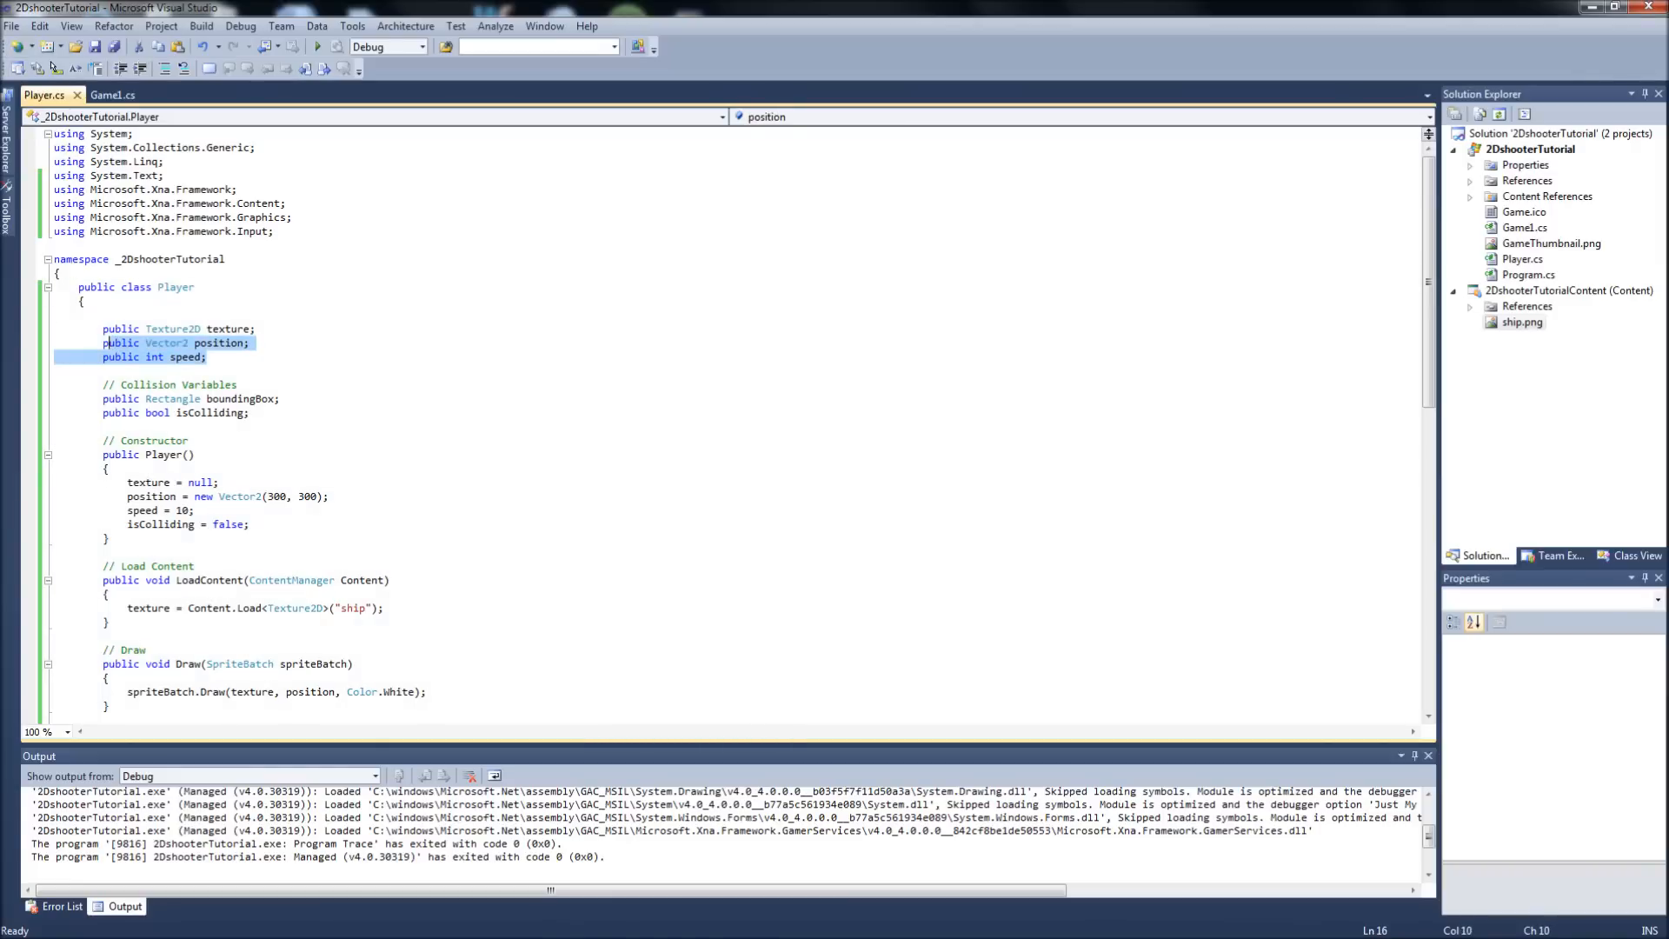
left_click(59, 314)
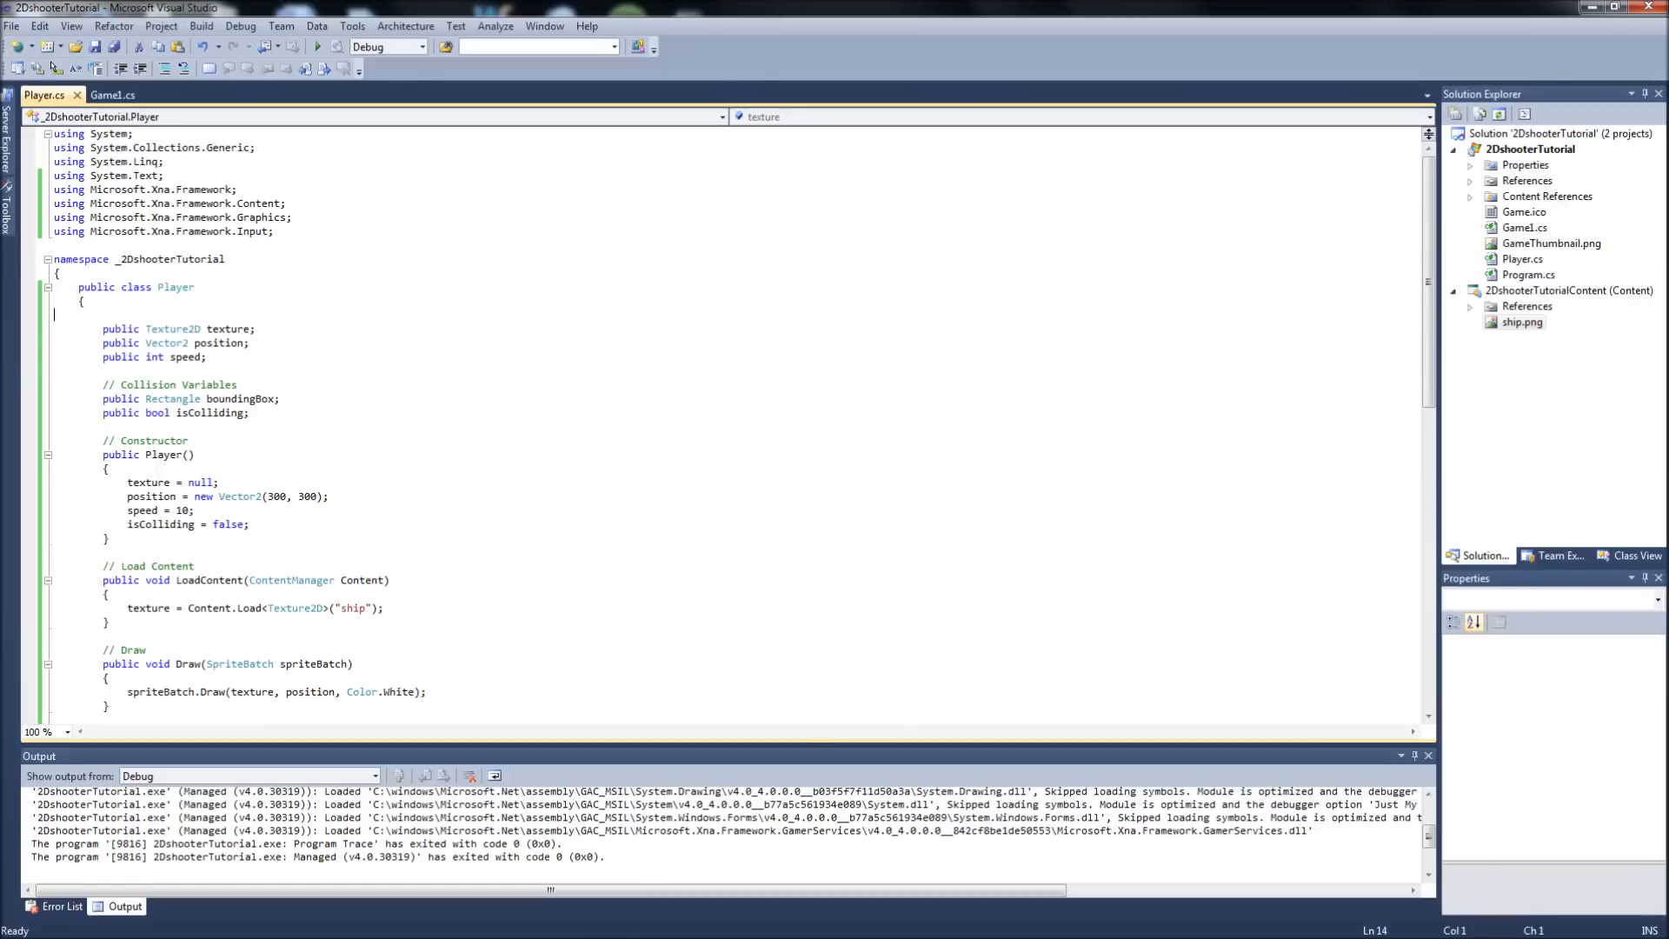
- Highlight the texture, position and speed fields and review the constructor's end
left_click(205, 356)
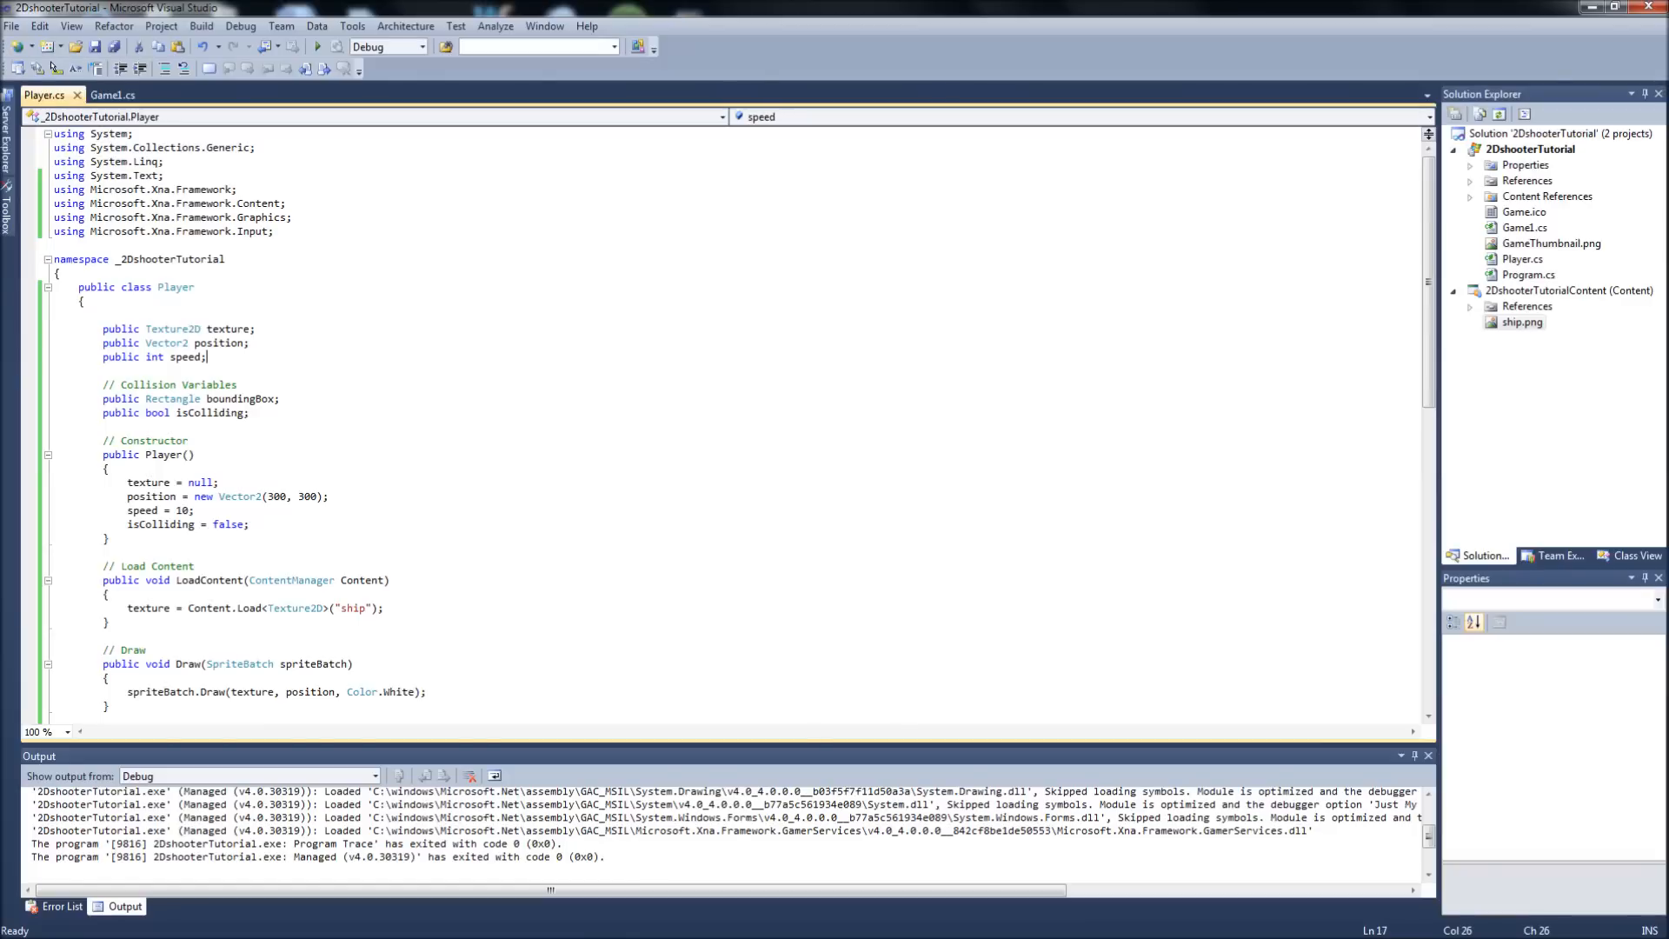
left_click_drag(207, 356, 102, 329)
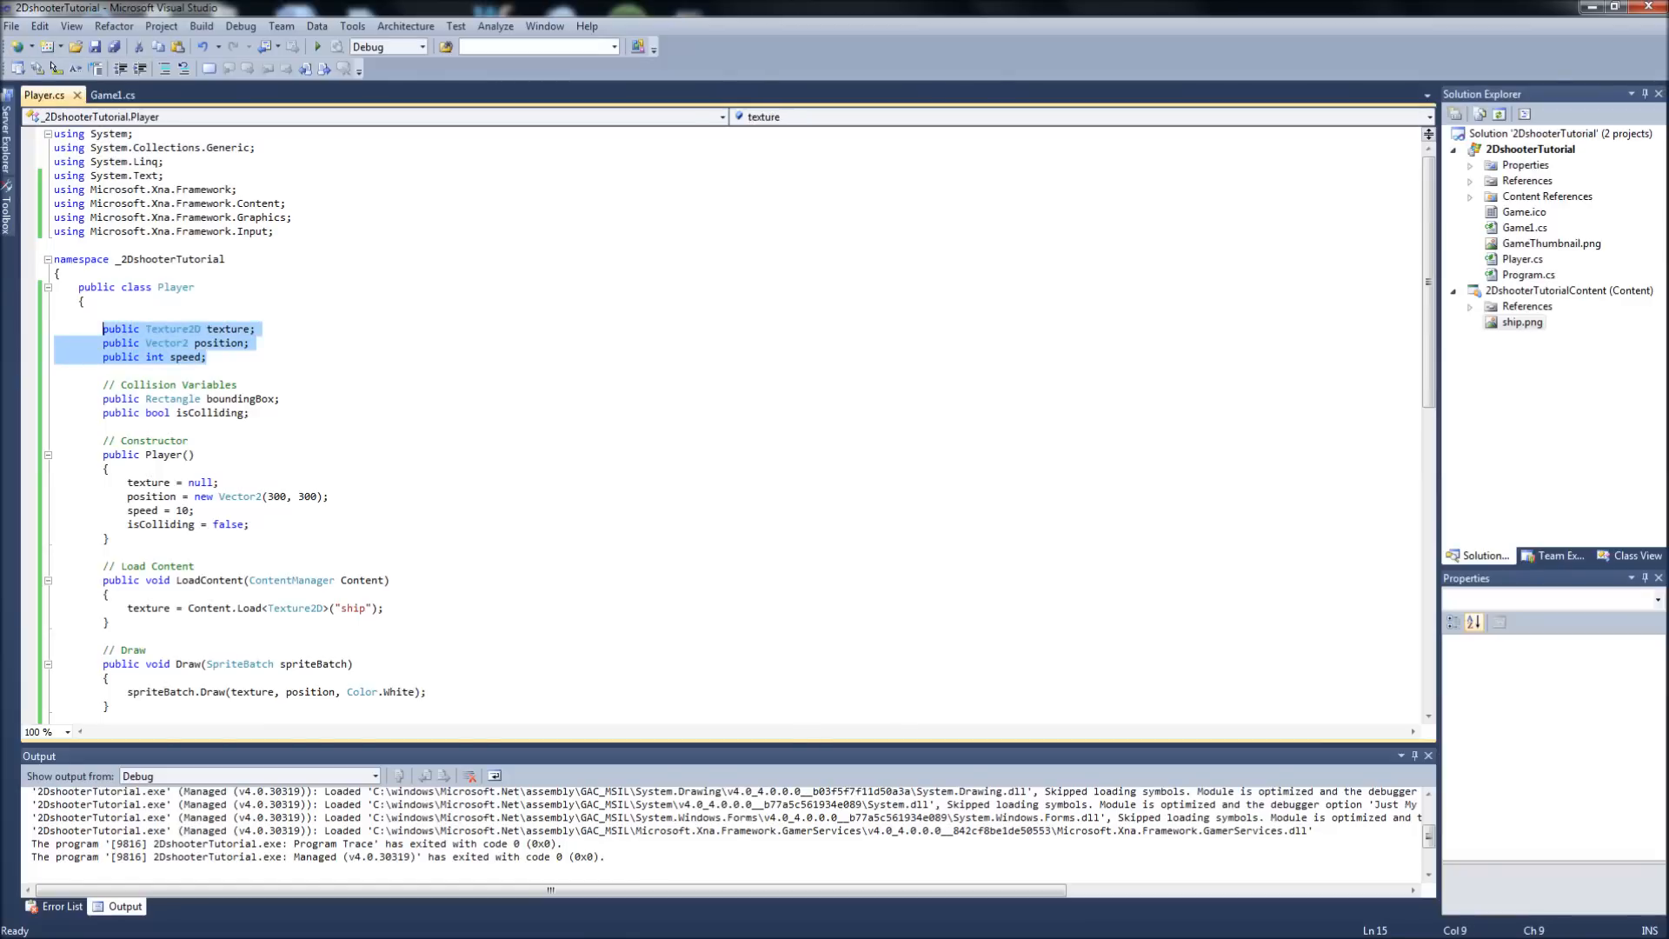
scroll("down", 3)
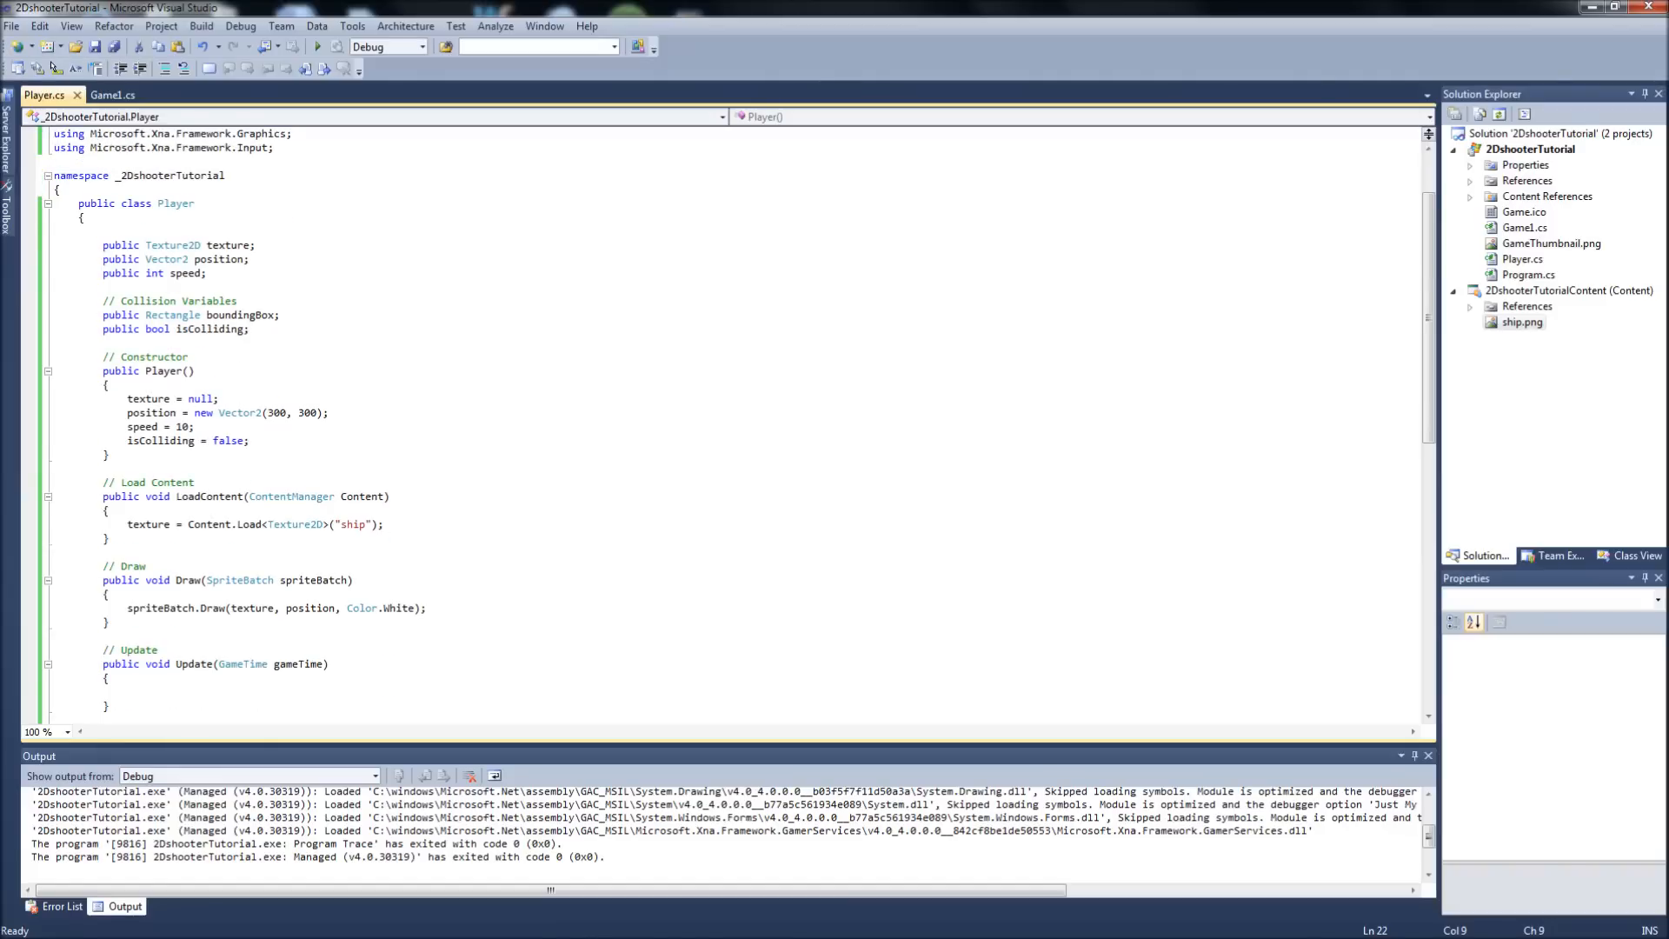
left_click_drag(104, 301, 250, 328)
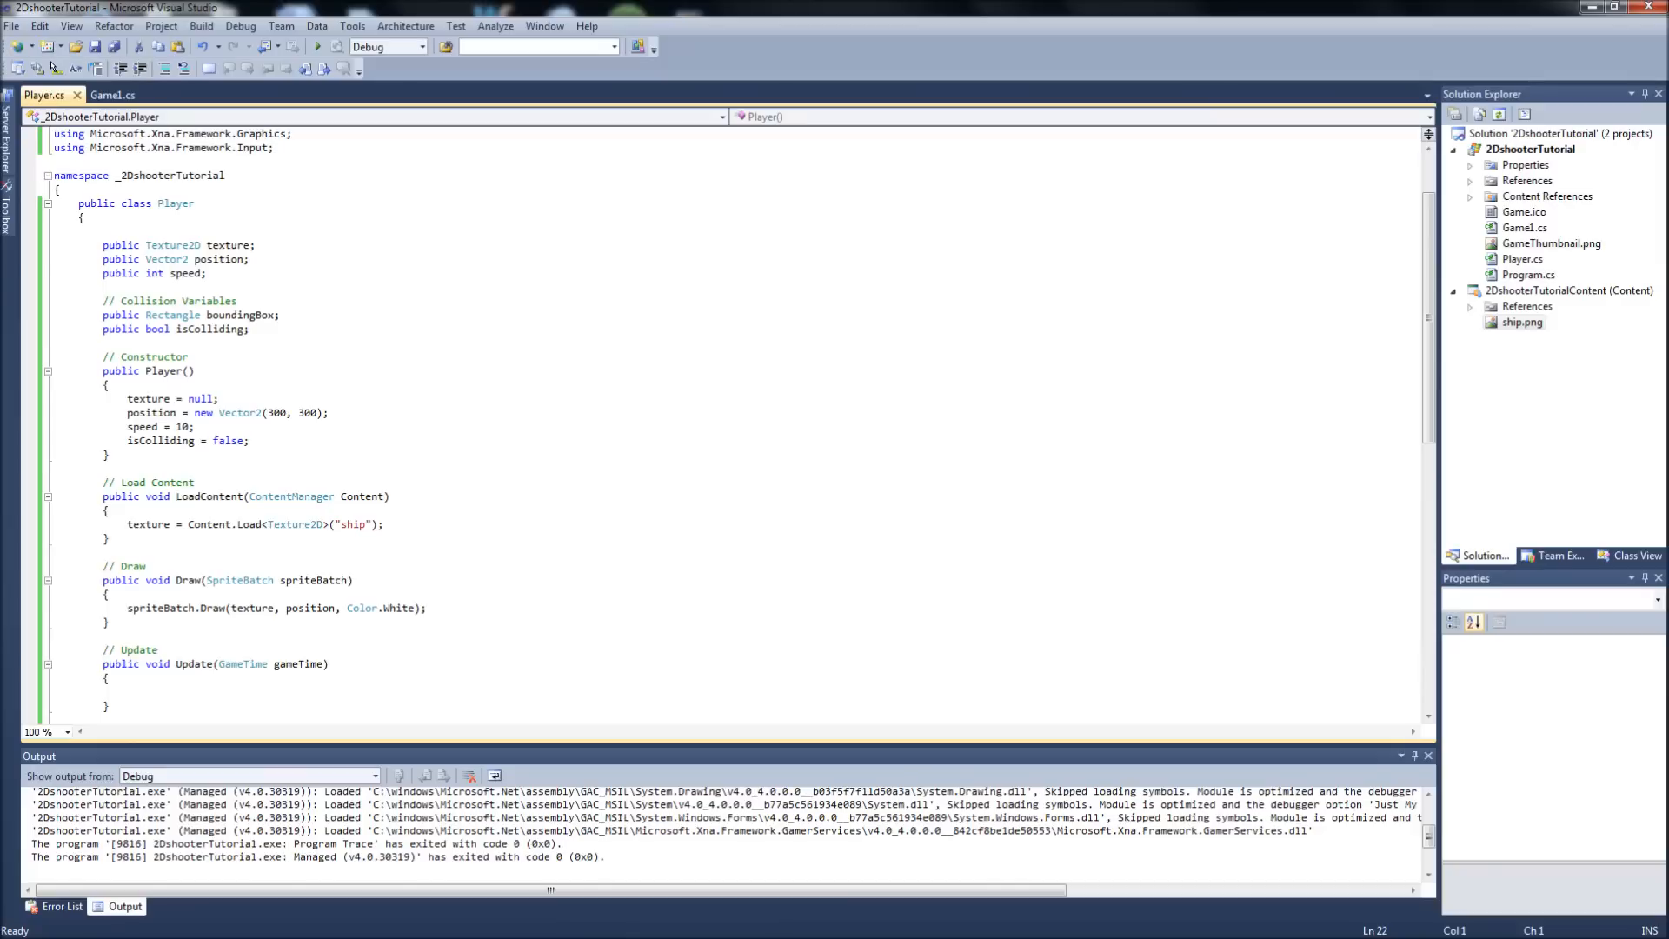
left_click(190, 356)
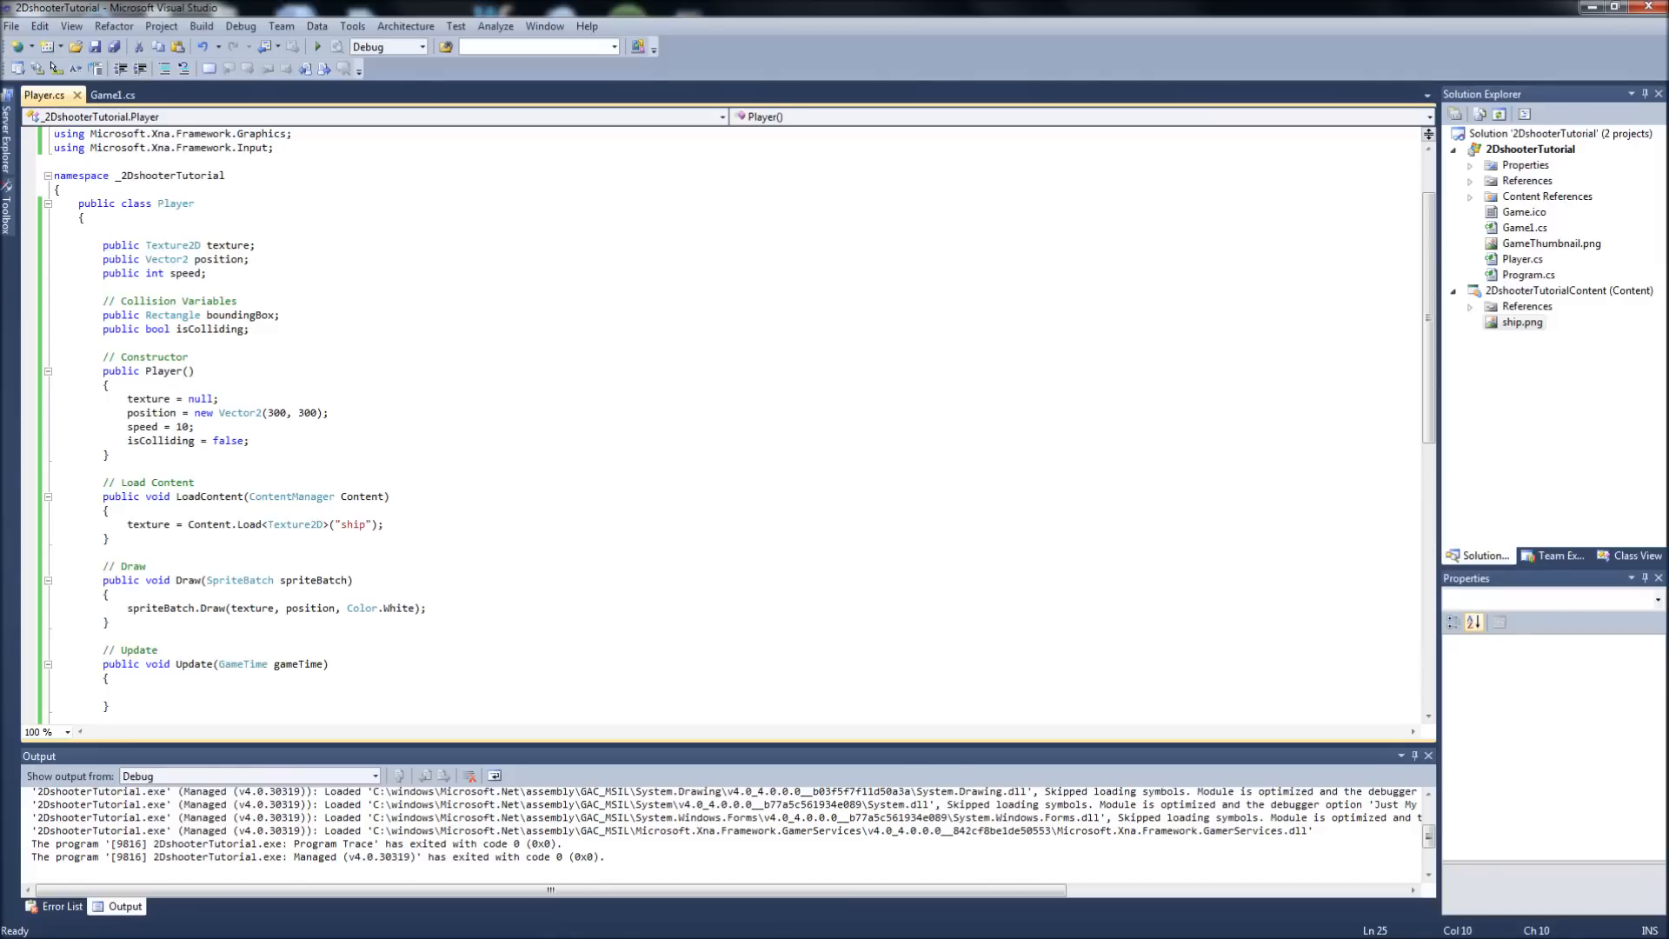
left_click(112, 454)
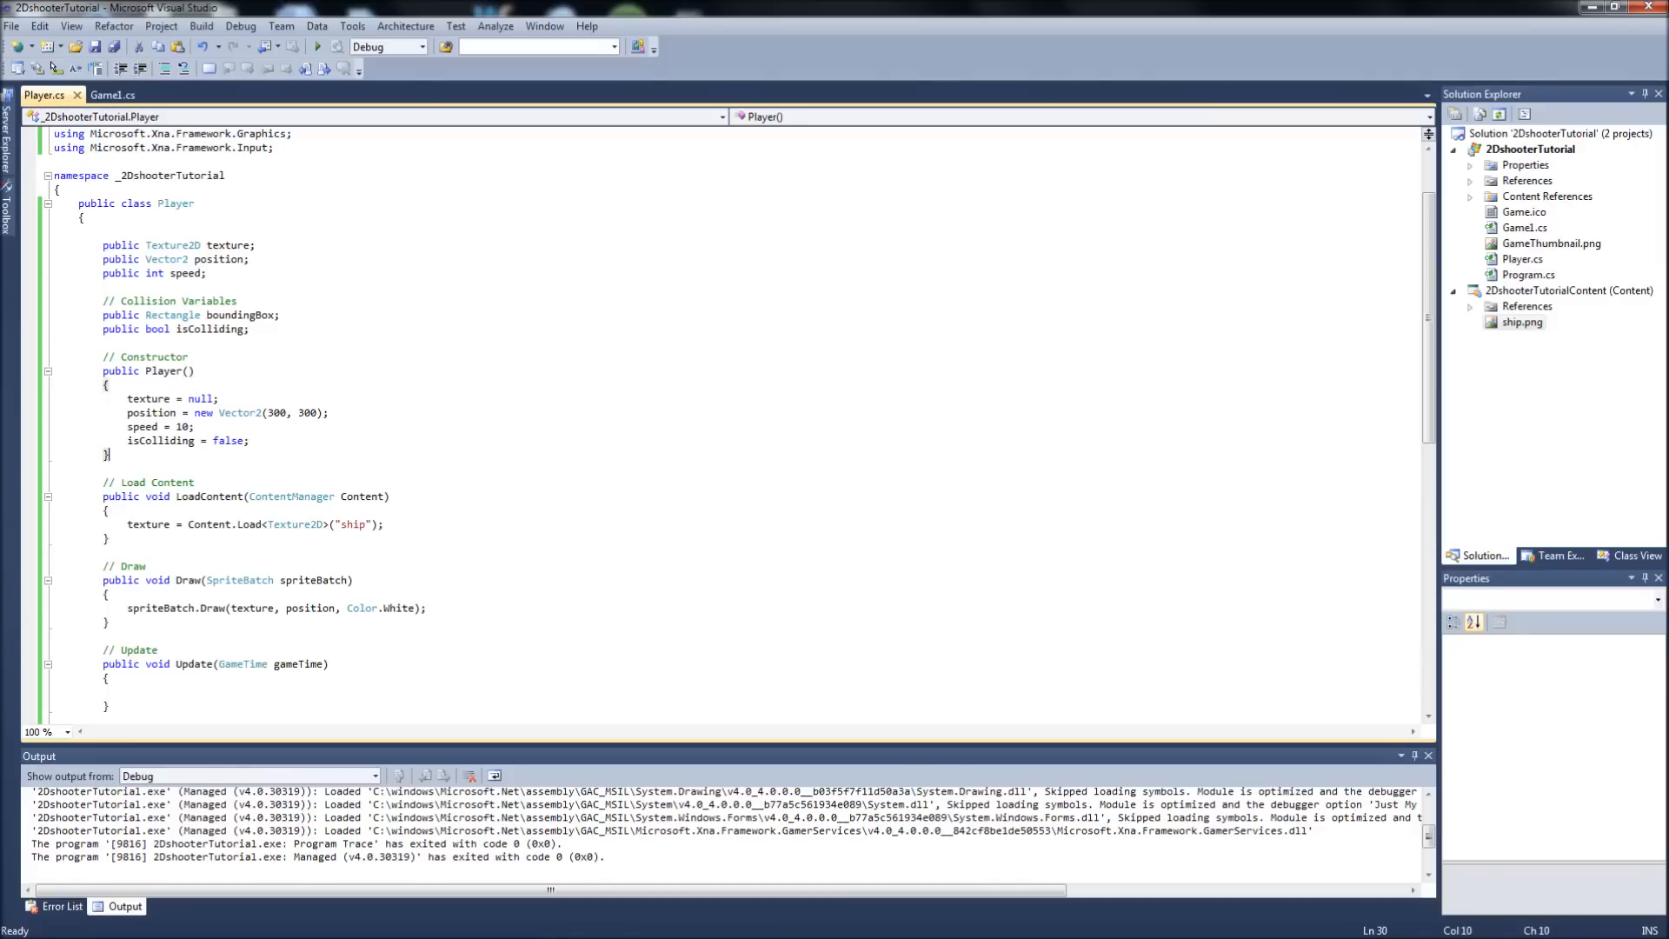